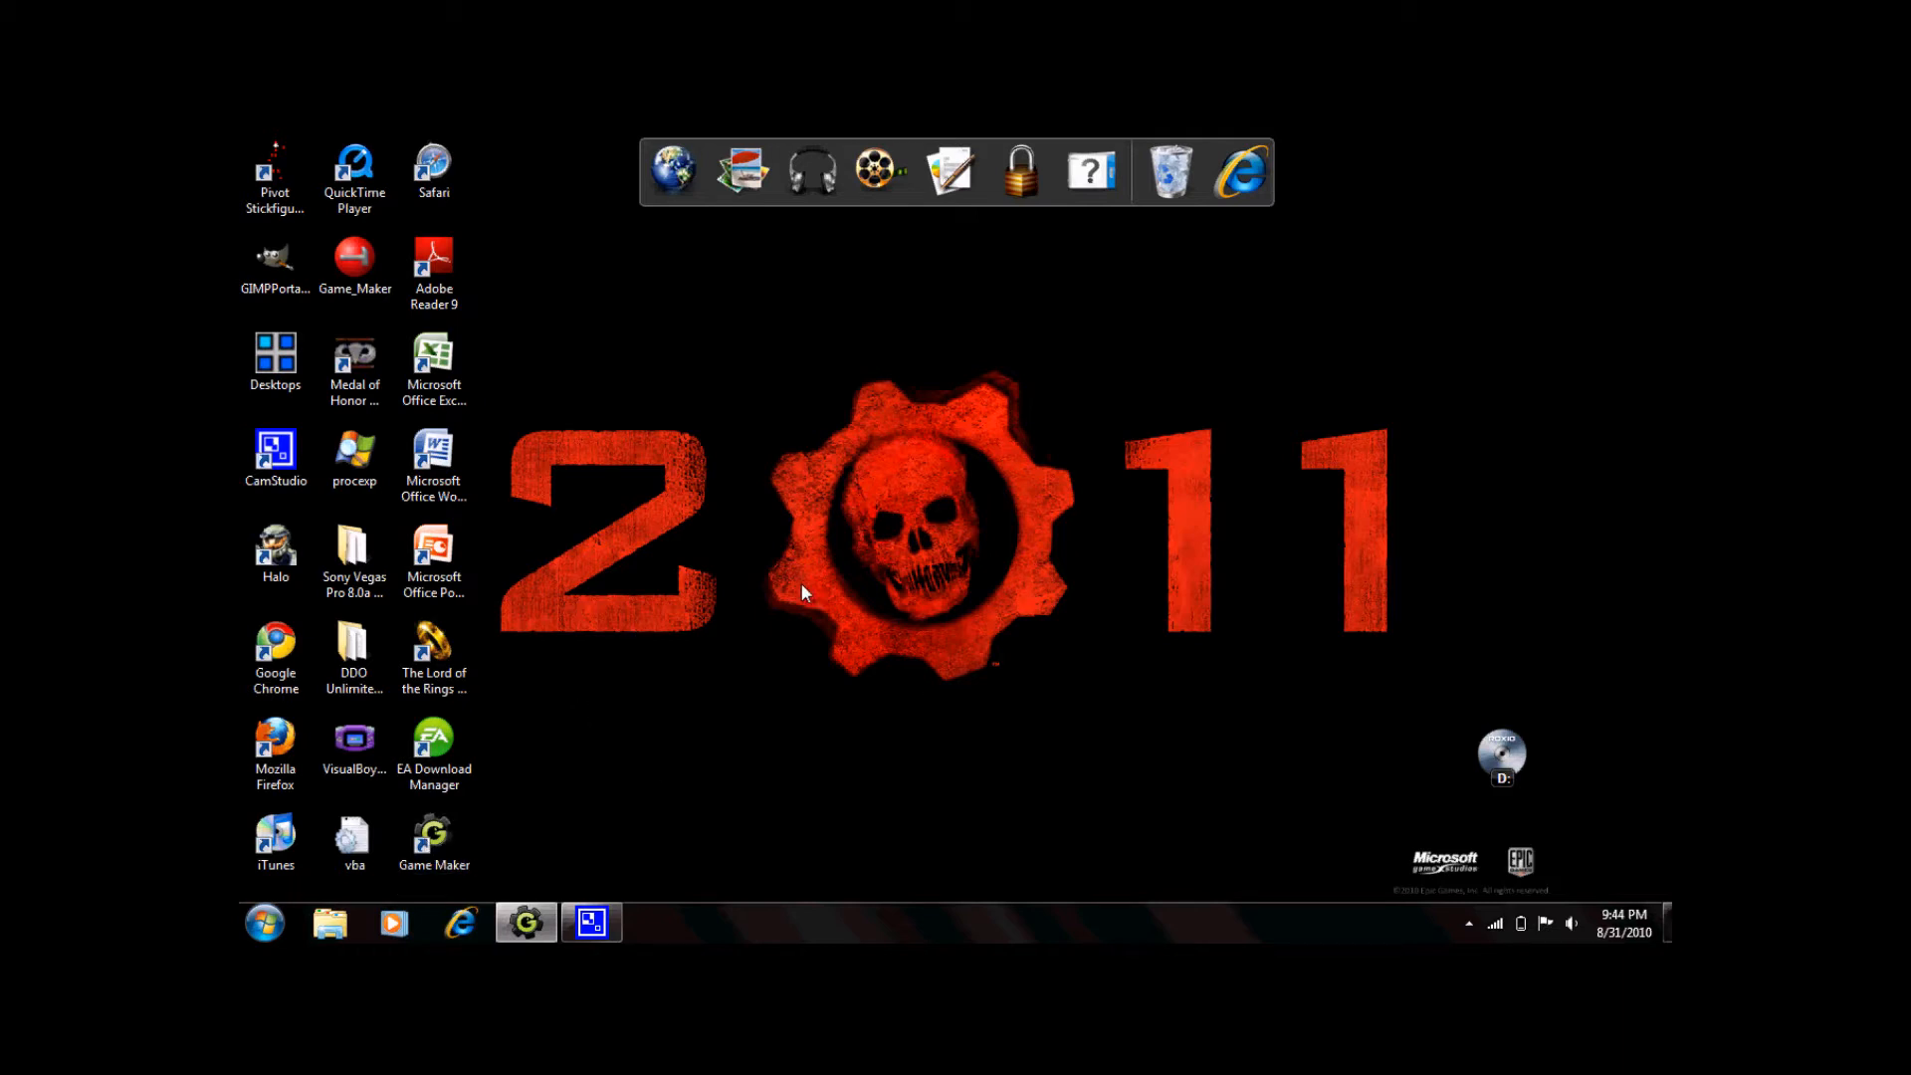
Restore the Tut.gmk project window from the Game Maker taskbar icon.
click(527, 923)
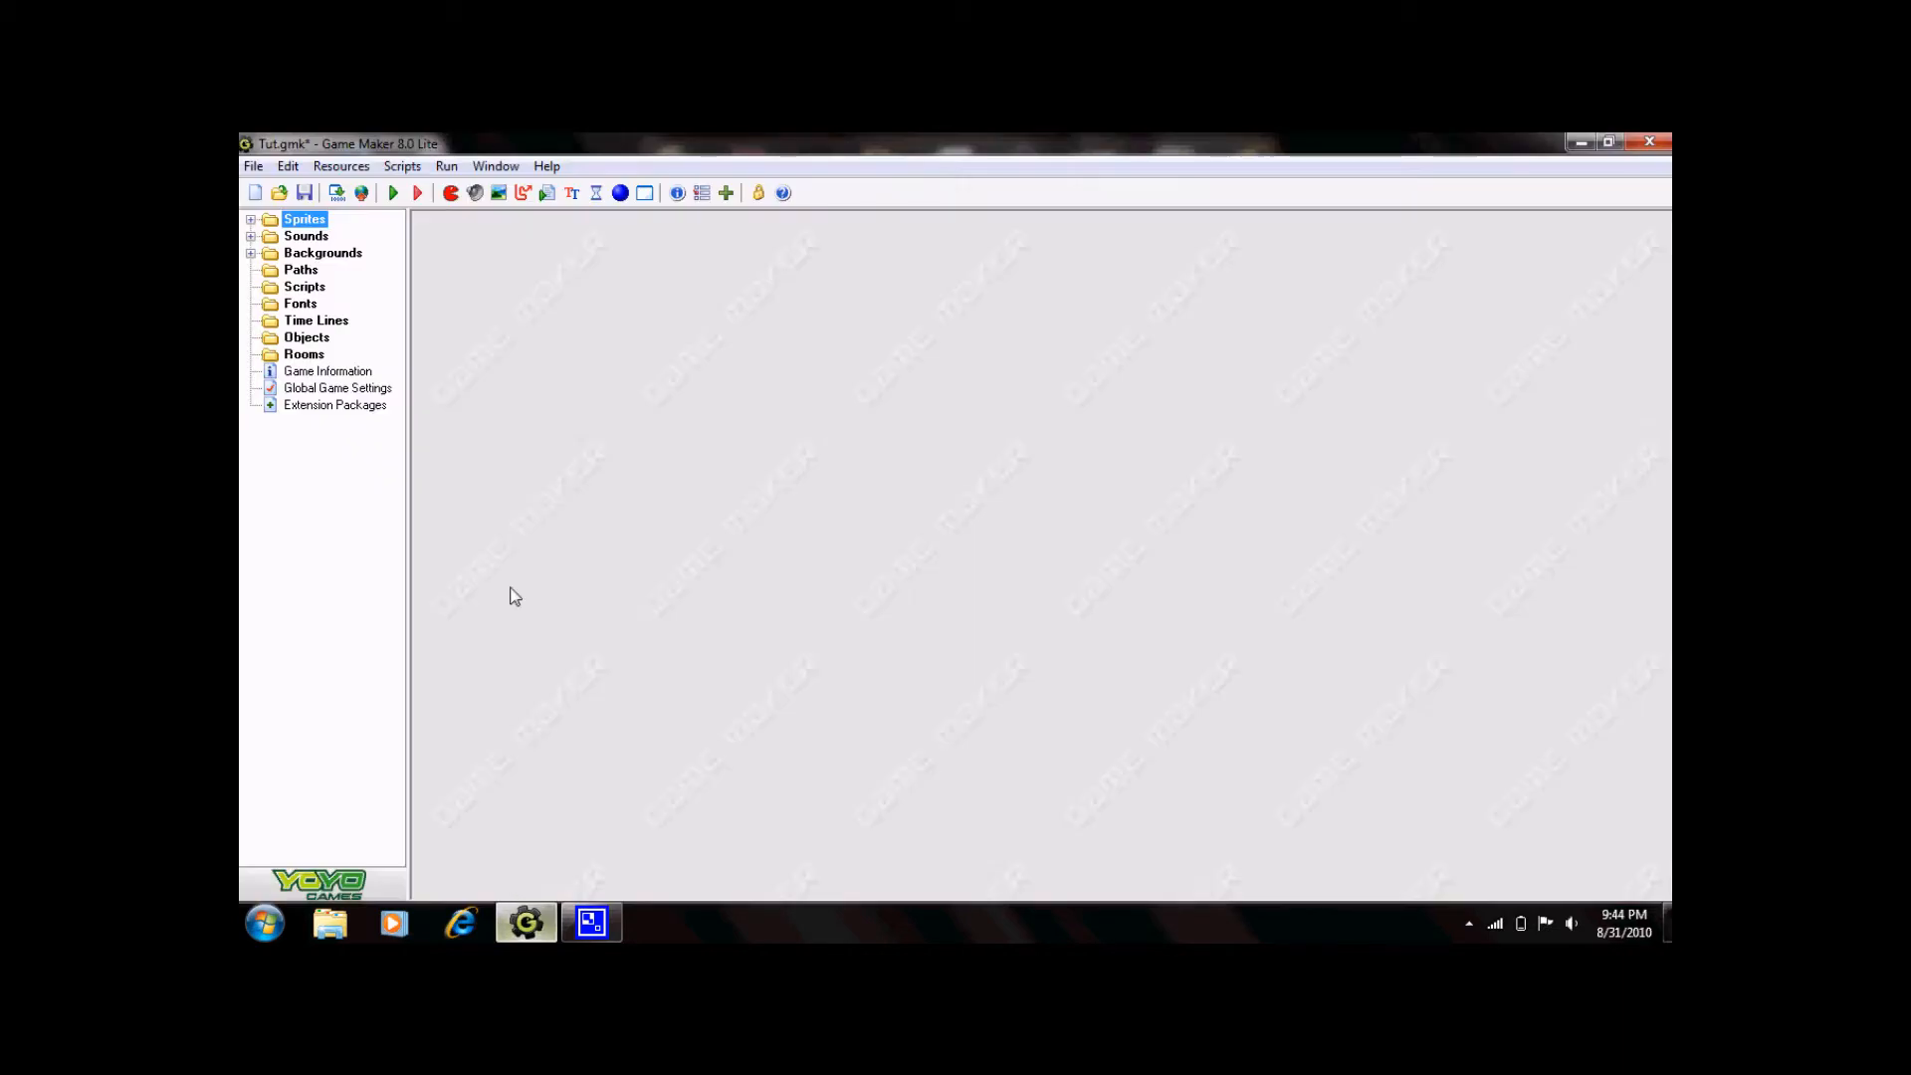
mouse_move(564, 559)
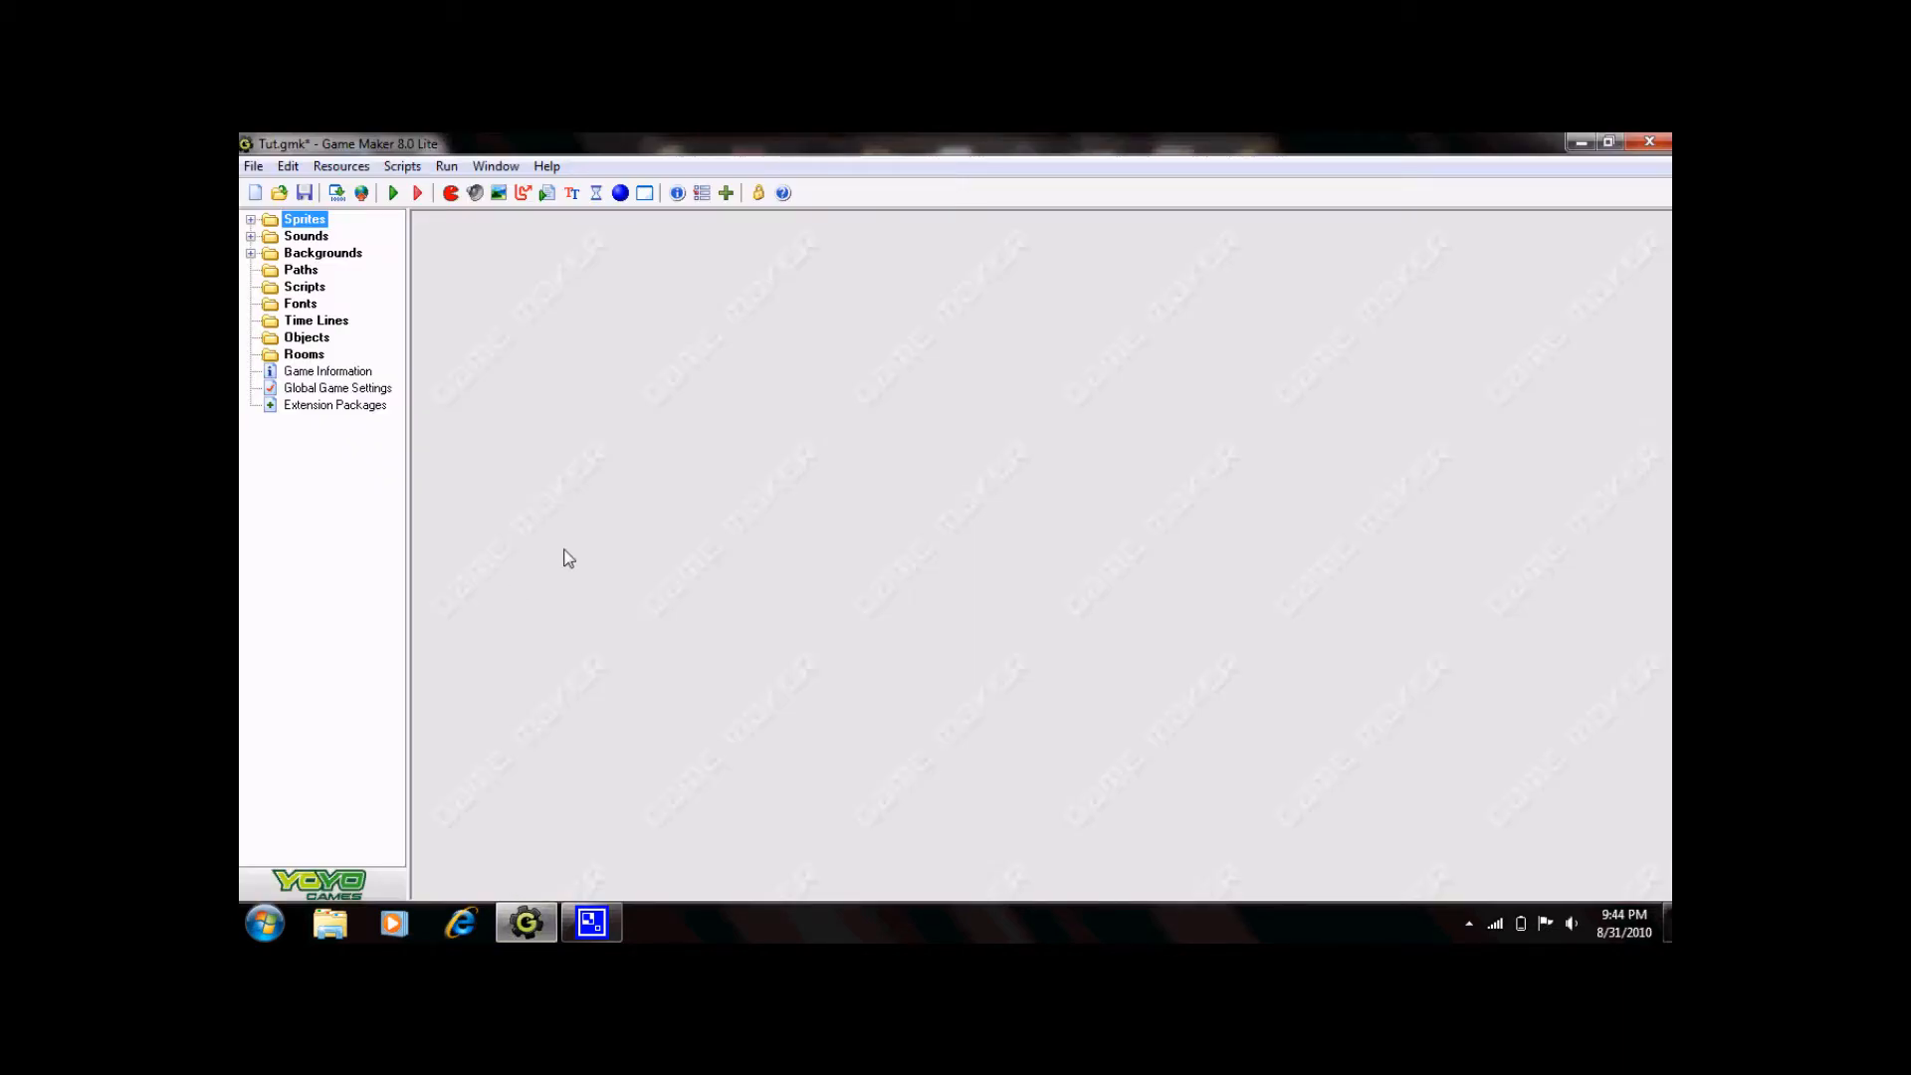
mouse_move(467, 226)
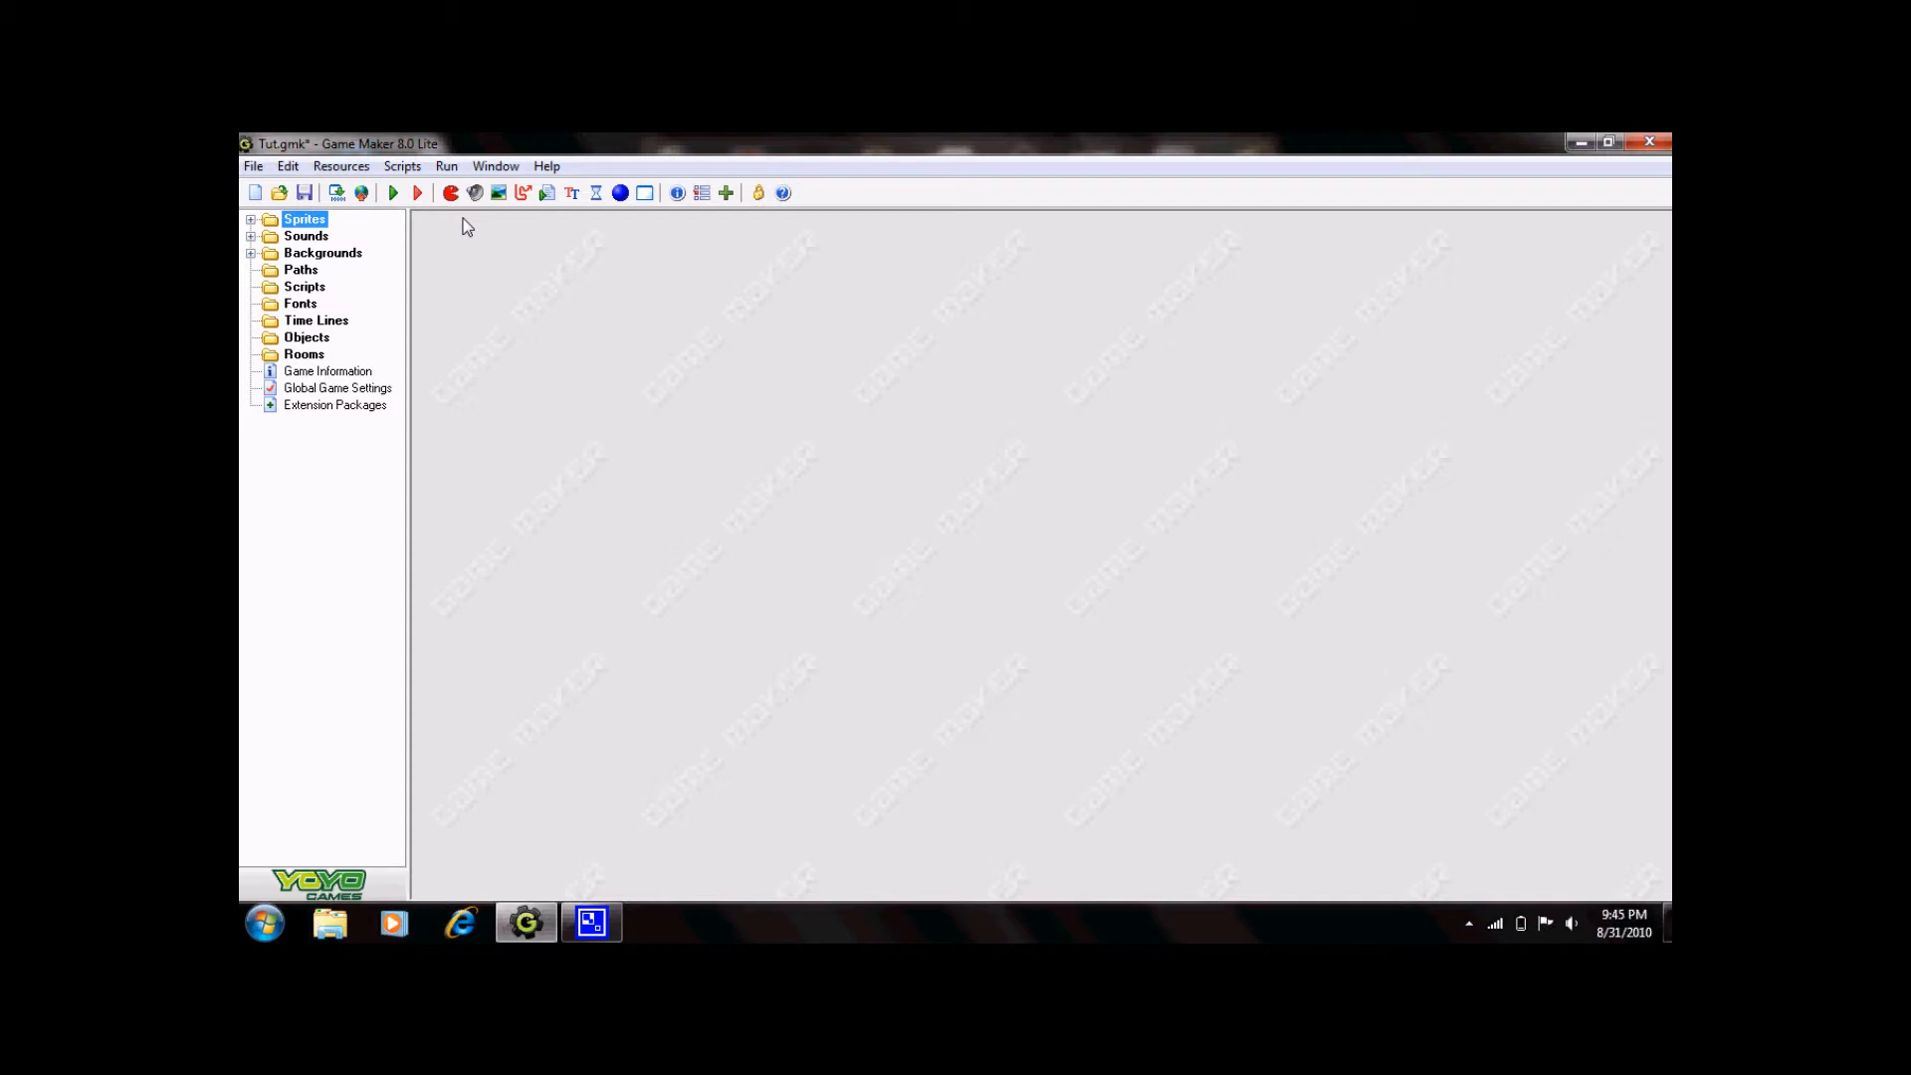
mouse_move(461, 195)
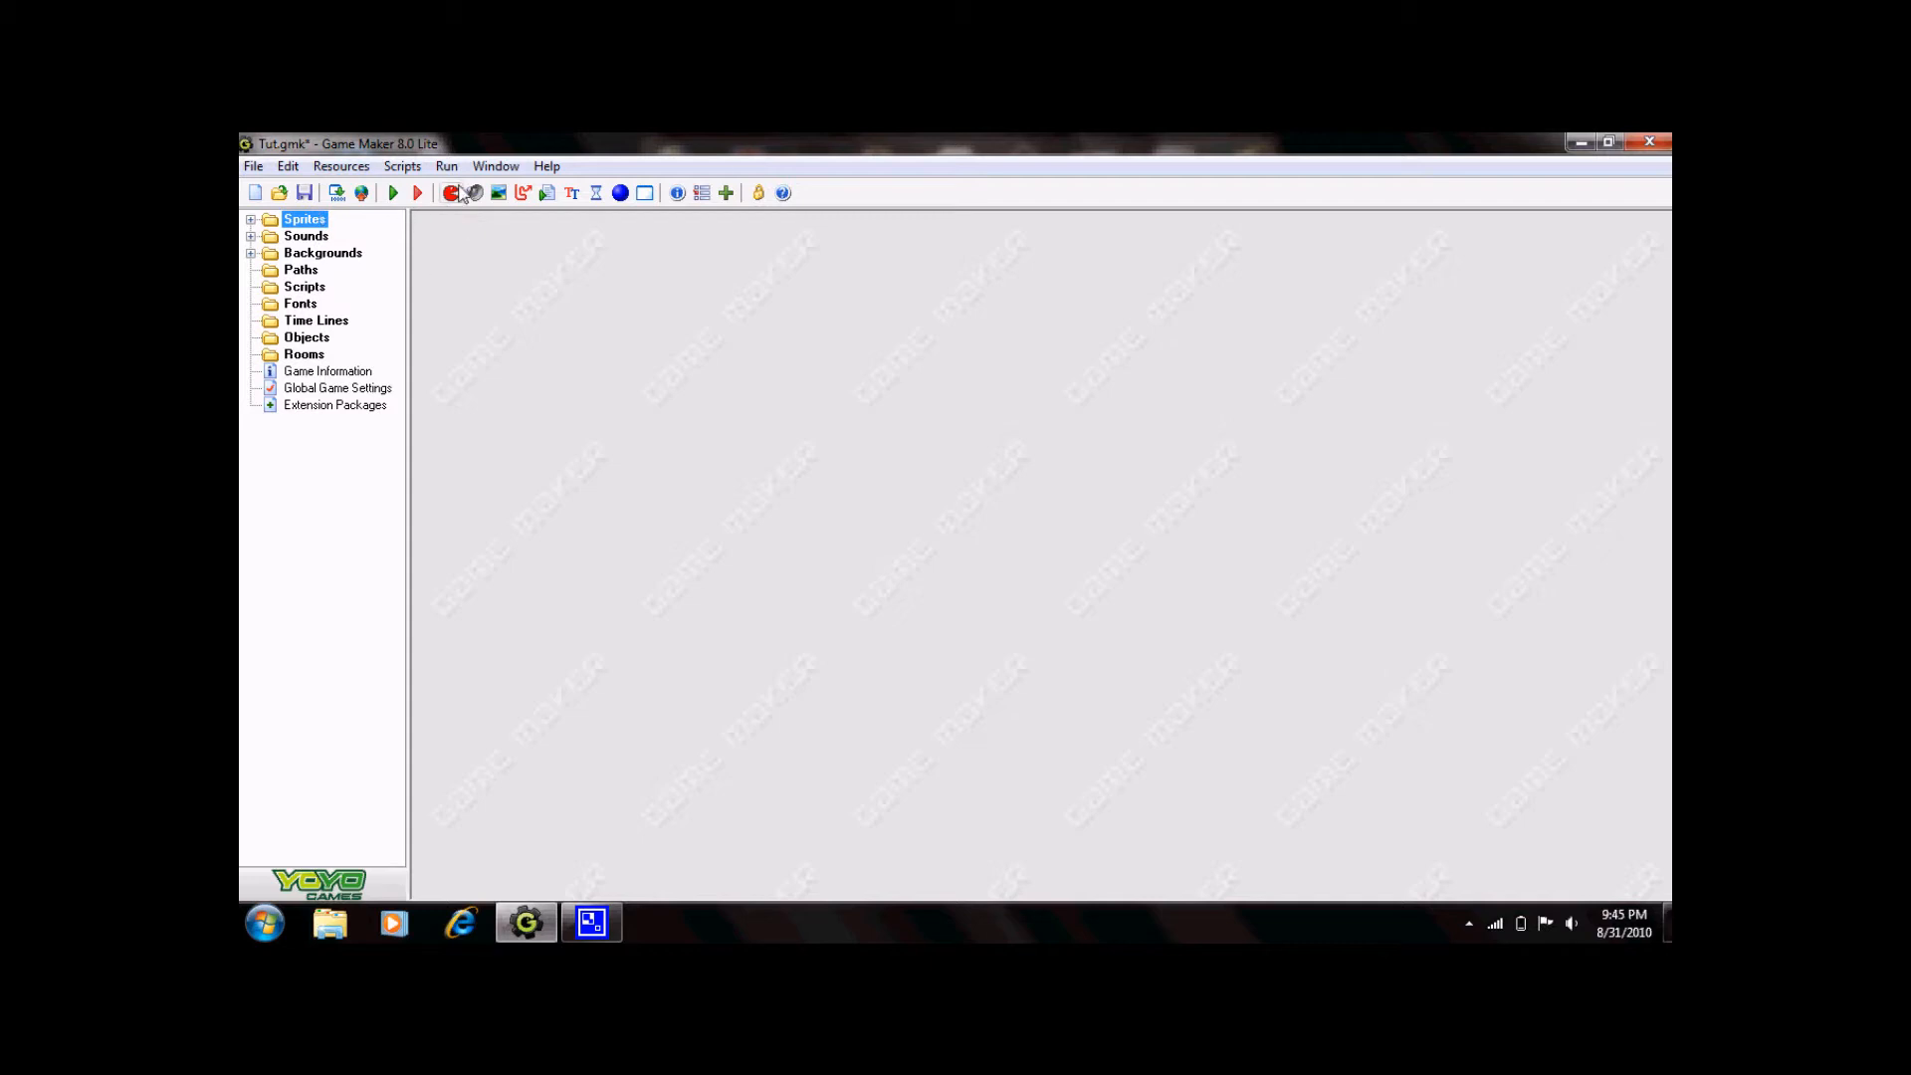
Create sprite58, browse the Sprites folder for an image, then cancel loading.
click(450, 192)
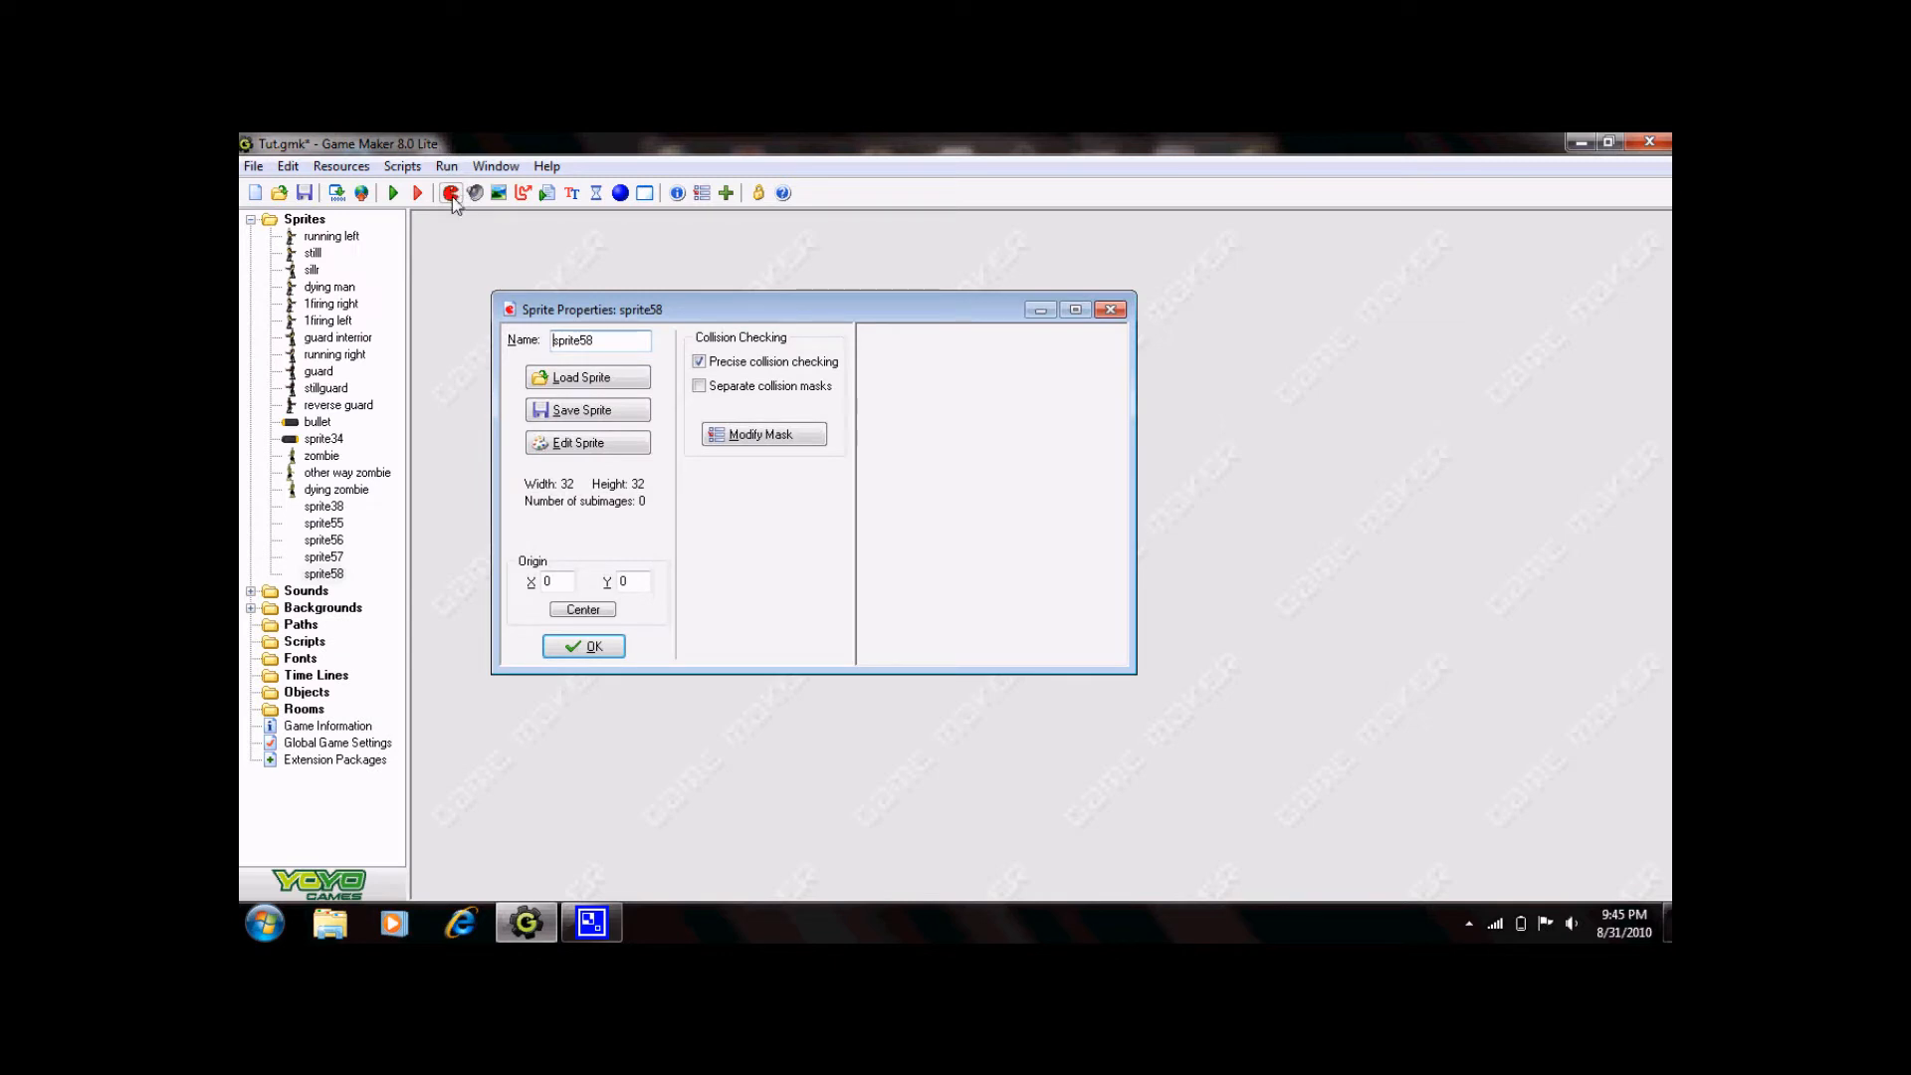
mouse_move(582, 409)
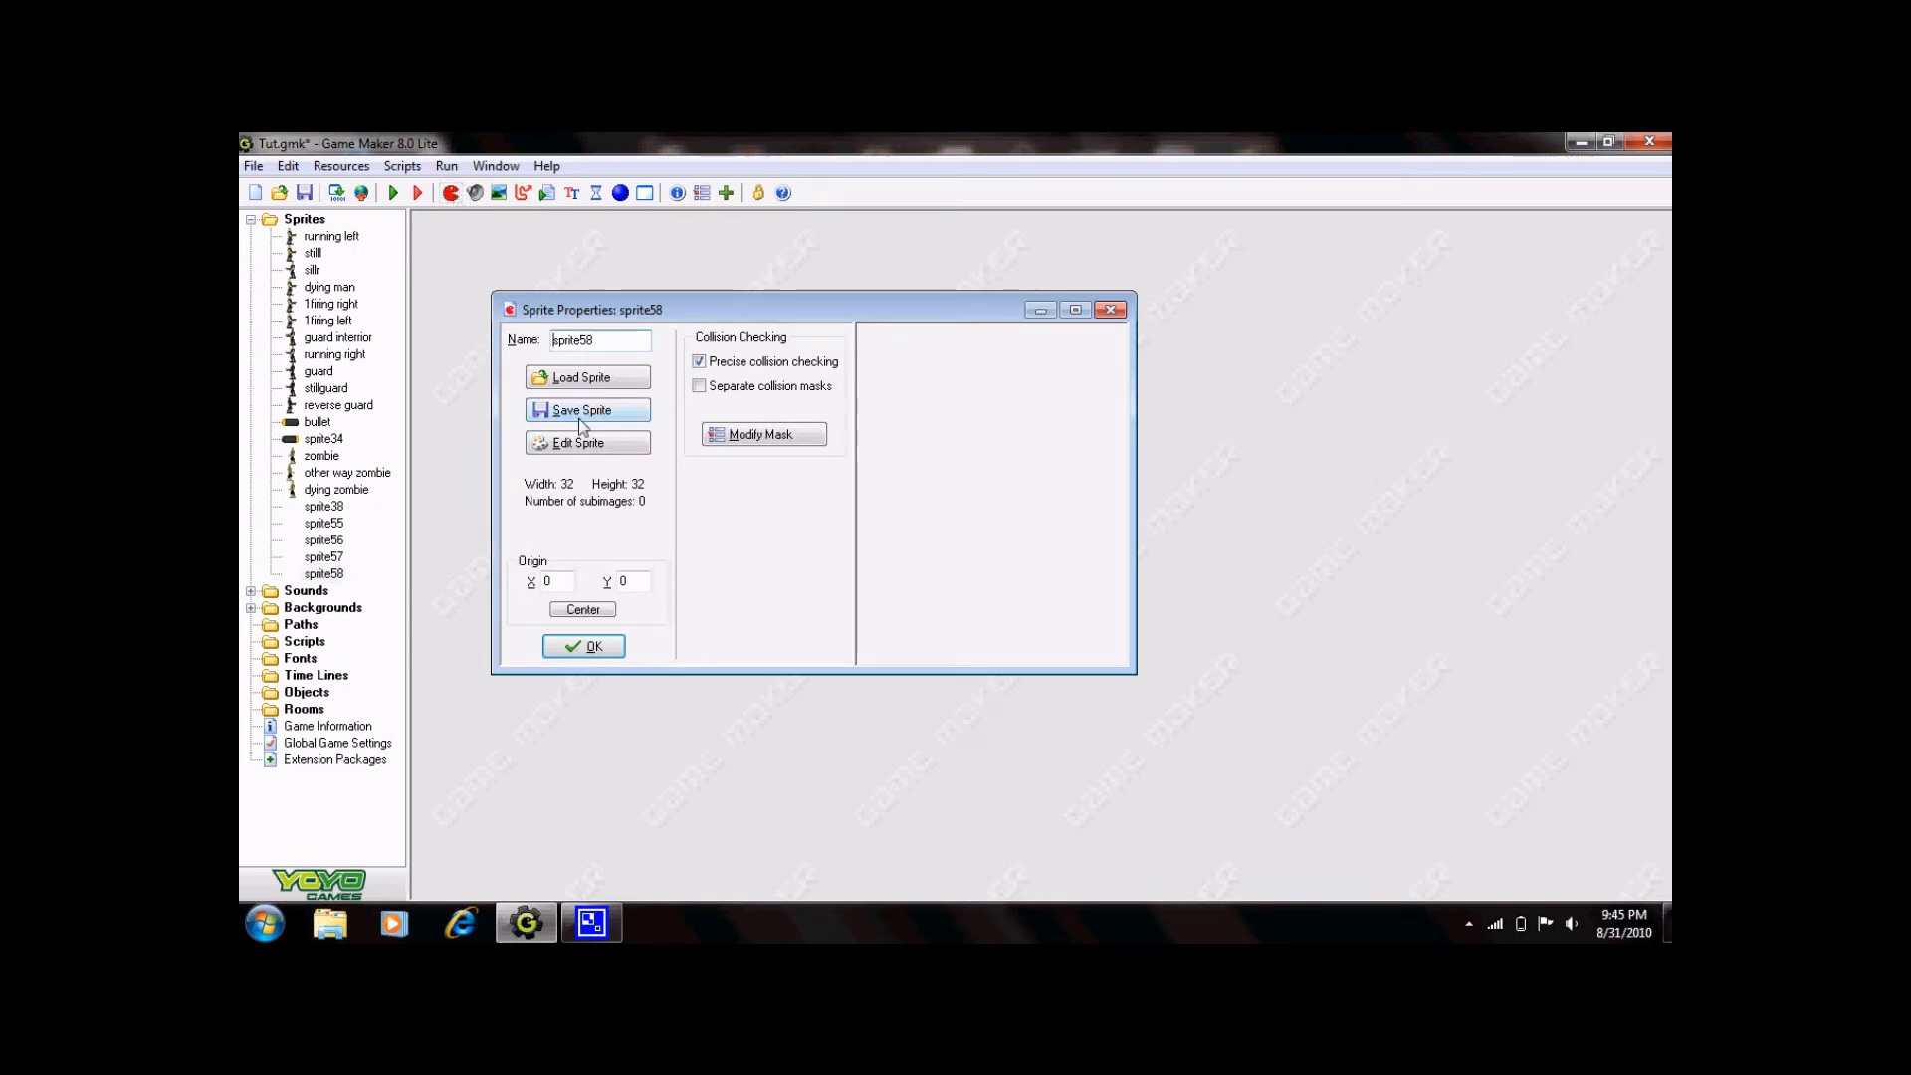
click(581, 377)
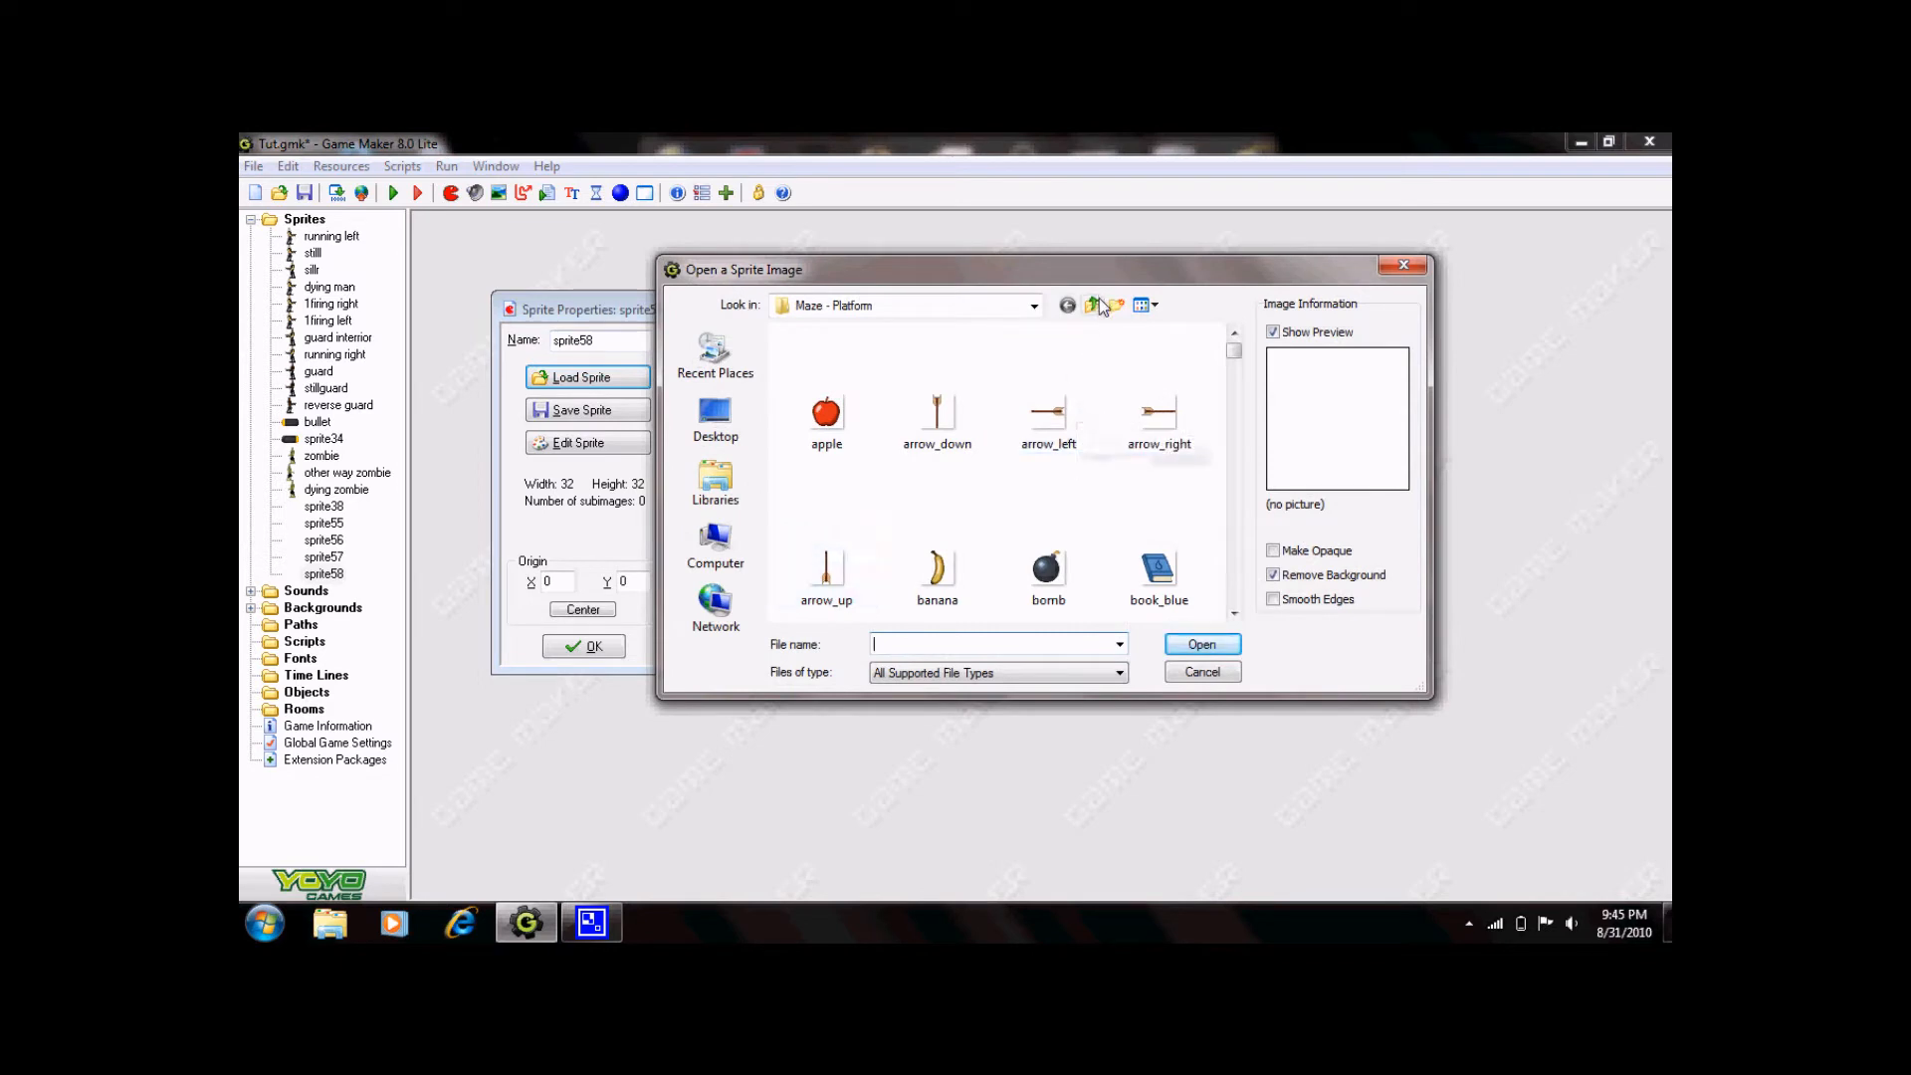
click(1092, 304)
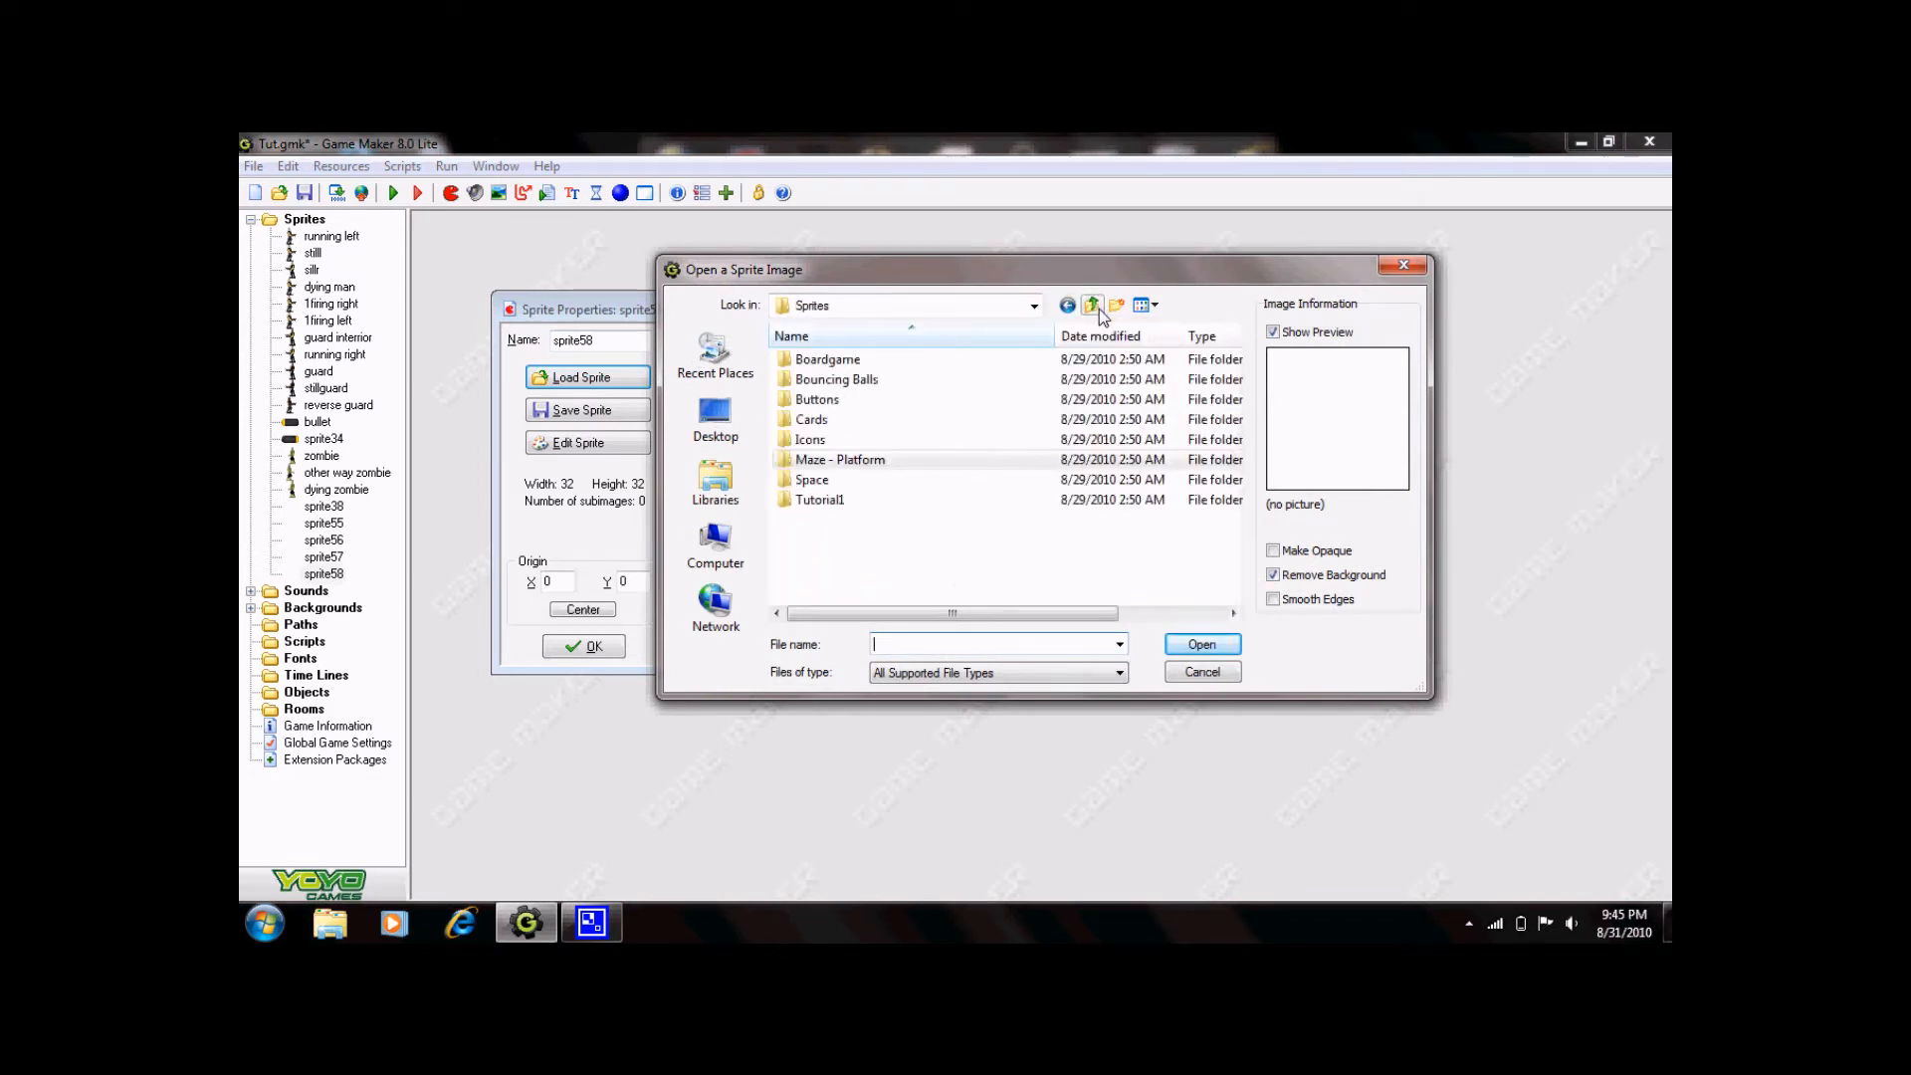
mouse_move(859, 369)
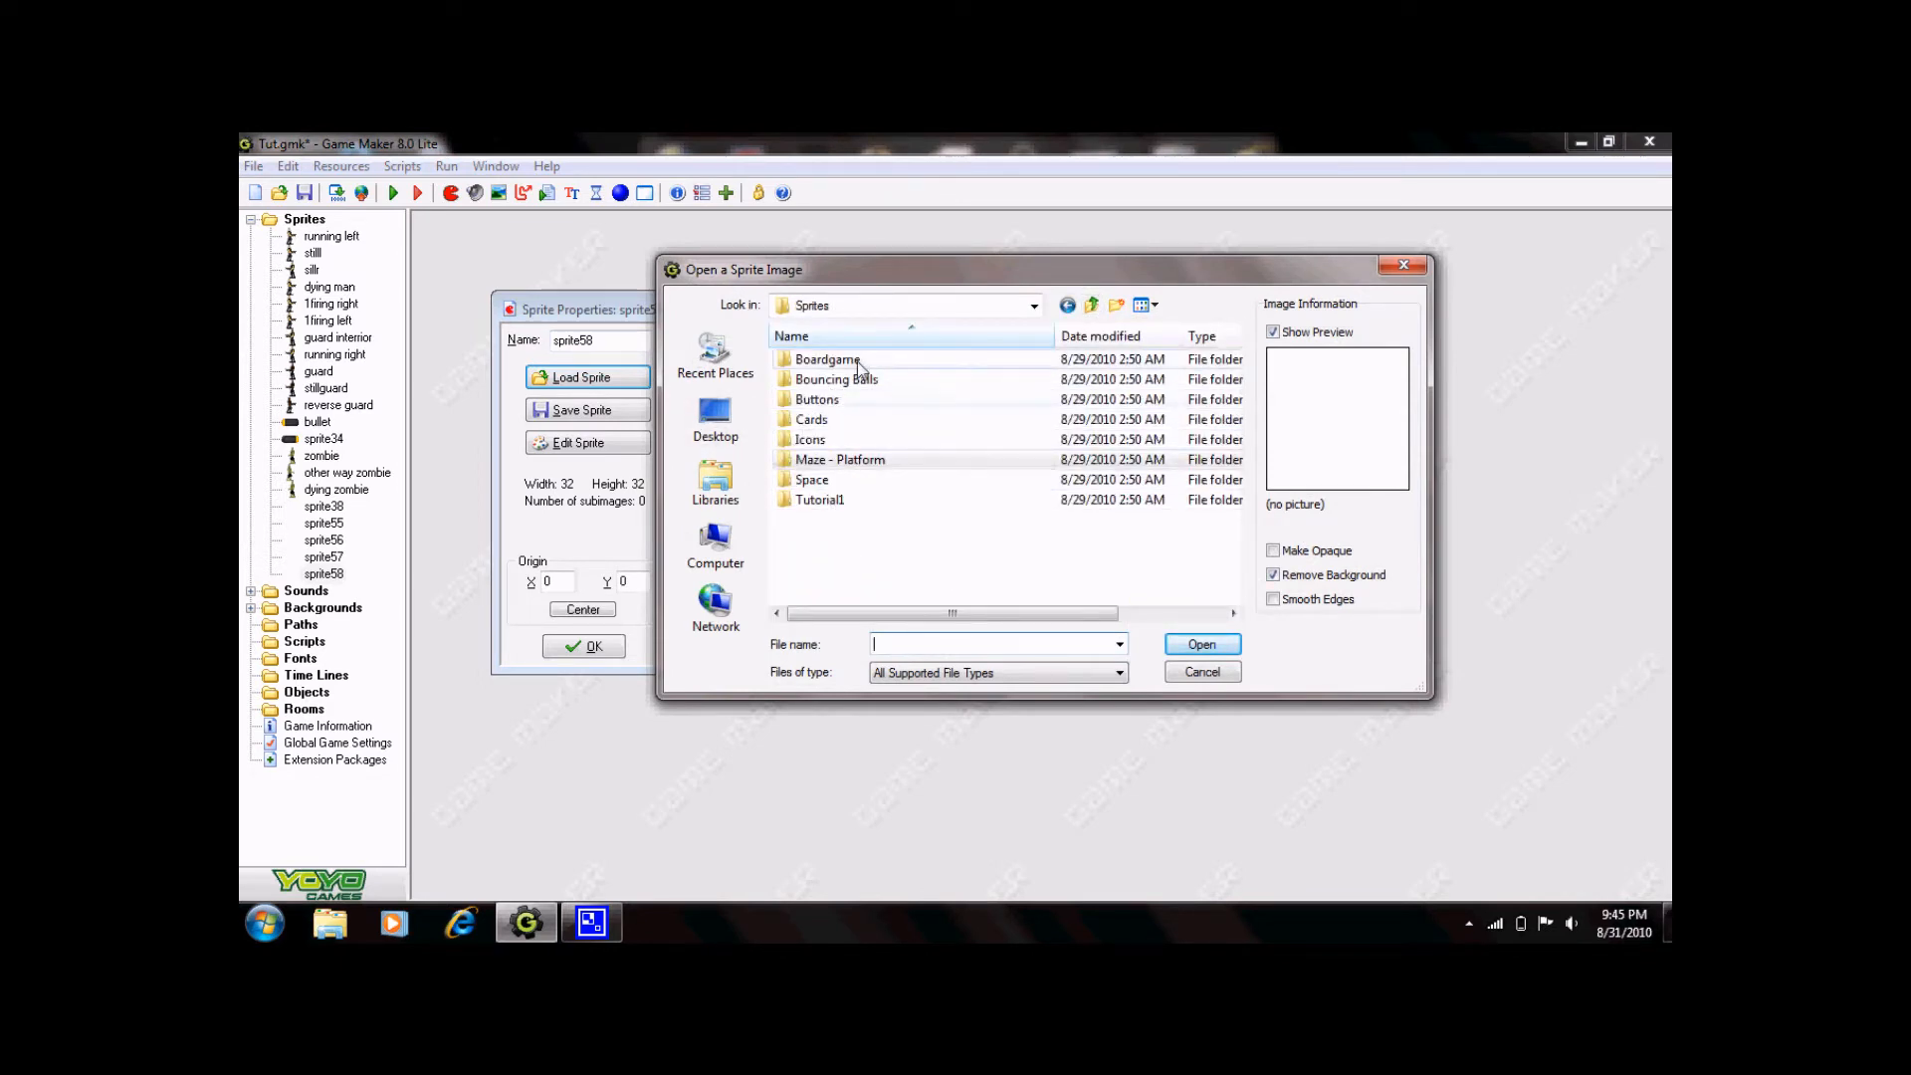
mouse_move(819, 500)
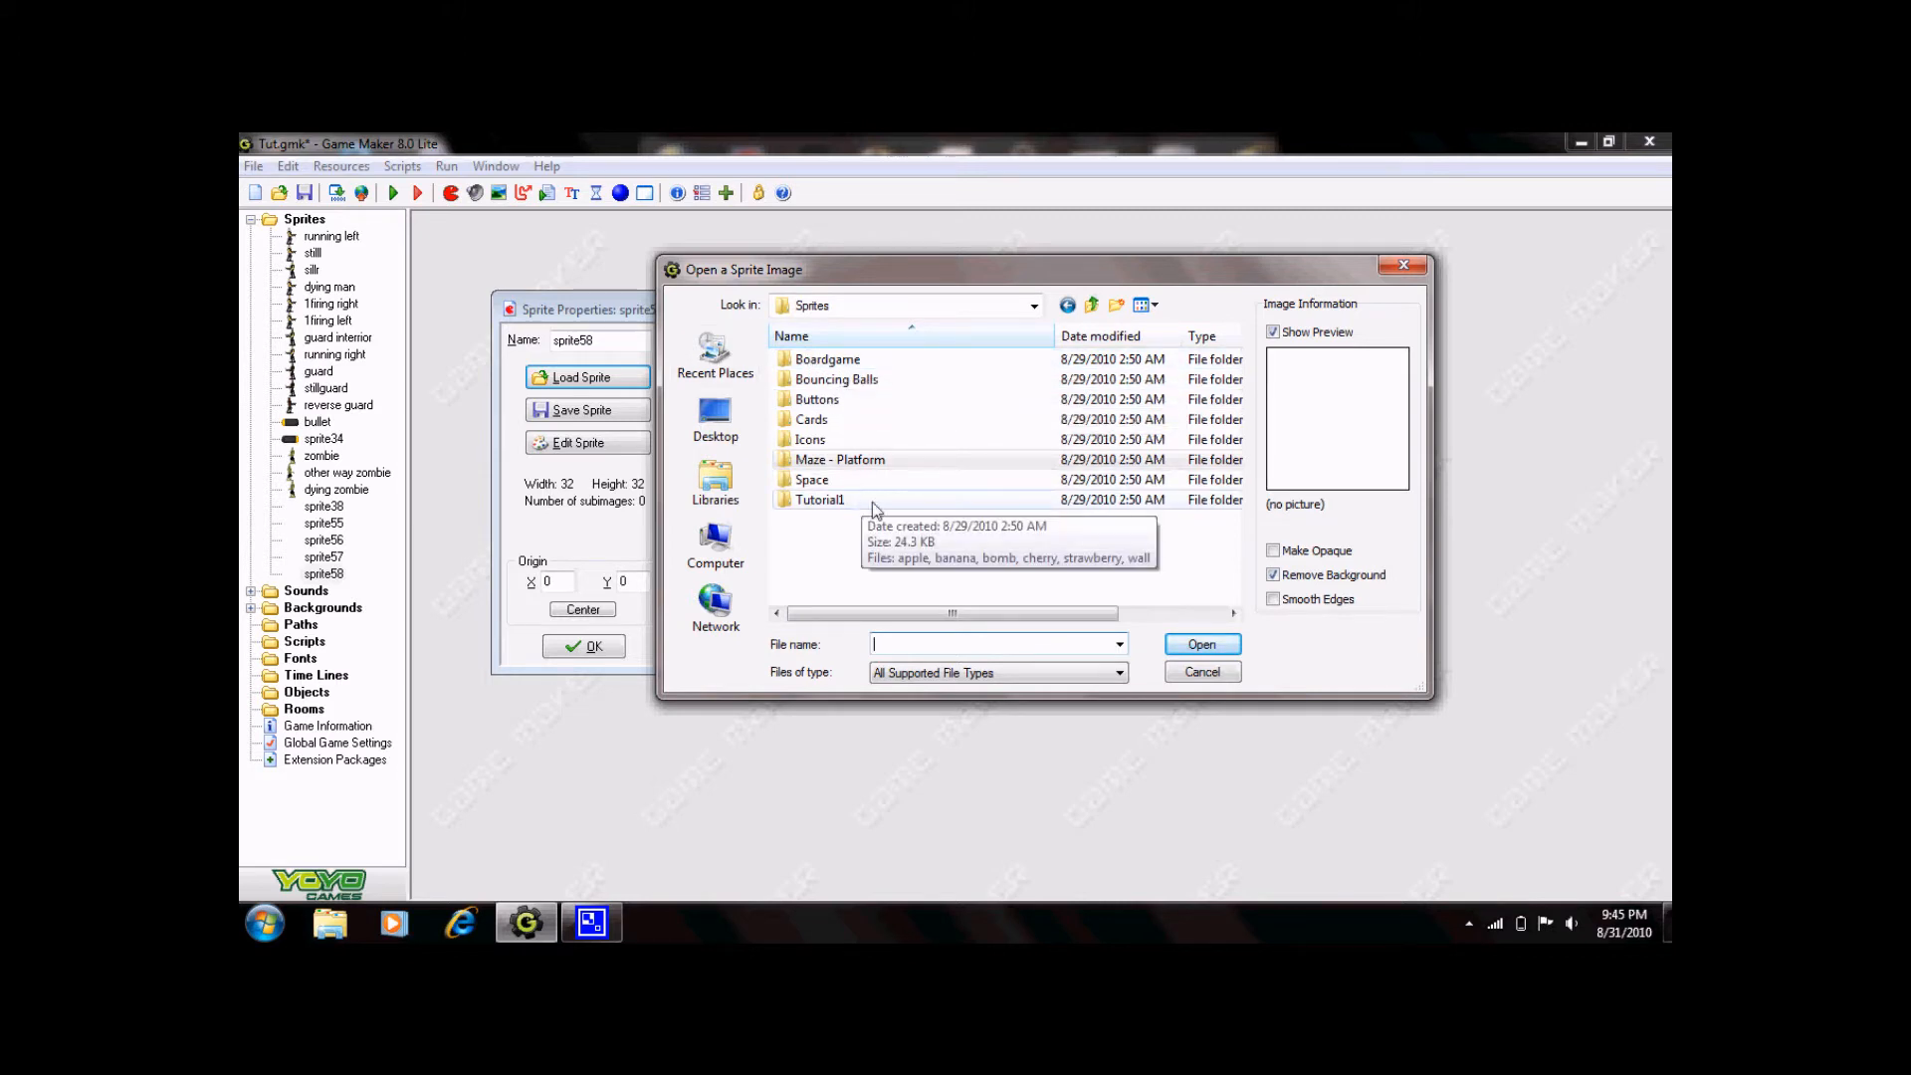
click(1200, 672)
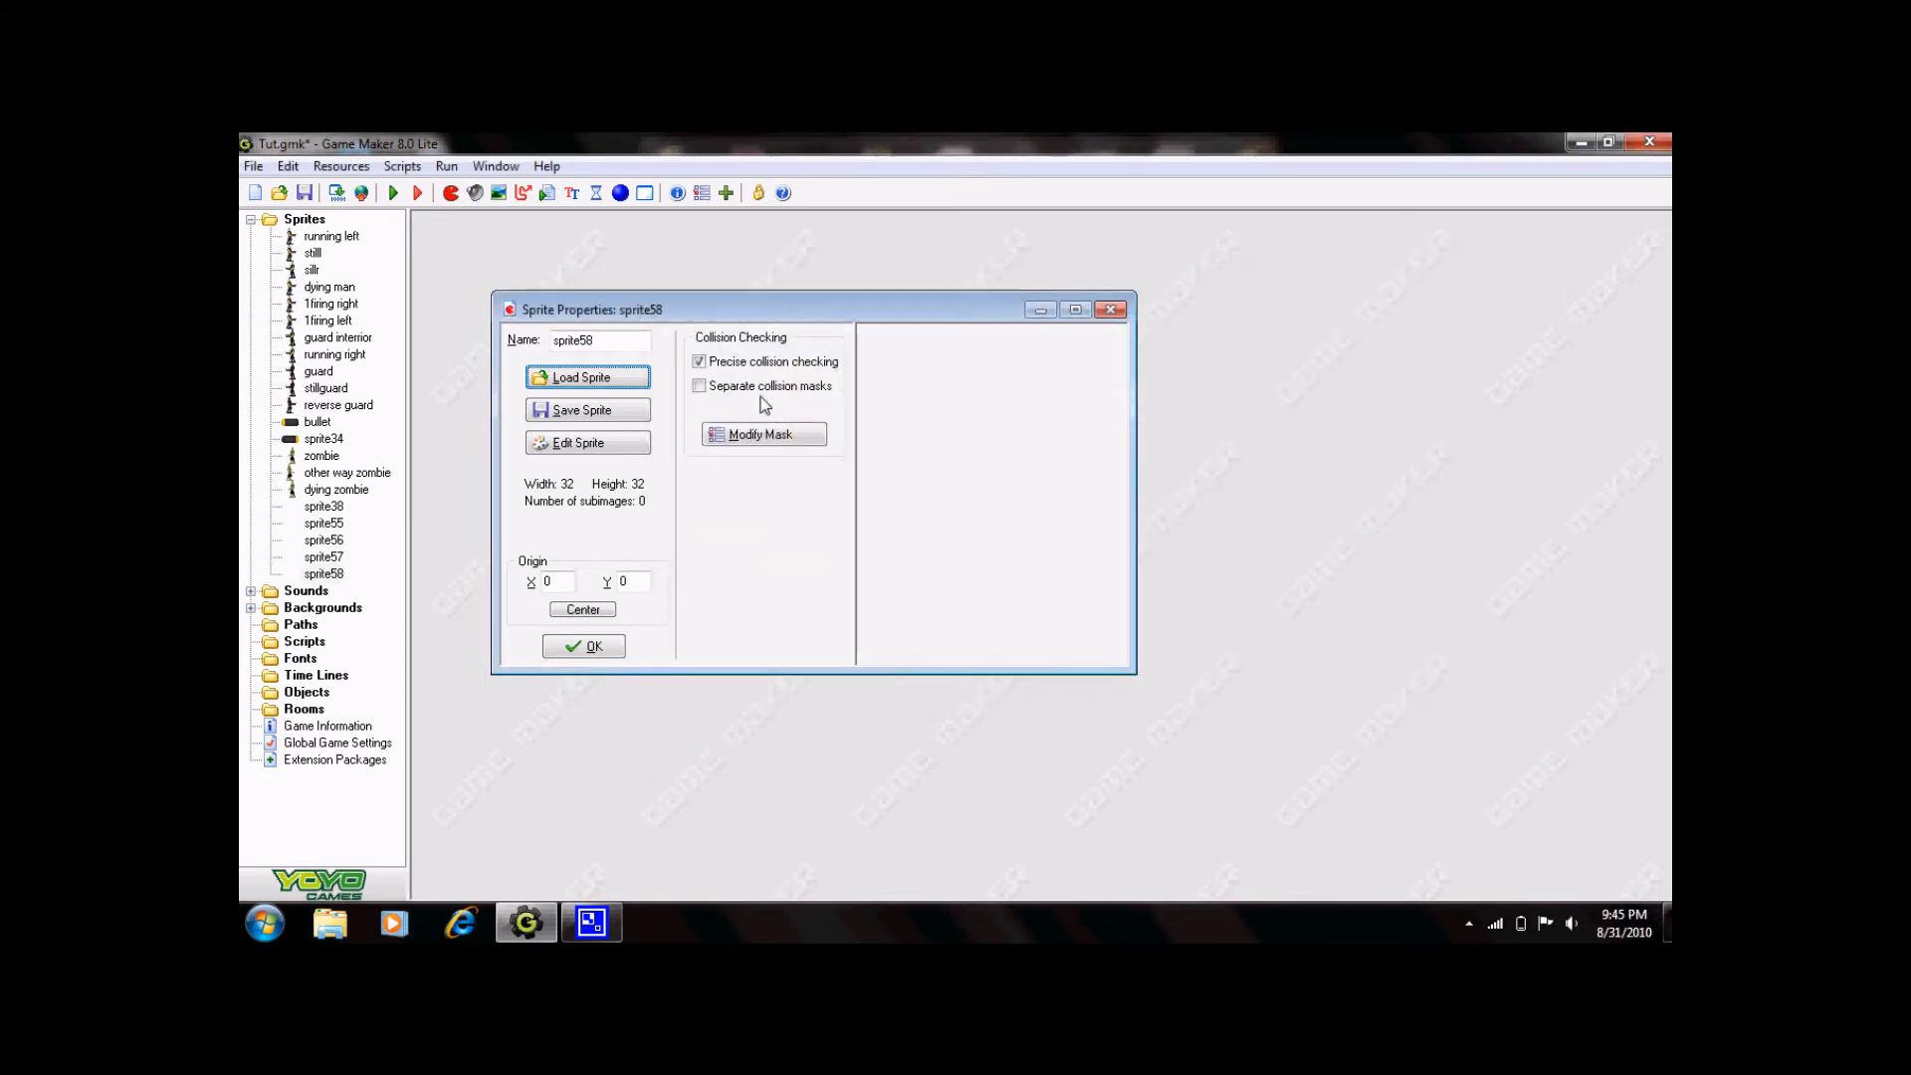
Open sprite58's image editor, start a new image, and dismiss the size prompt.
click(582, 442)
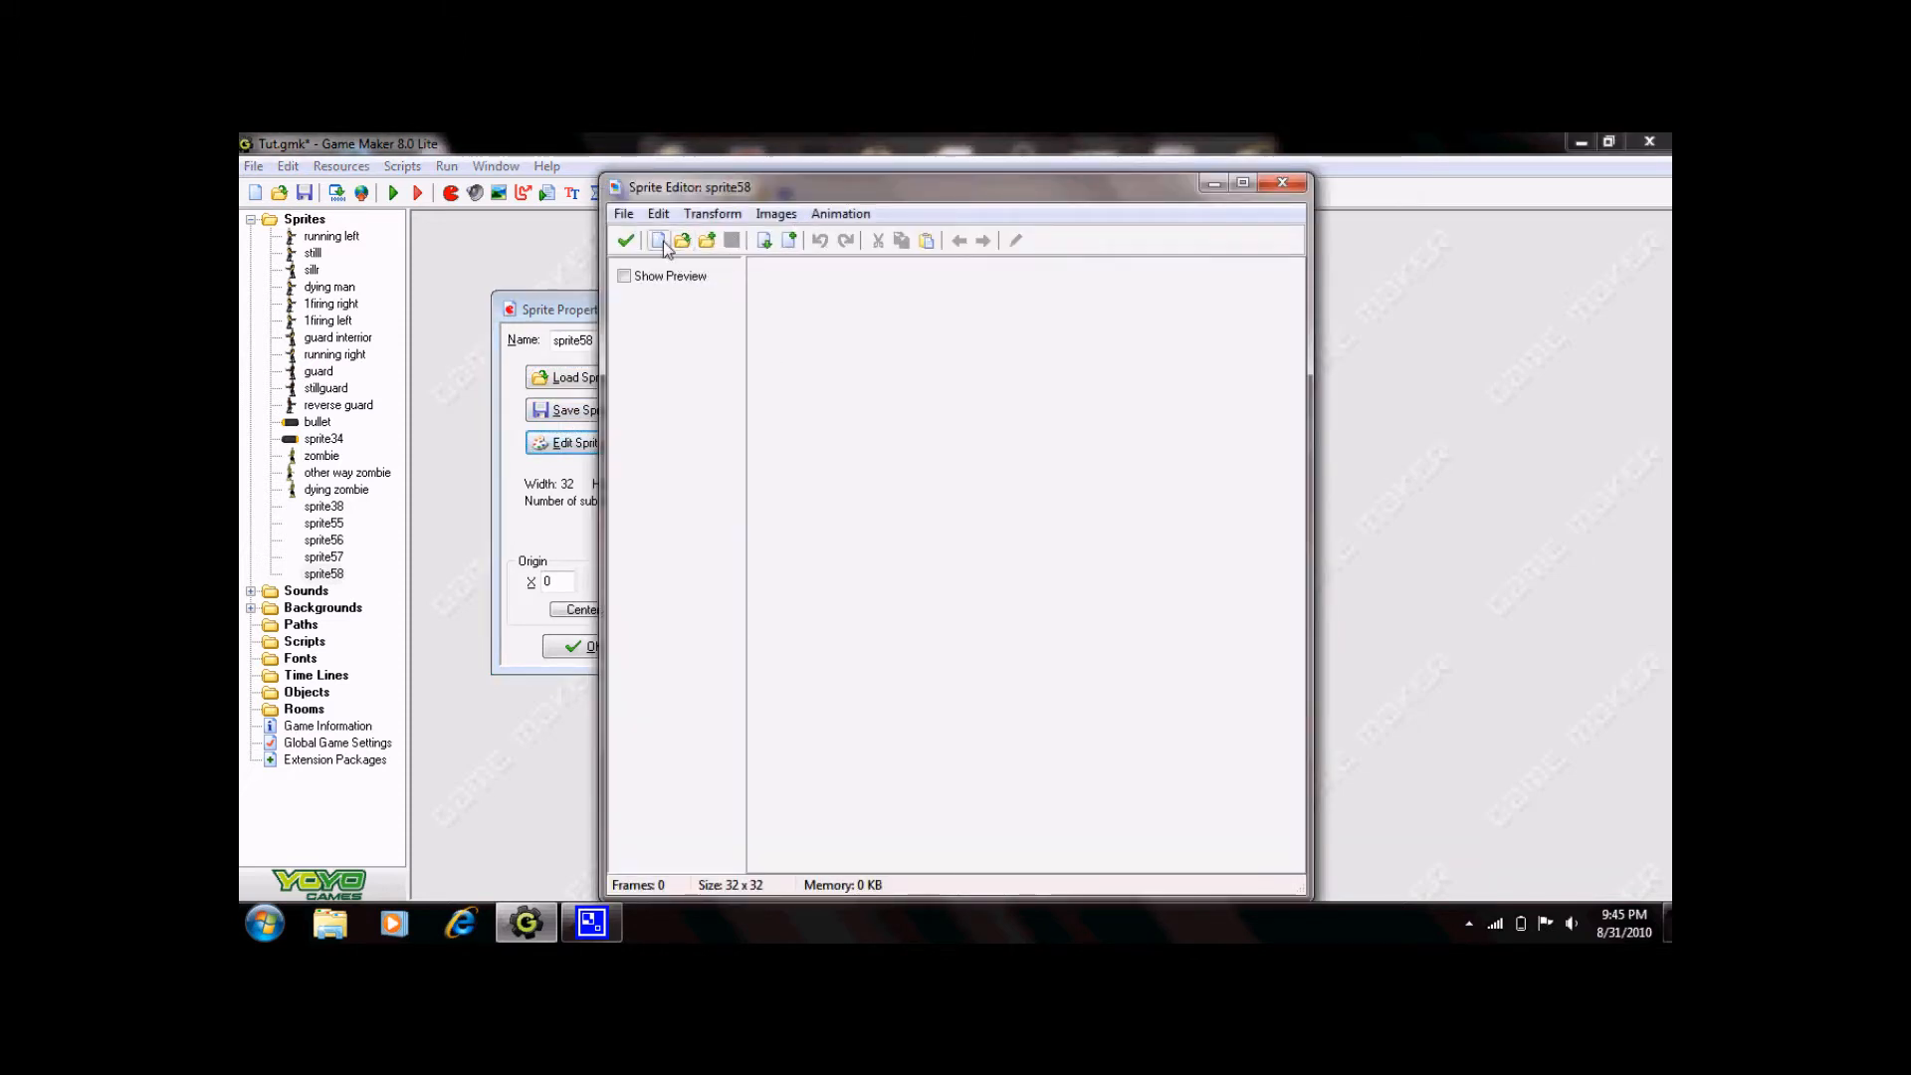
mouse_move(661, 240)
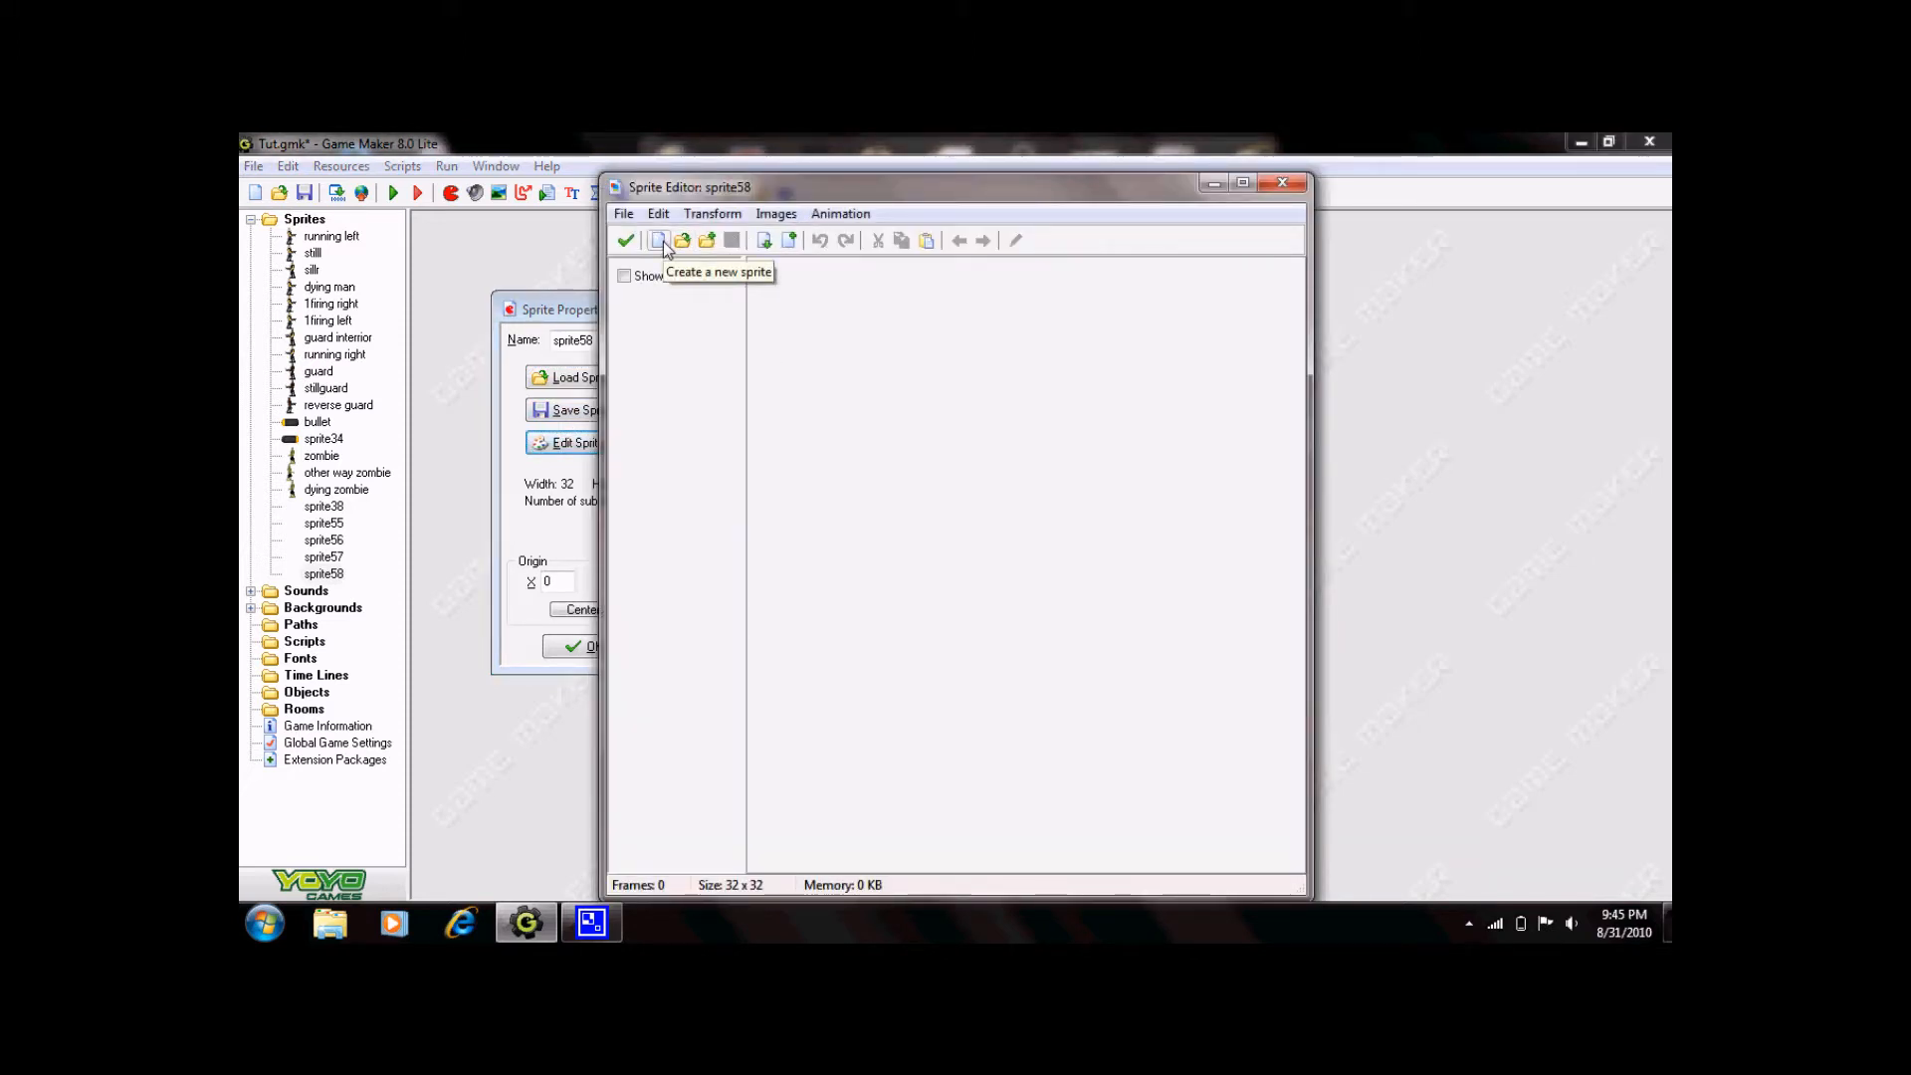
click(659, 239)
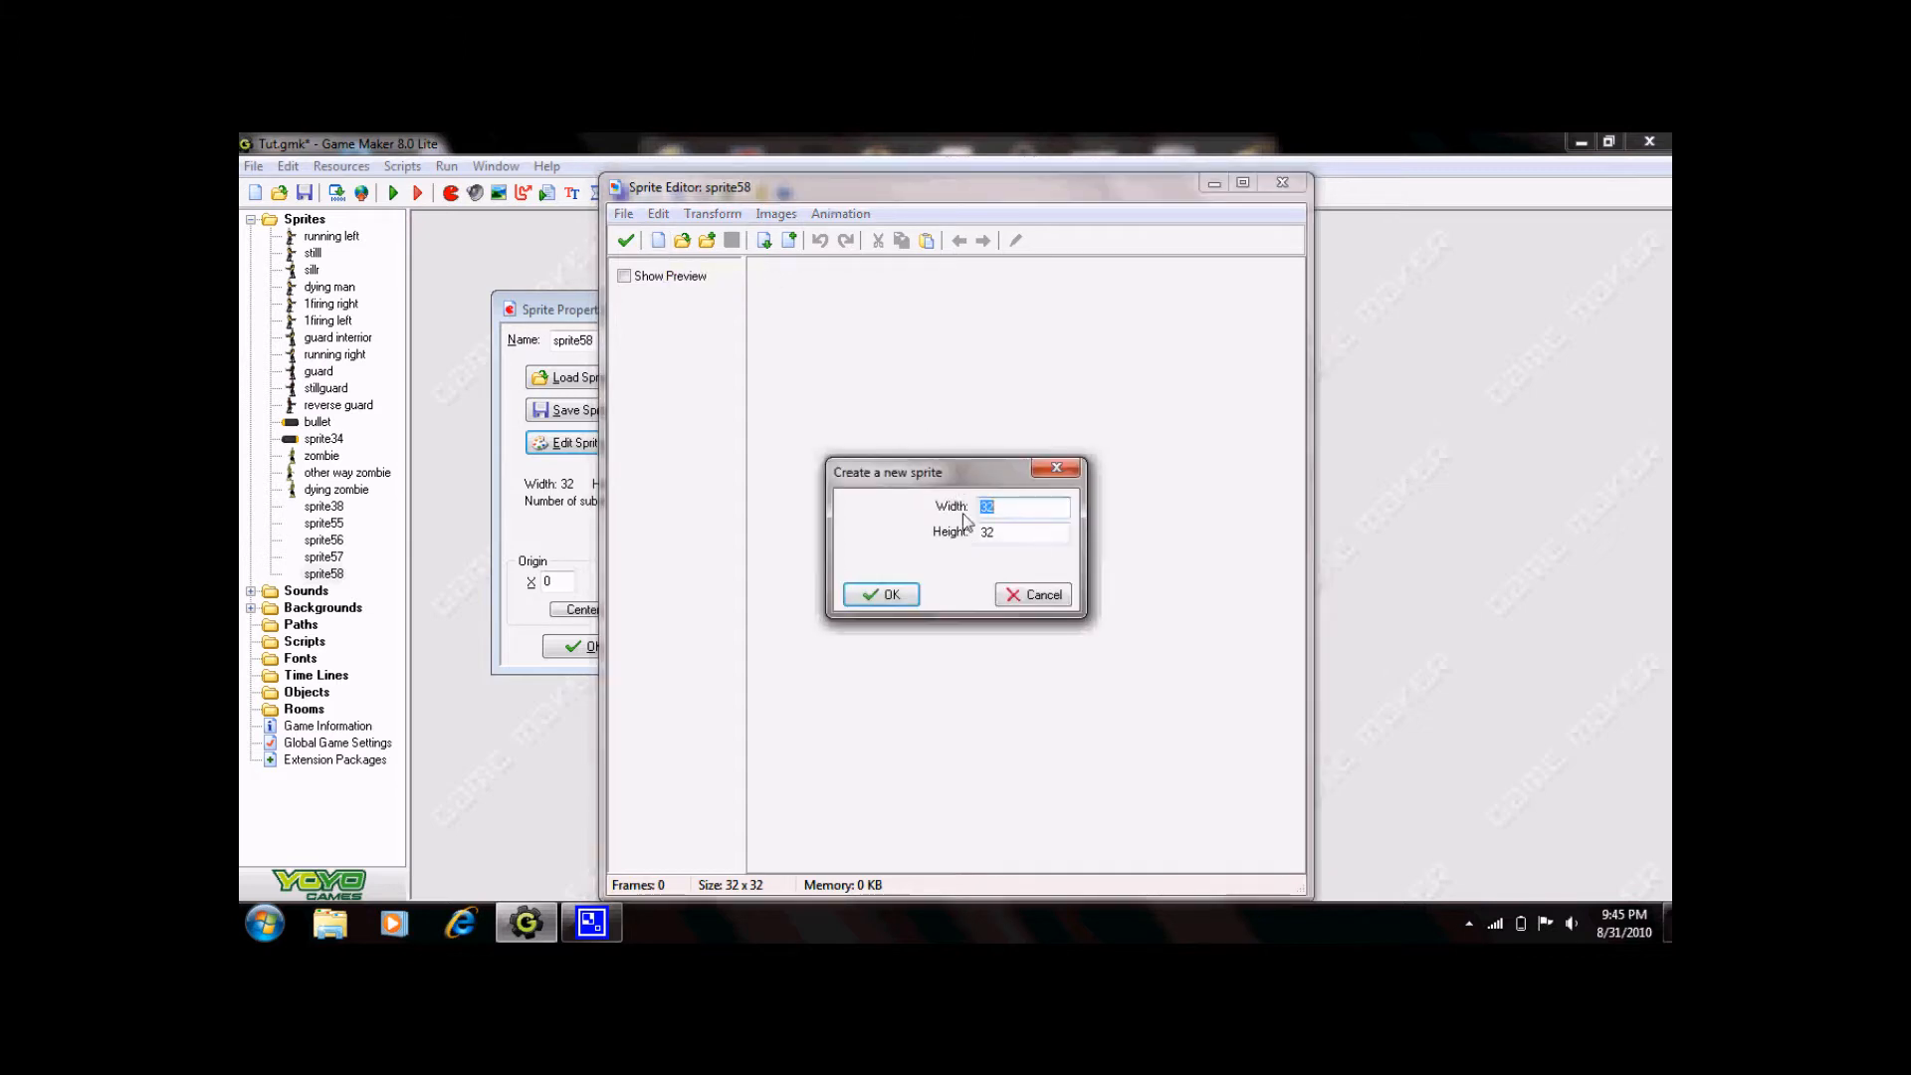
click(880, 596)
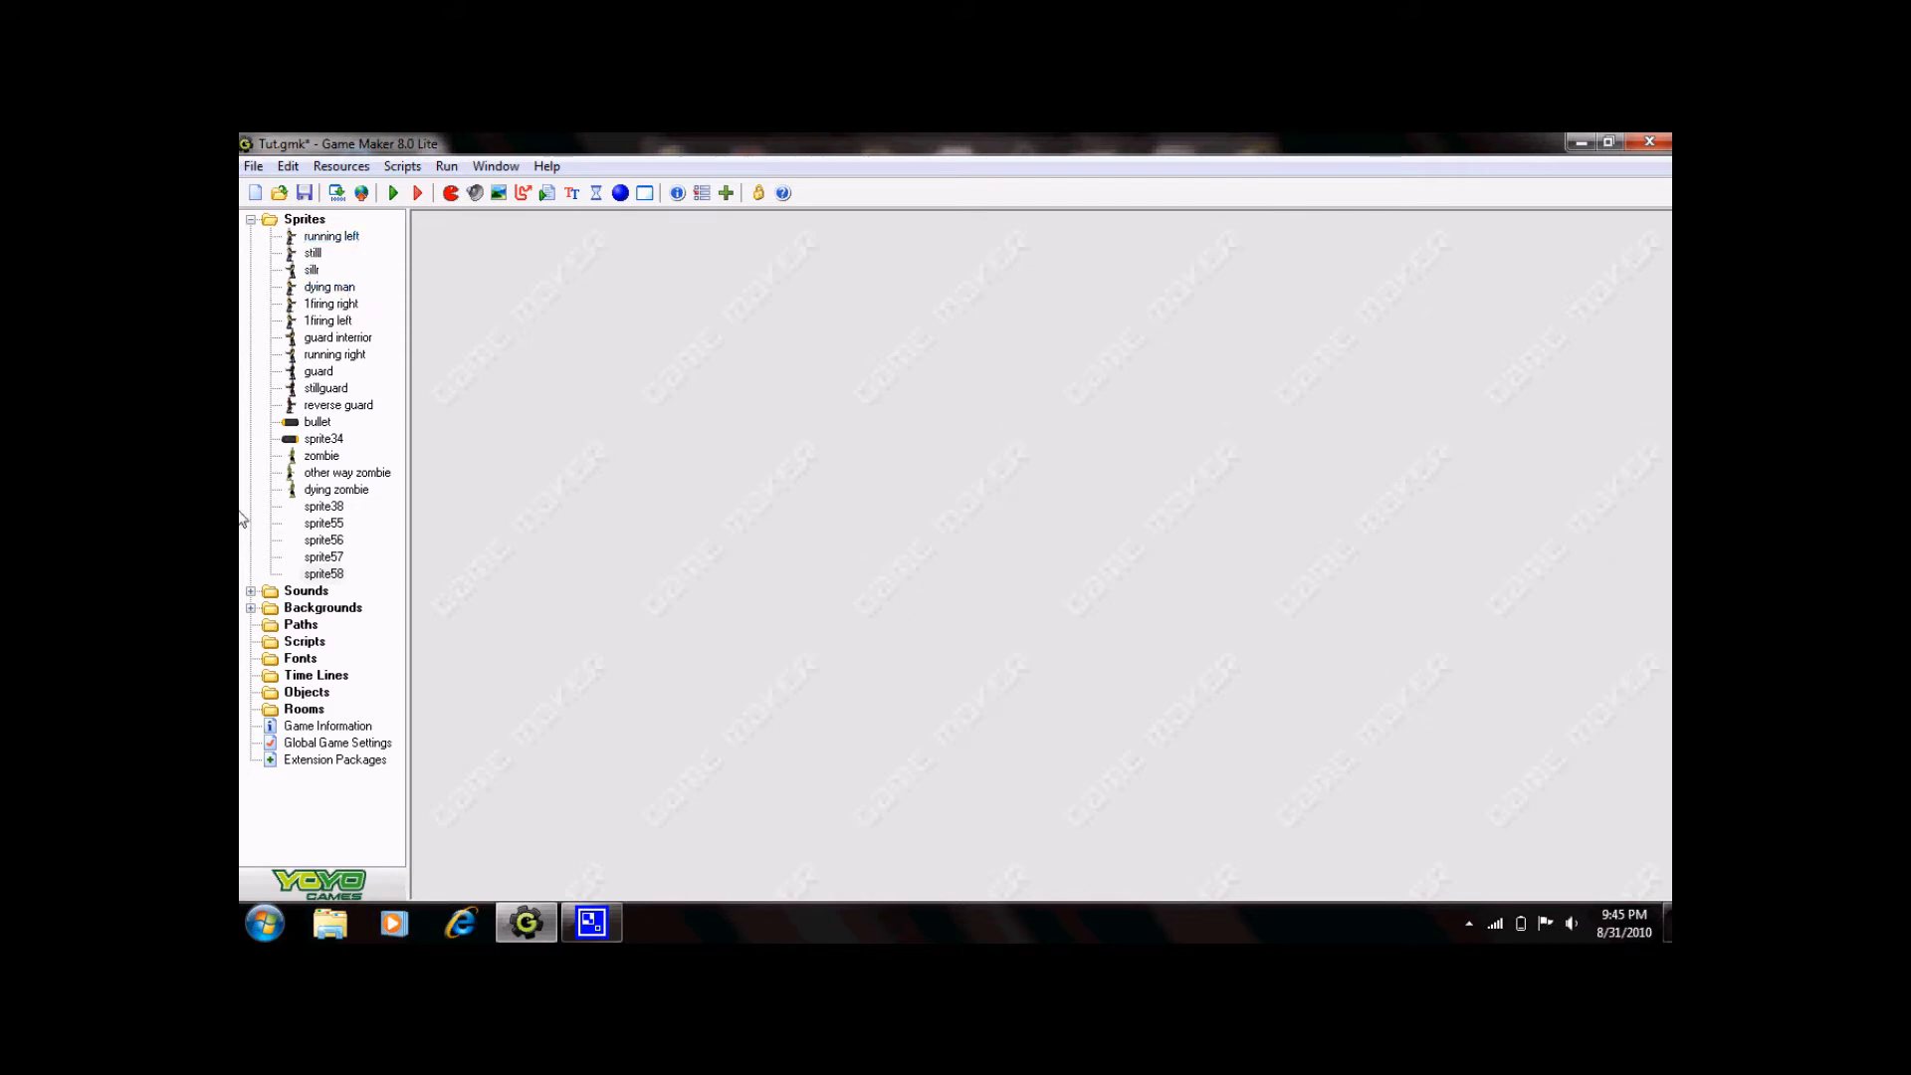
mouse_move(380, 292)
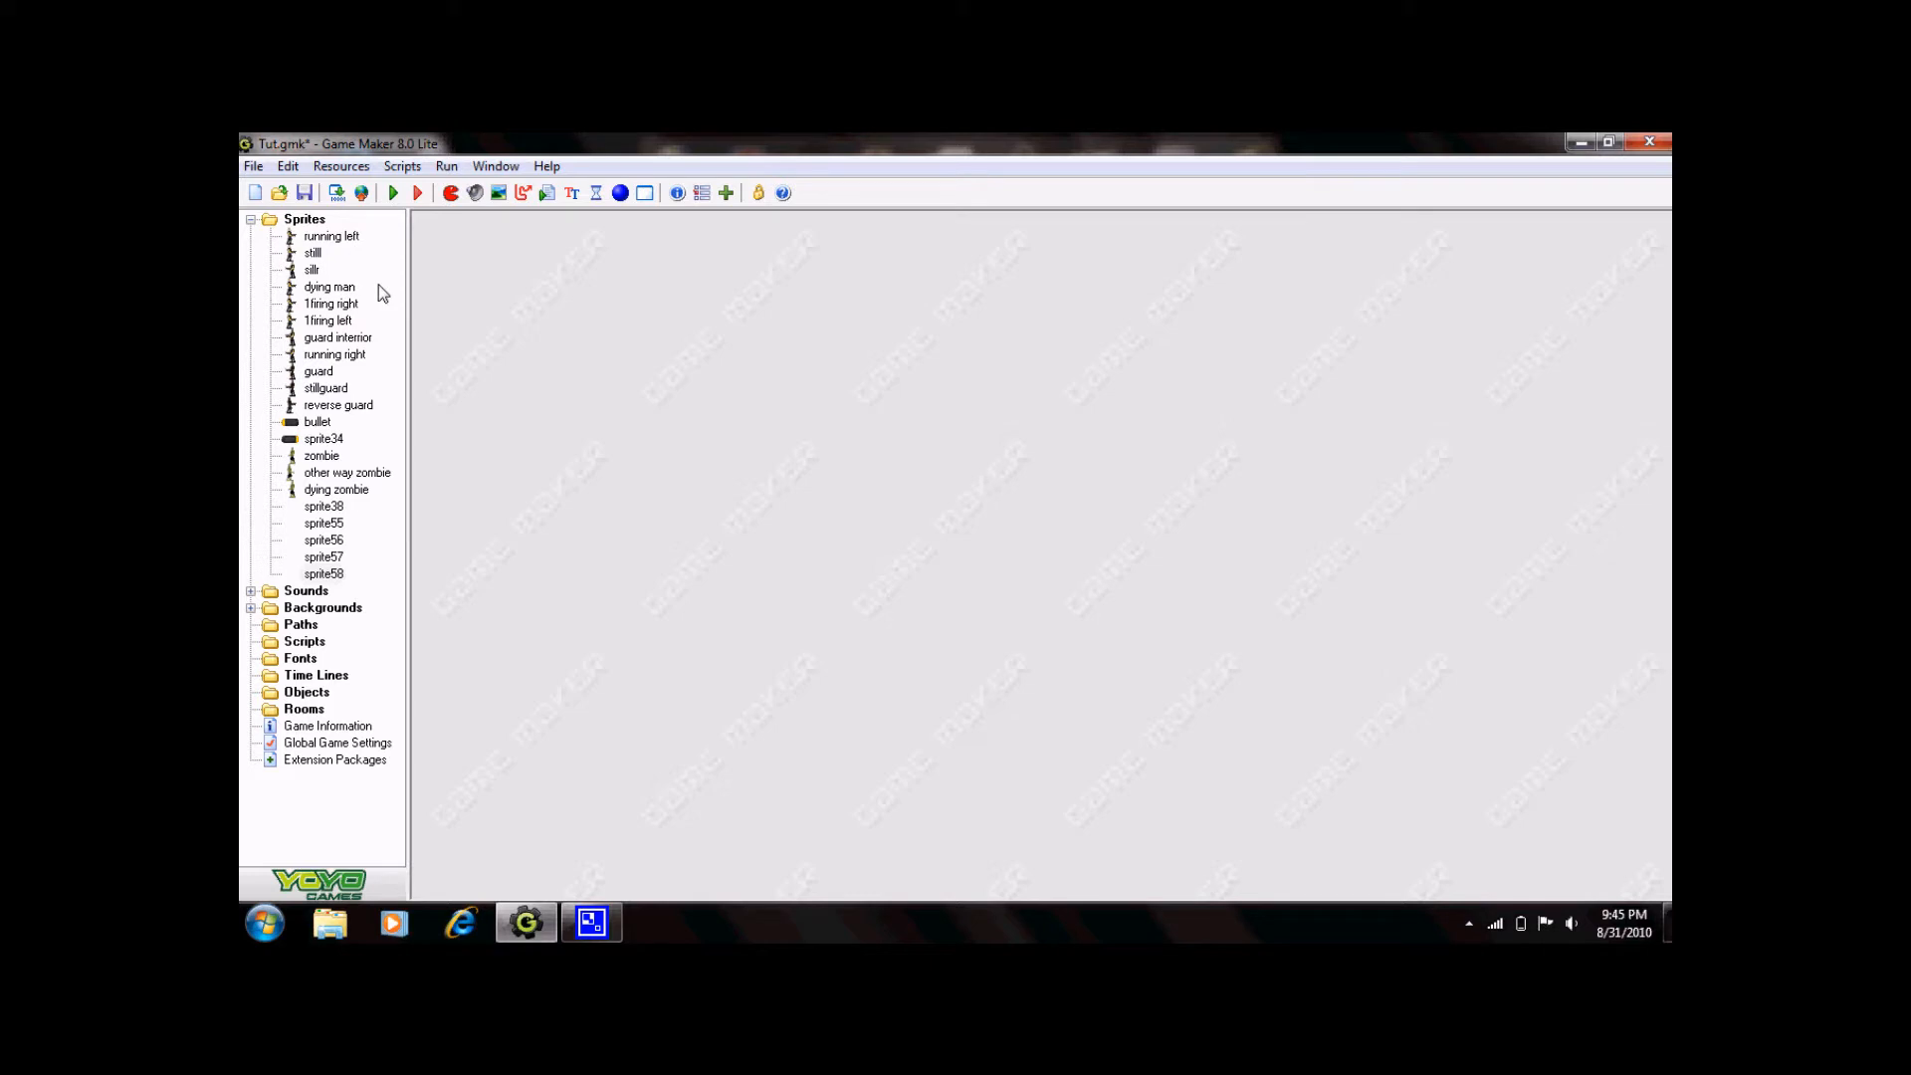
mouse_move(368, 250)
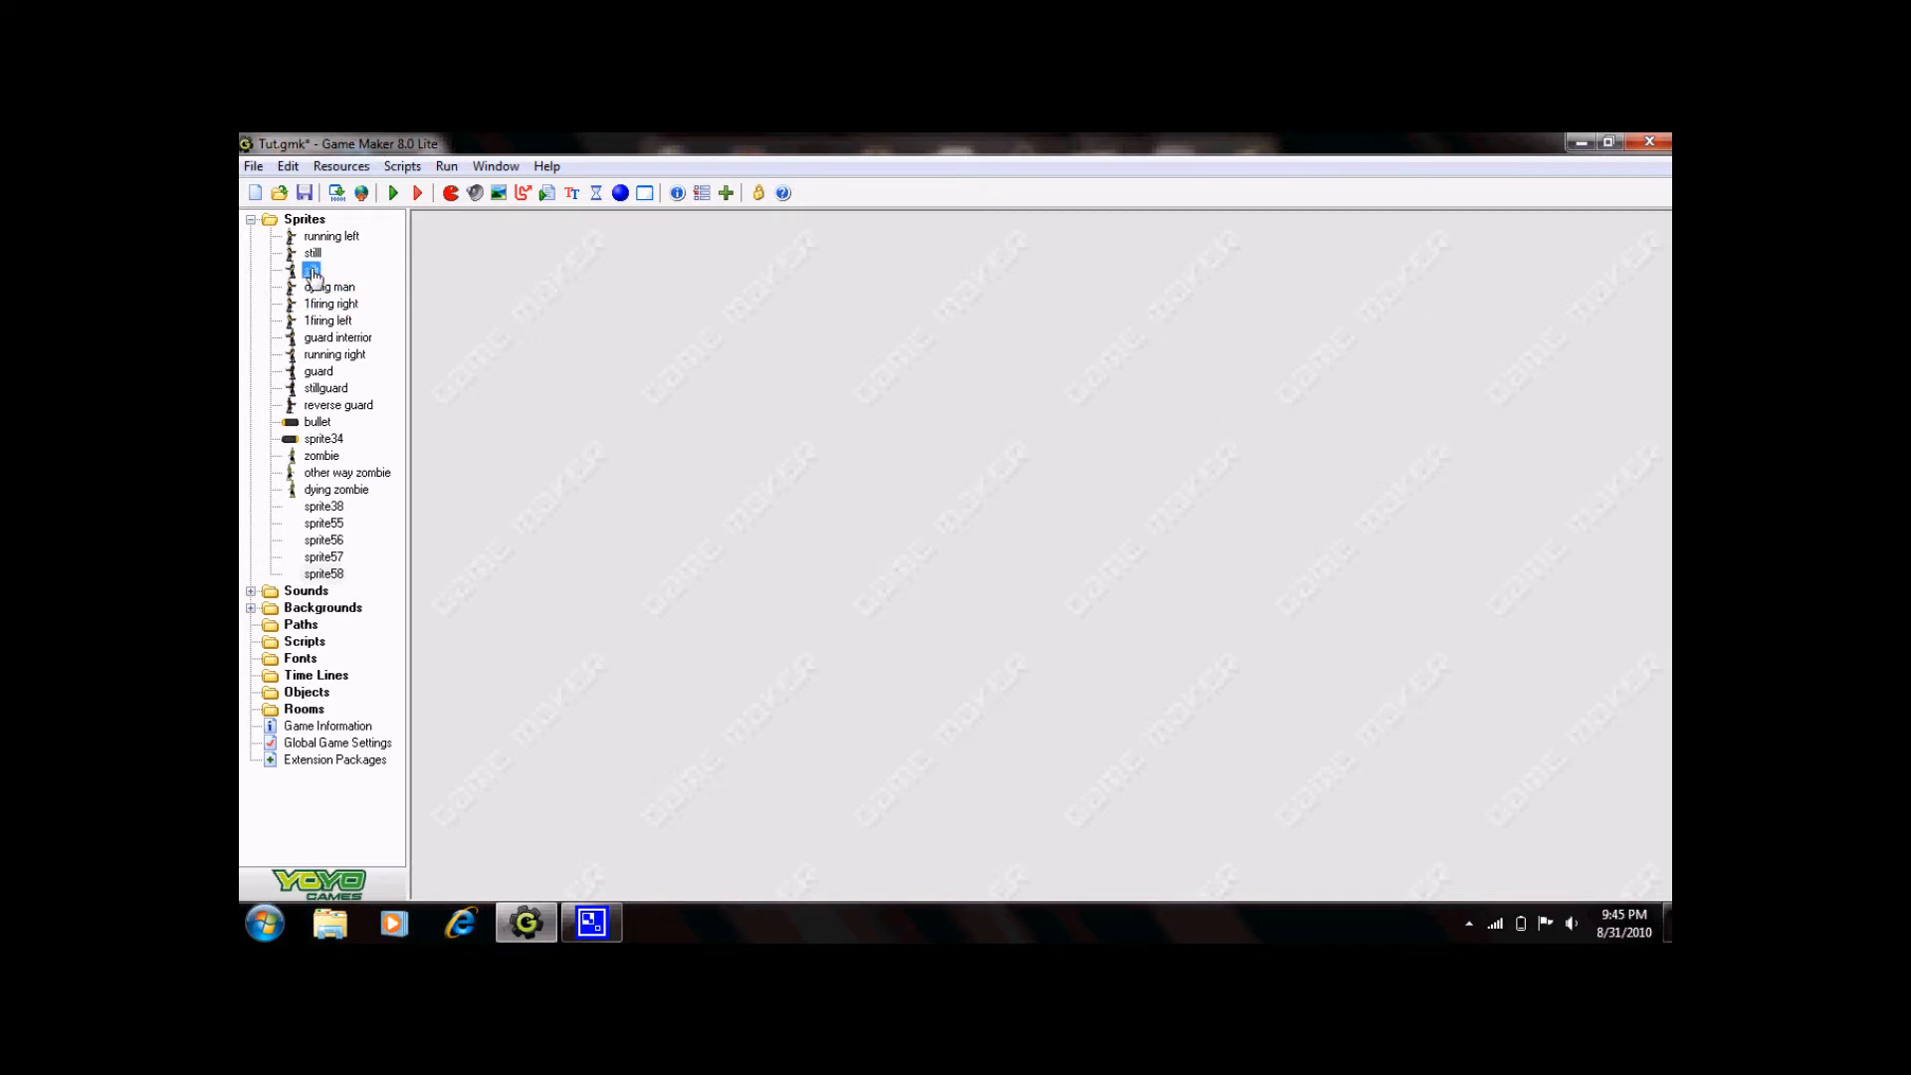
double_click(312, 270)
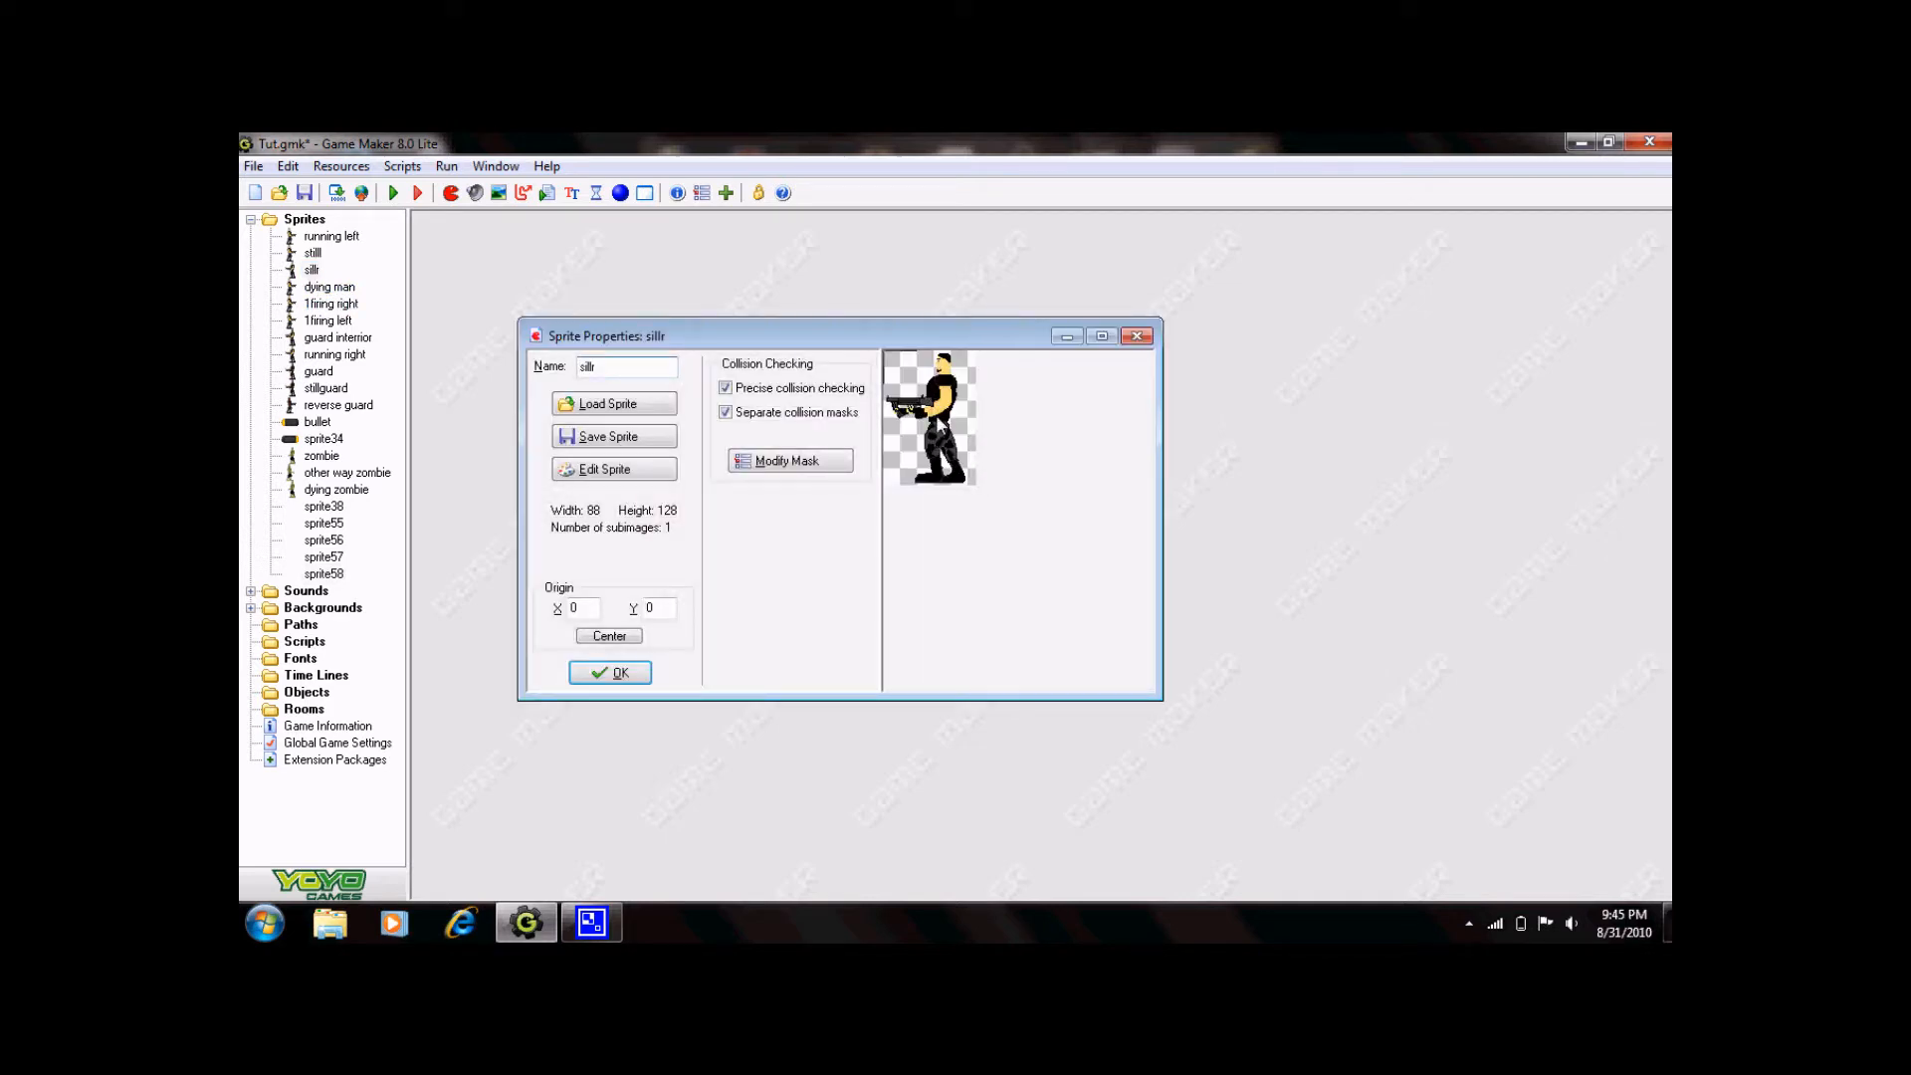
mouse_move(831, 449)
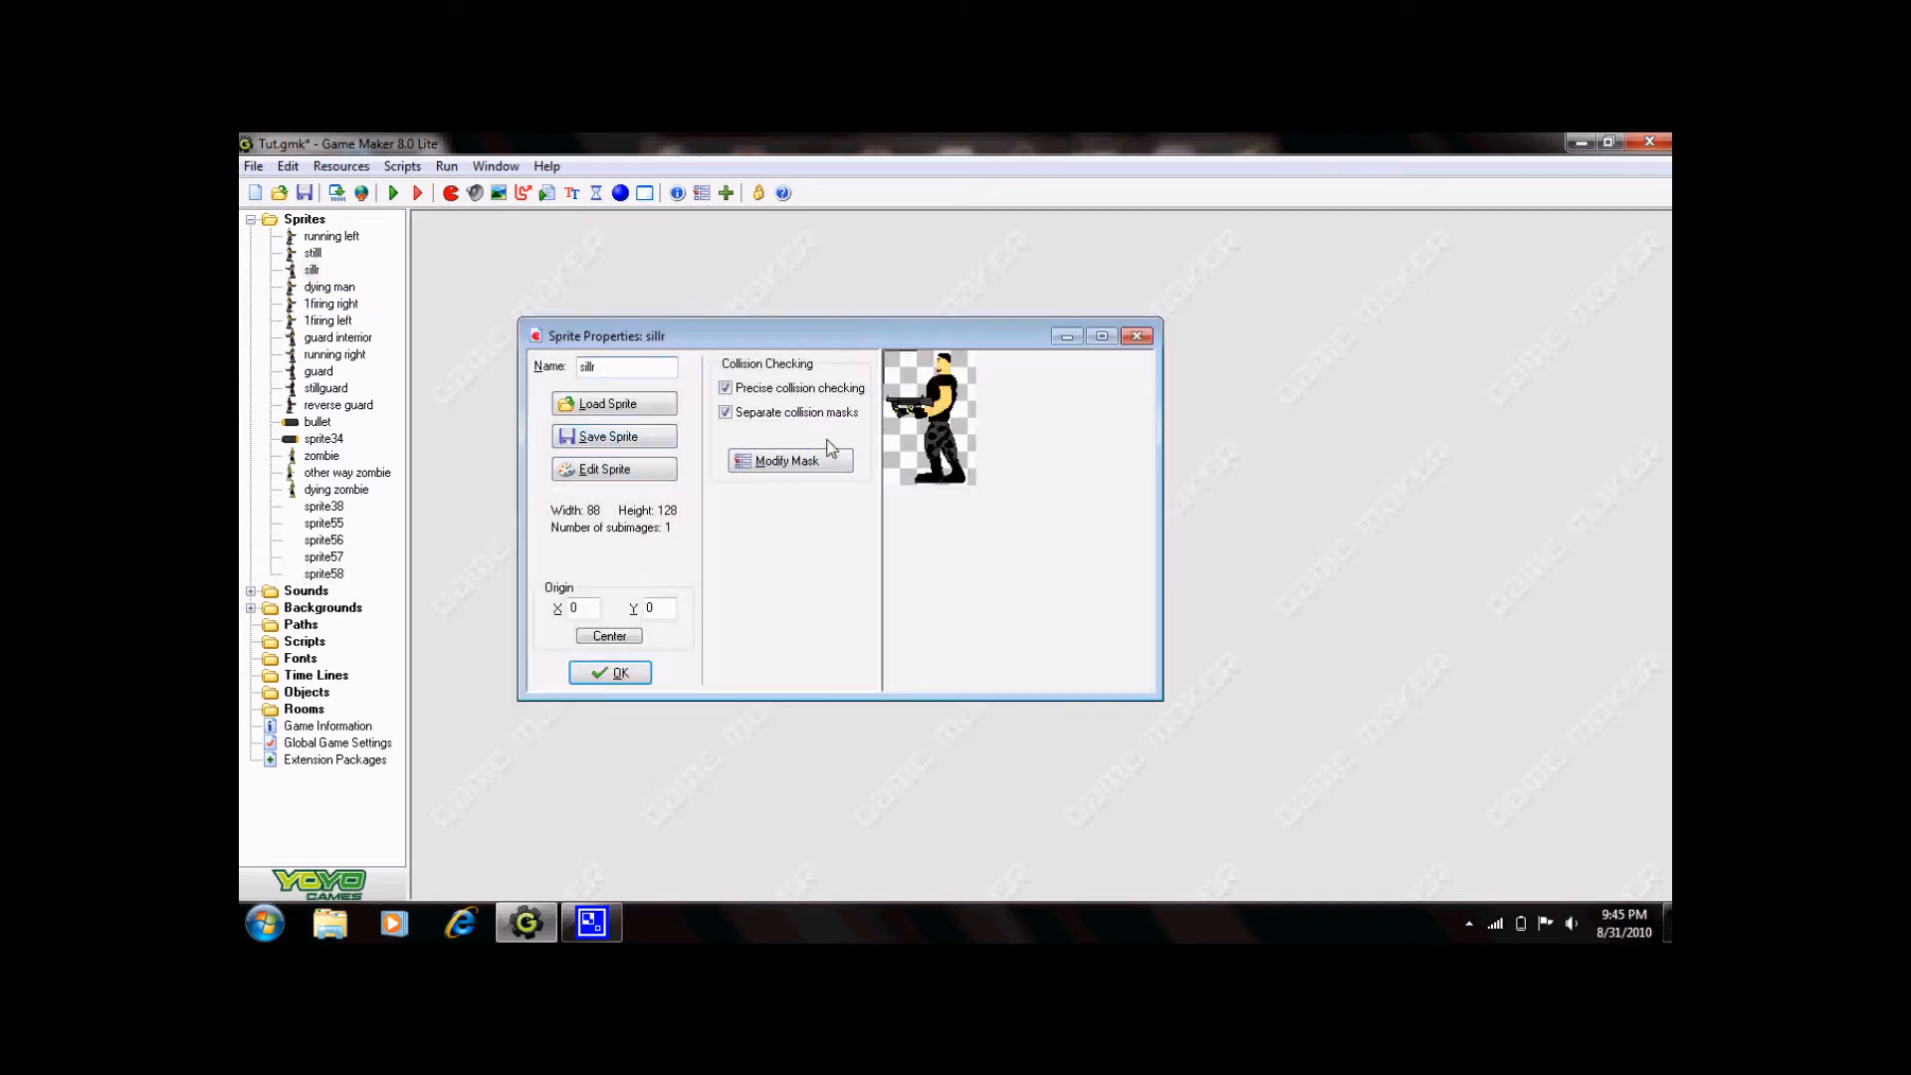
click(609, 672)
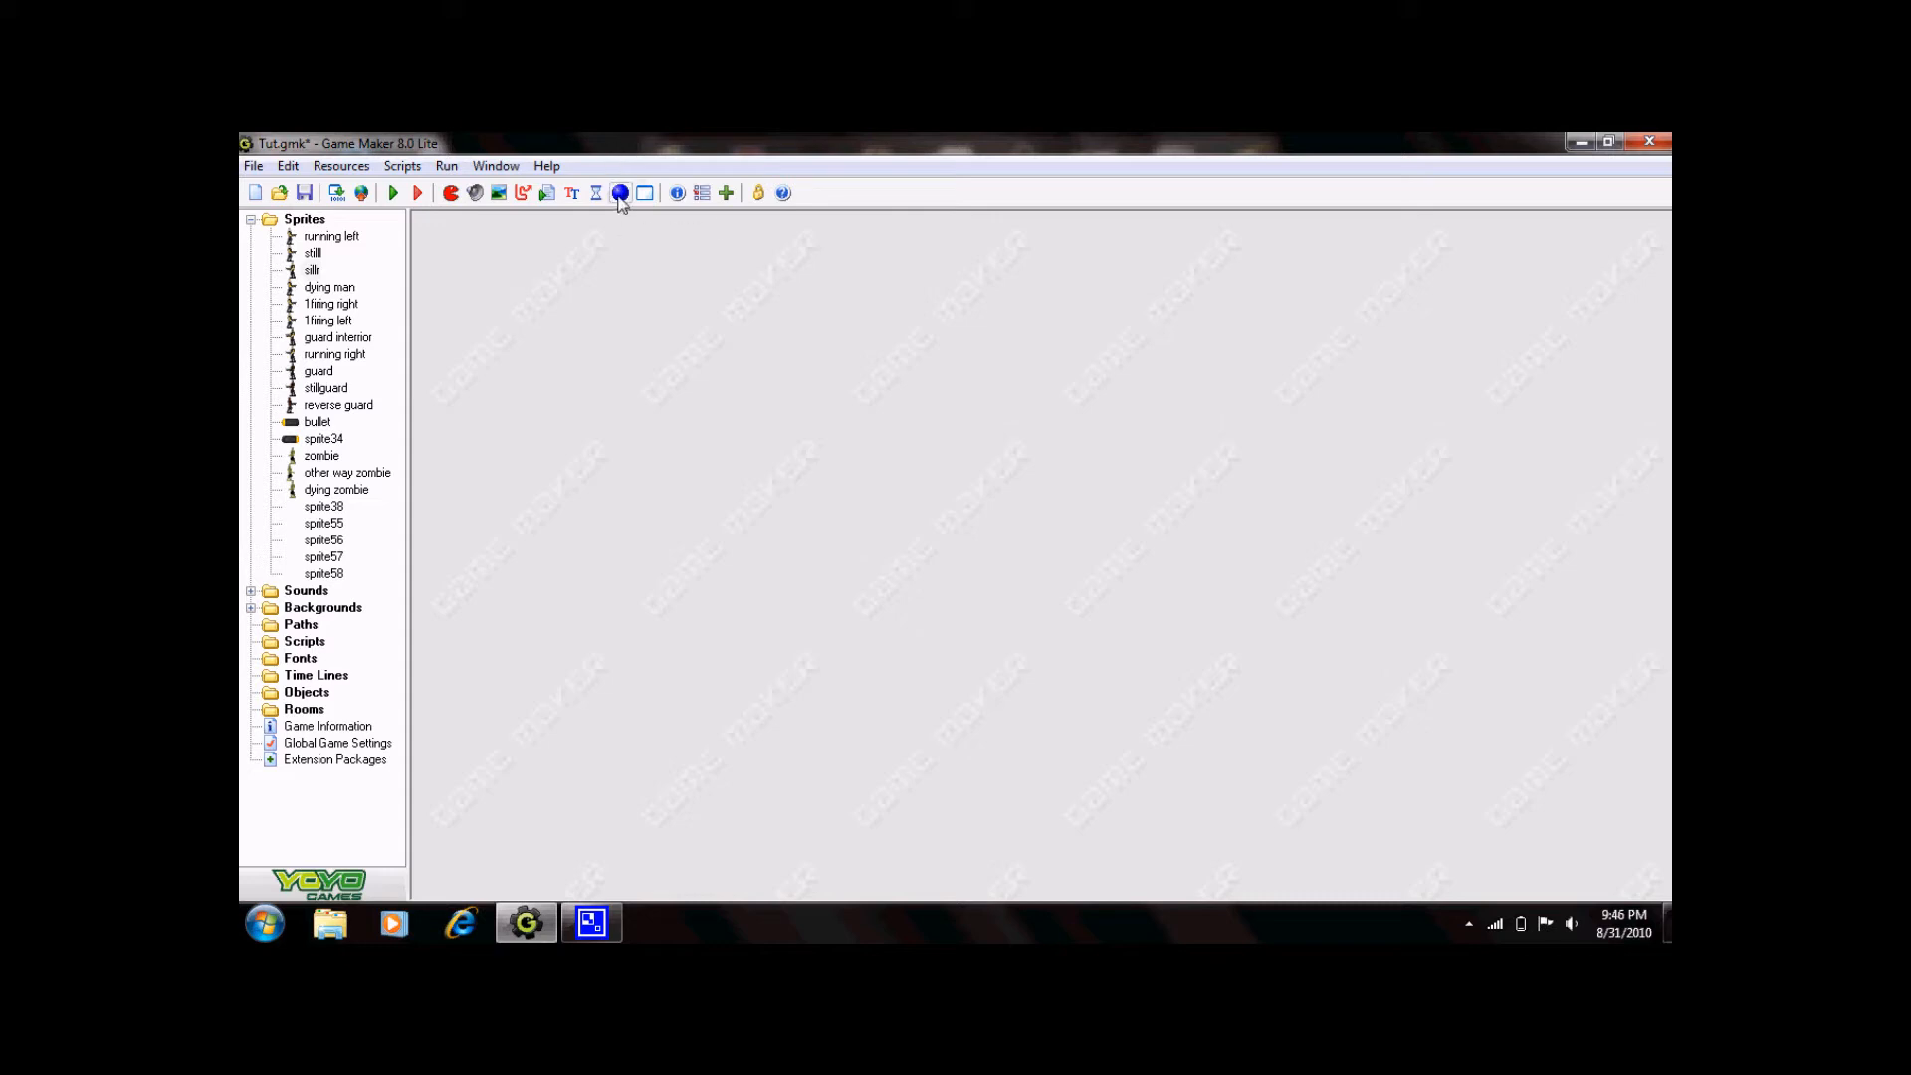
Create an object named 'Player' using the 'running left' sprite.
click(644, 192)
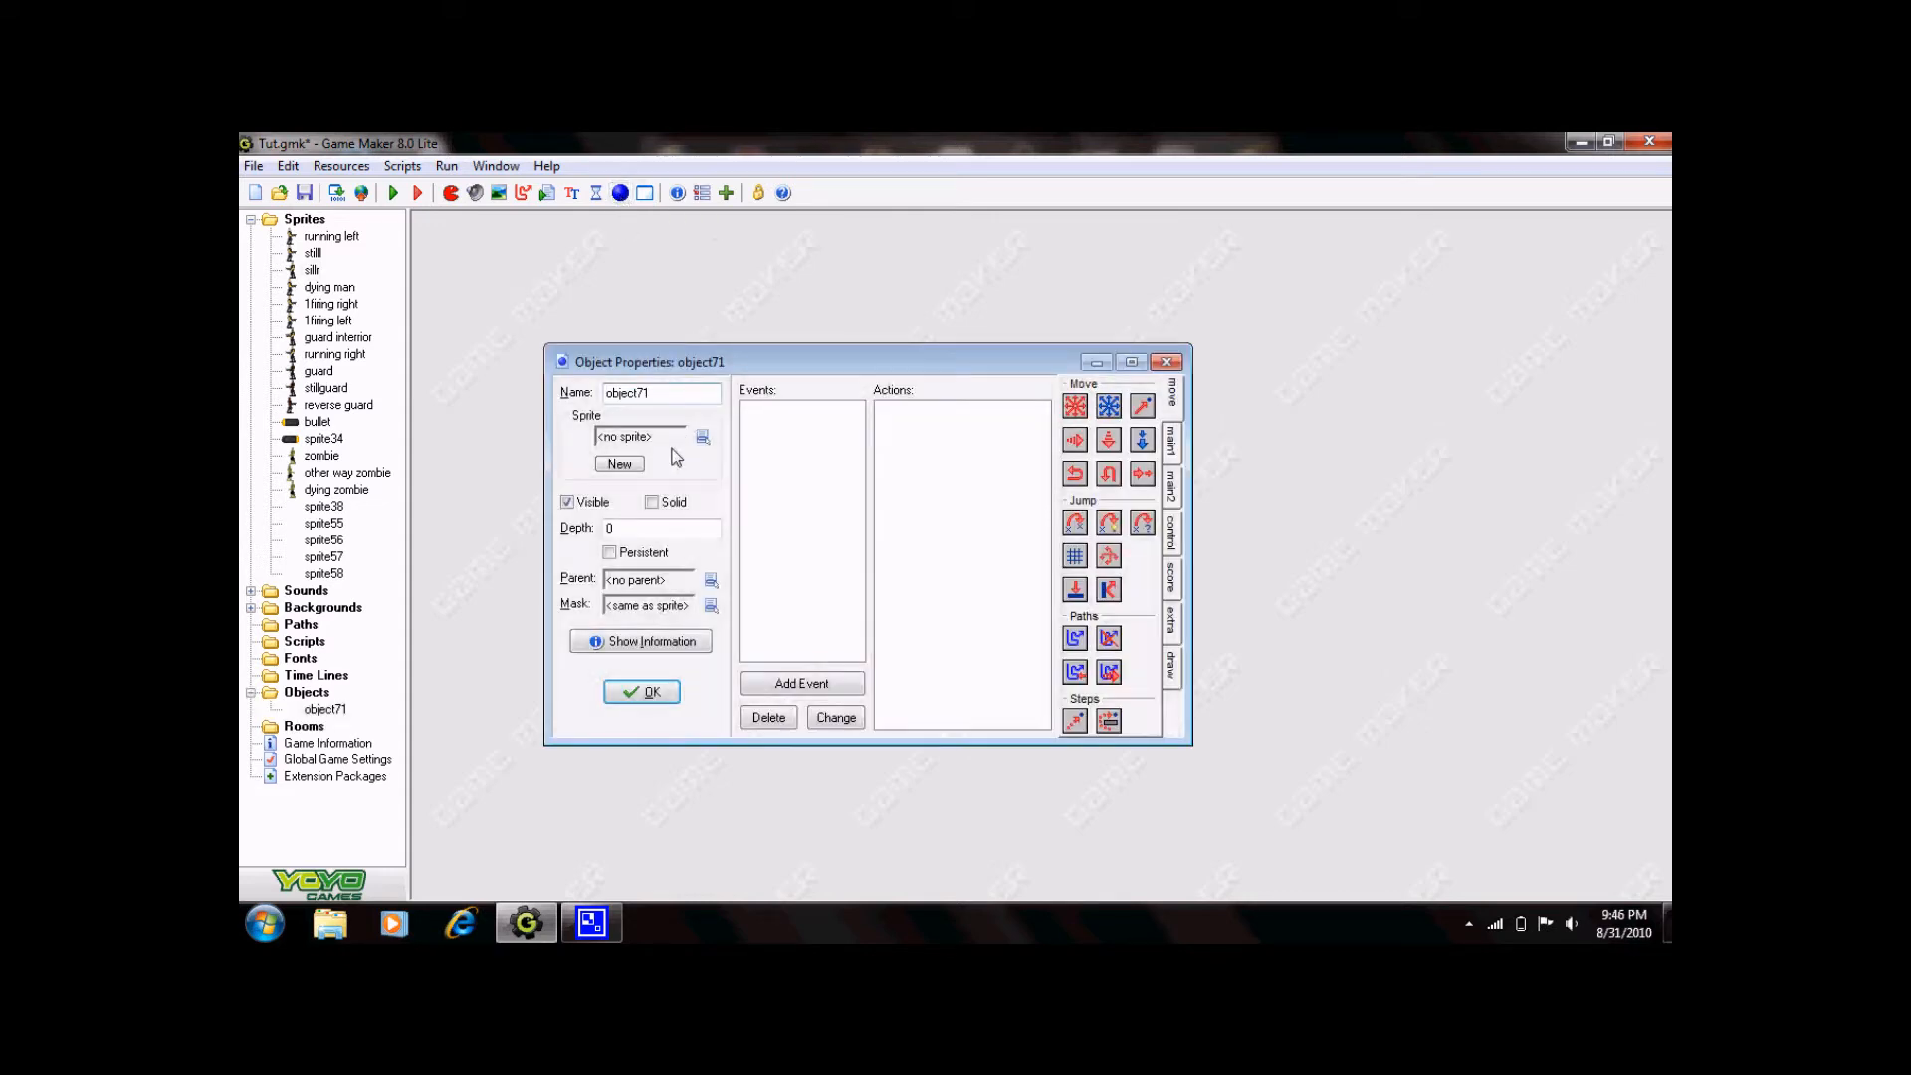
triple_click(660, 392)
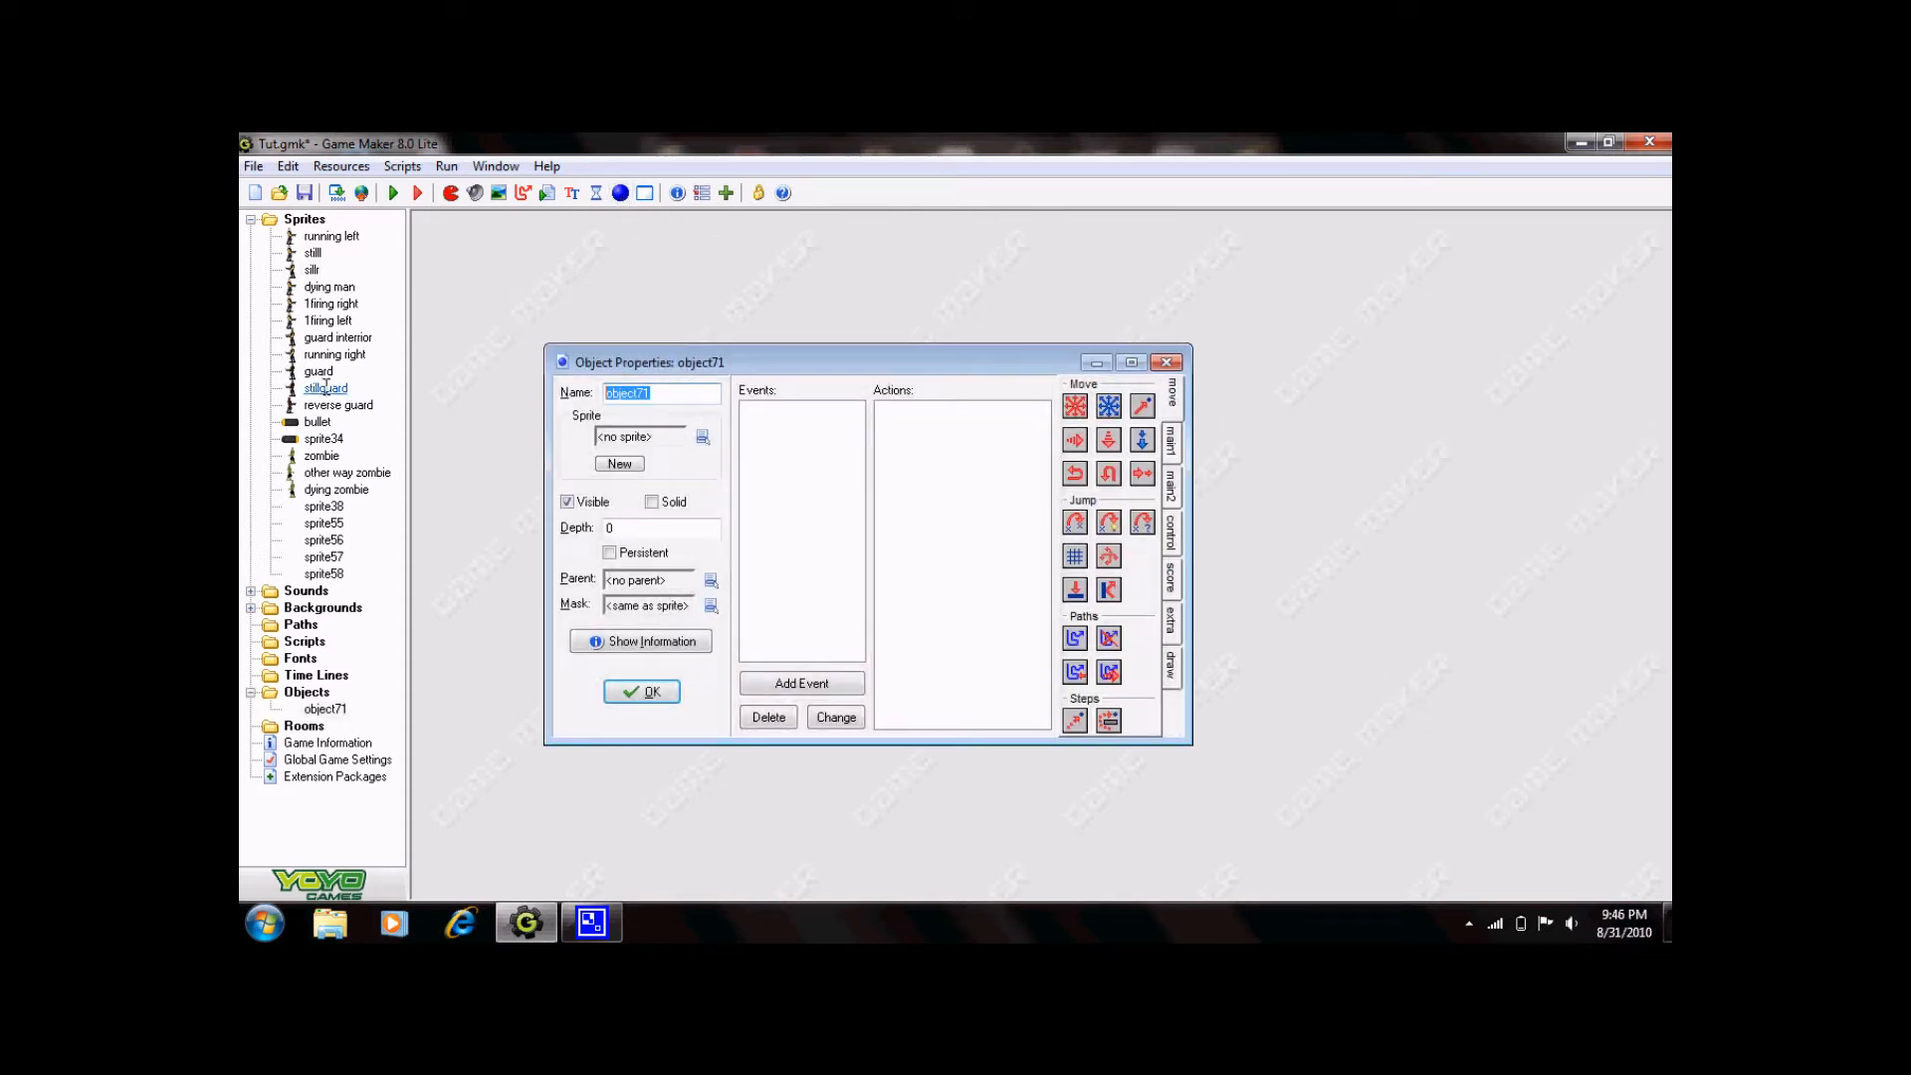
key(Delete)
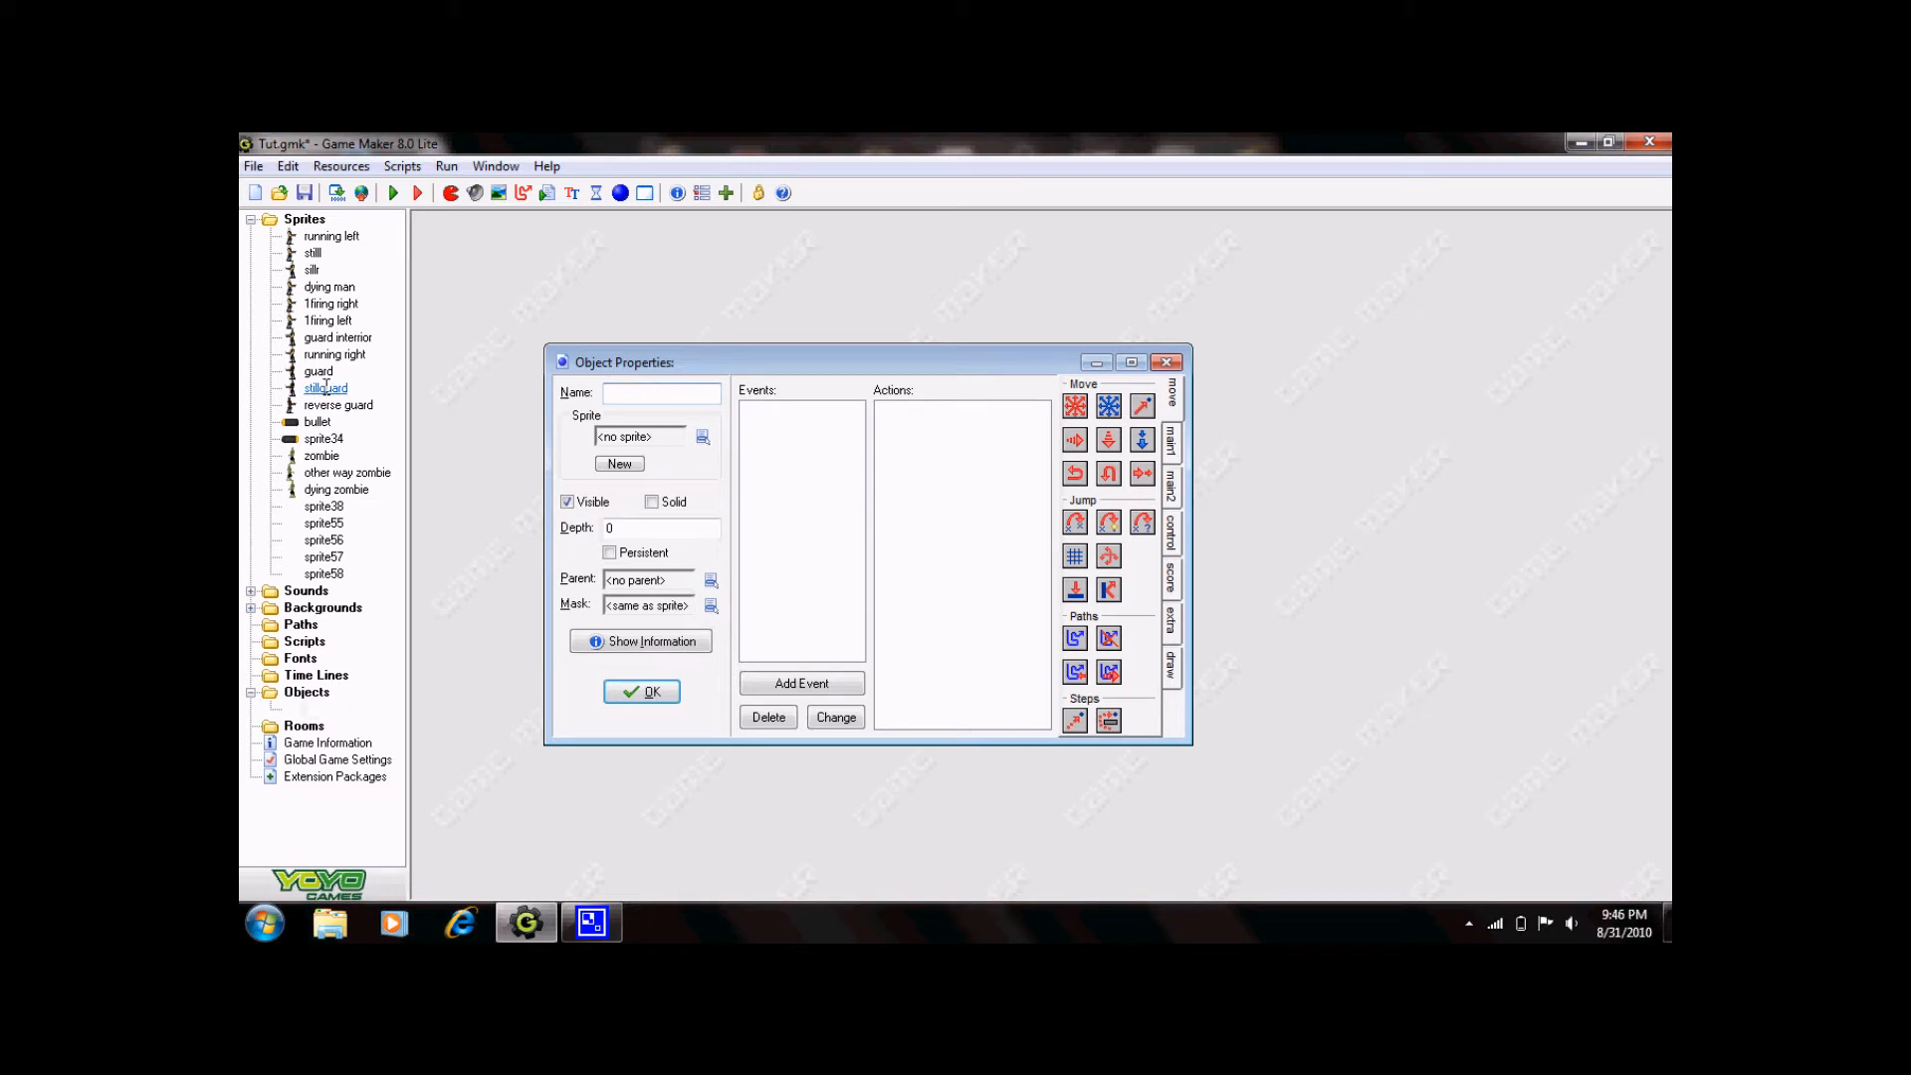
text(Player)
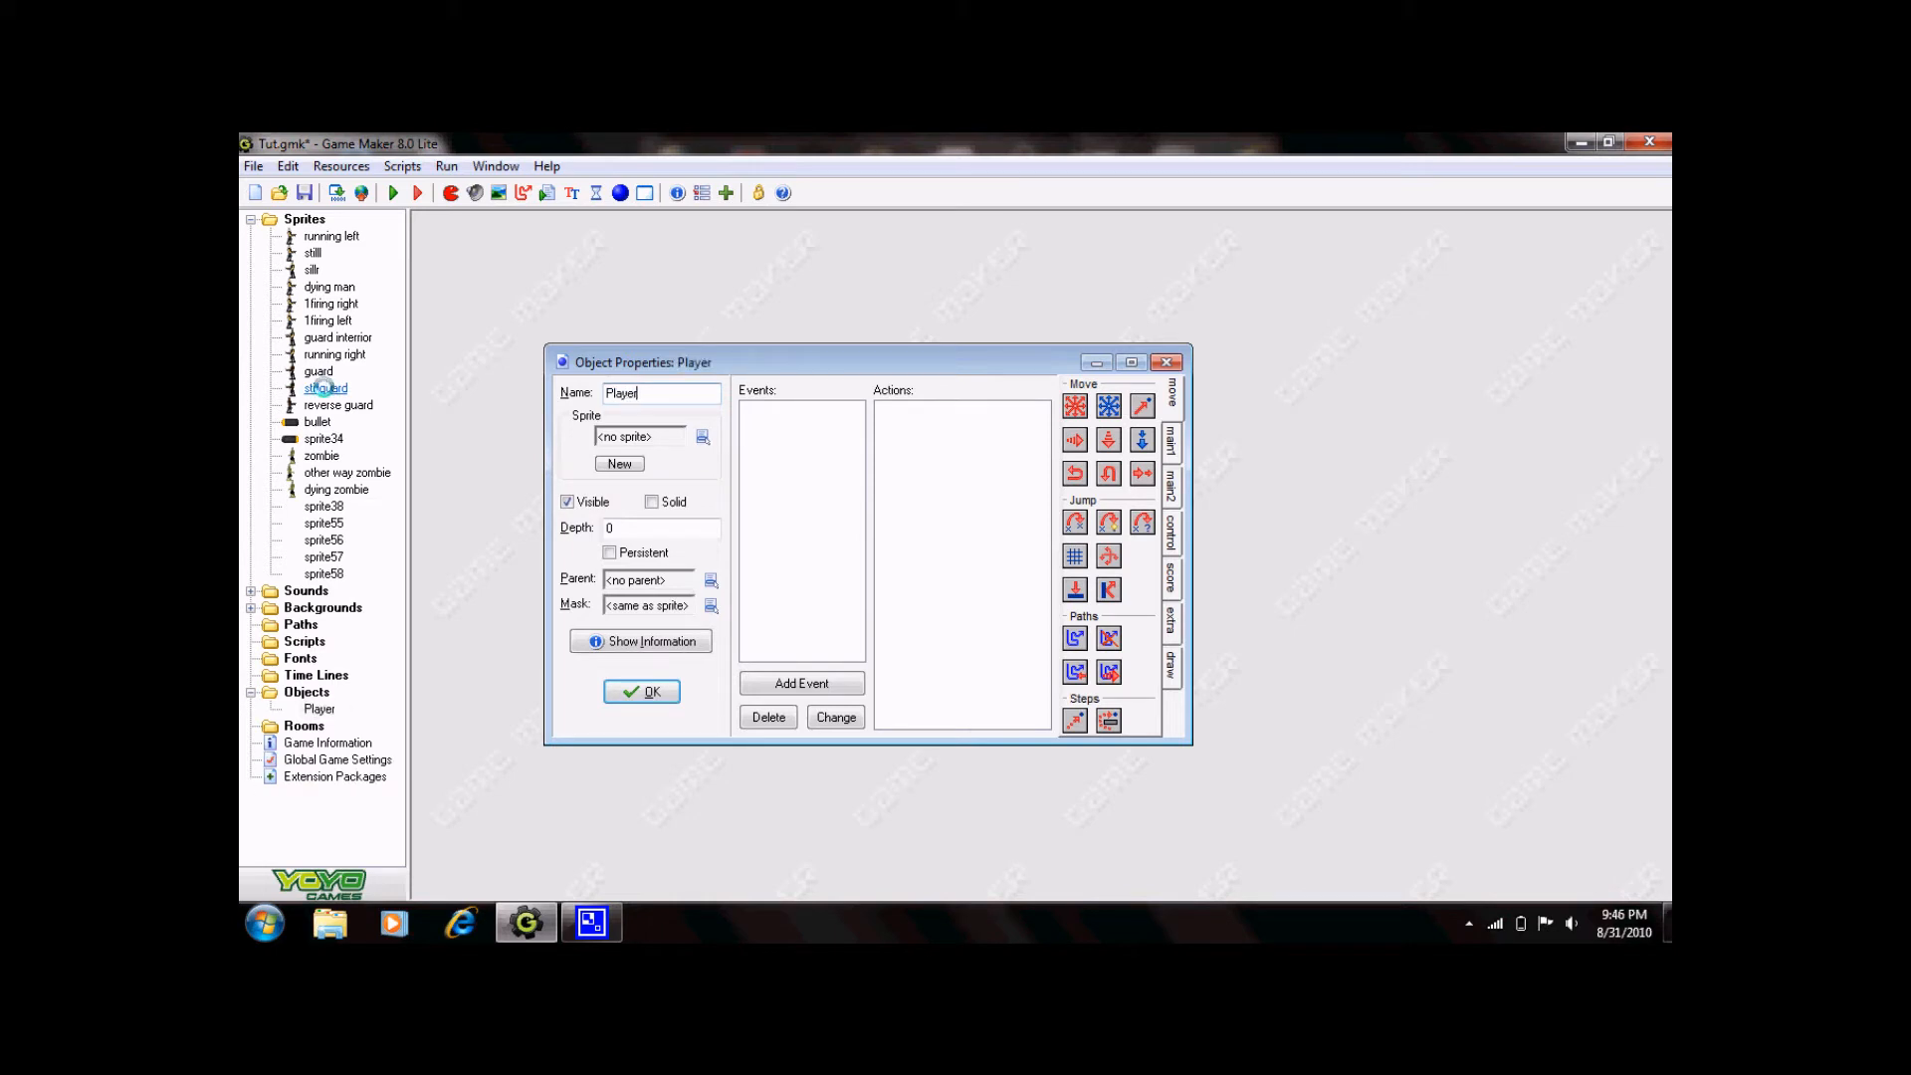
click(702, 436)
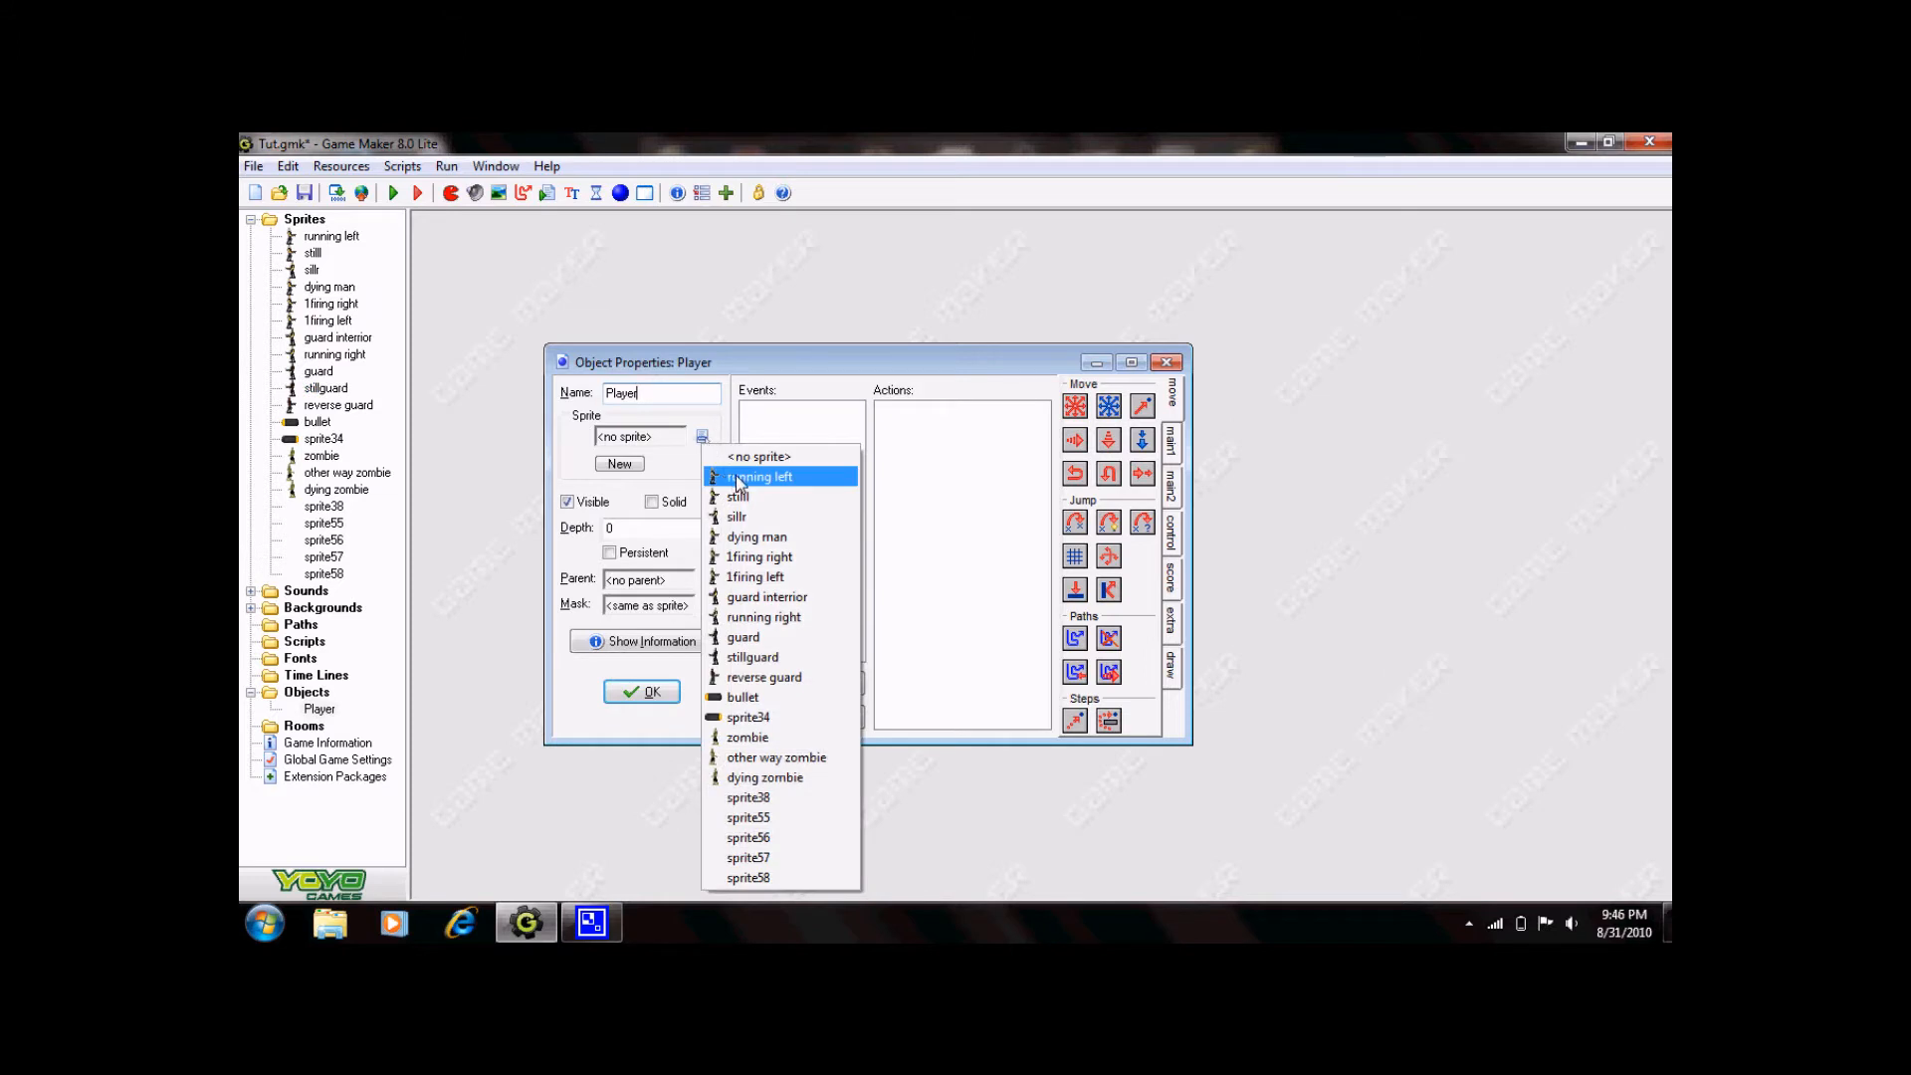
click(760, 477)
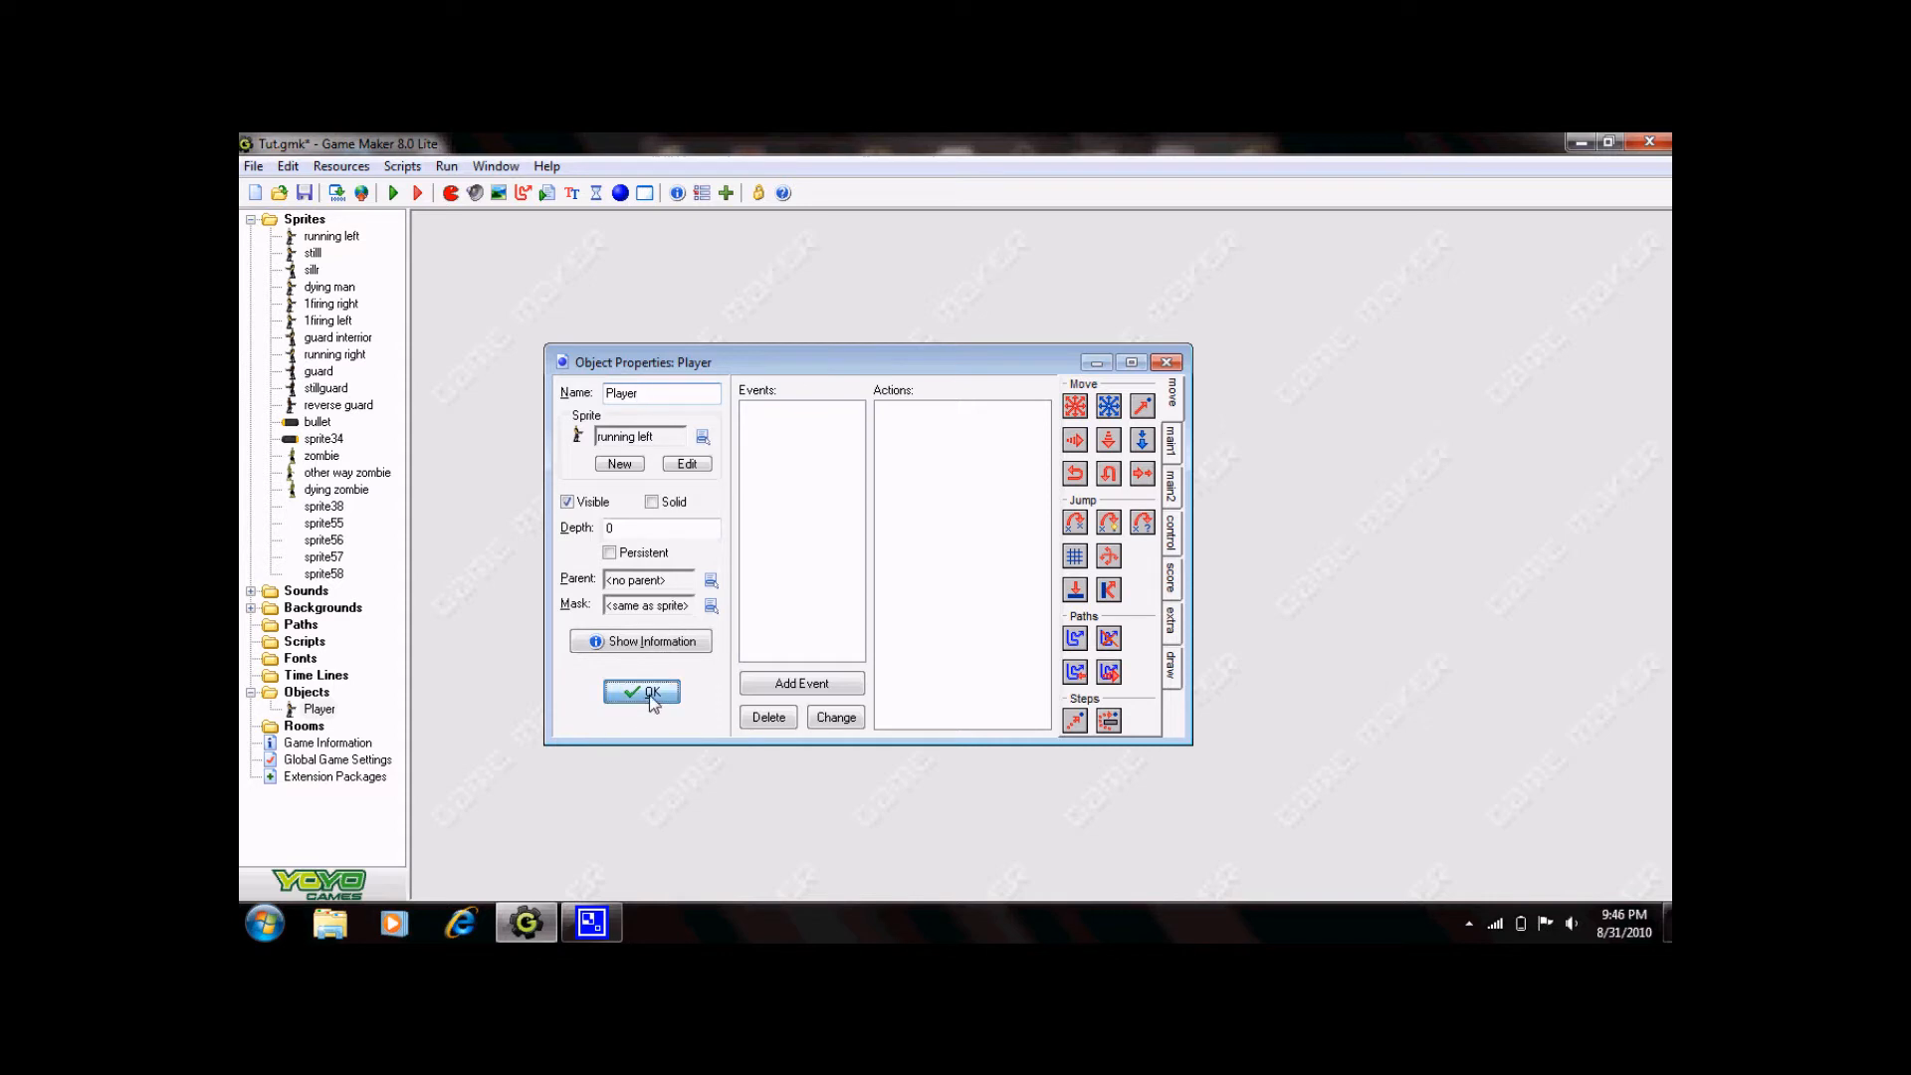
click(642, 692)
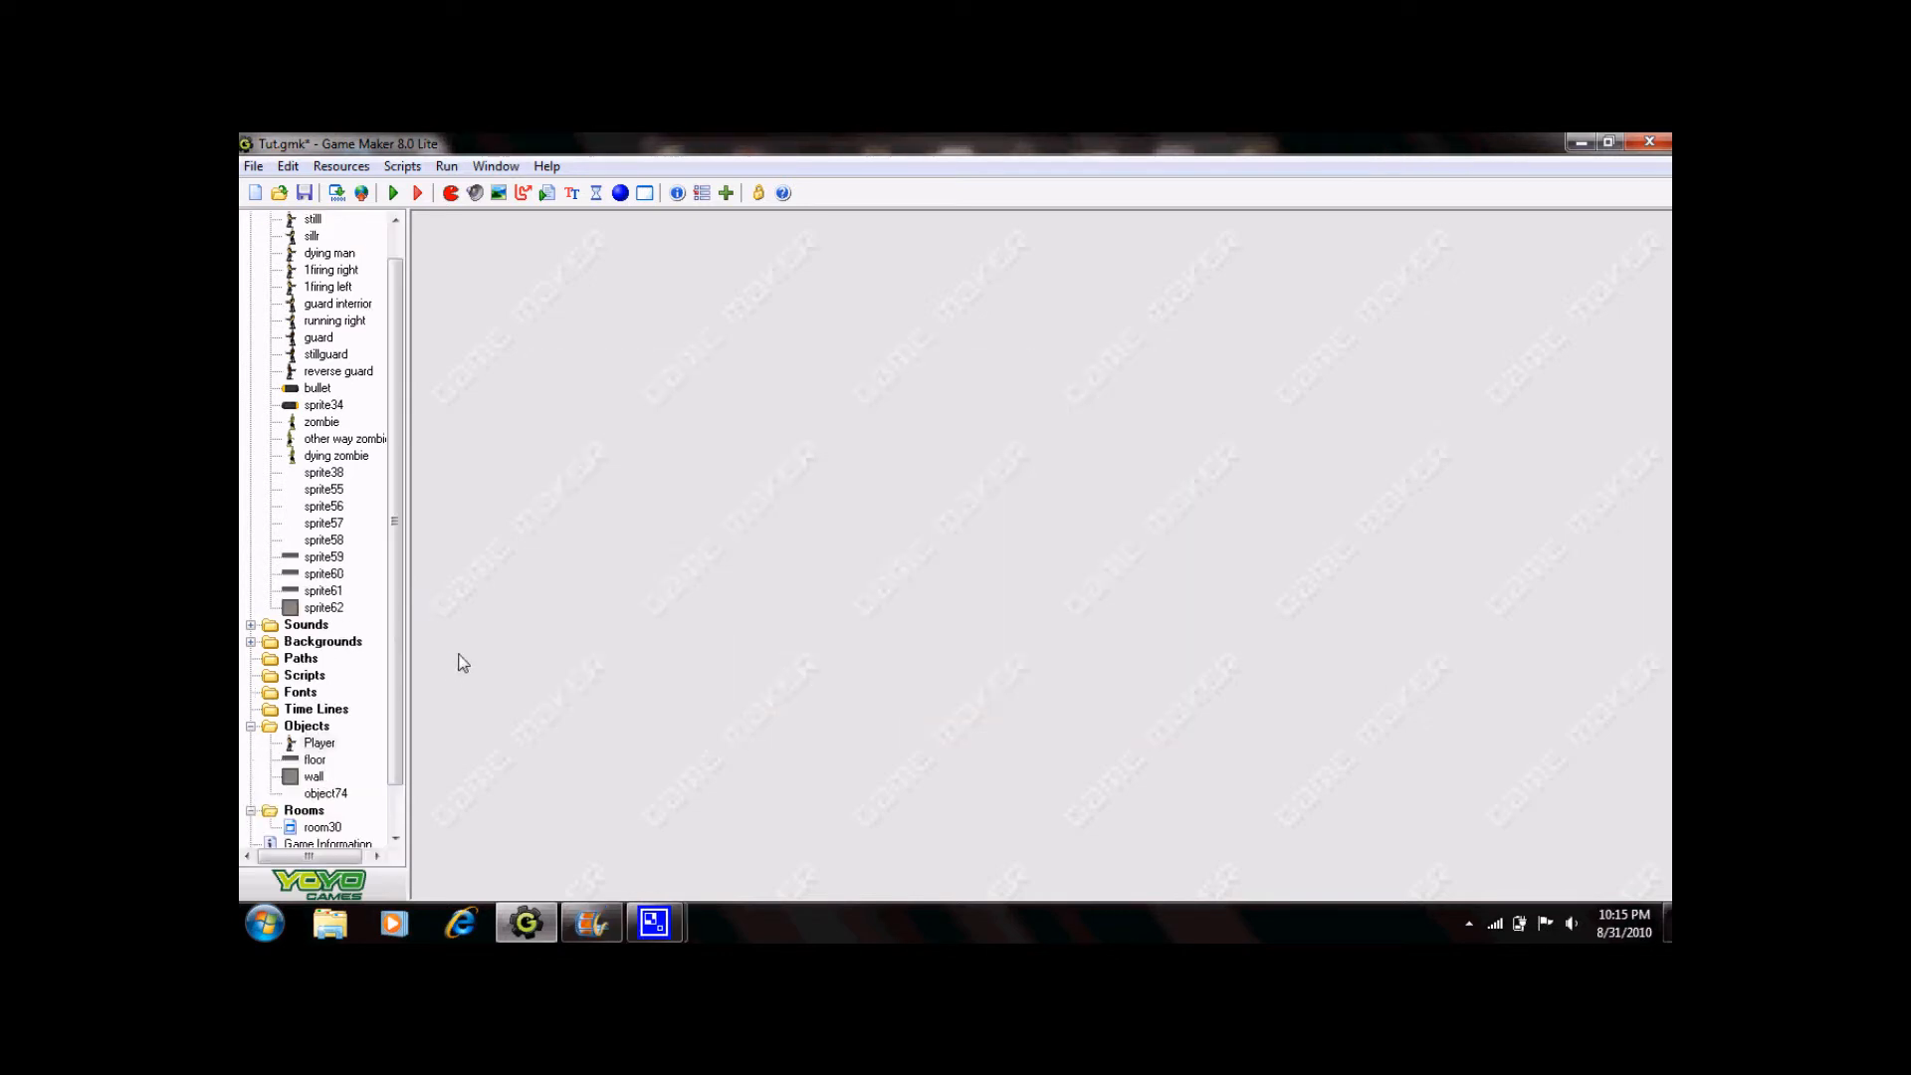
Add a Right key press event to Player with Move Fixed right at speed 5.
double_click(318, 743)
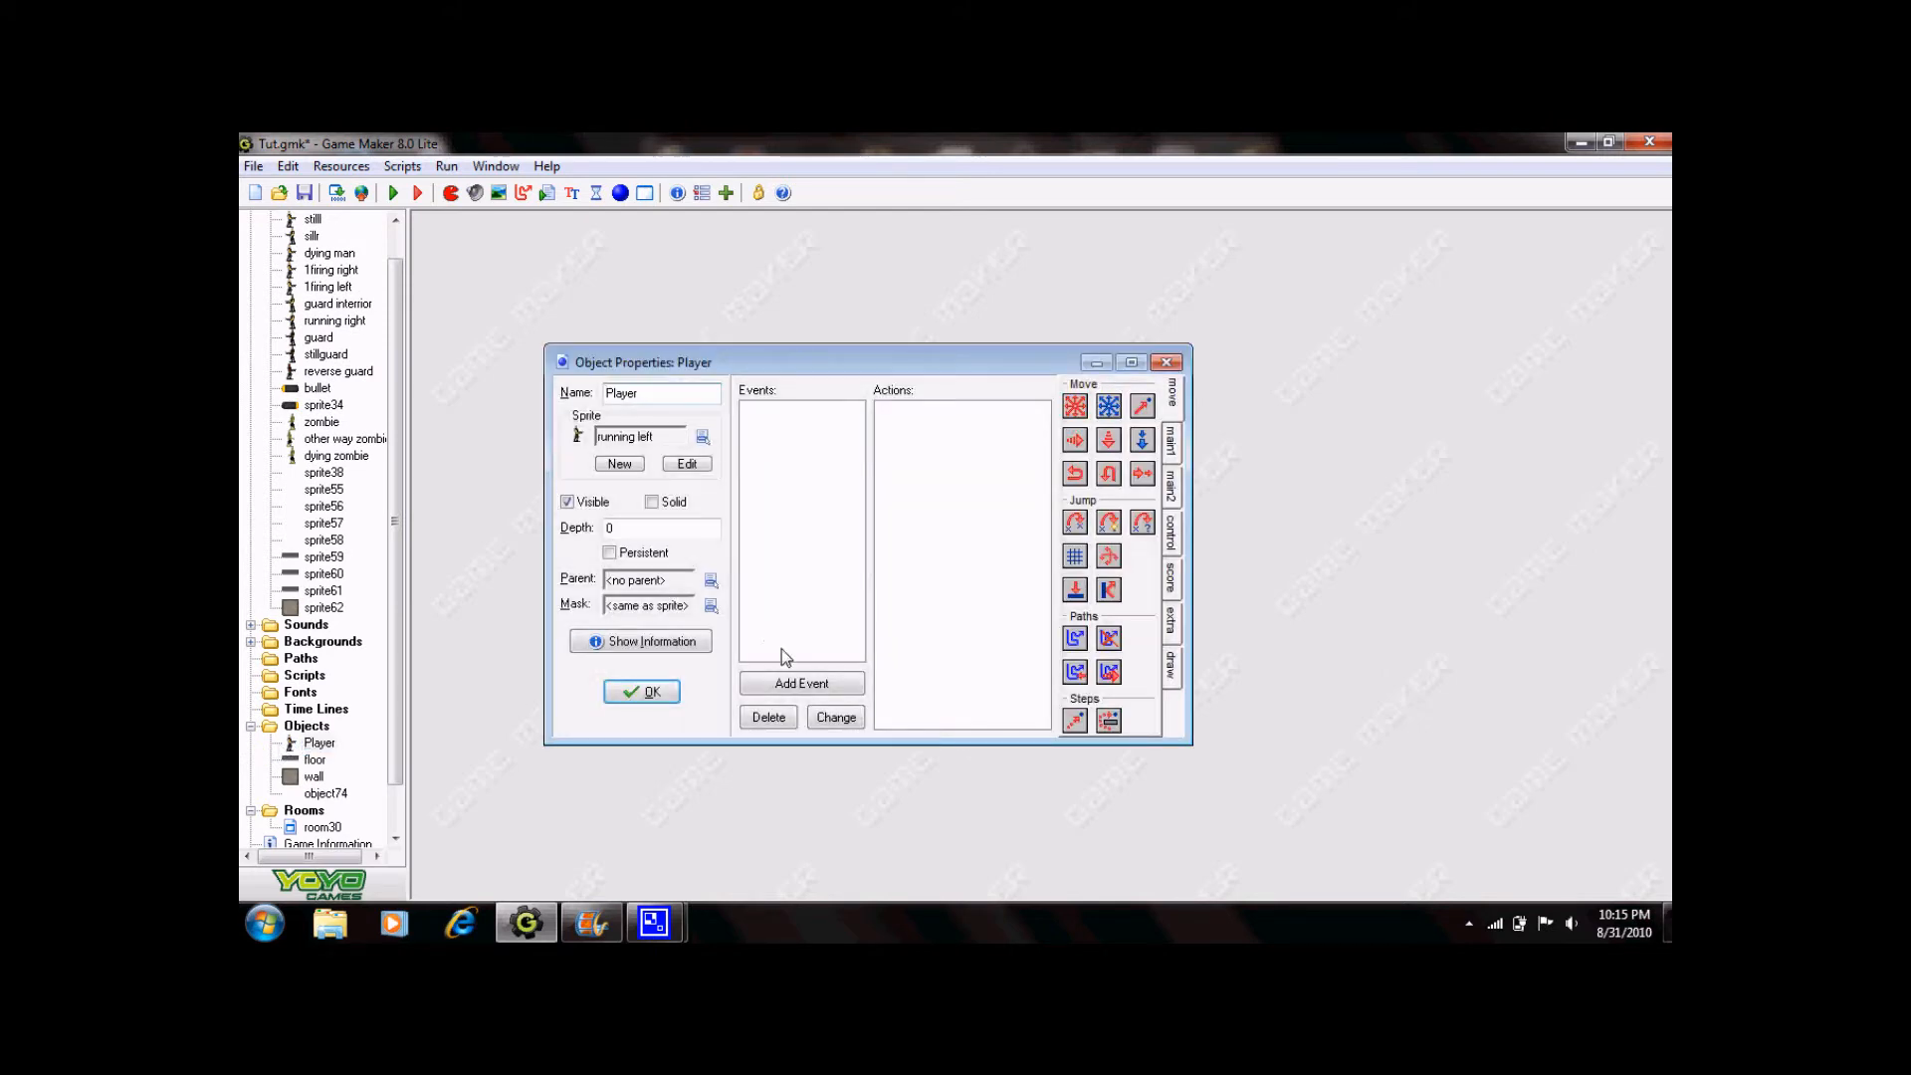
click(800, 683)
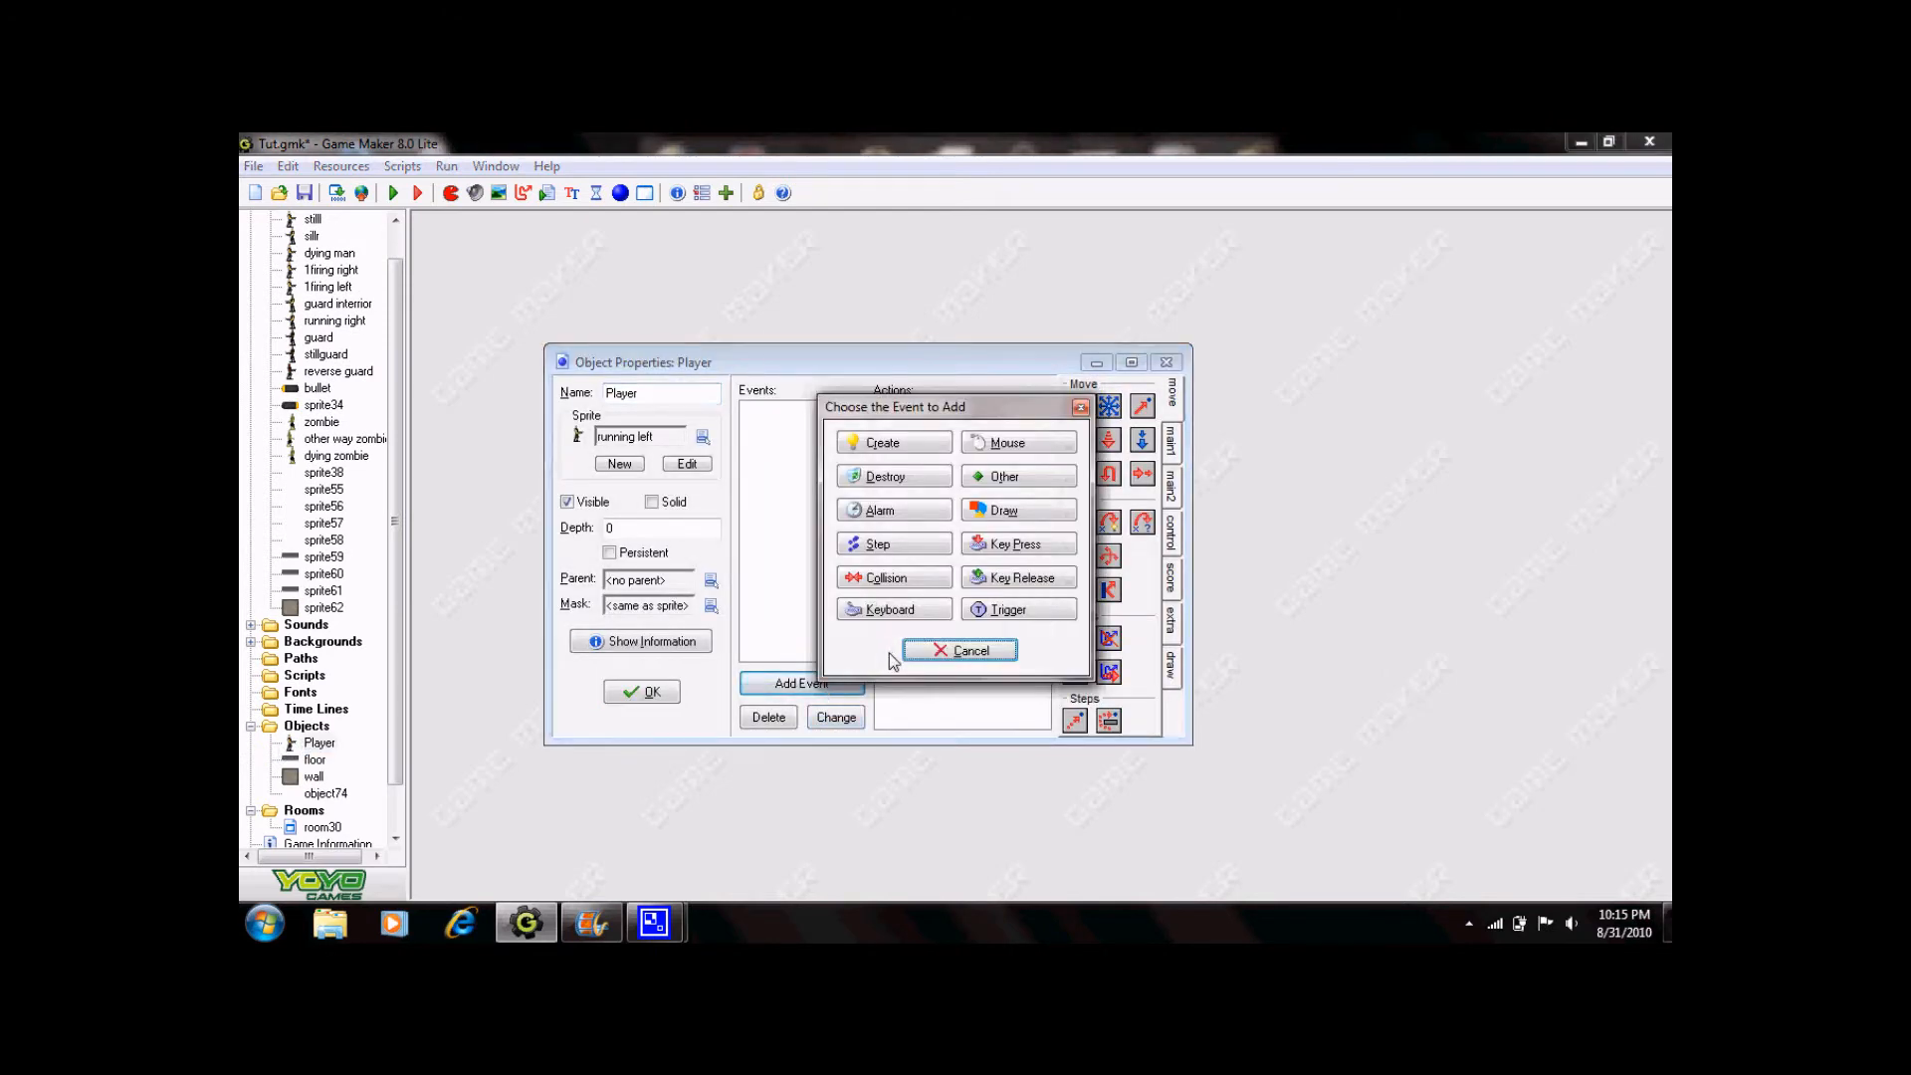
mouse_move(865, 651)
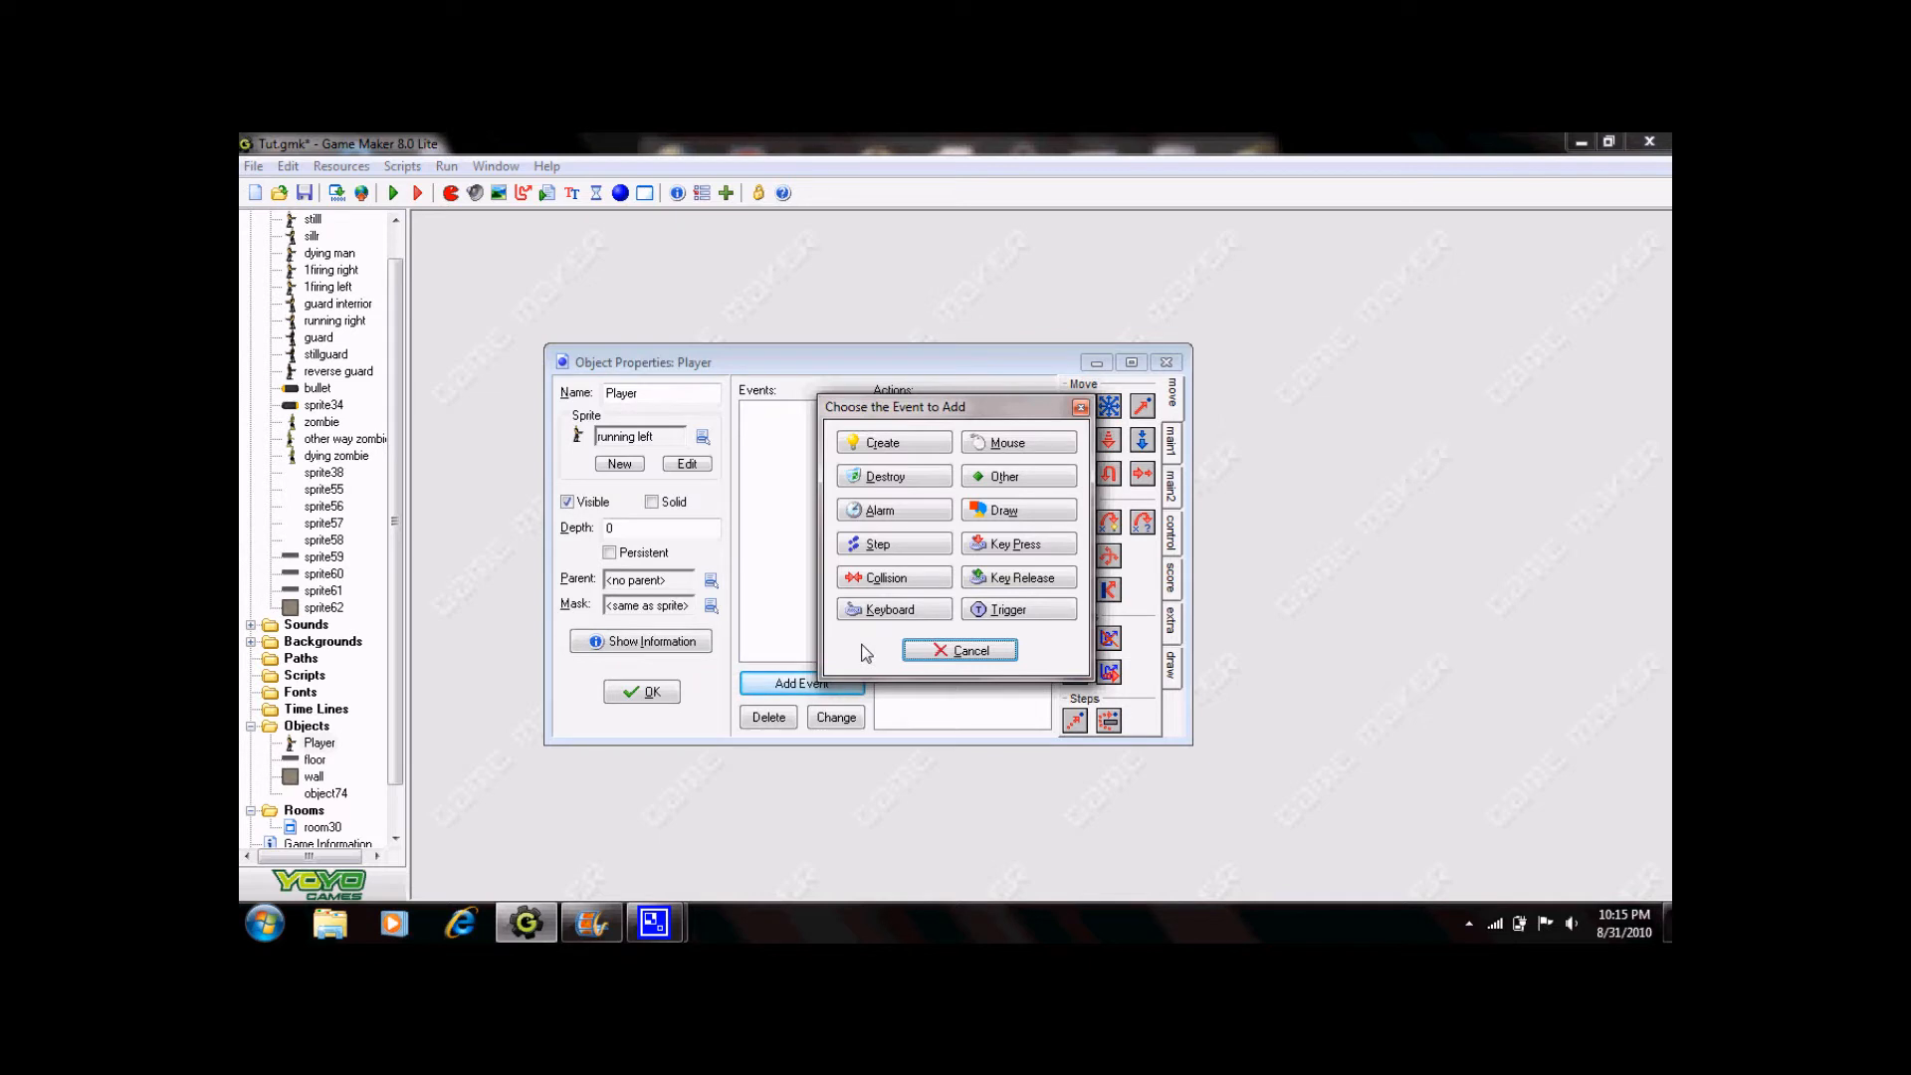
mouse_move(868, 644)
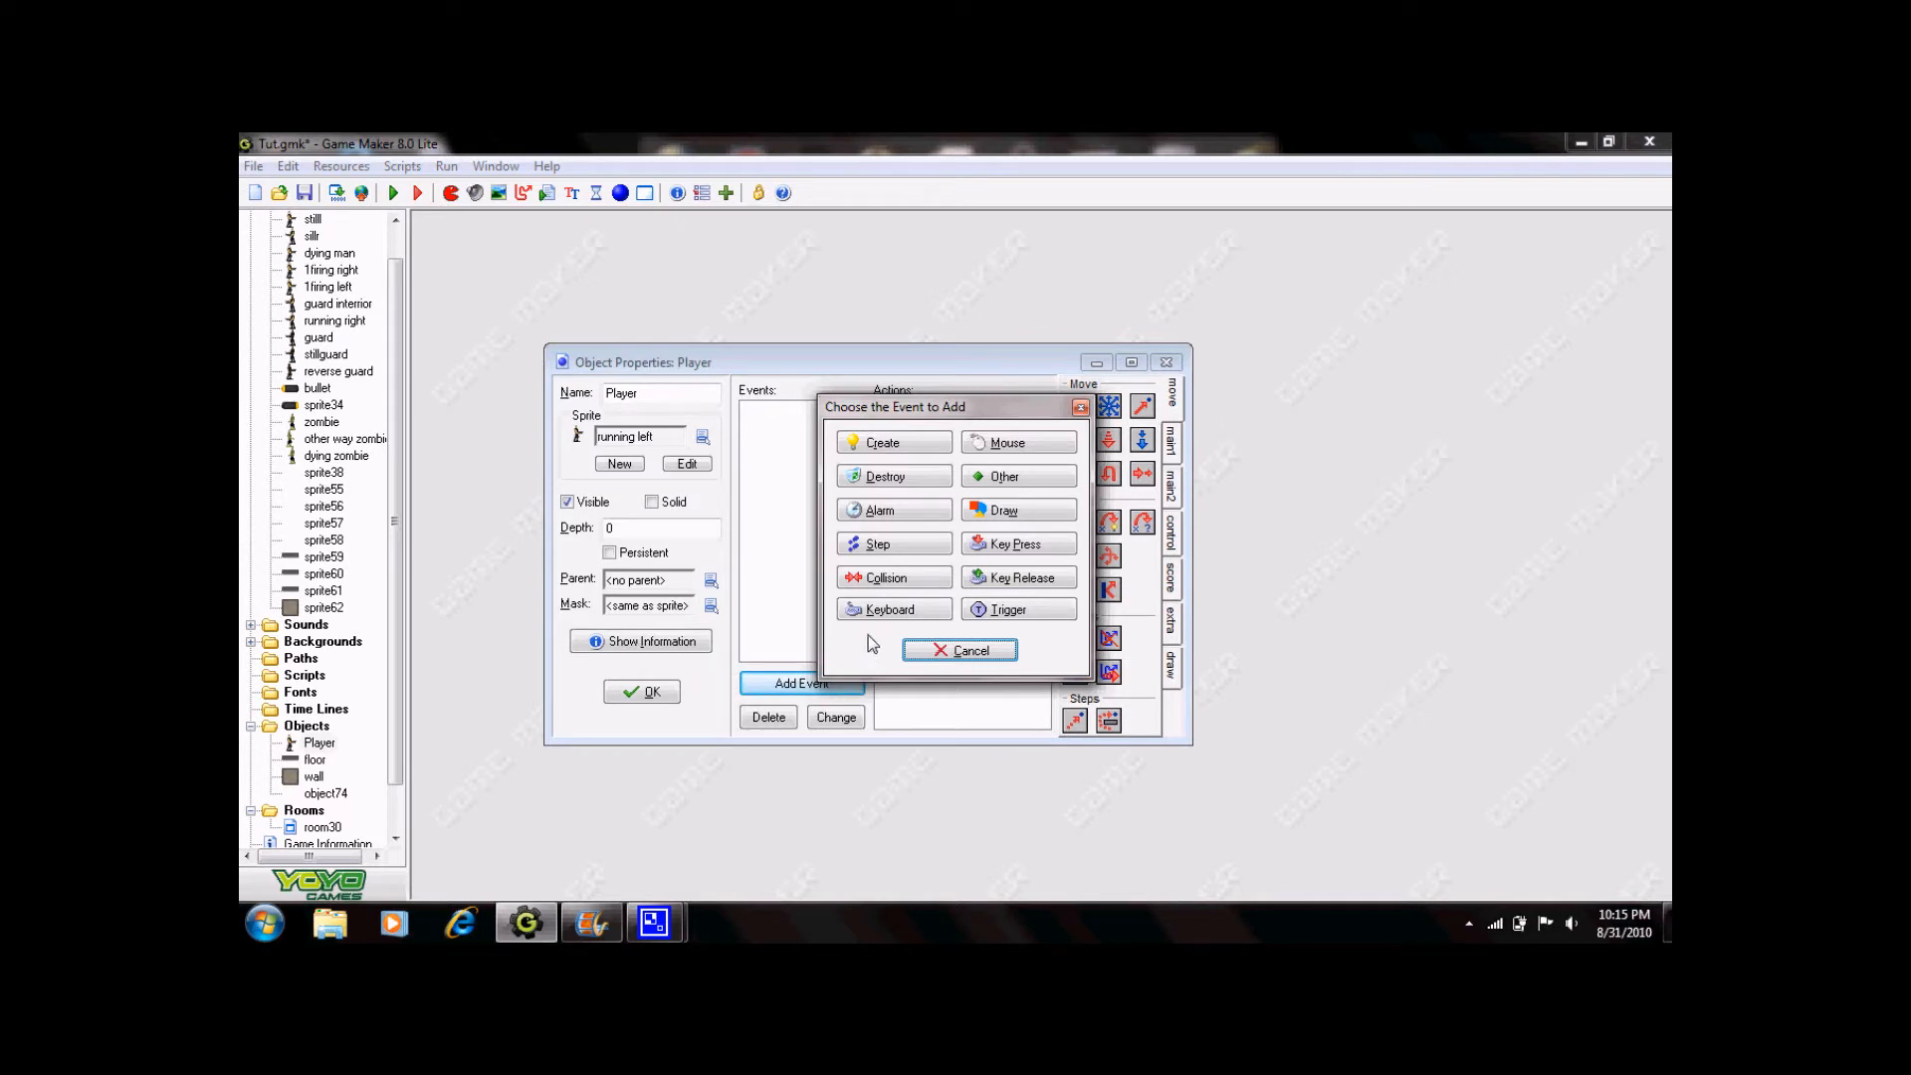
click(1016, 544)
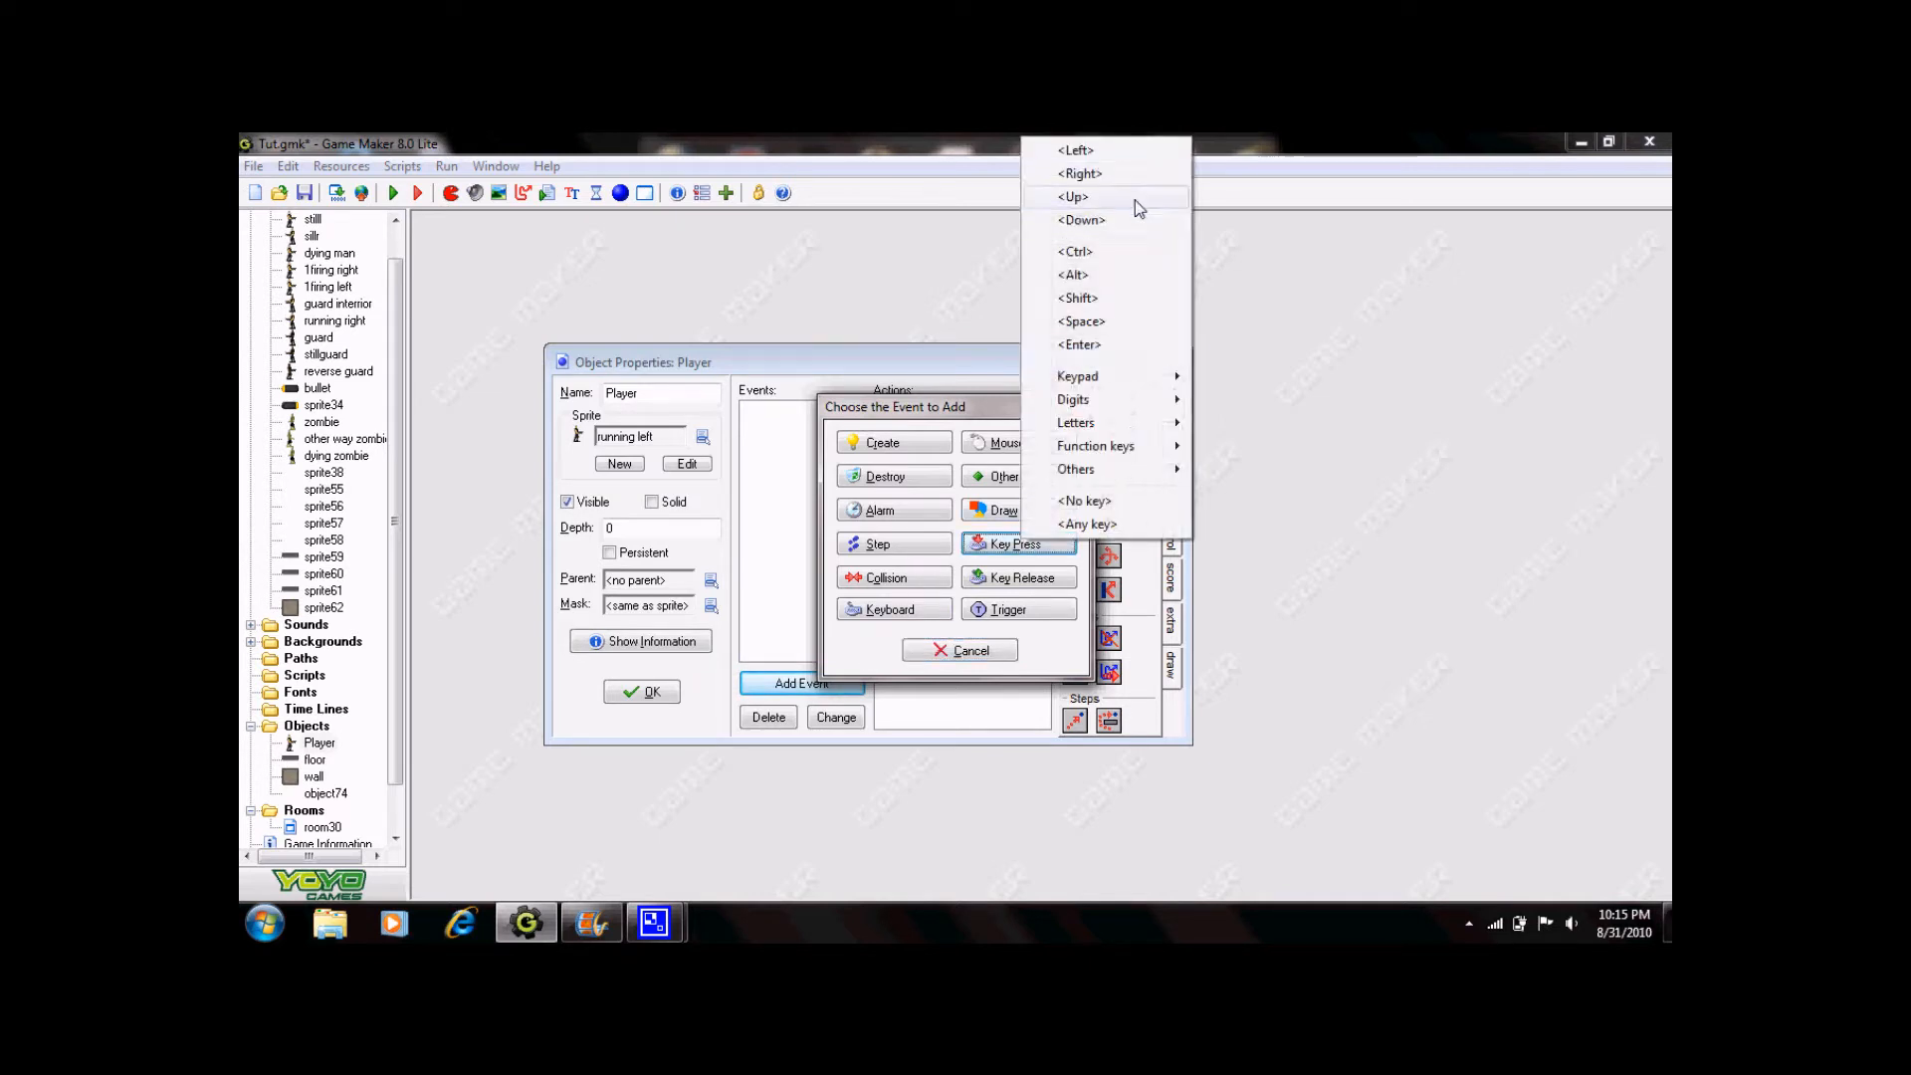
click(1077, 174)
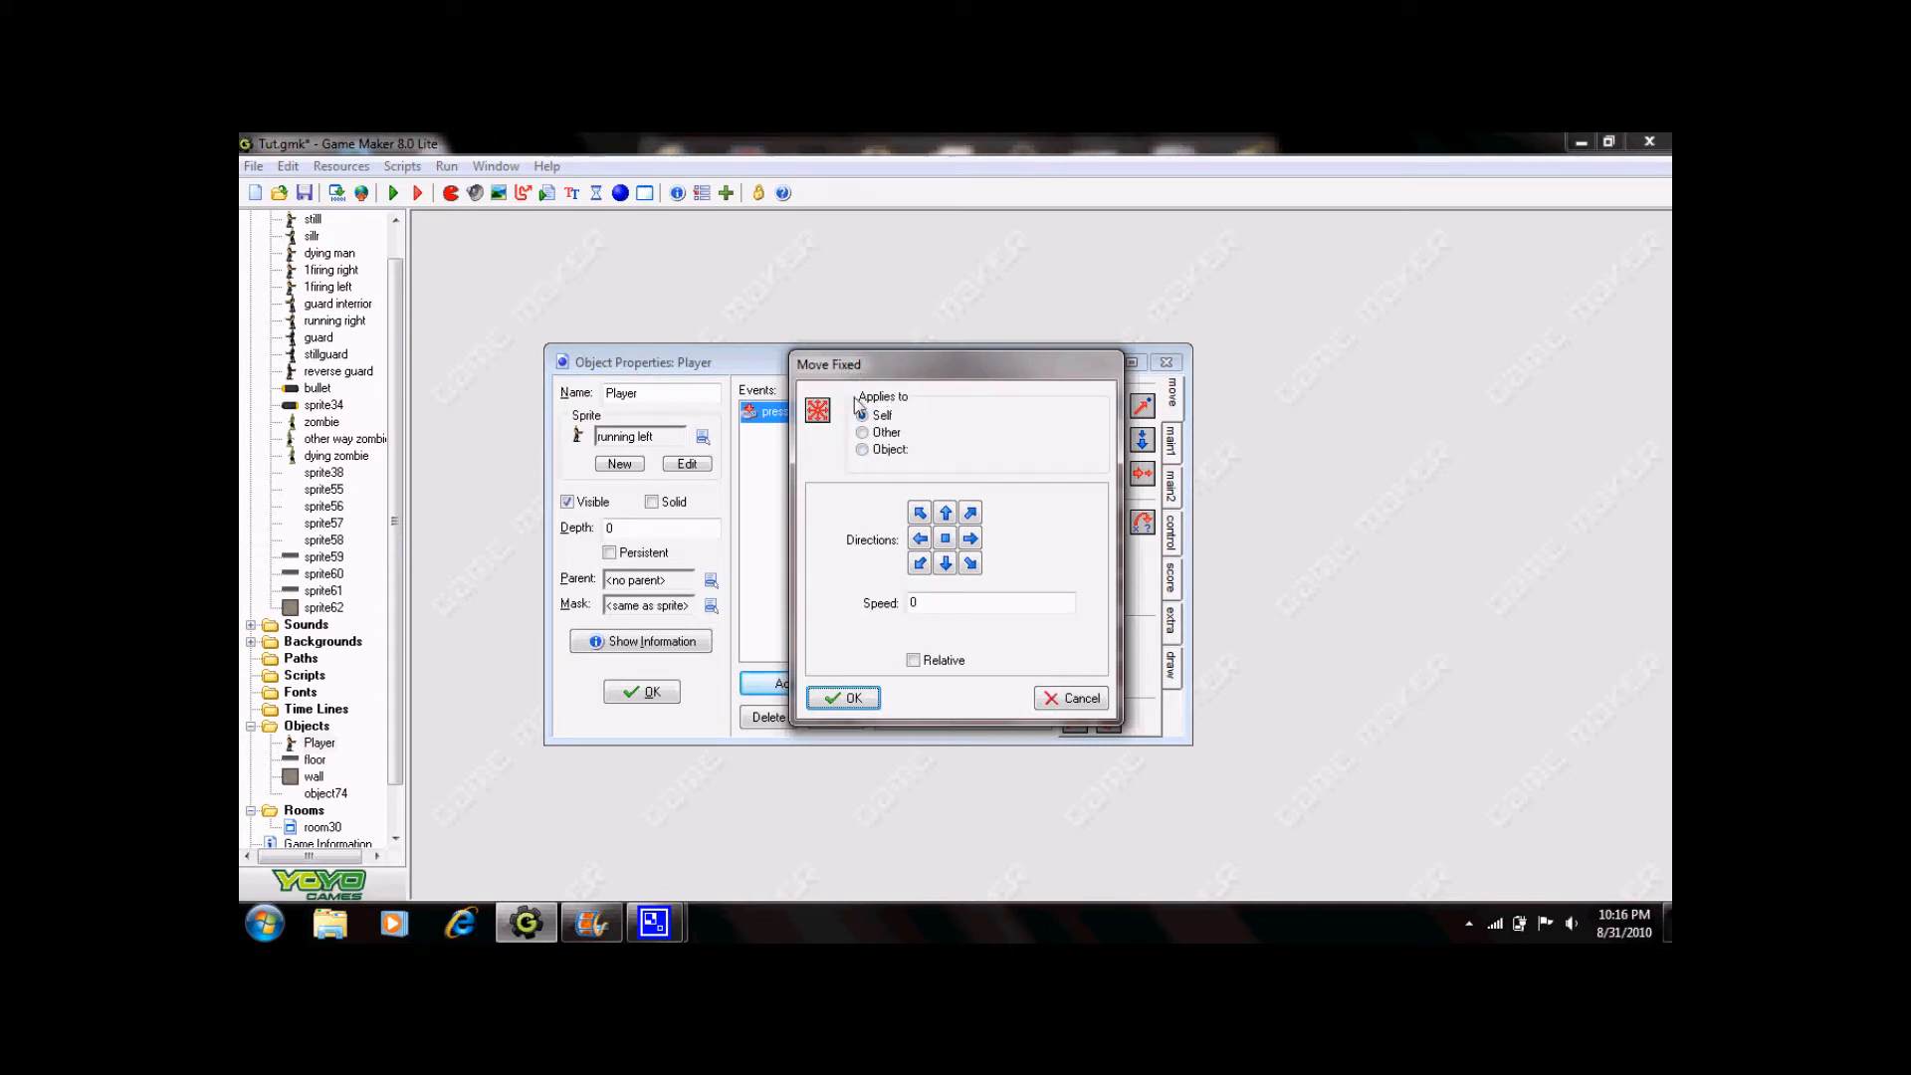
click(861, 416)
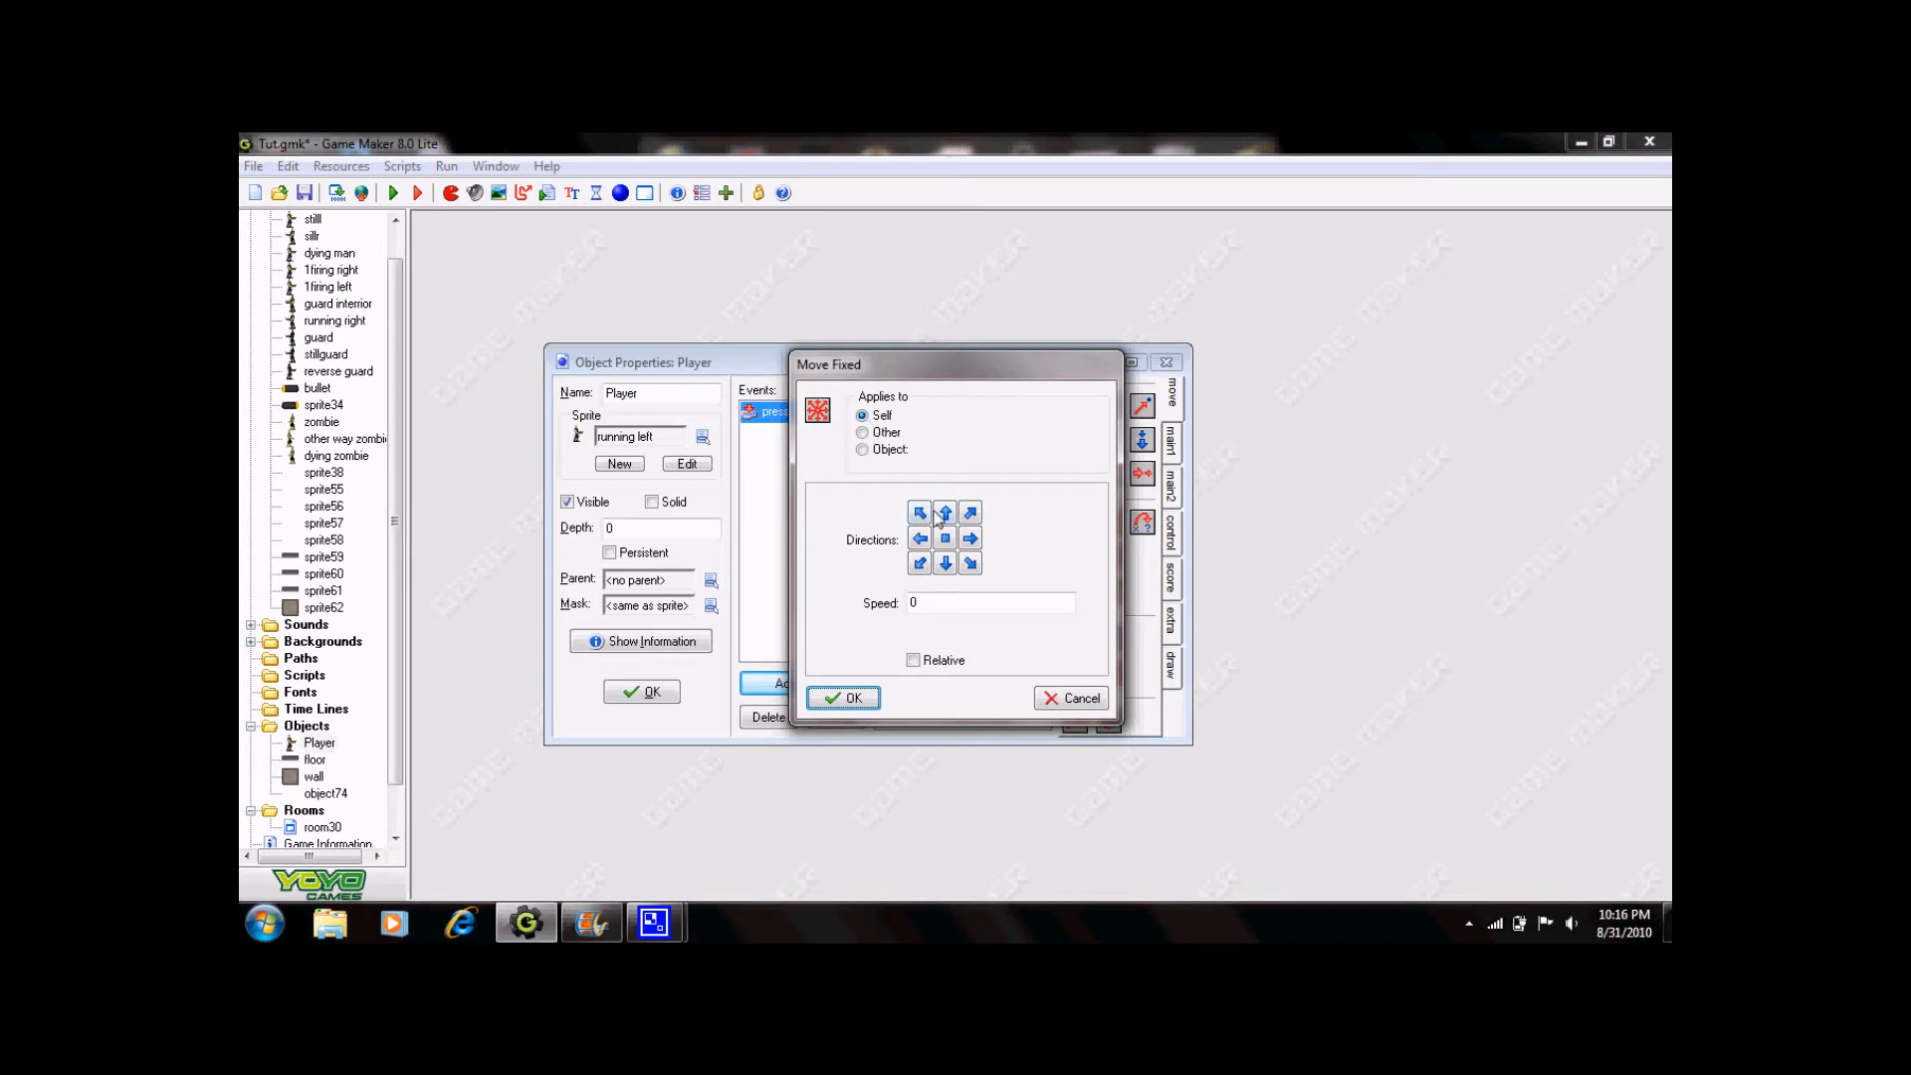
click(970, 537)
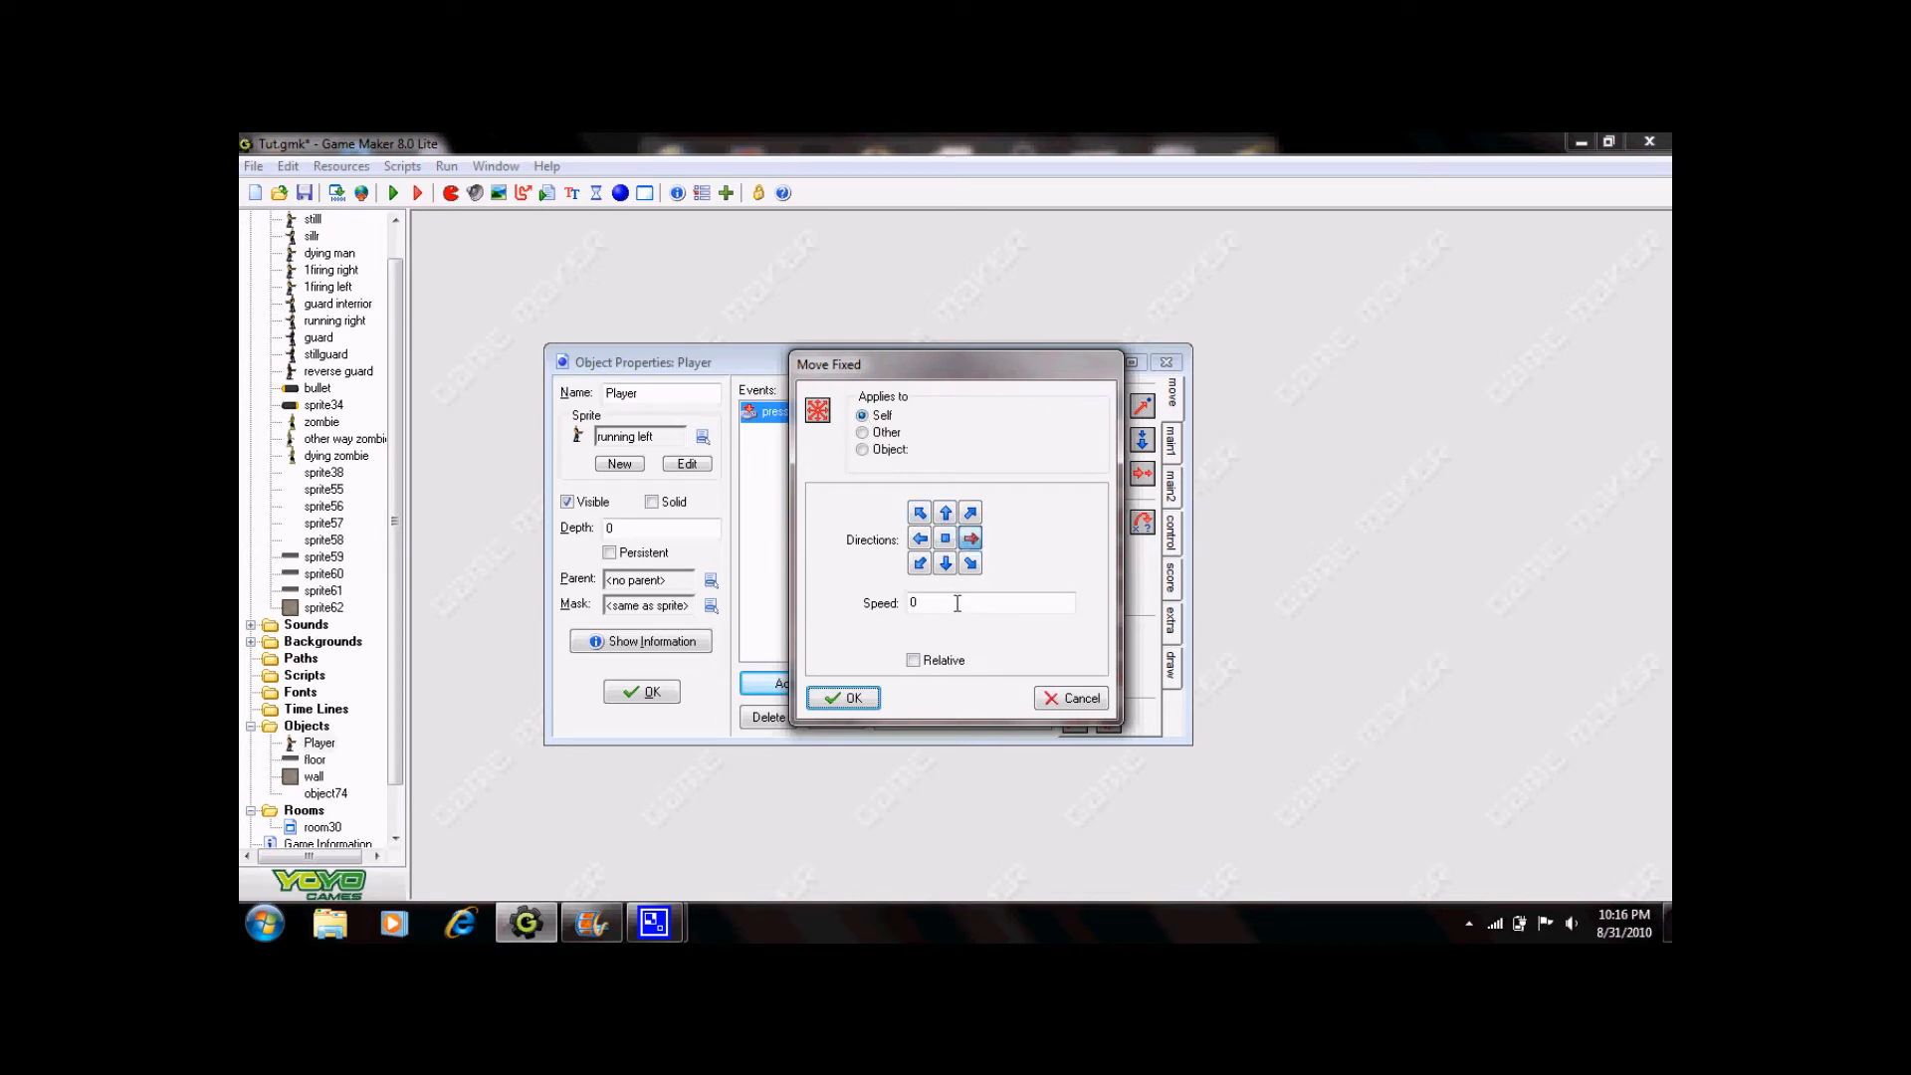
text(5)
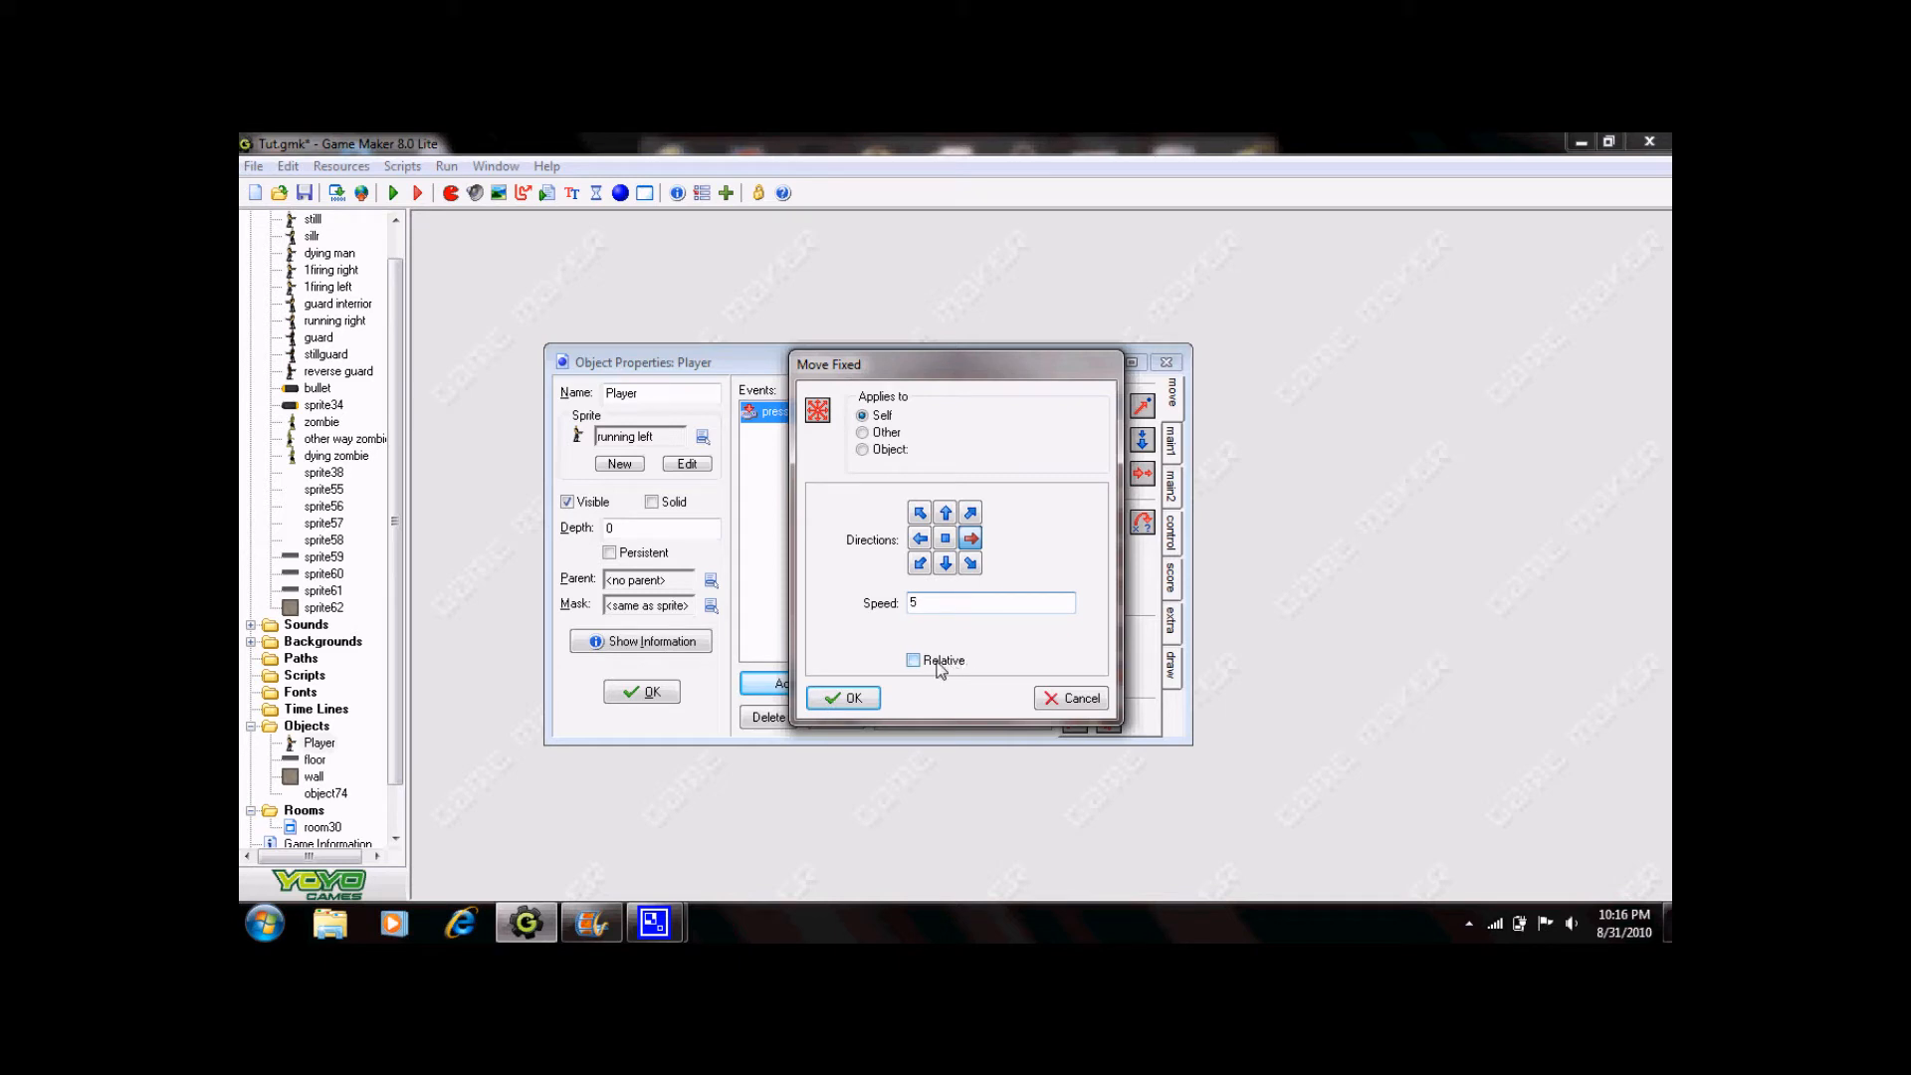
click(842, 696)
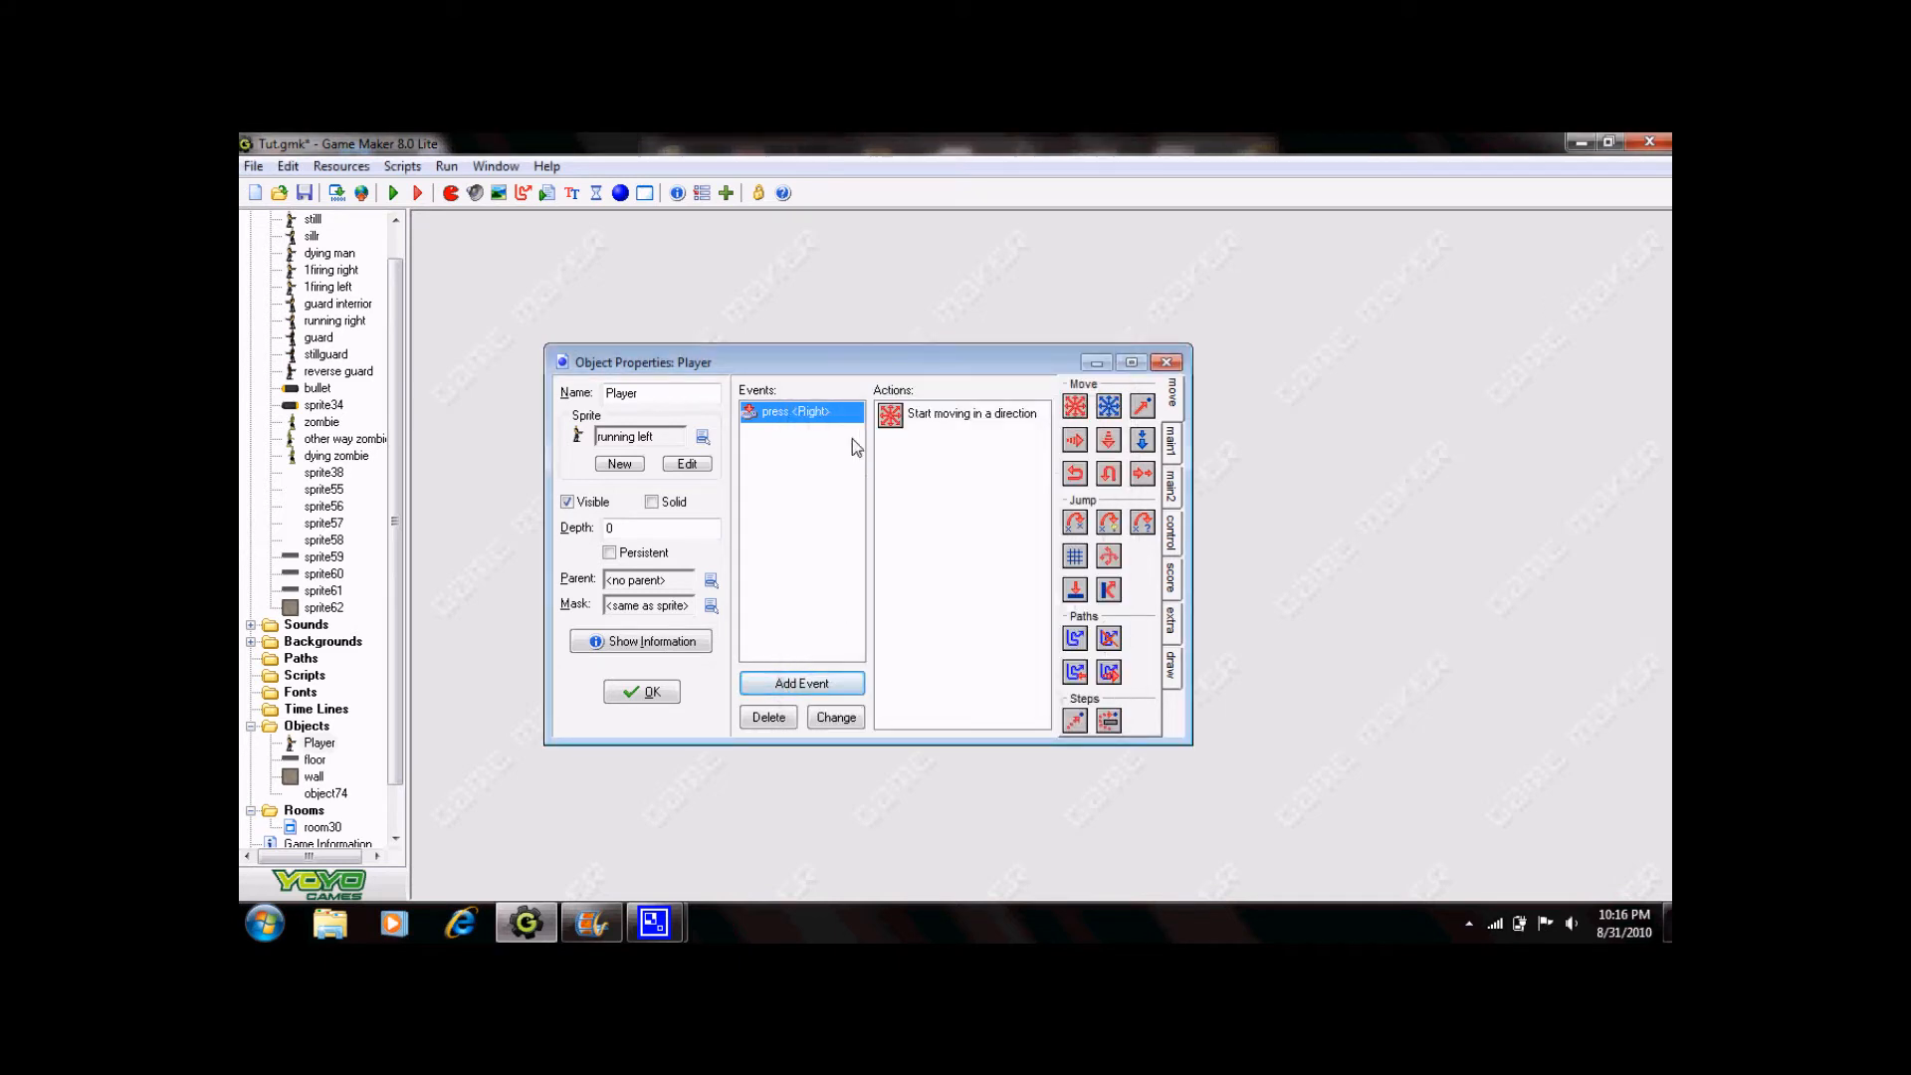
mouse_move(800, 683)
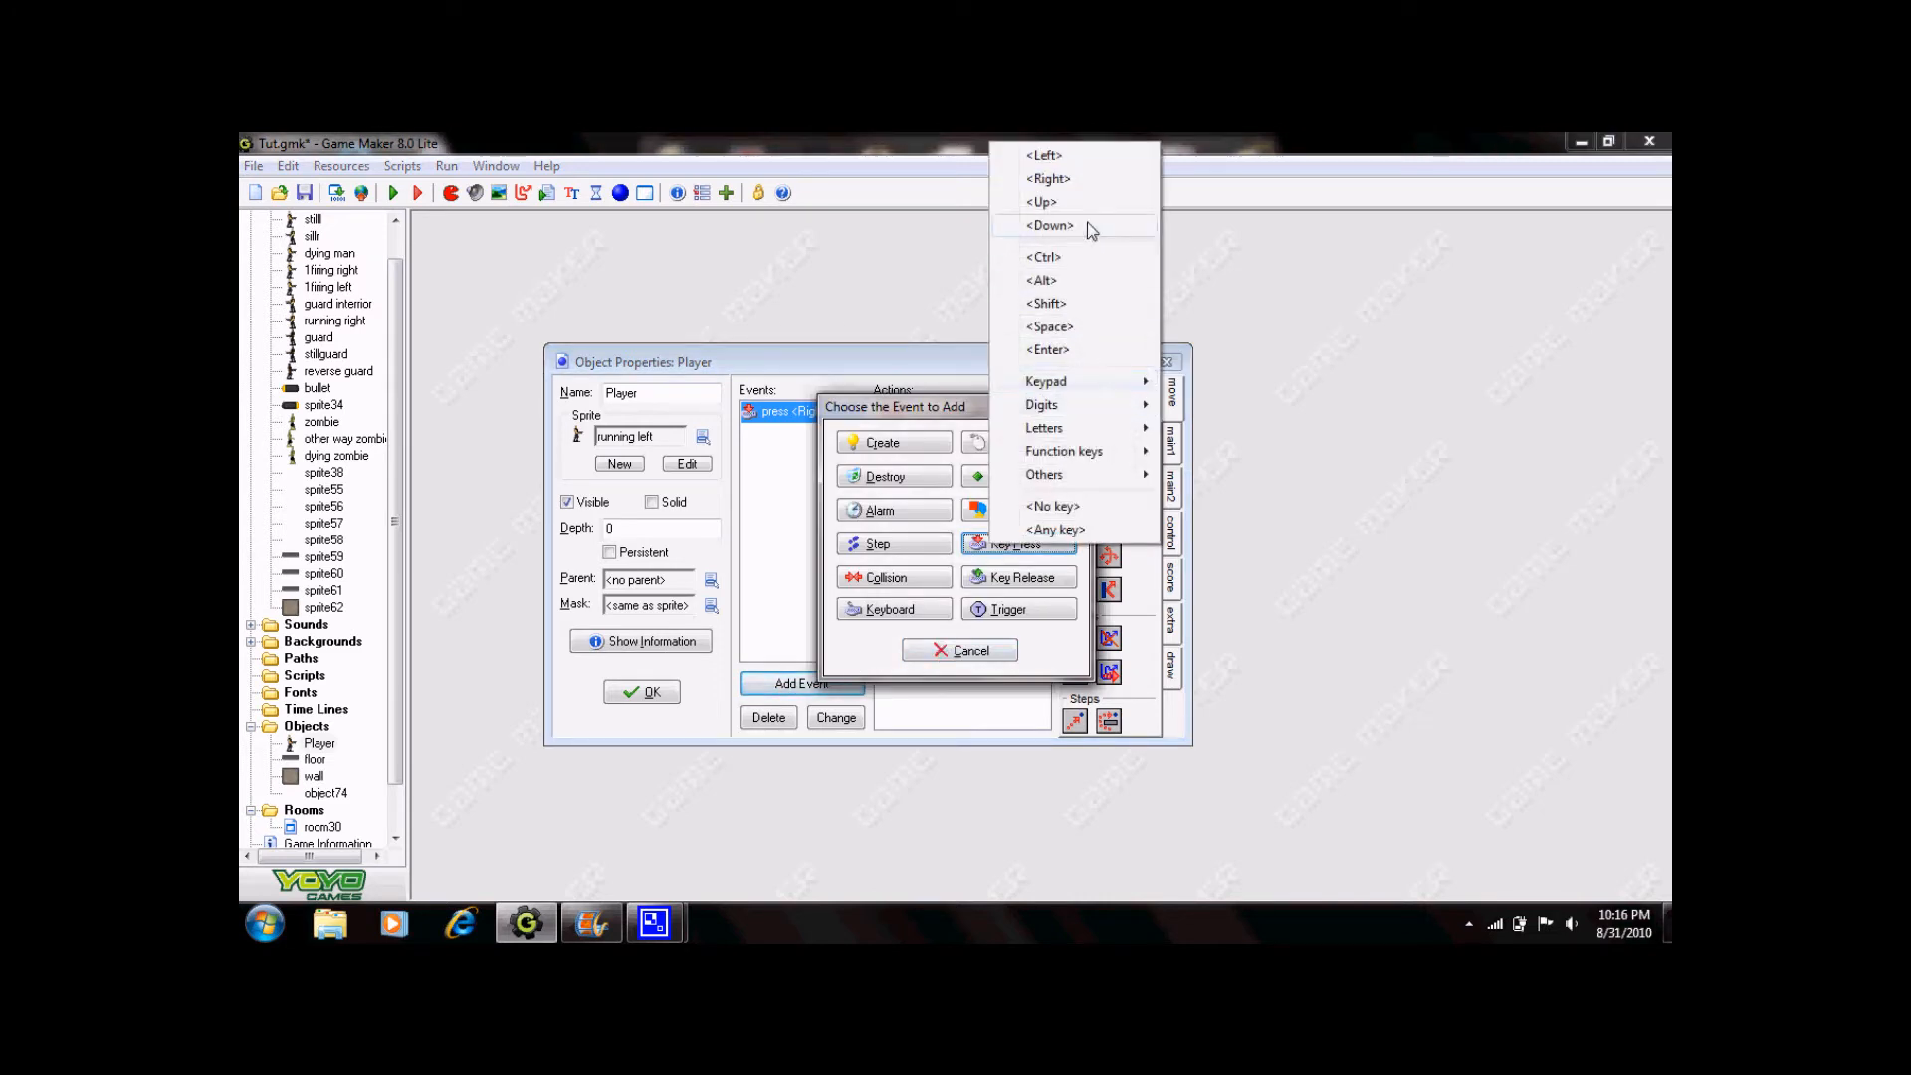
Add a Left key press event moving Player left at speed 5.
click(1043, 155)
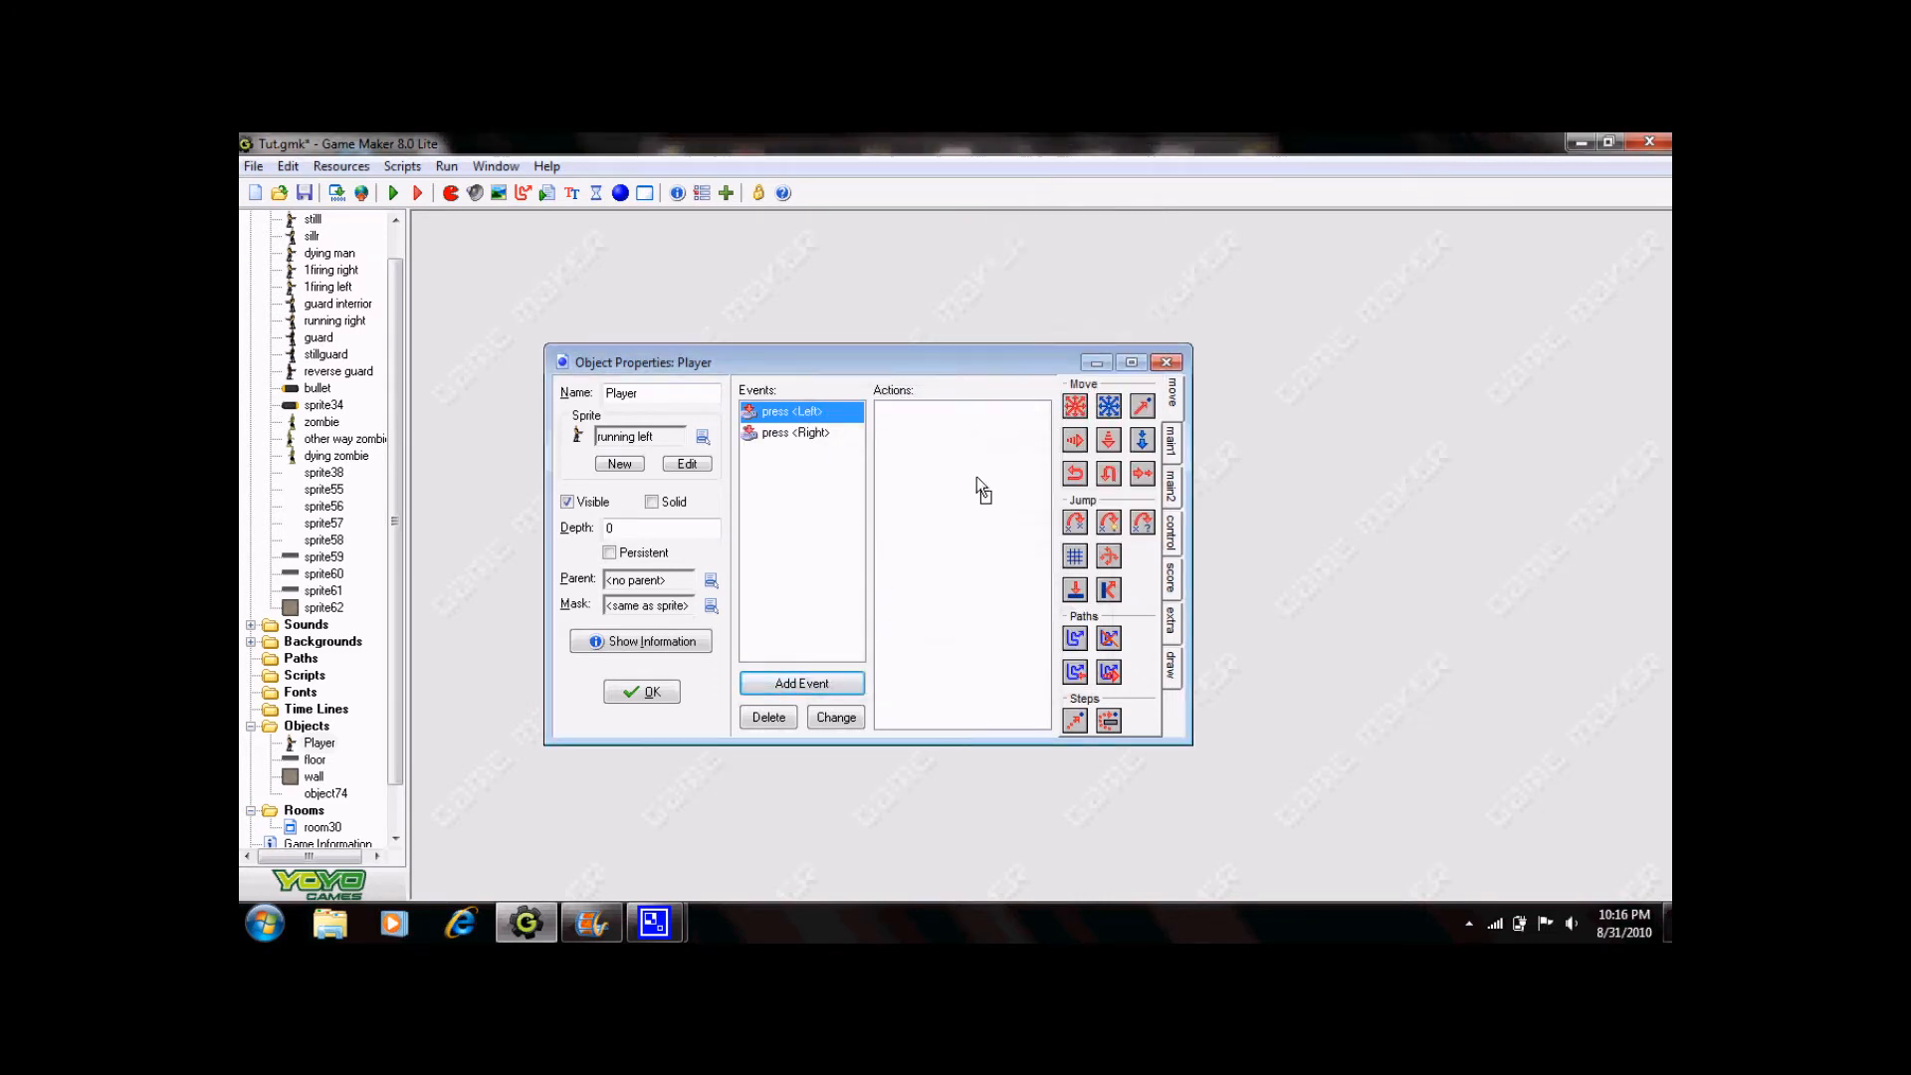
click(1108, 406)
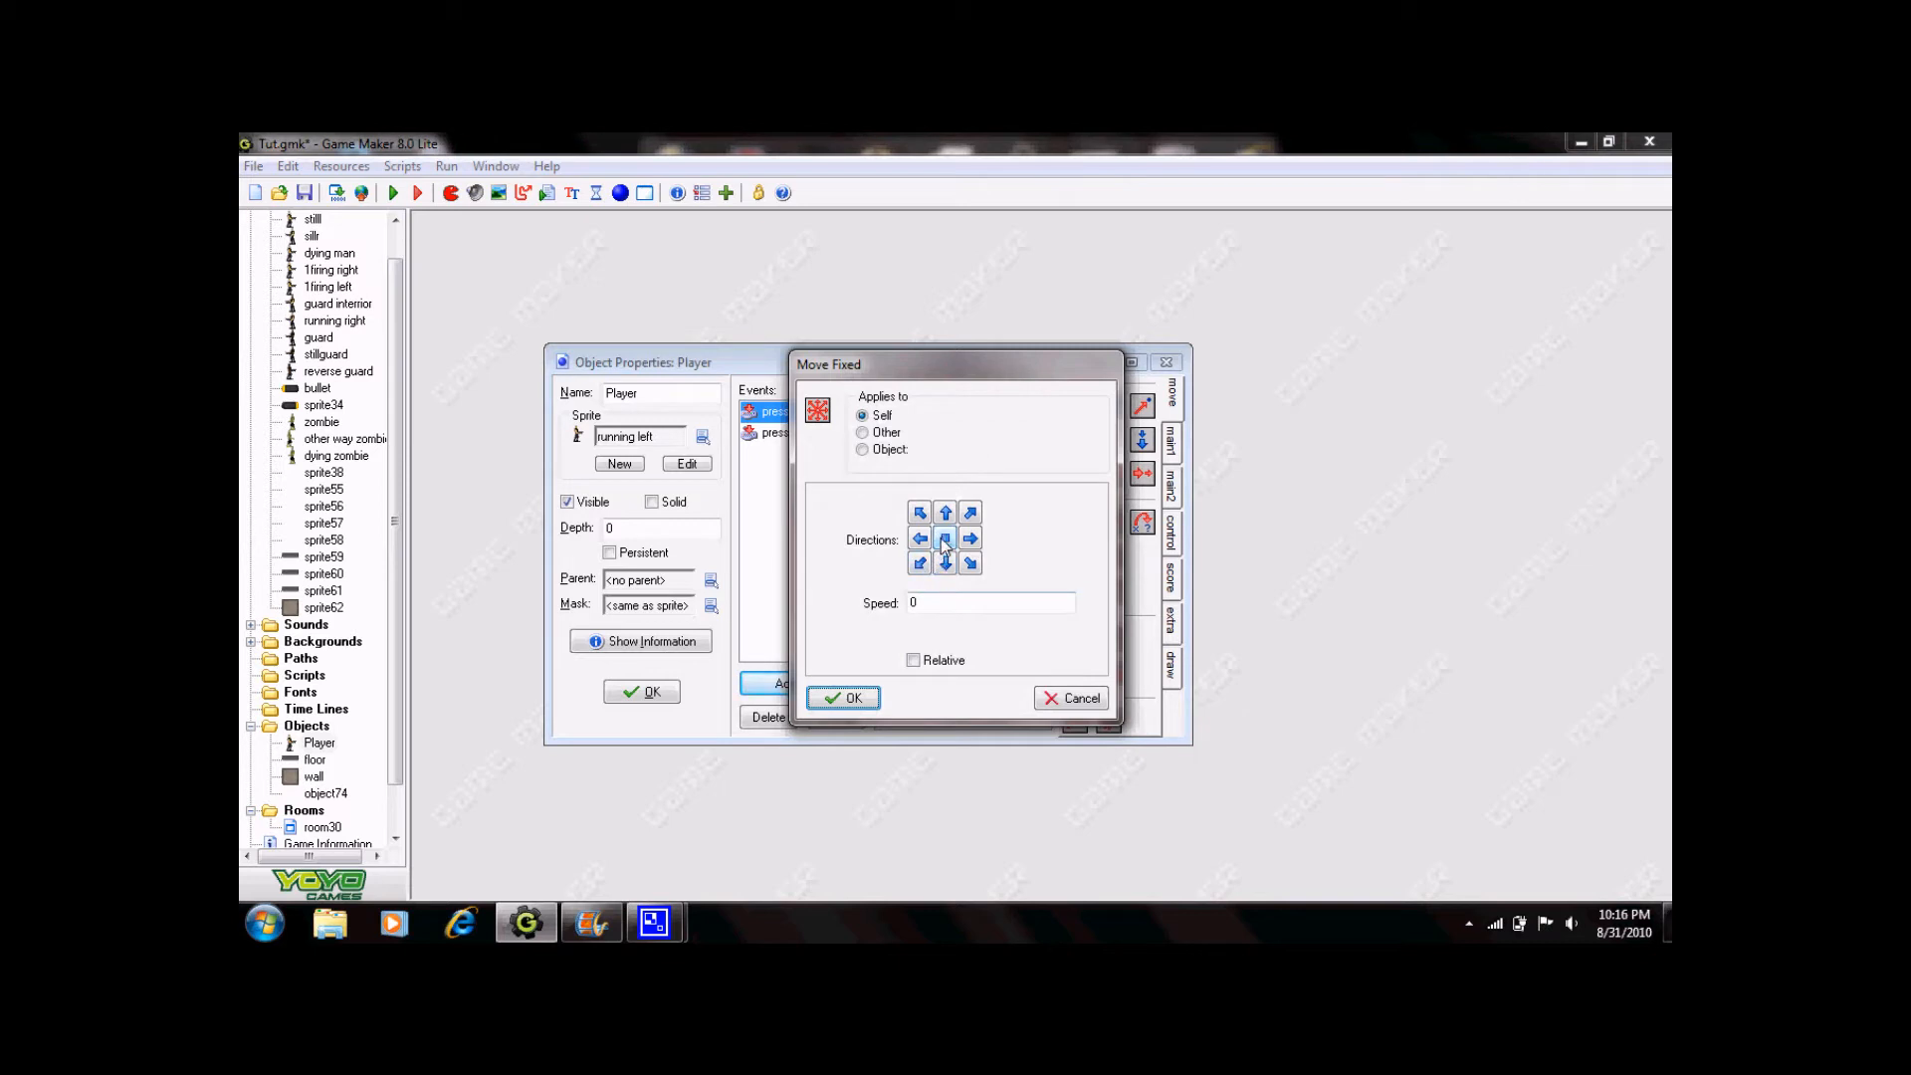
text(5)
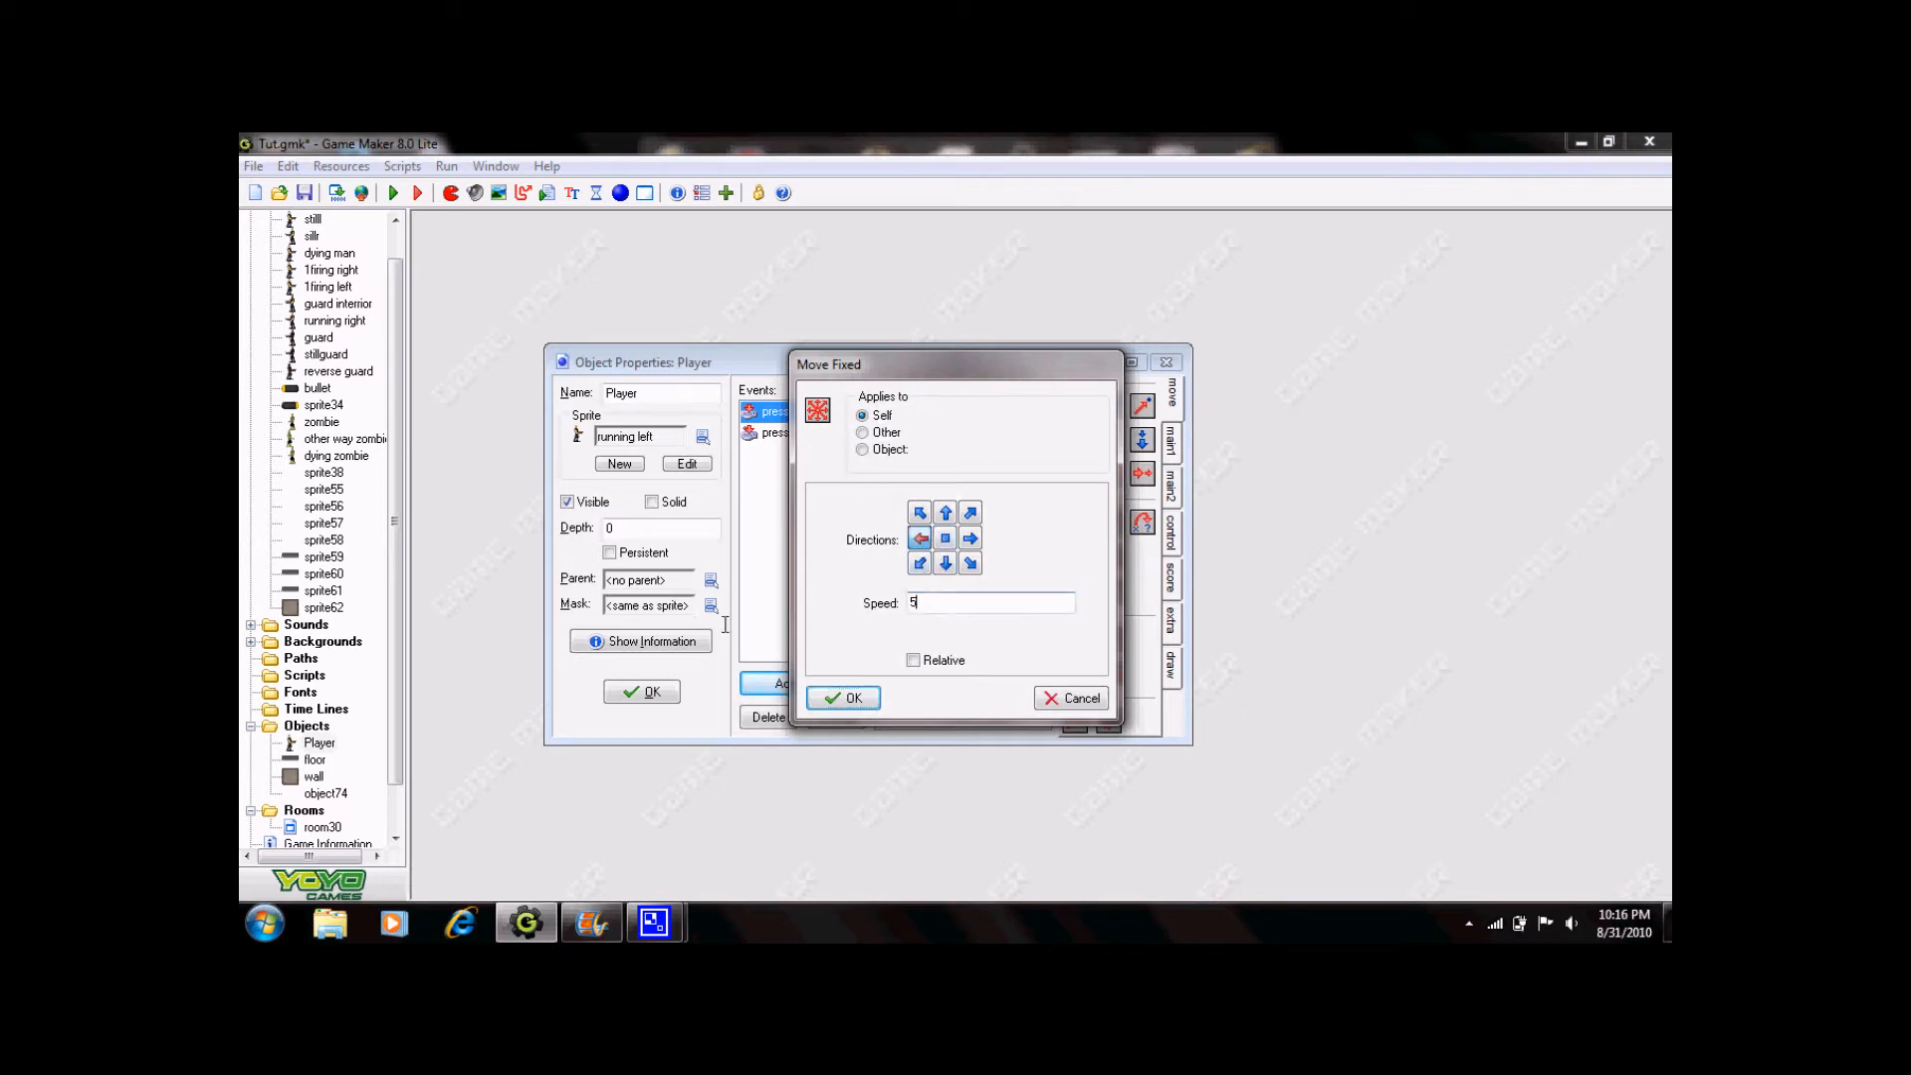
click(842, 697)
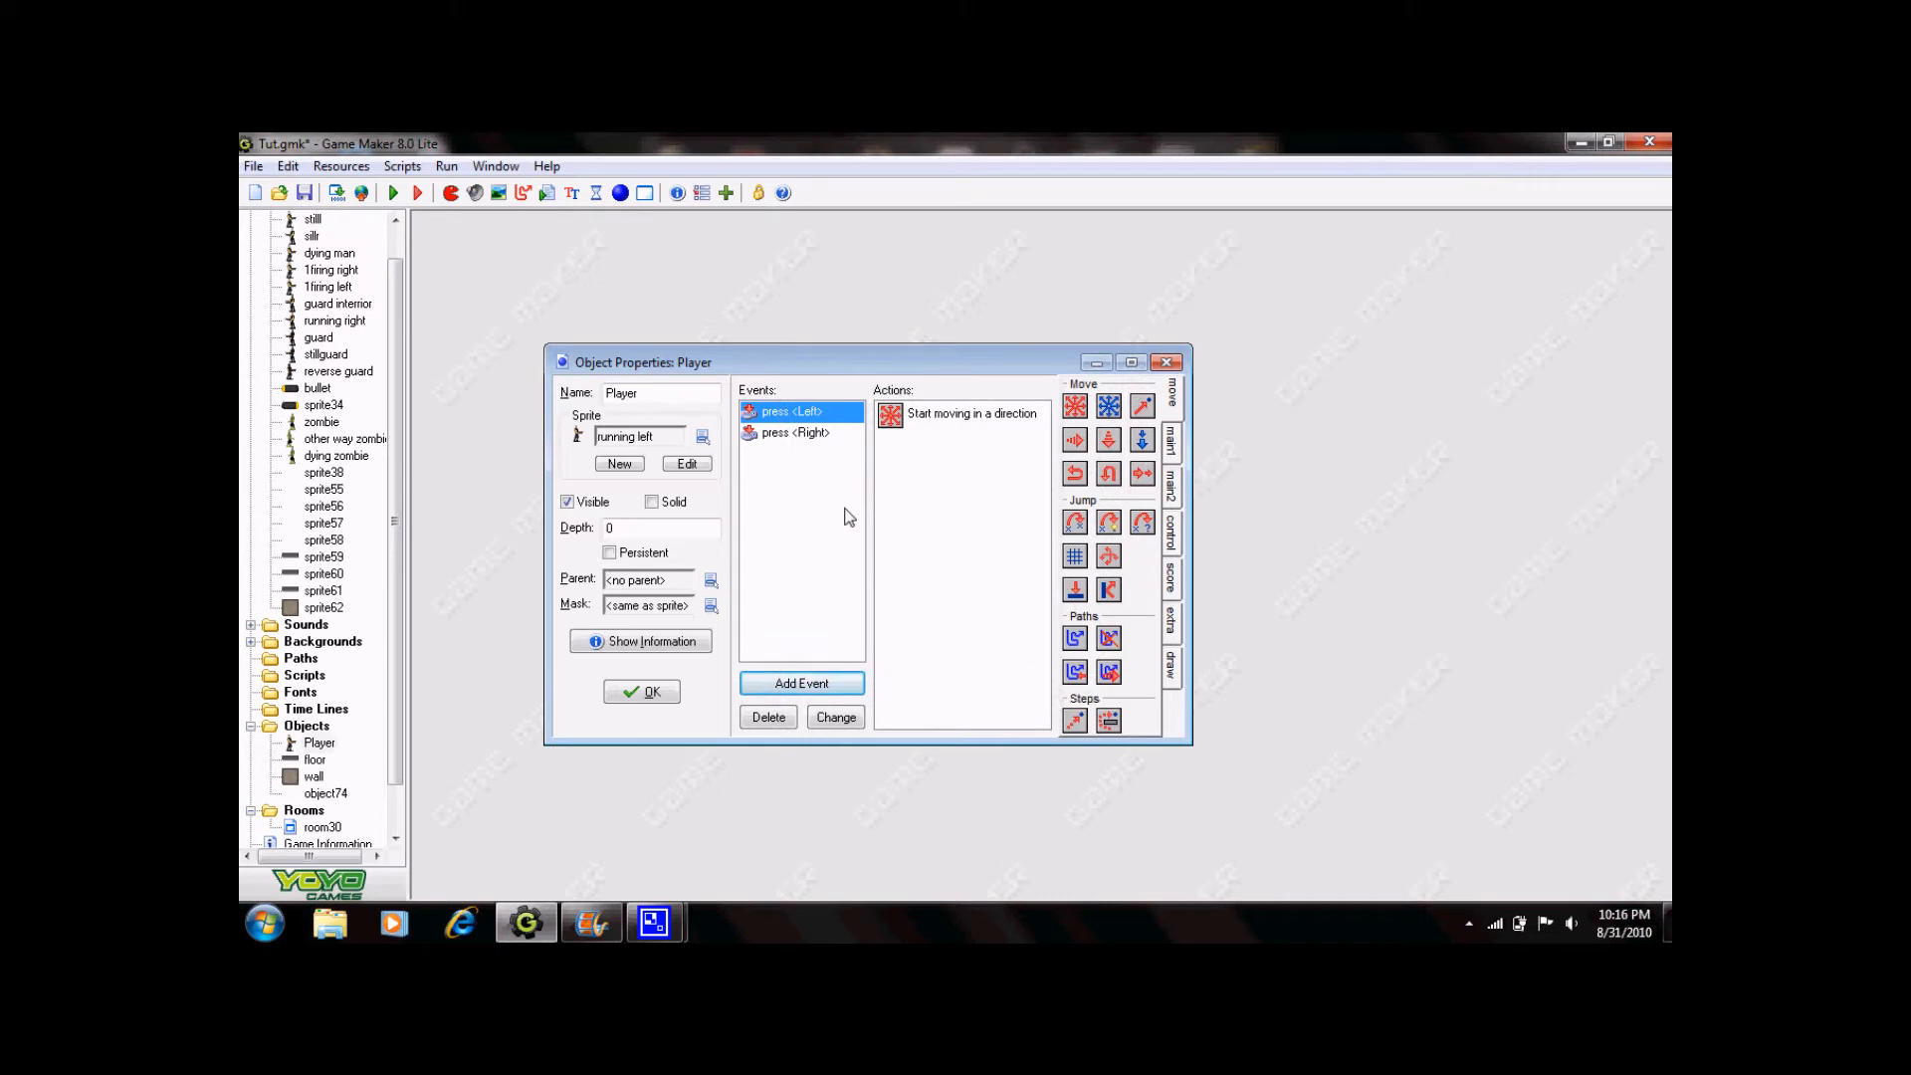
mouse_move(837, 429)
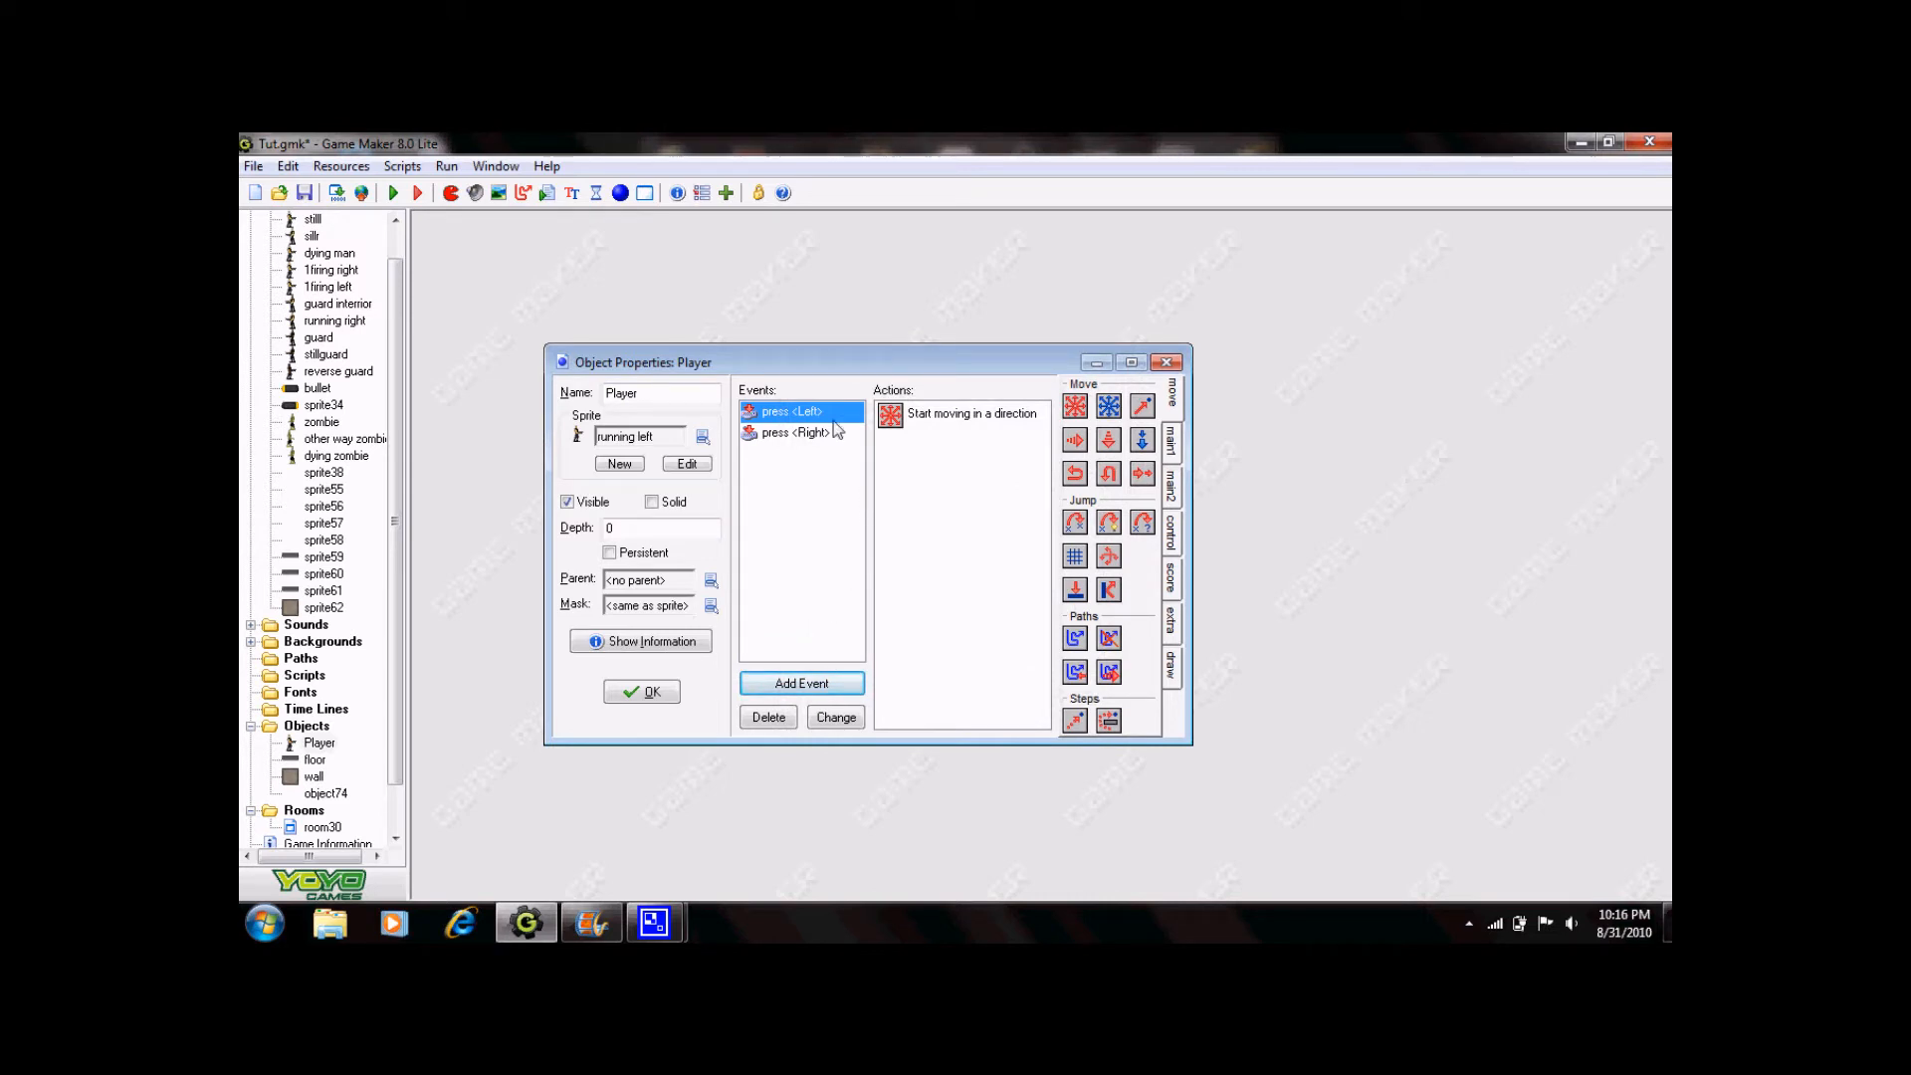
Add Left key release with a stop action and a Right key release event, then close Player.
click(802, 683)
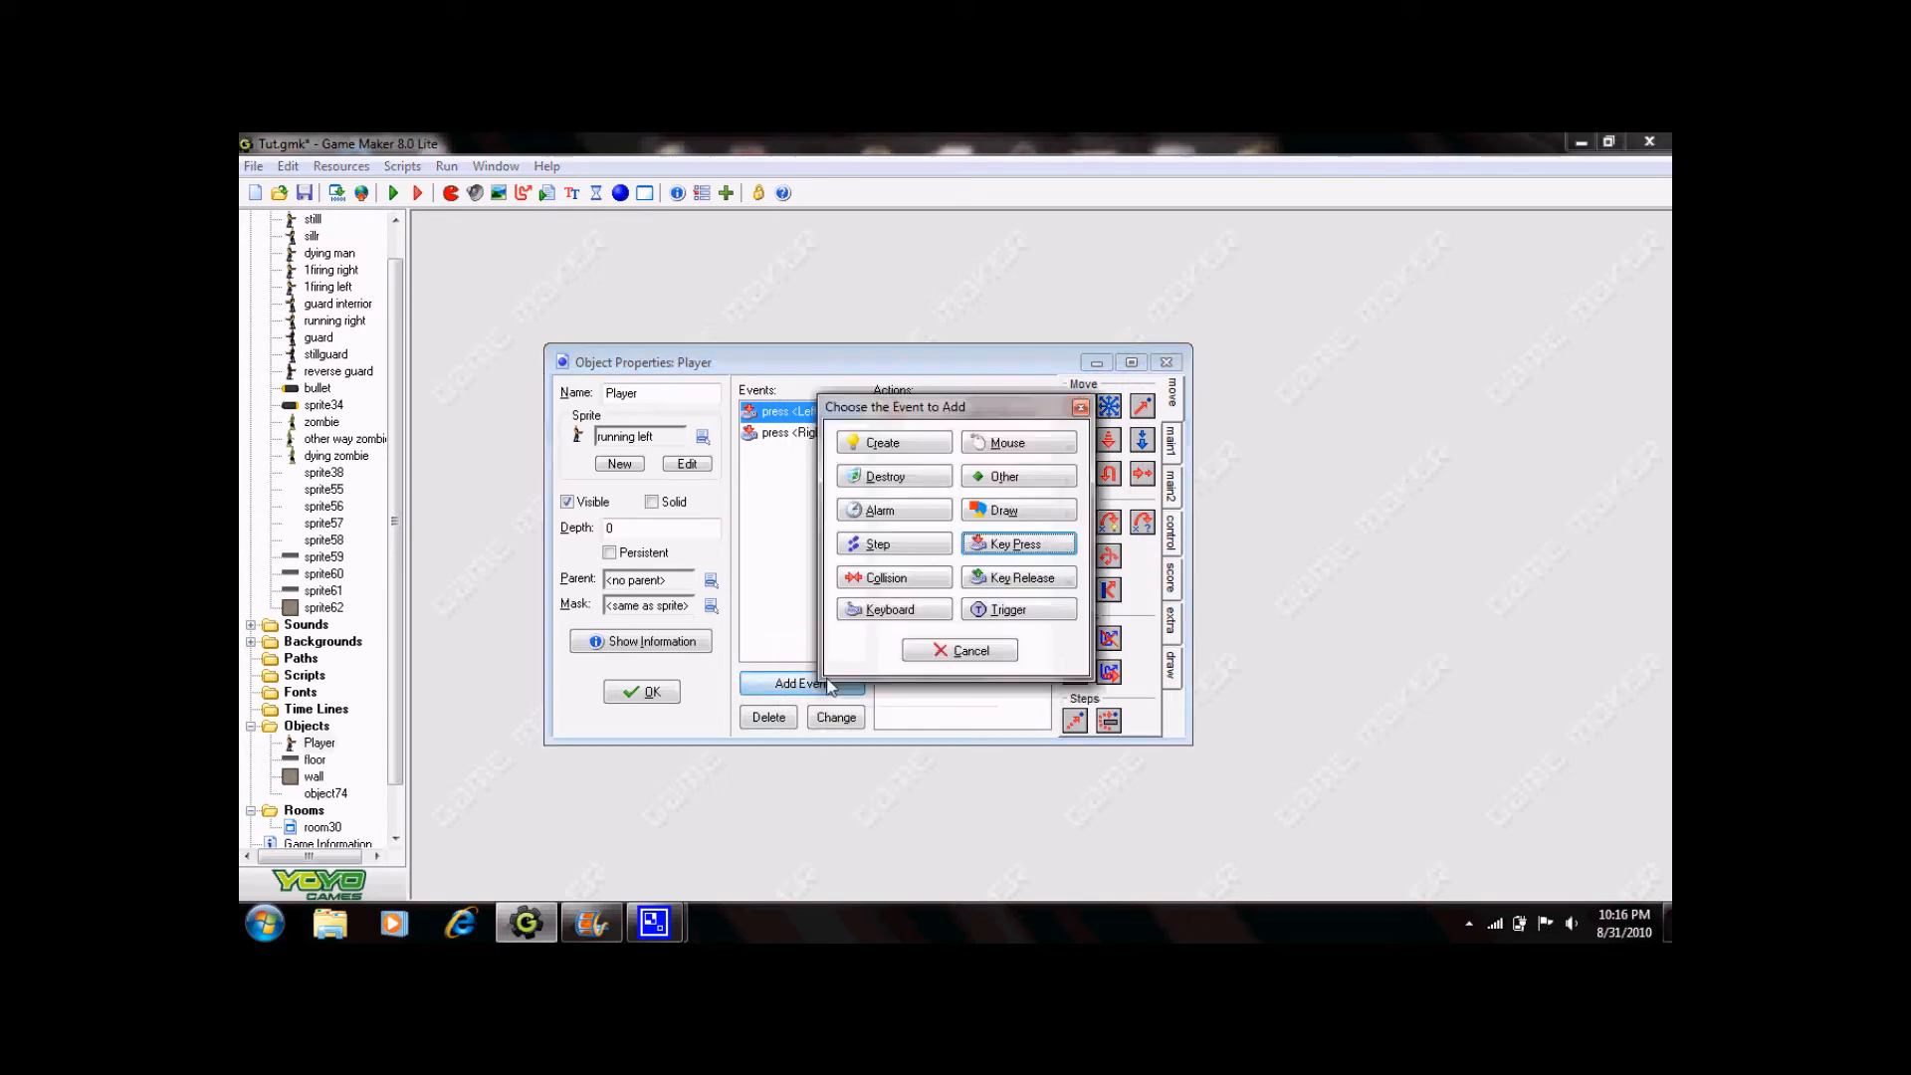
click(1016, 543)
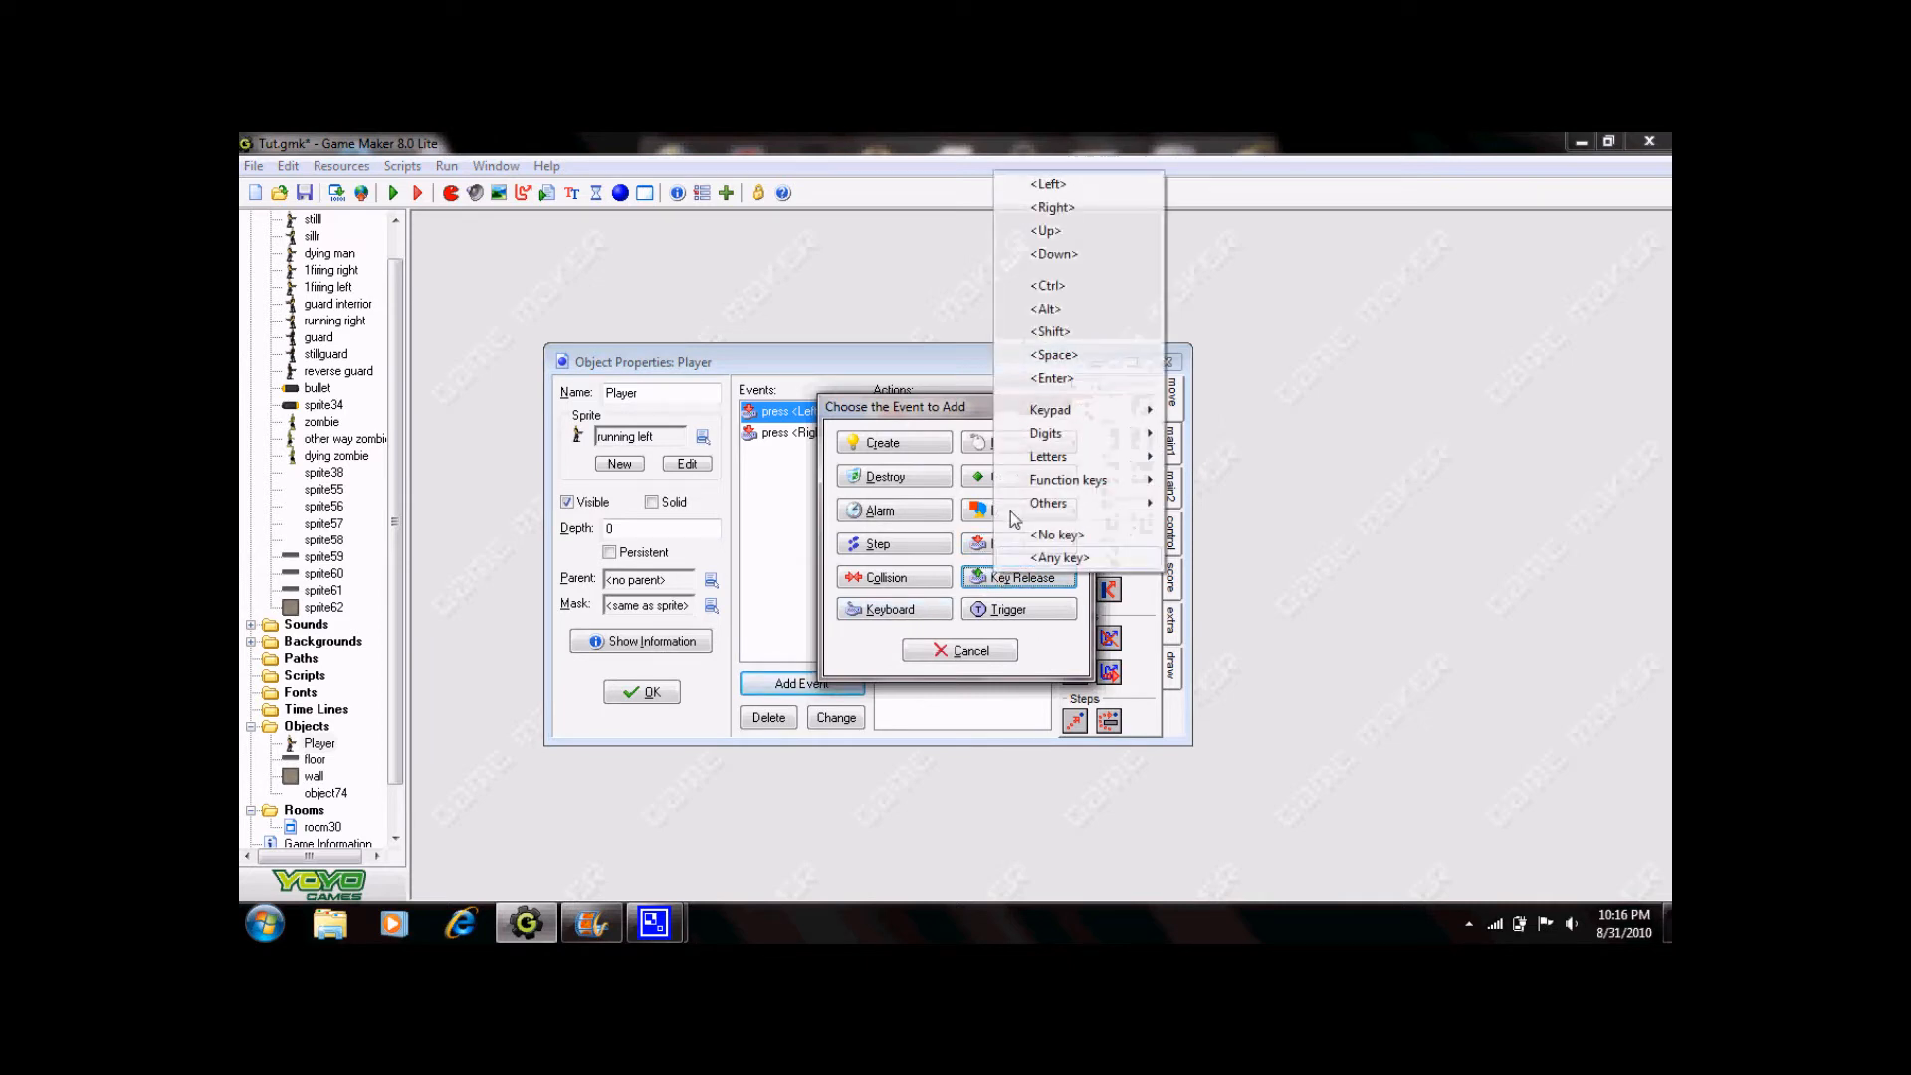
click(1051, 206)
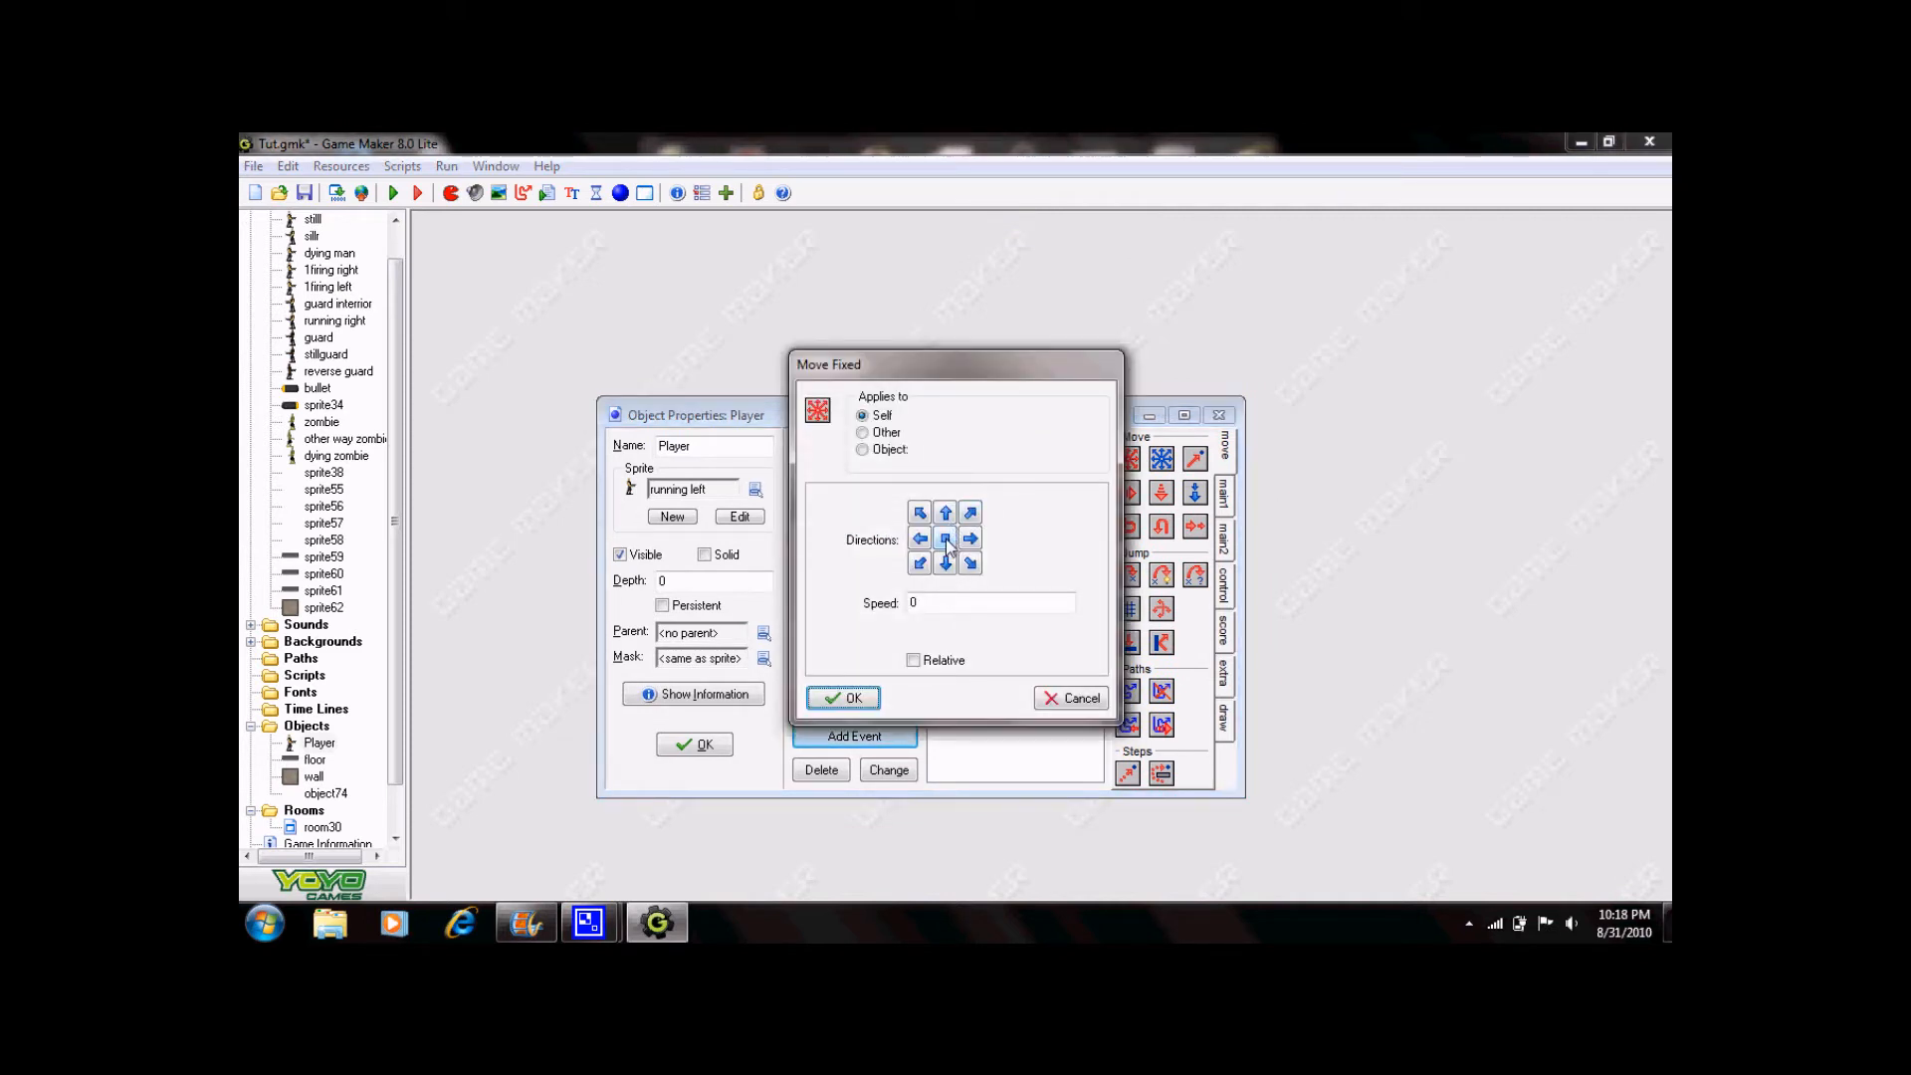
click(945, 538)
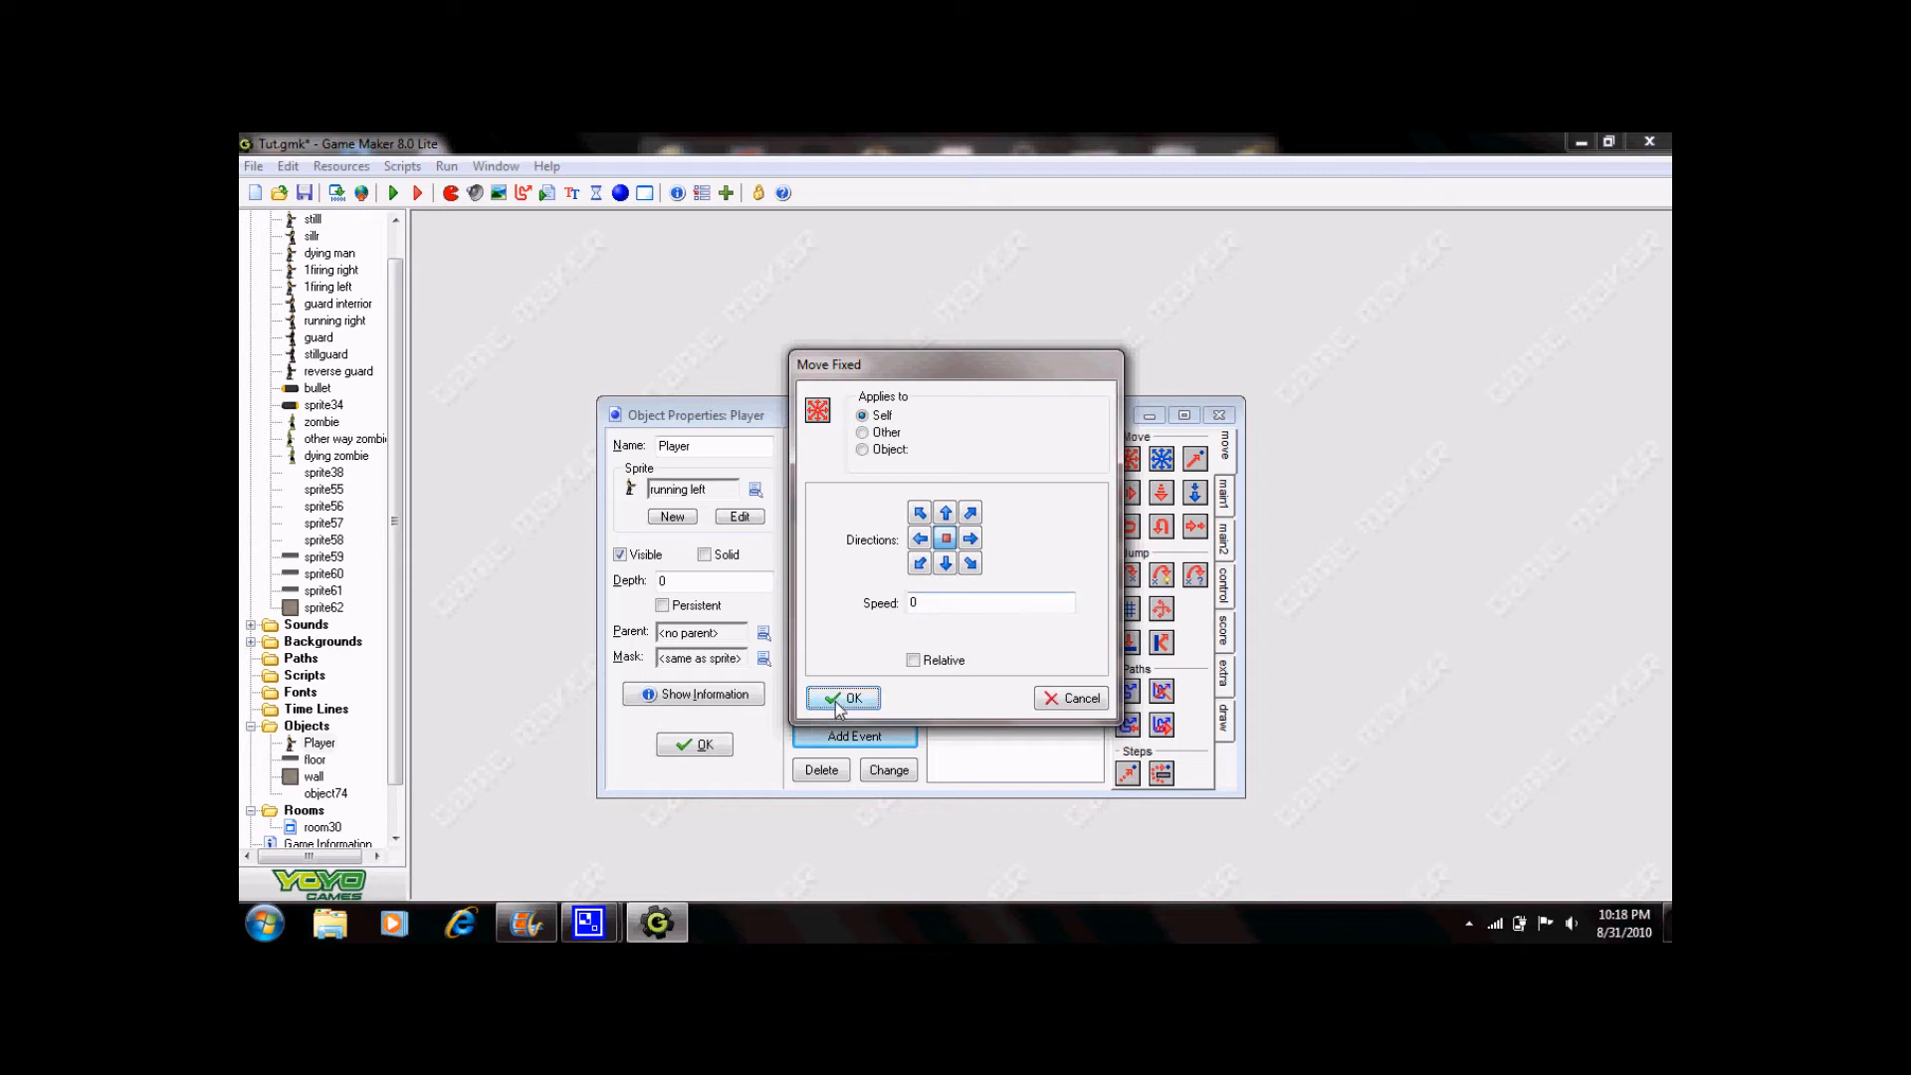
click(853, 696)
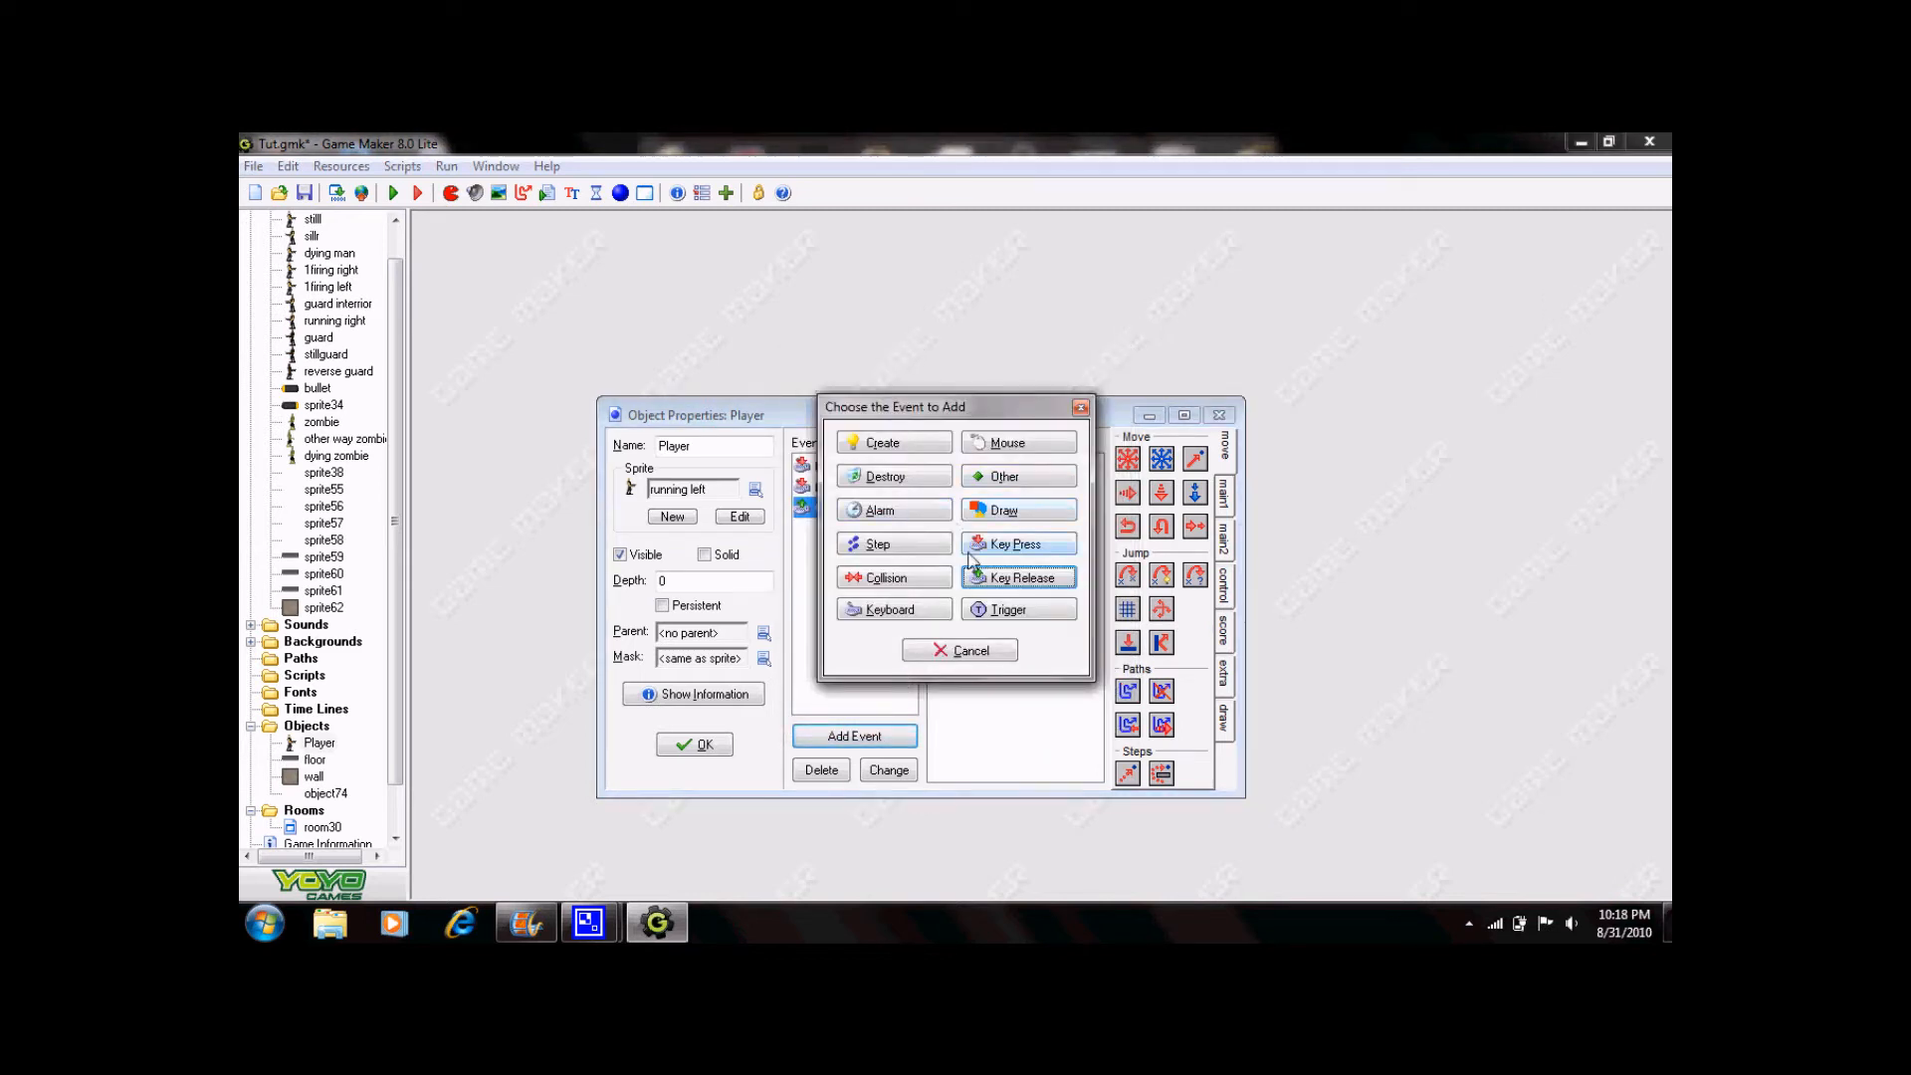
click(1020, 576)
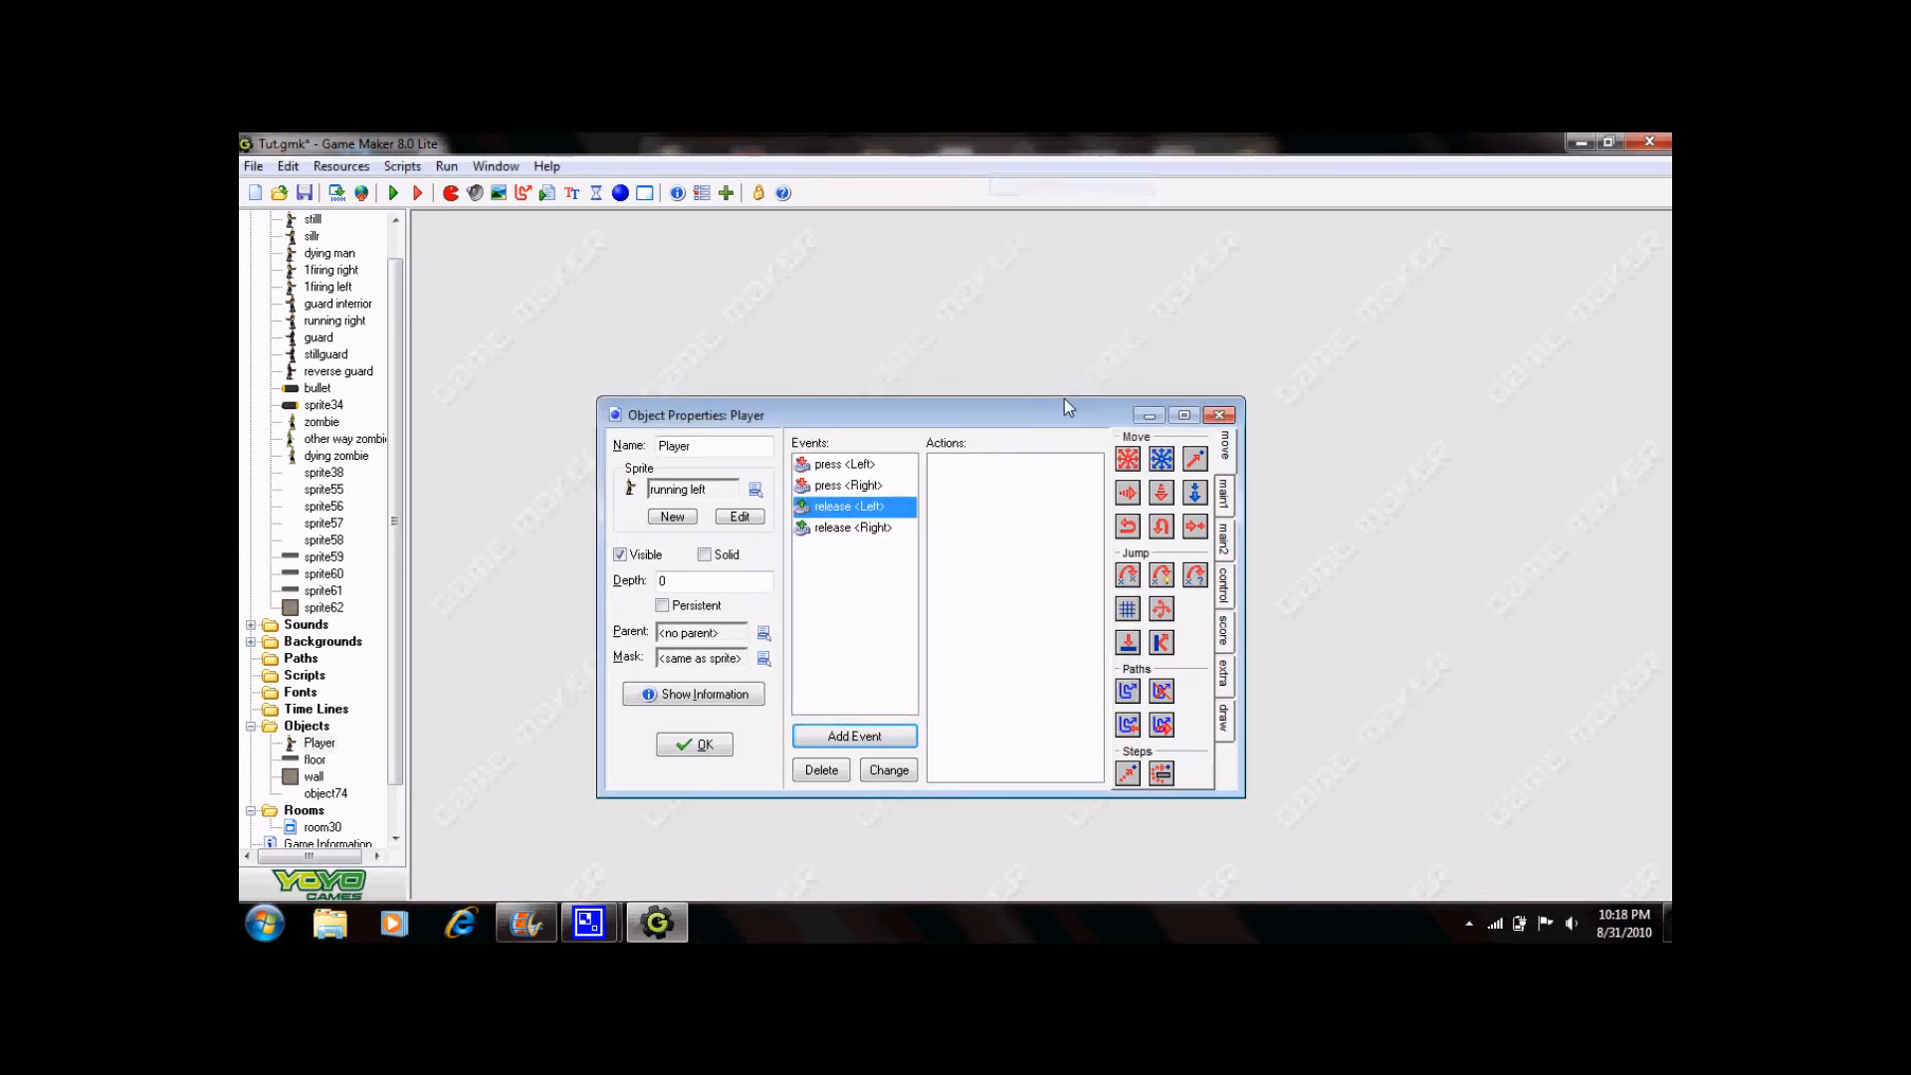
click(1126, 458)
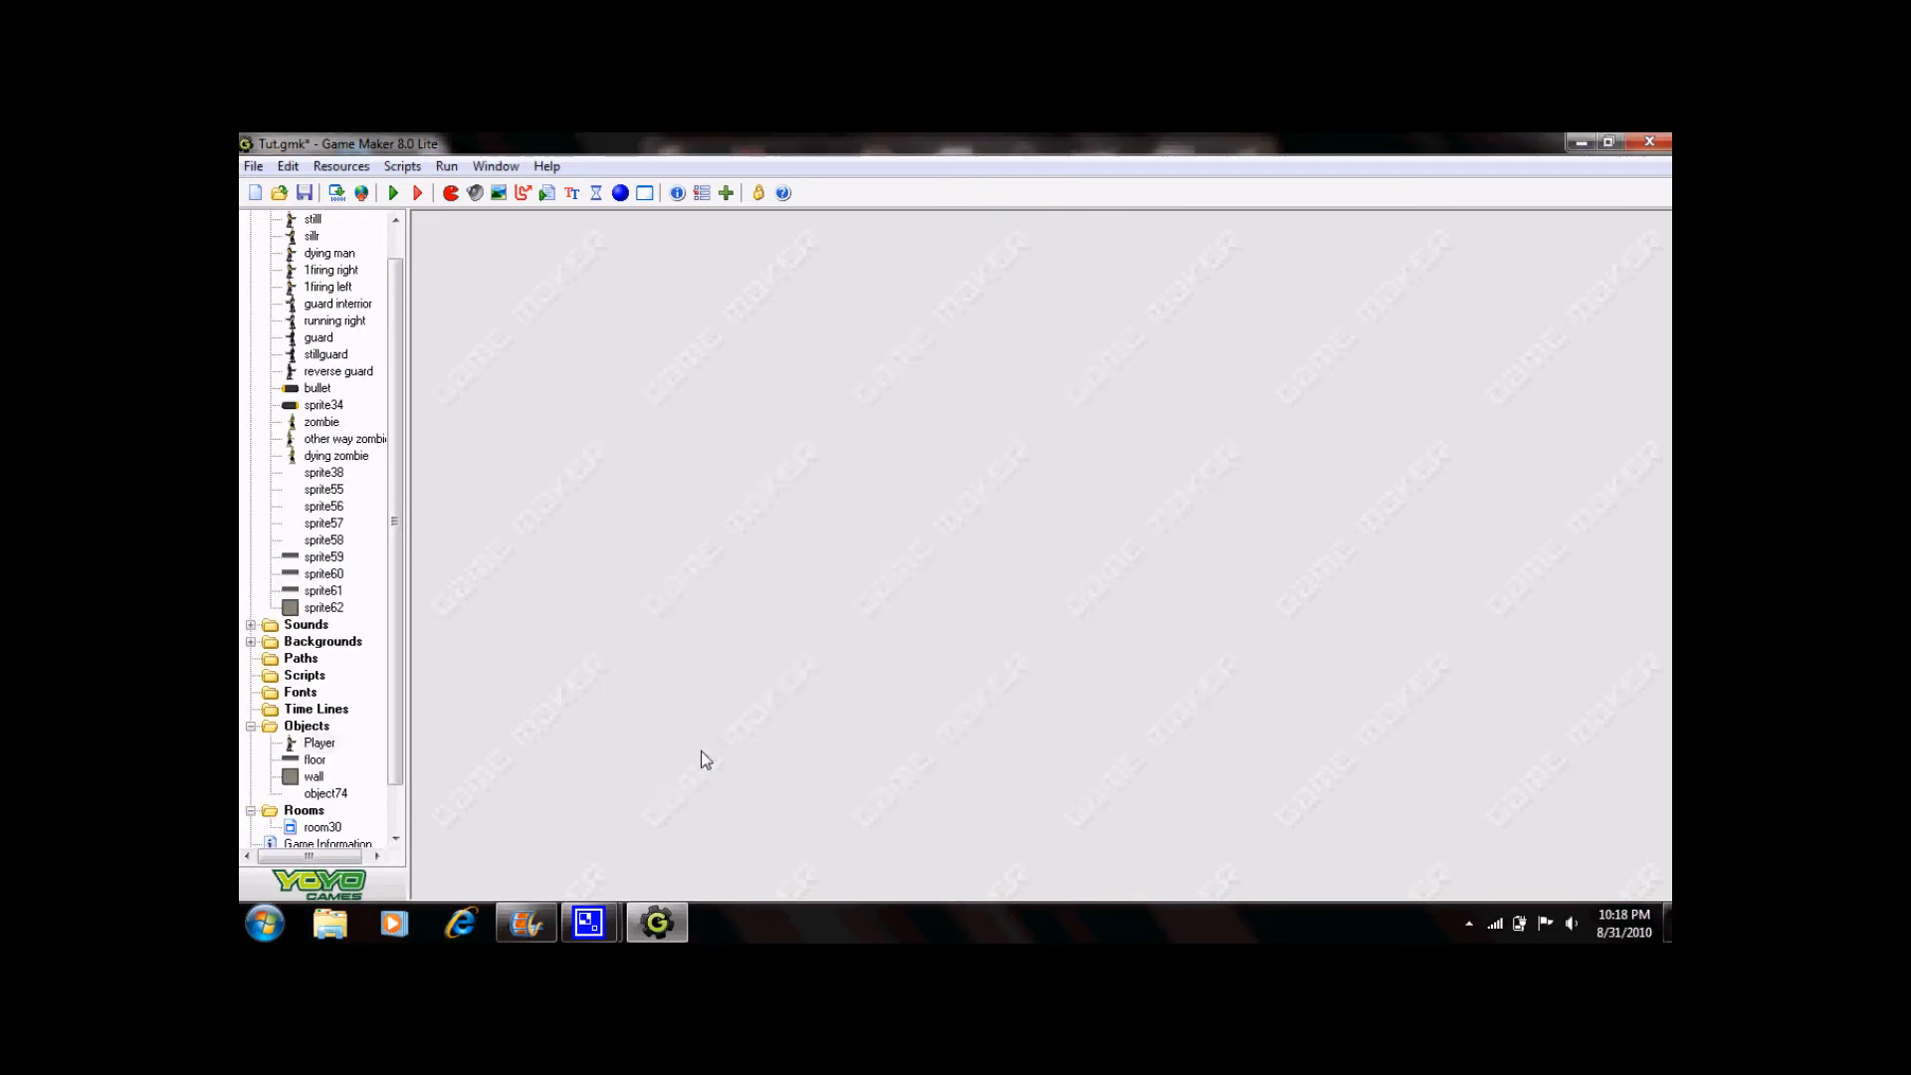
mouse_move(579, 601)
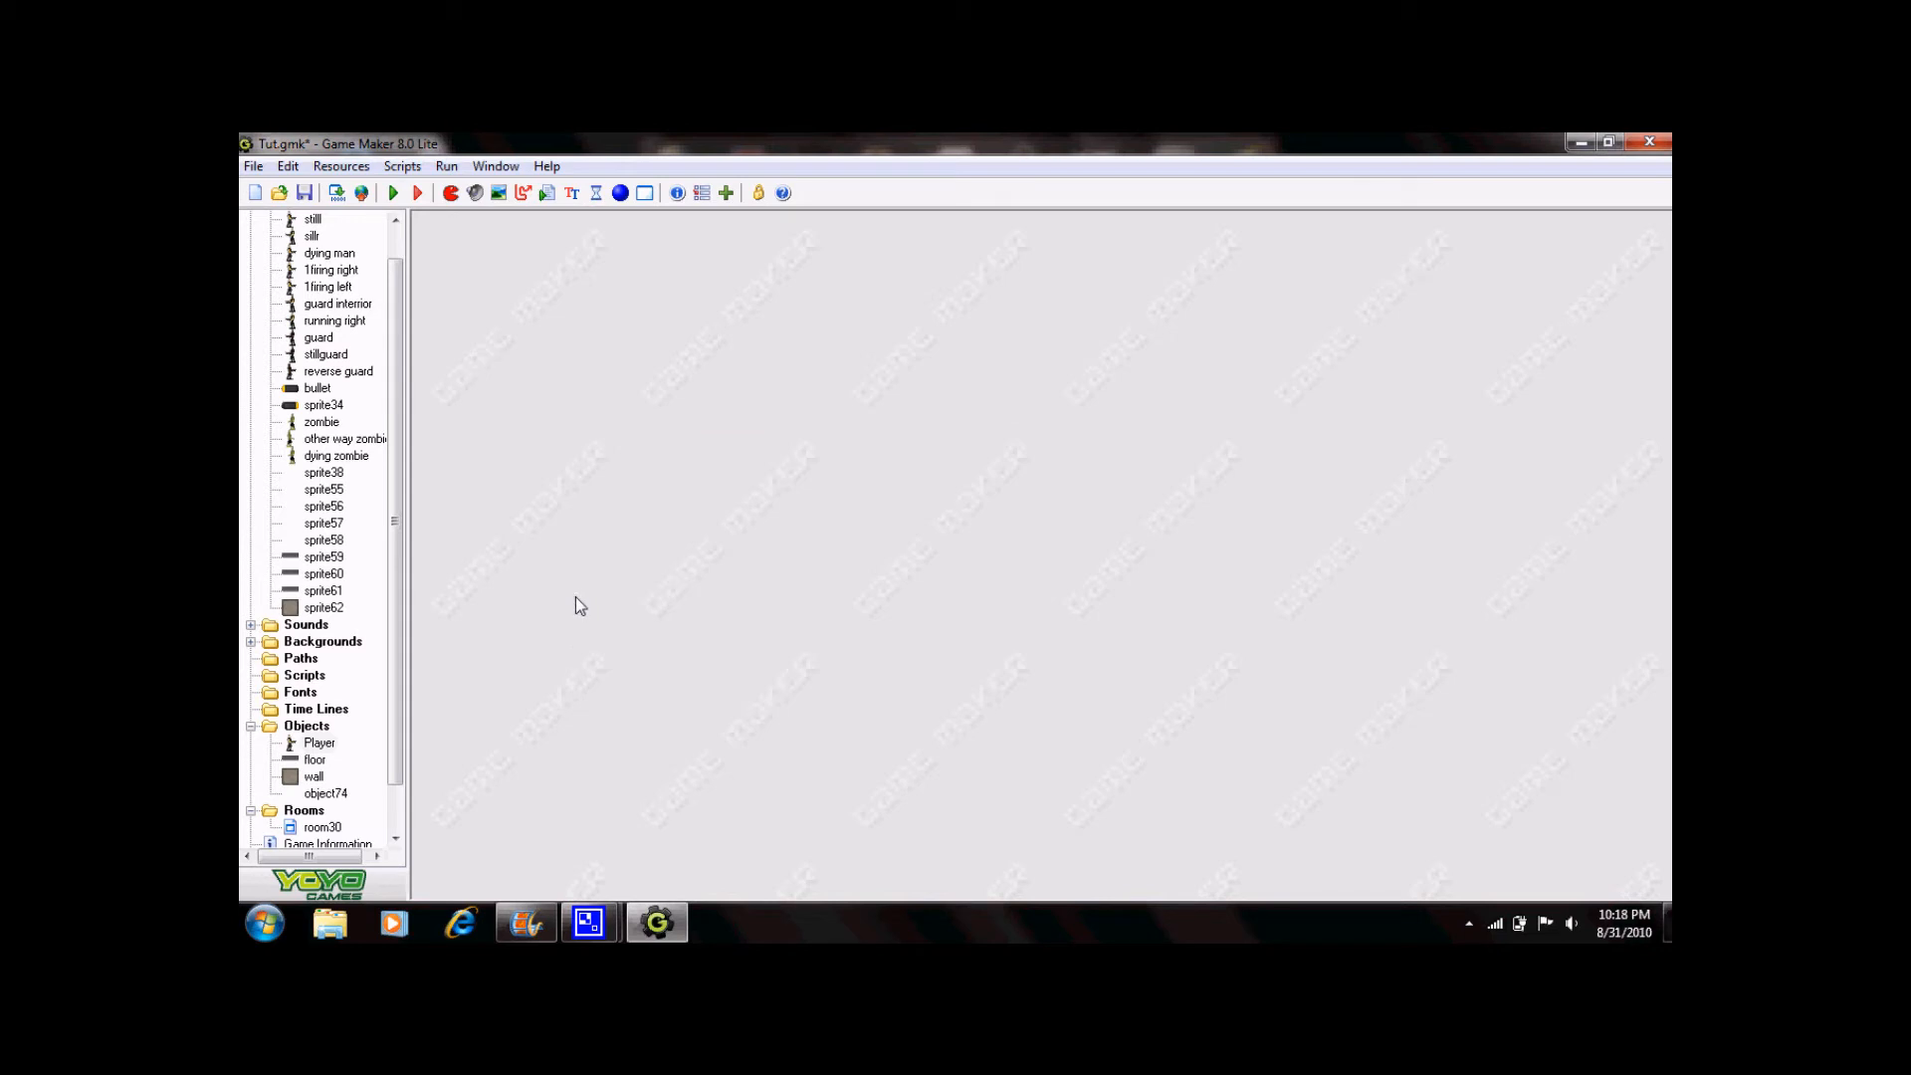
mouse_move(633, 462)
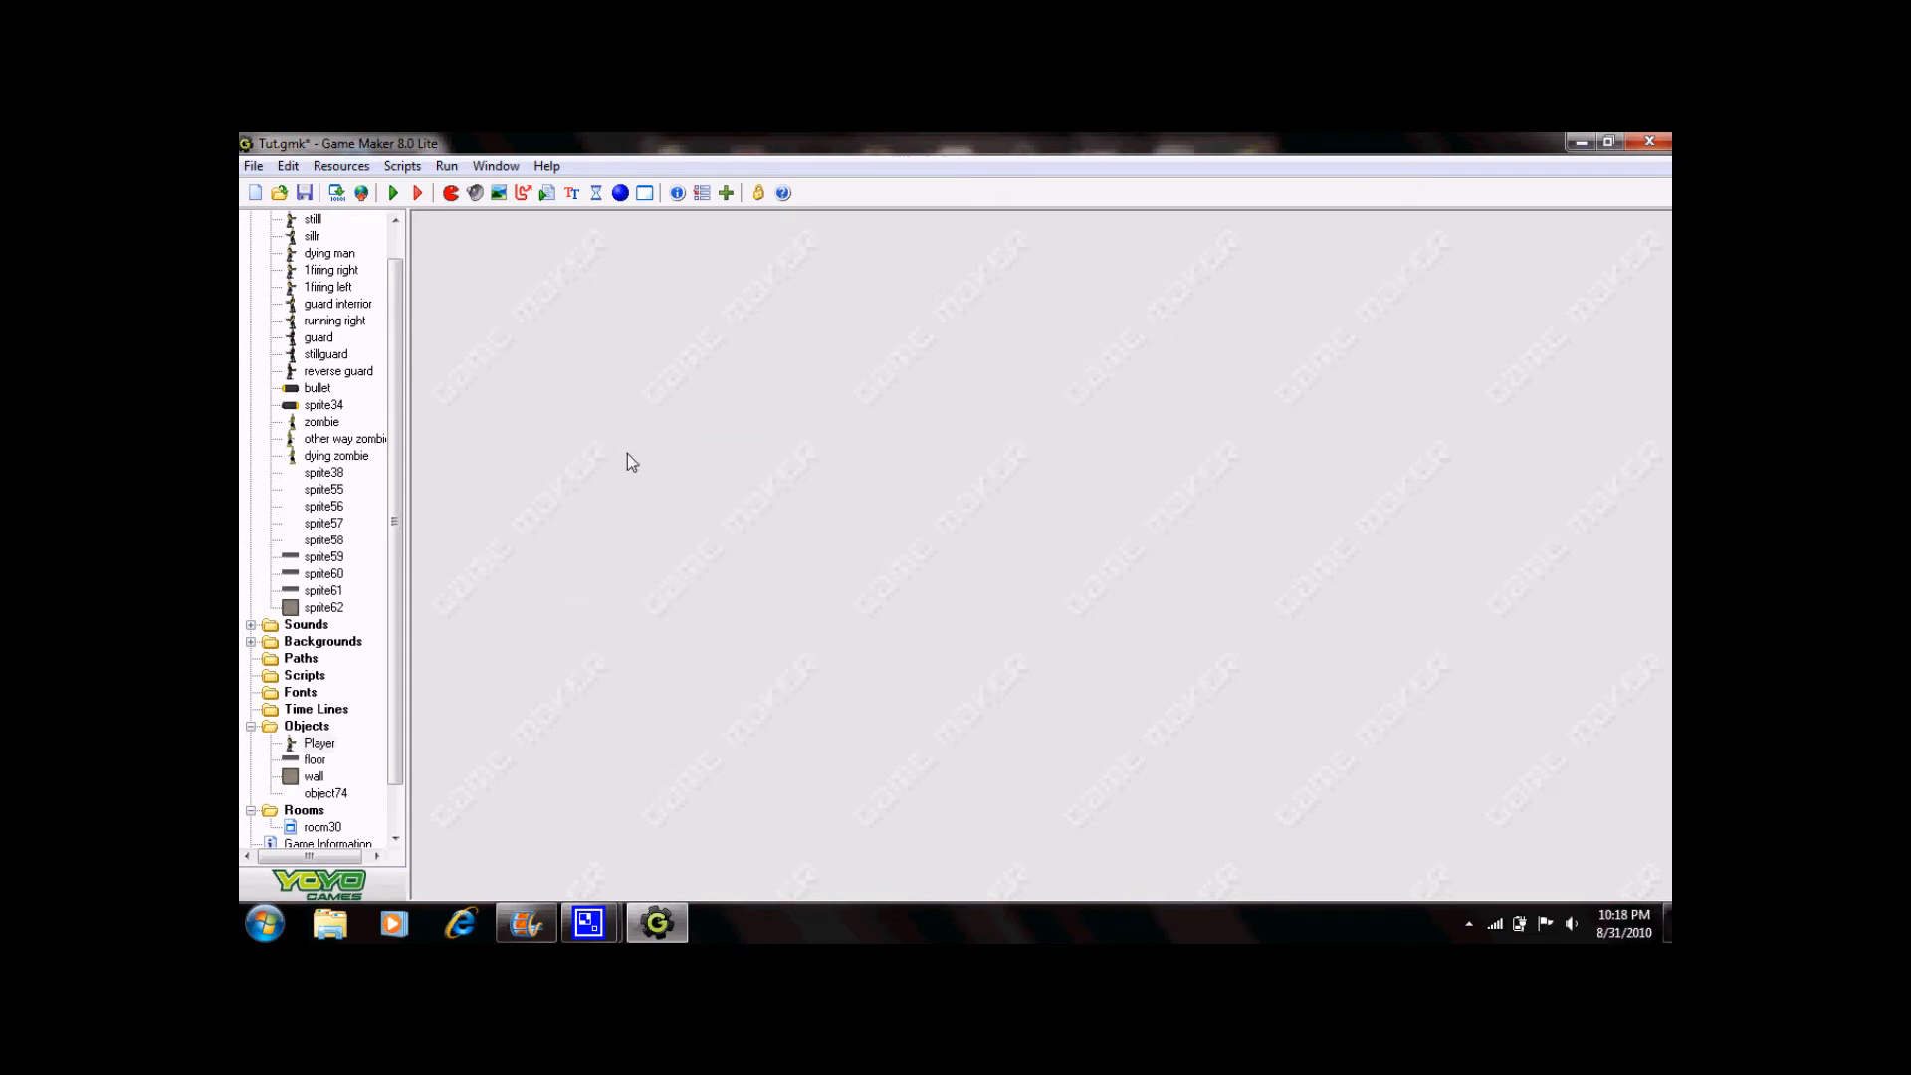
mouse_move(644, 402)
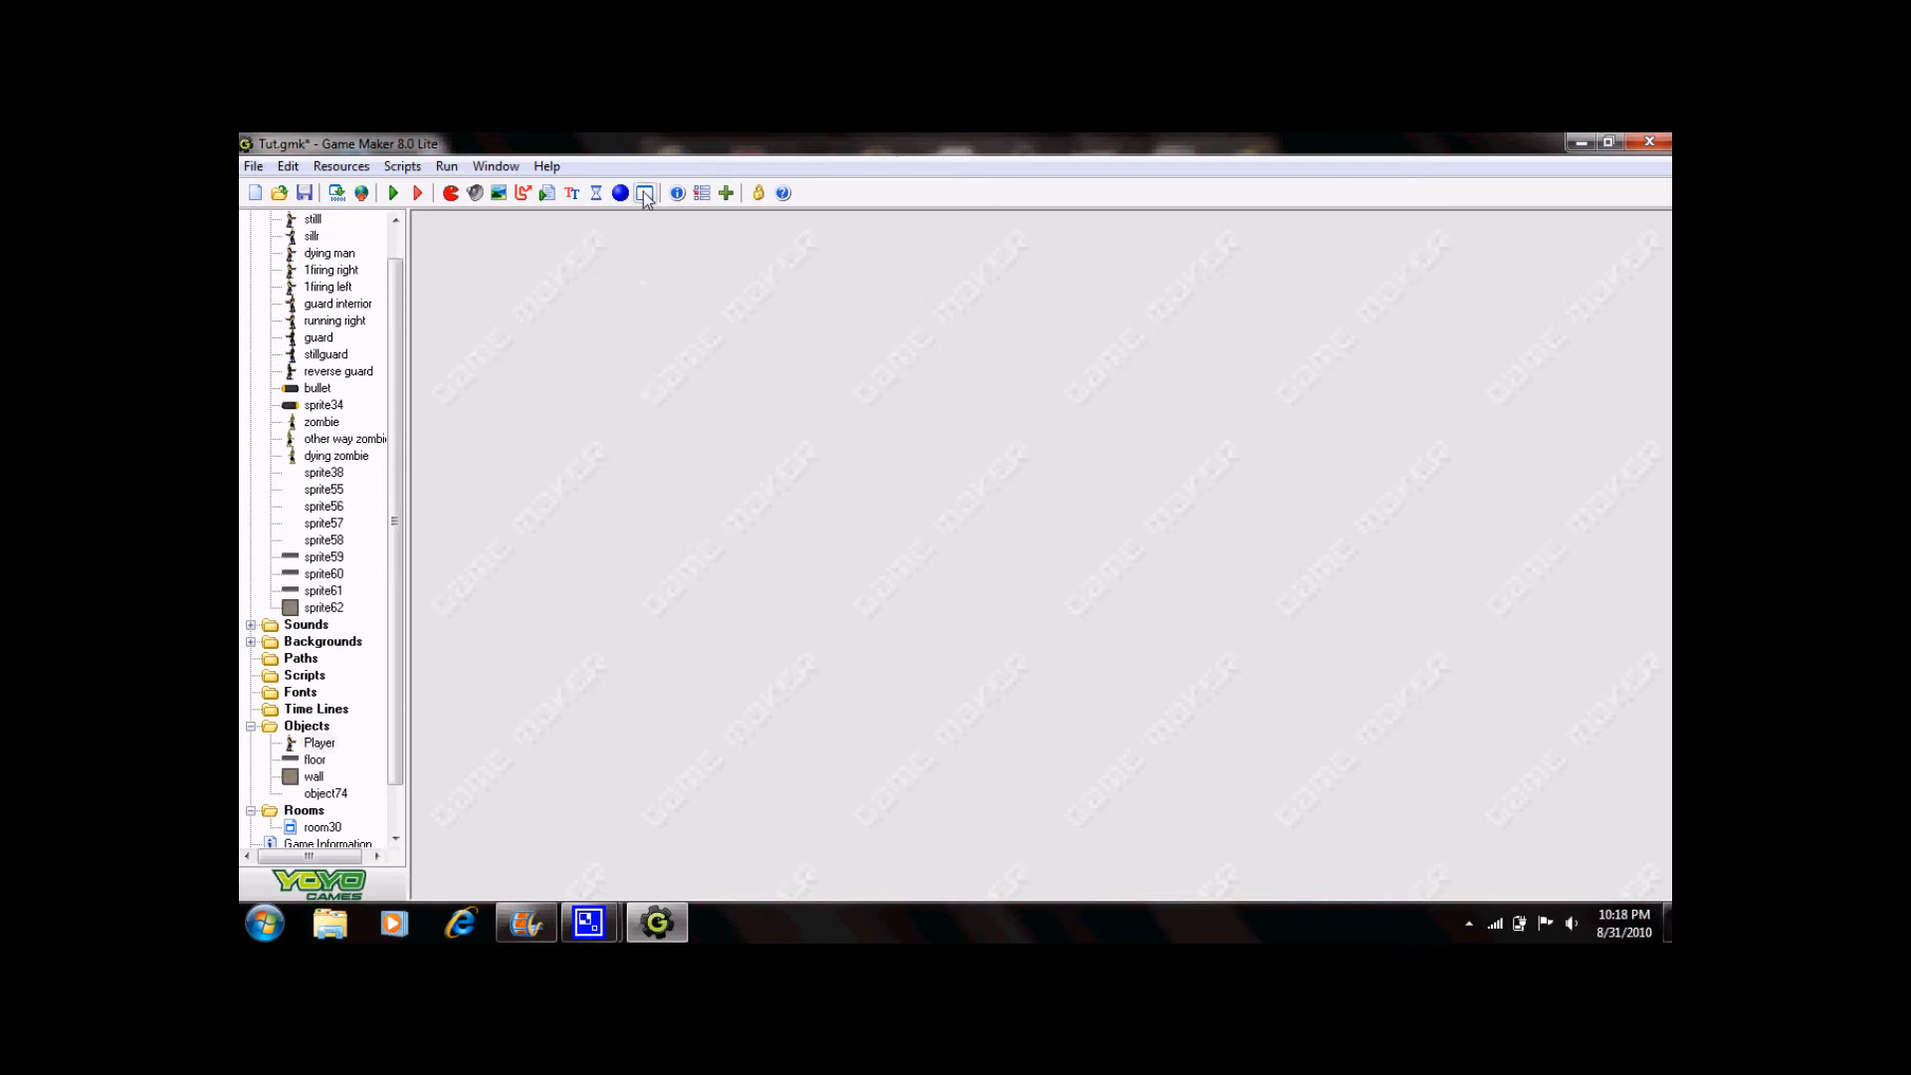
mouse_move(645, 192)
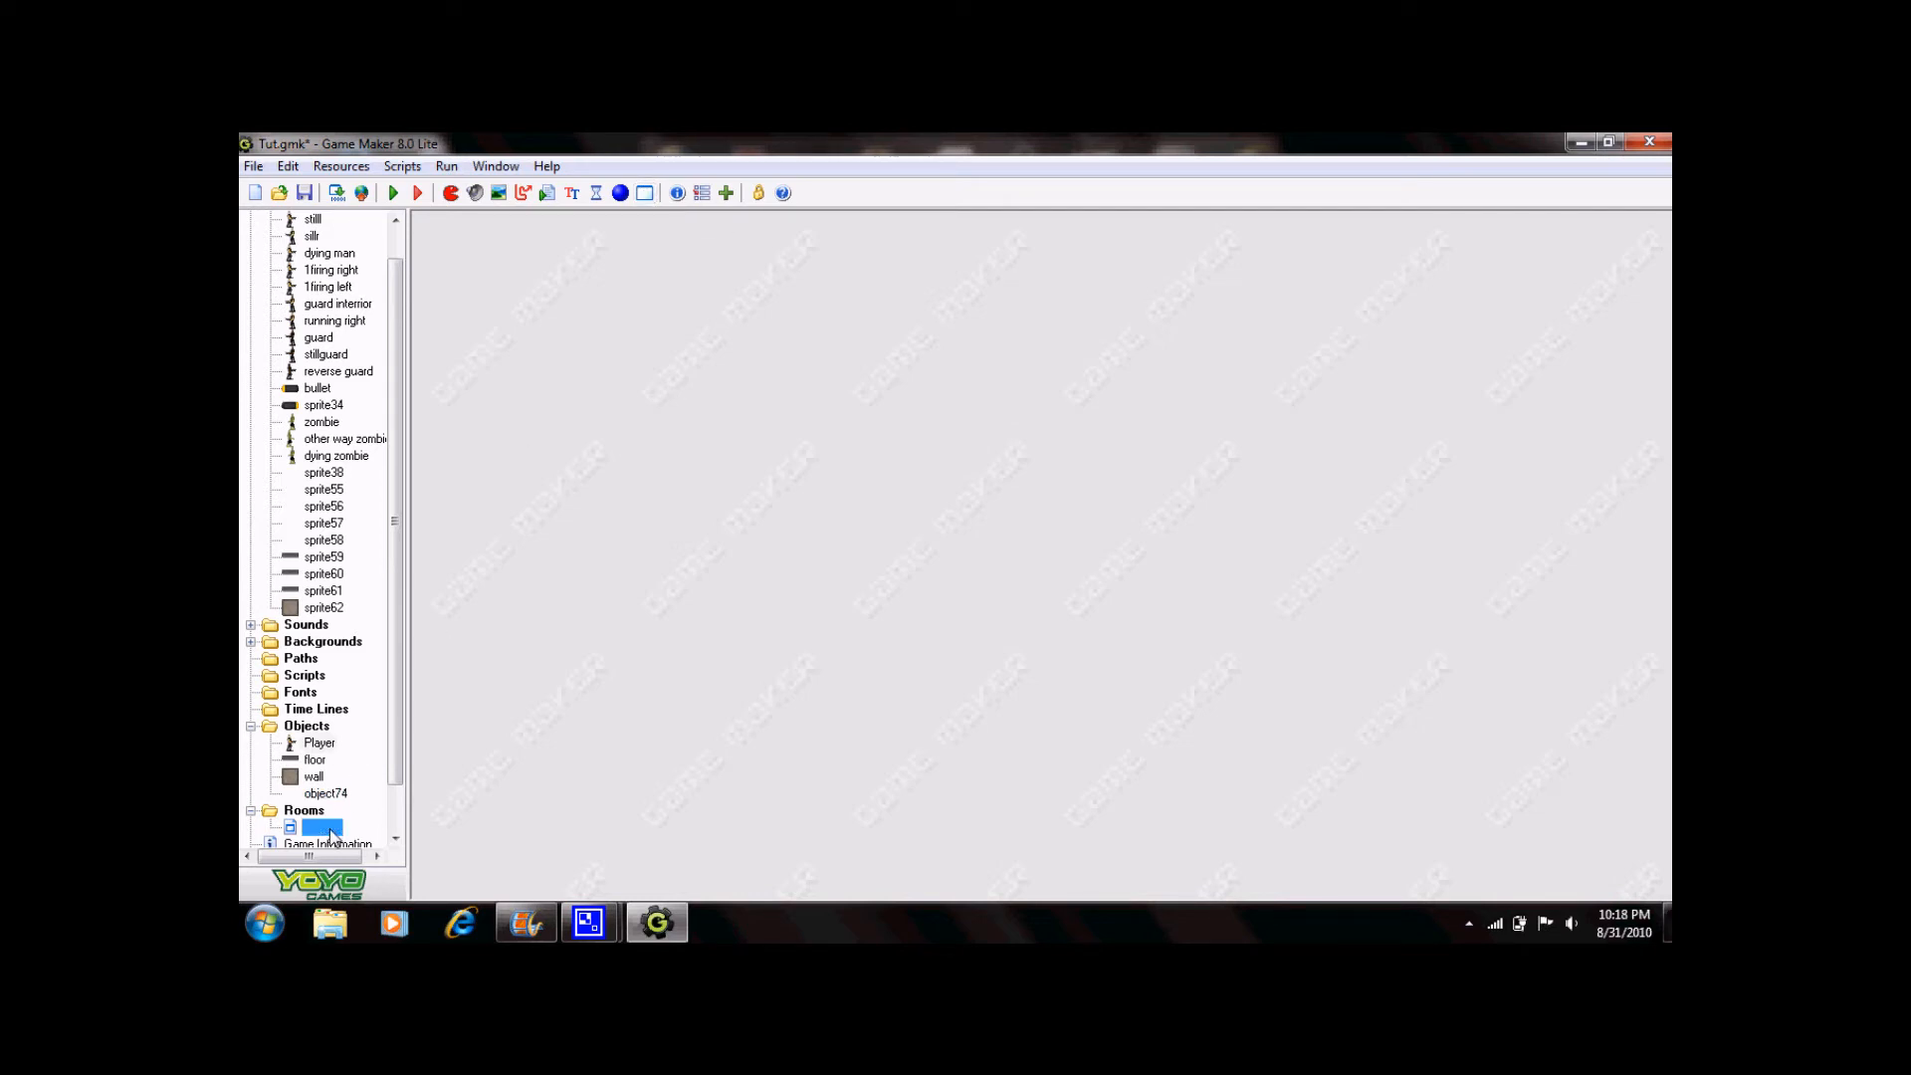
In room30, delete the old instance and place a new Player instance.
double_click(321, 827)
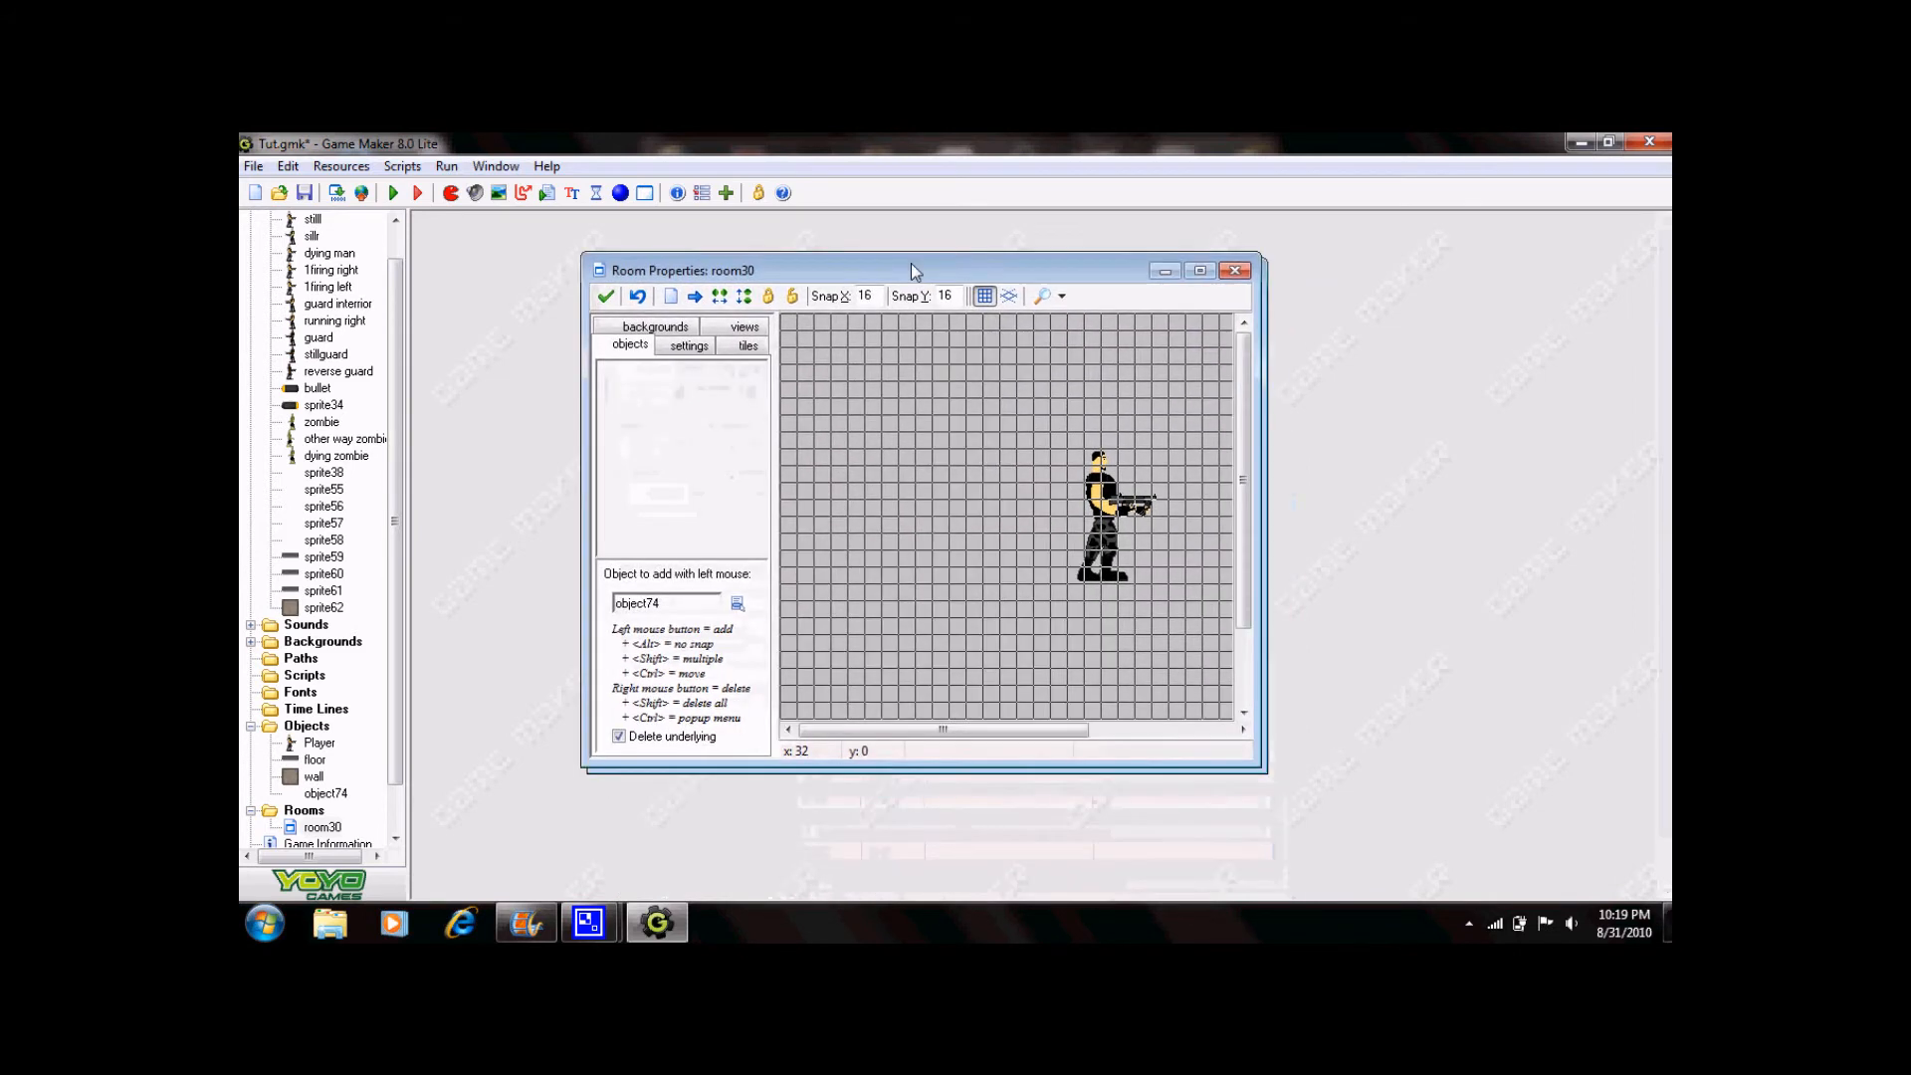
click(1198, 269)
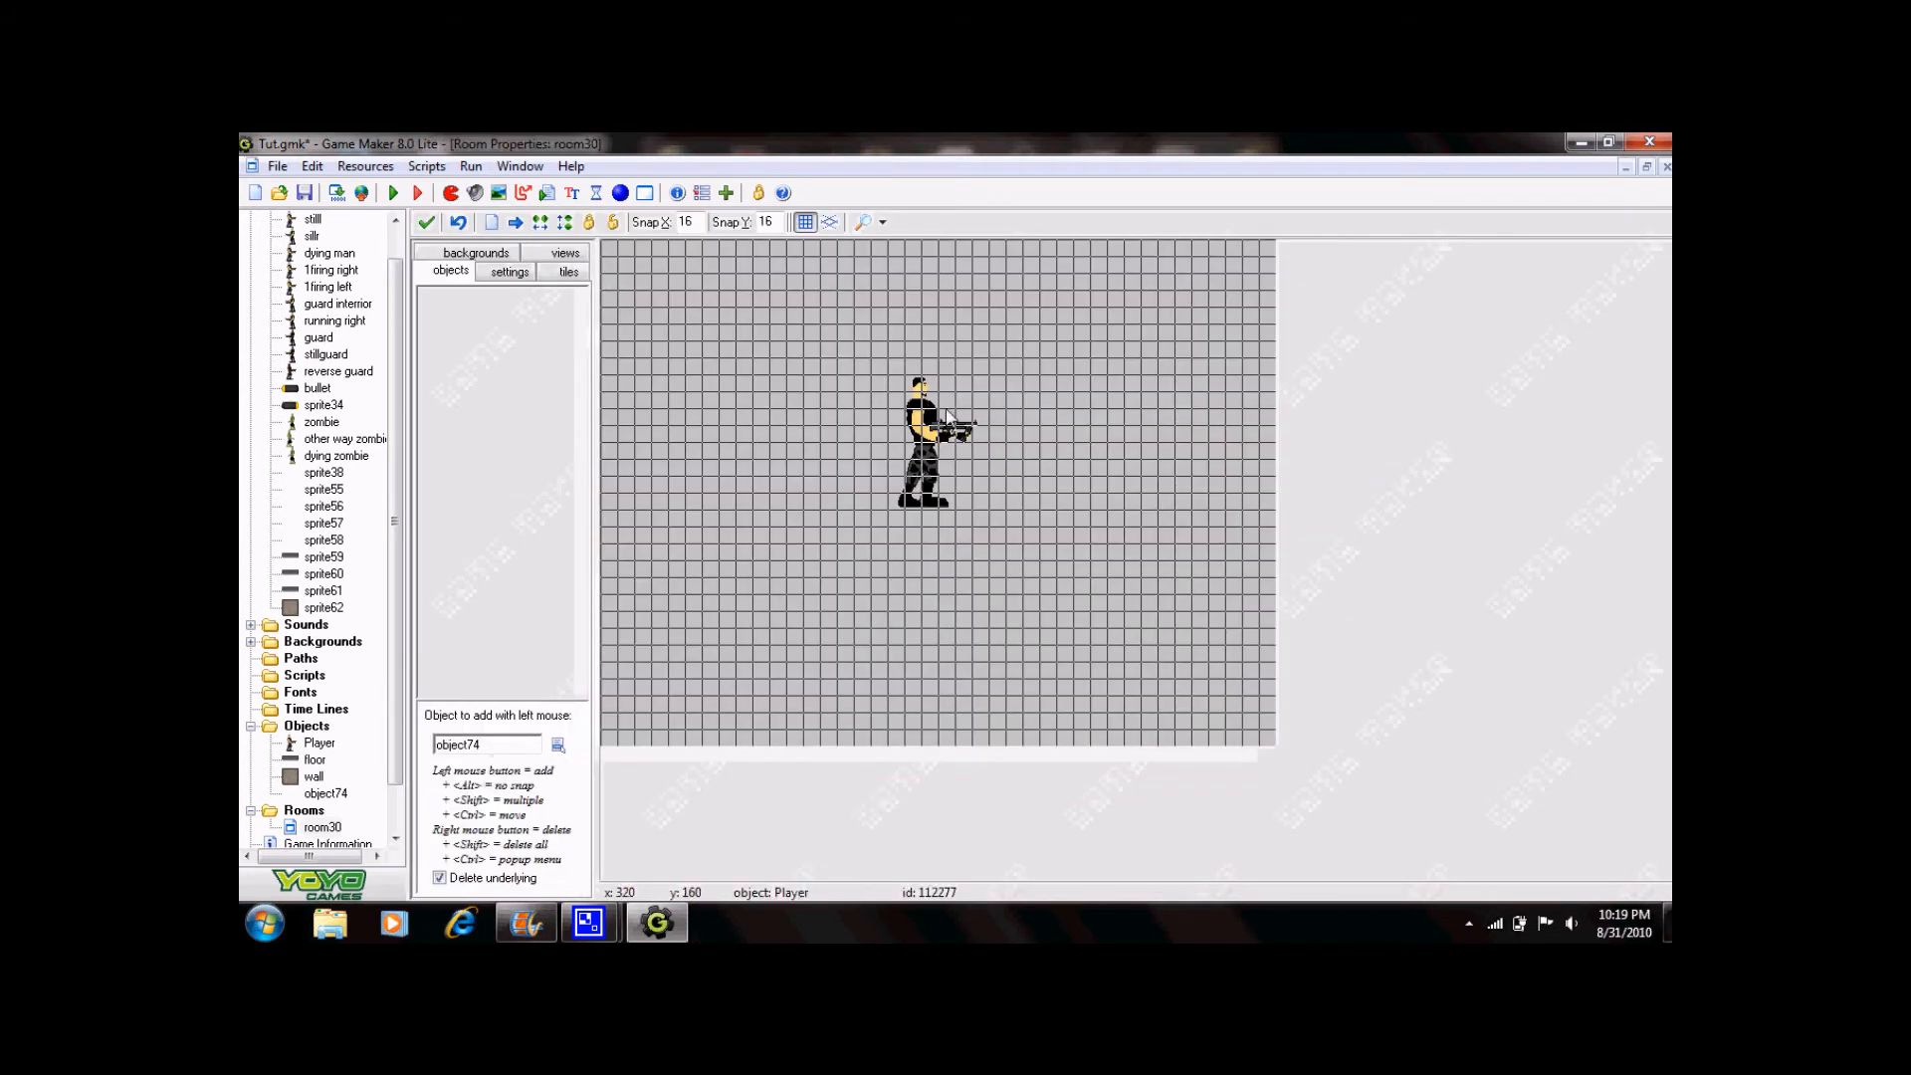
right_click(922, 439)
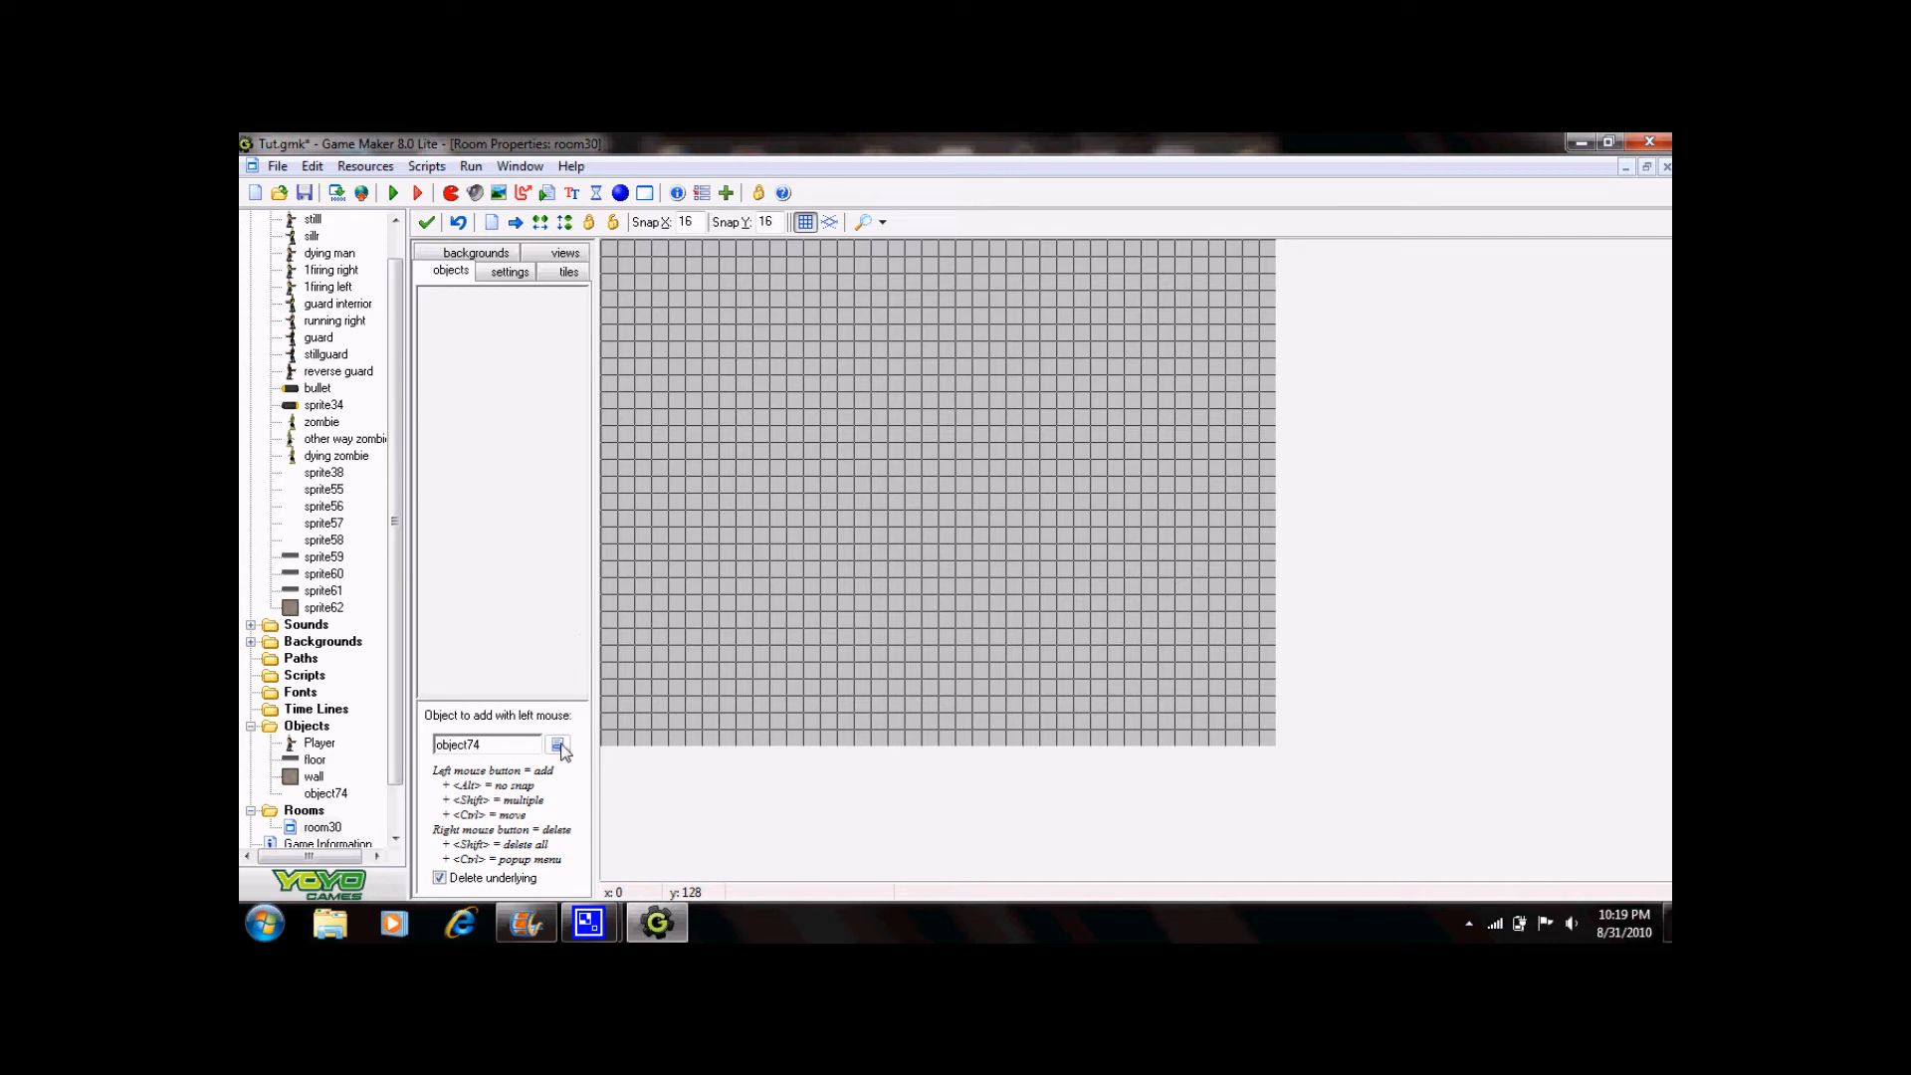
click(559, 744)
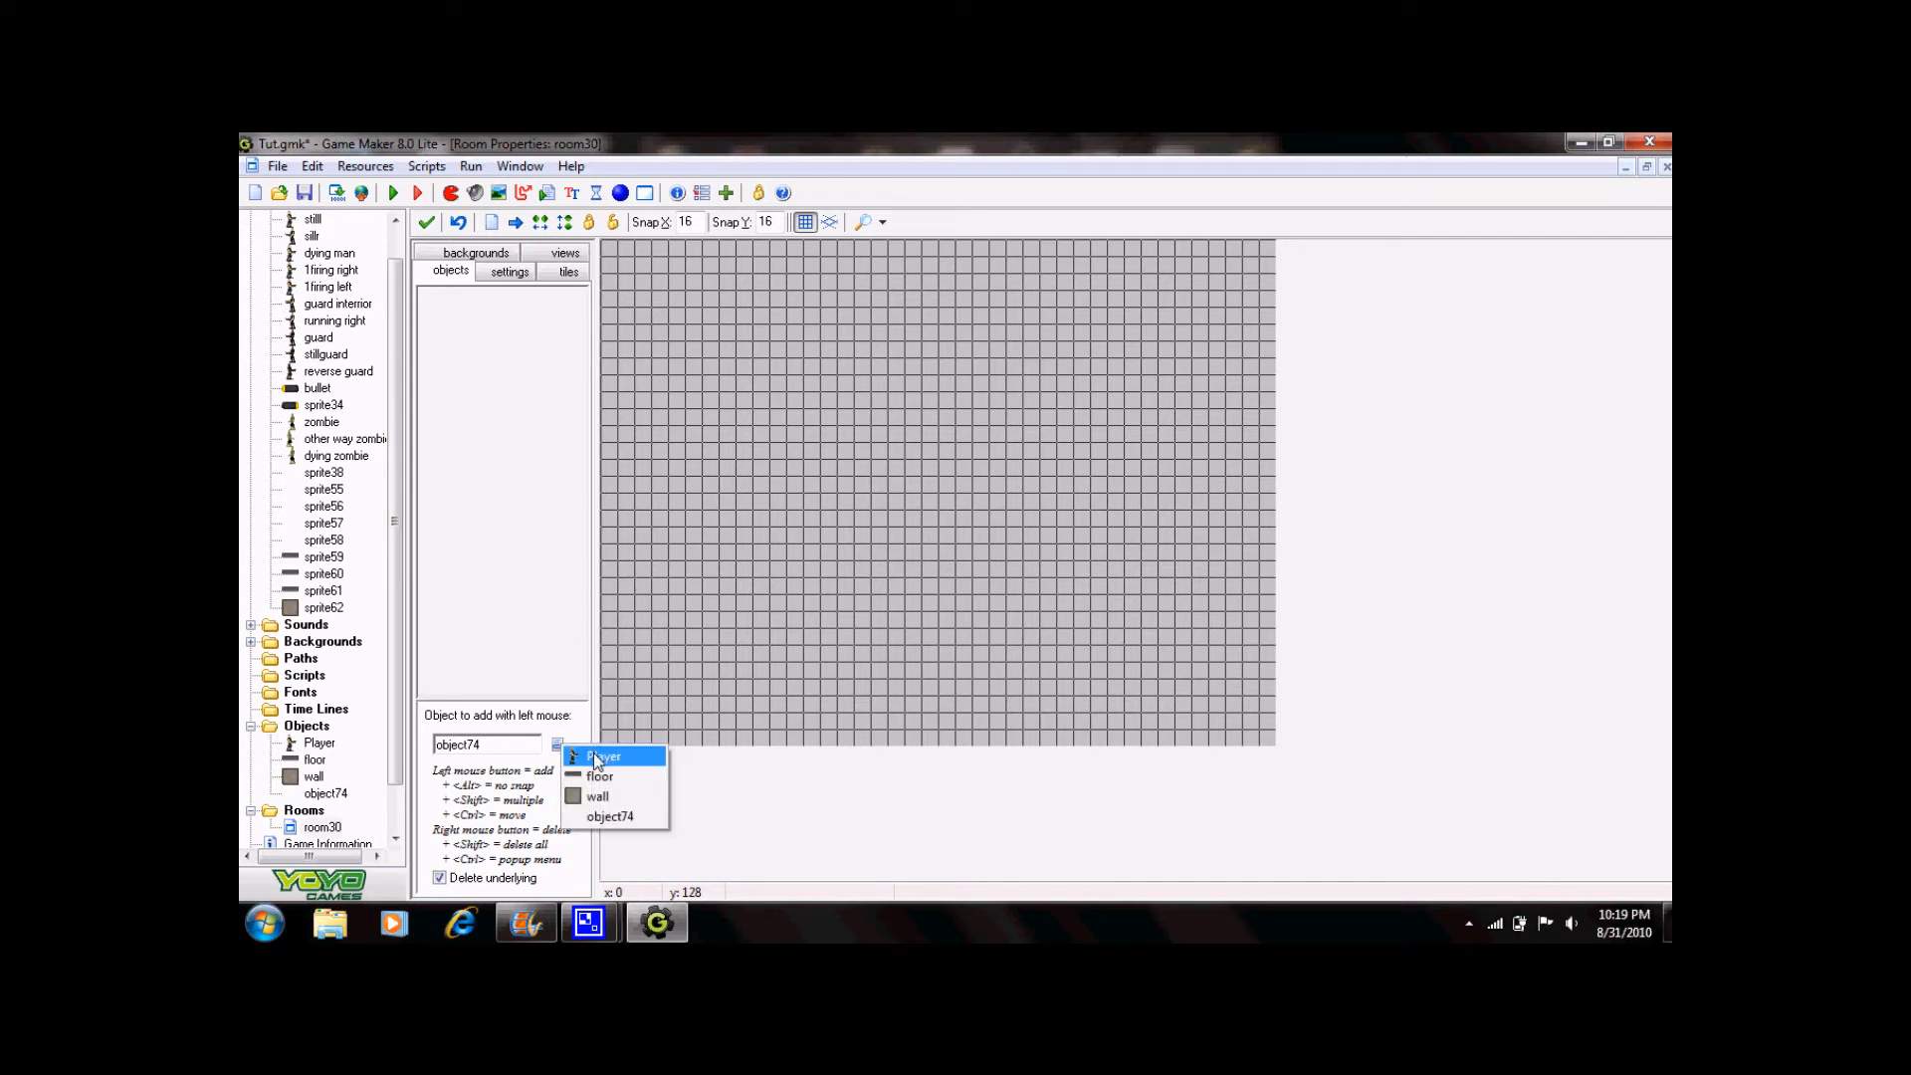
click(603, 757)
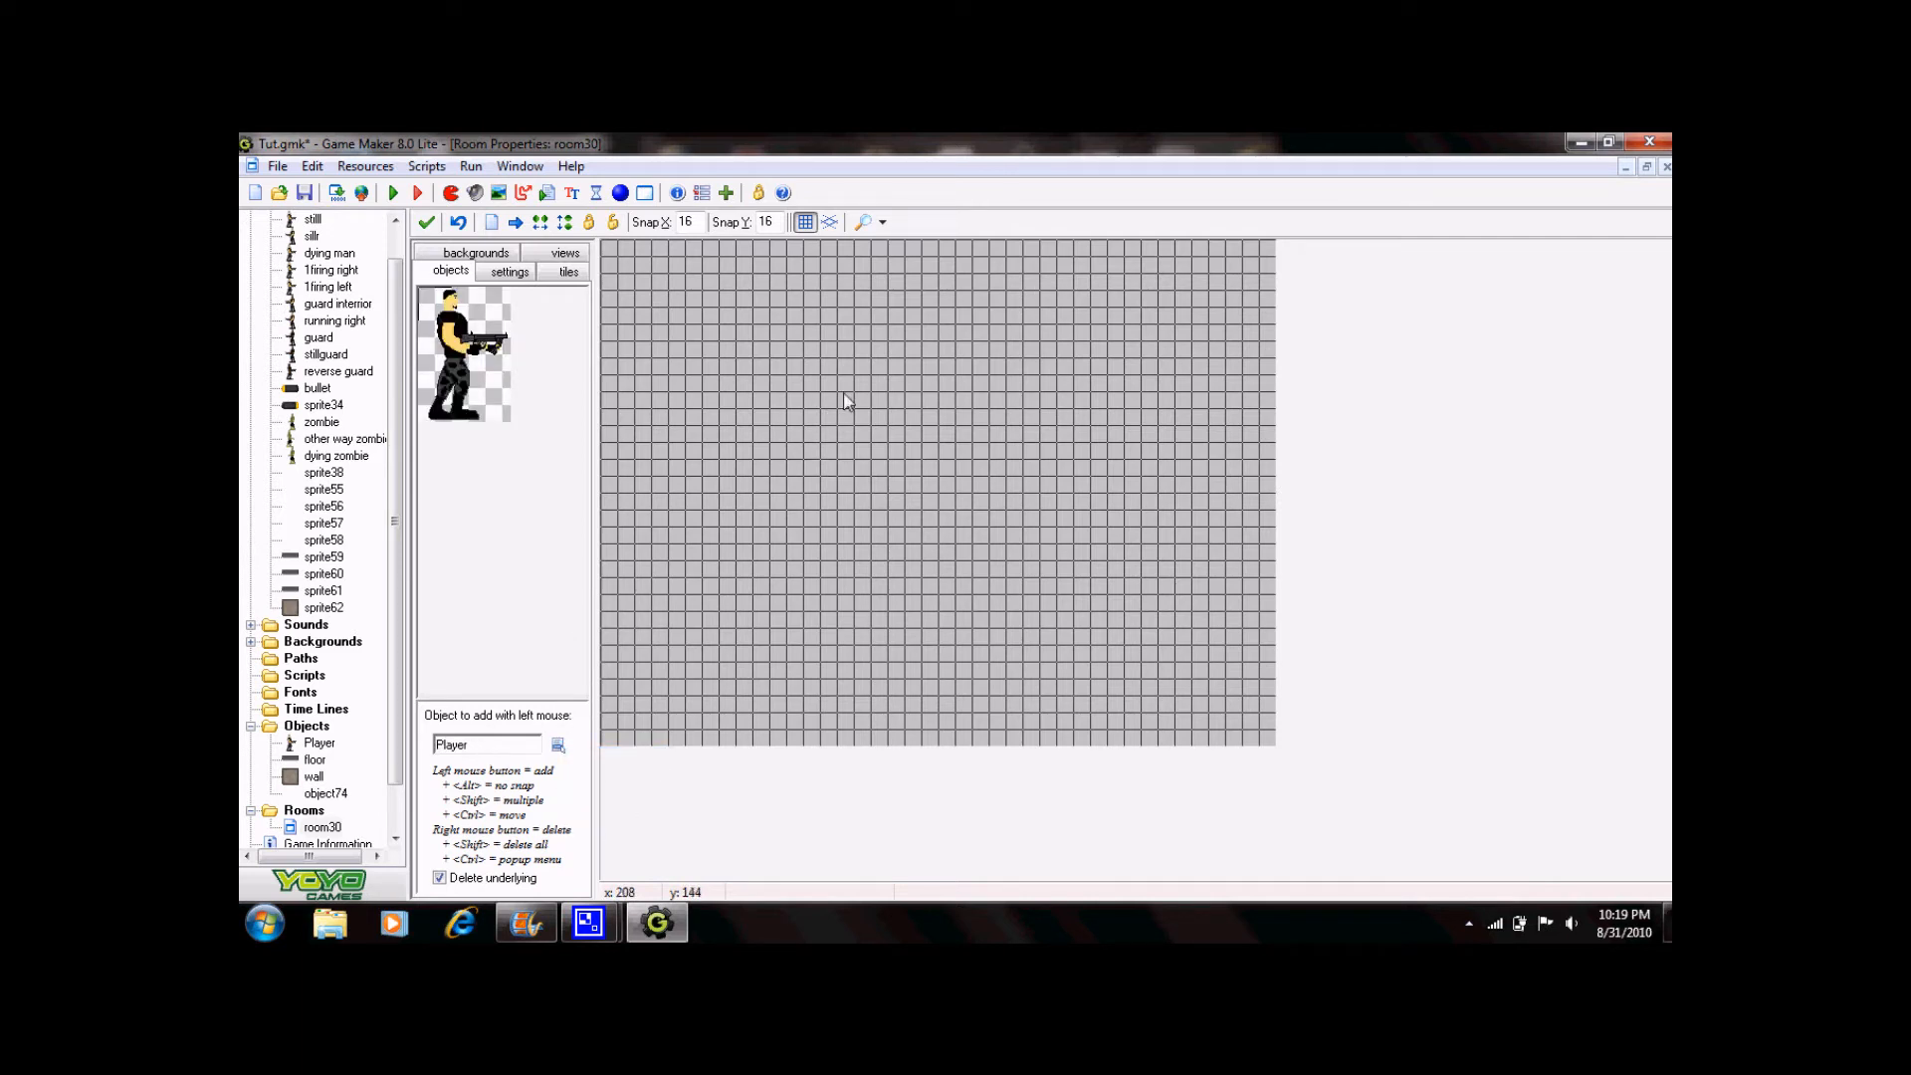
click(936, 419)
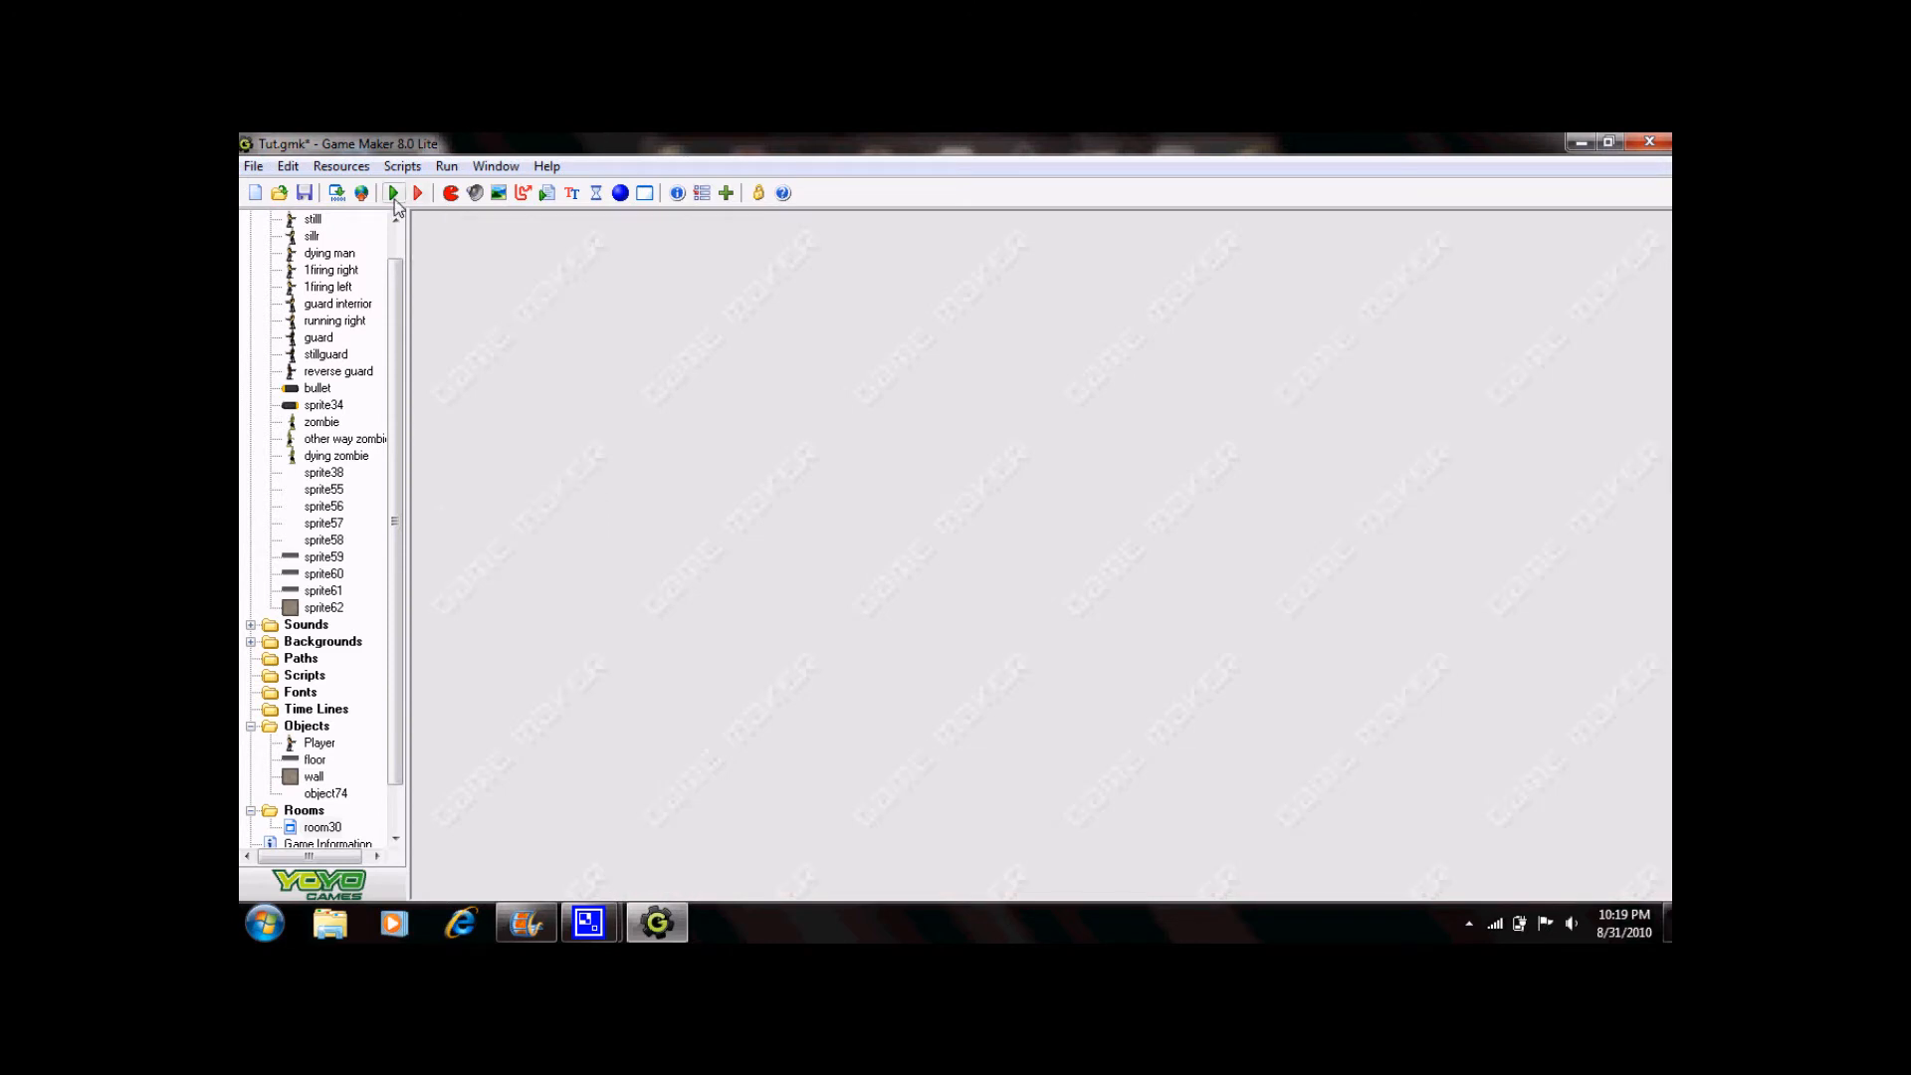
Run the game to test Player's left/right movement.
click(392, 192)
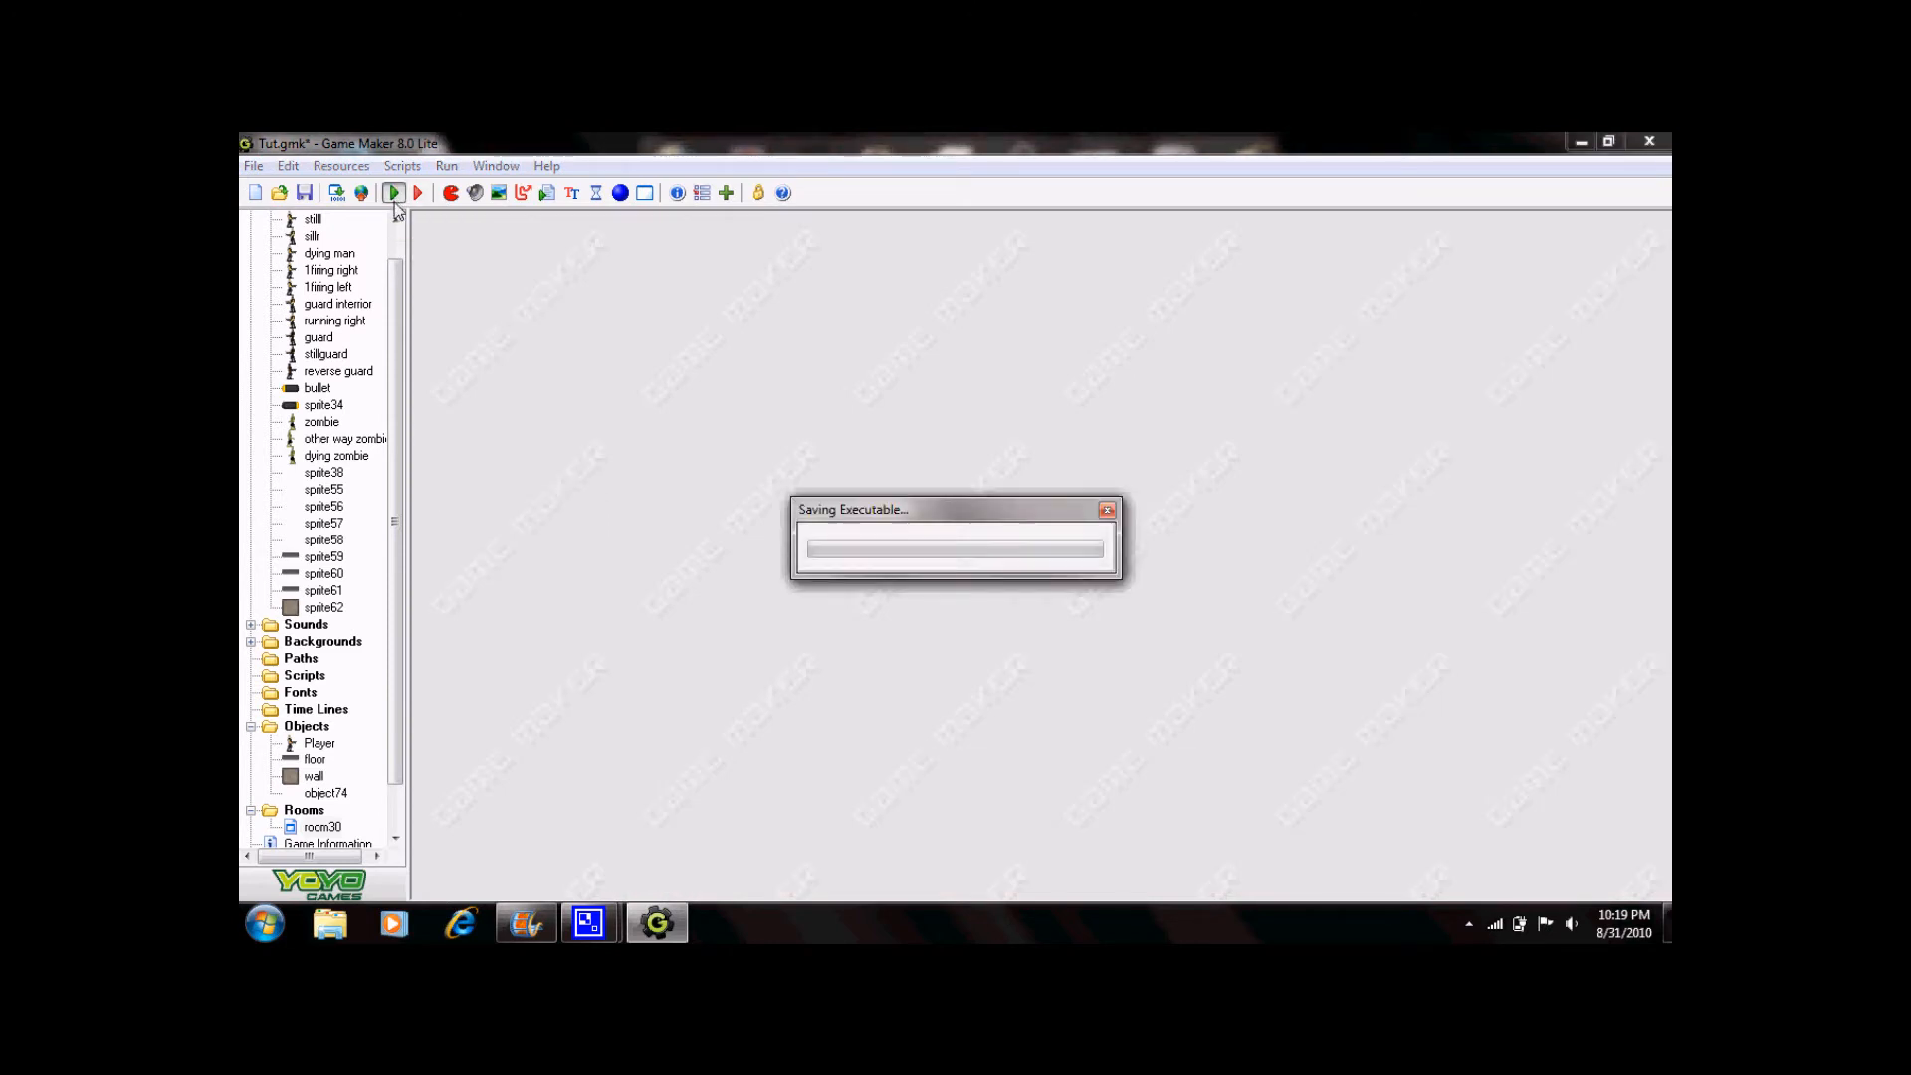
mouse_move(884, 475)
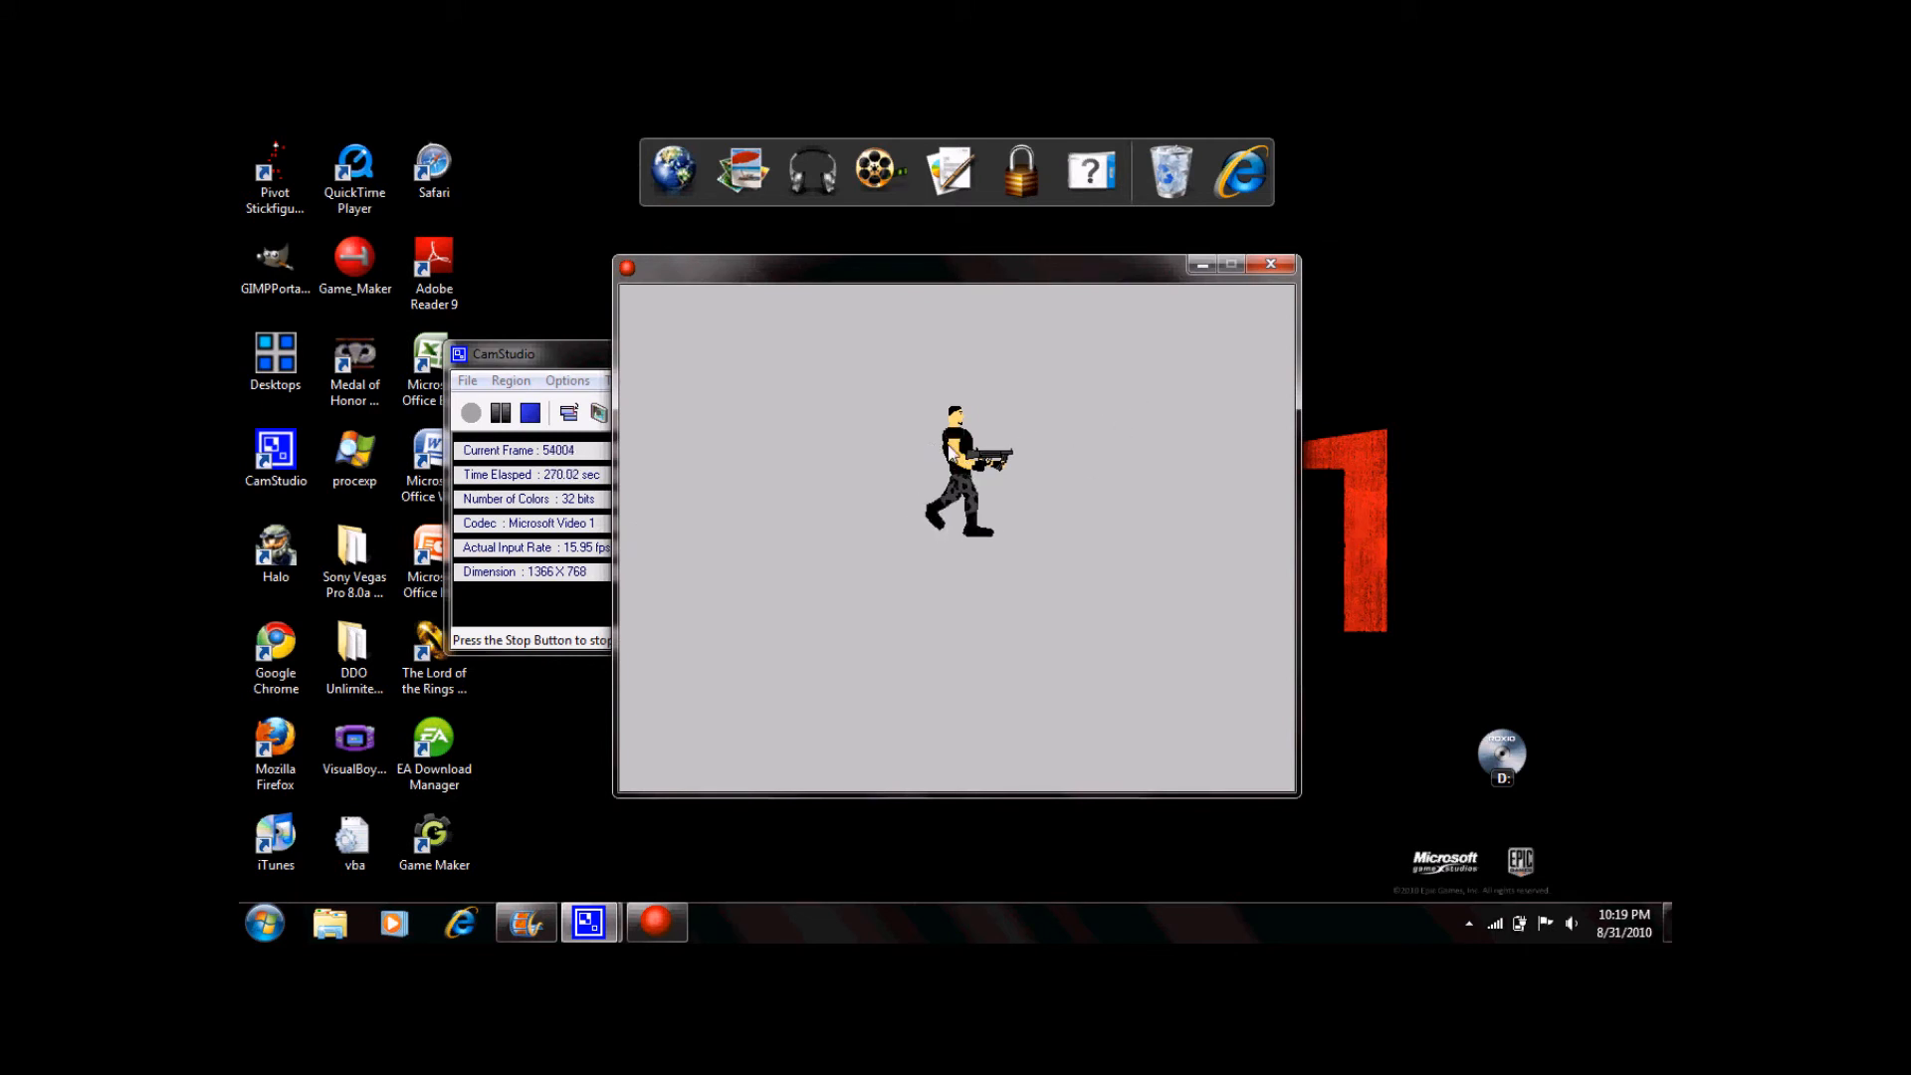
mouse_move(1510, 358)
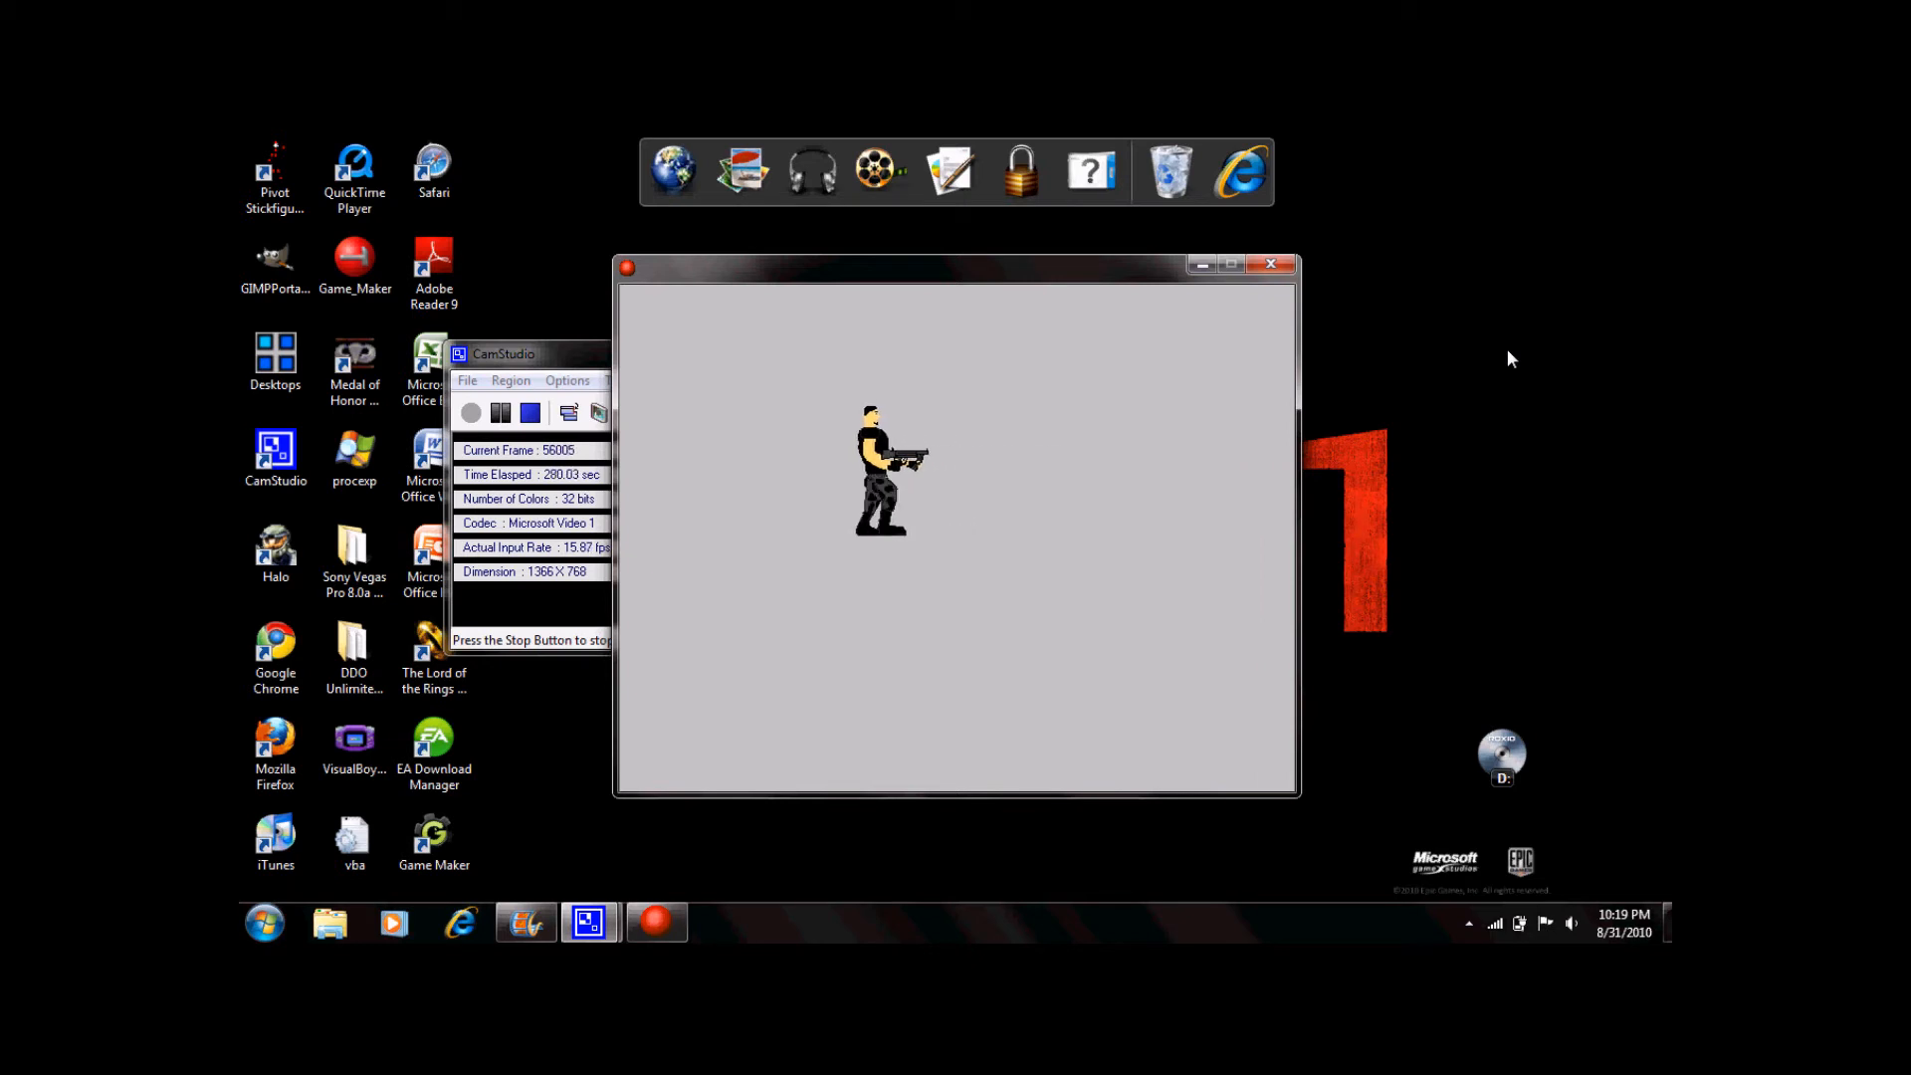
mouse_move(1128, 375)
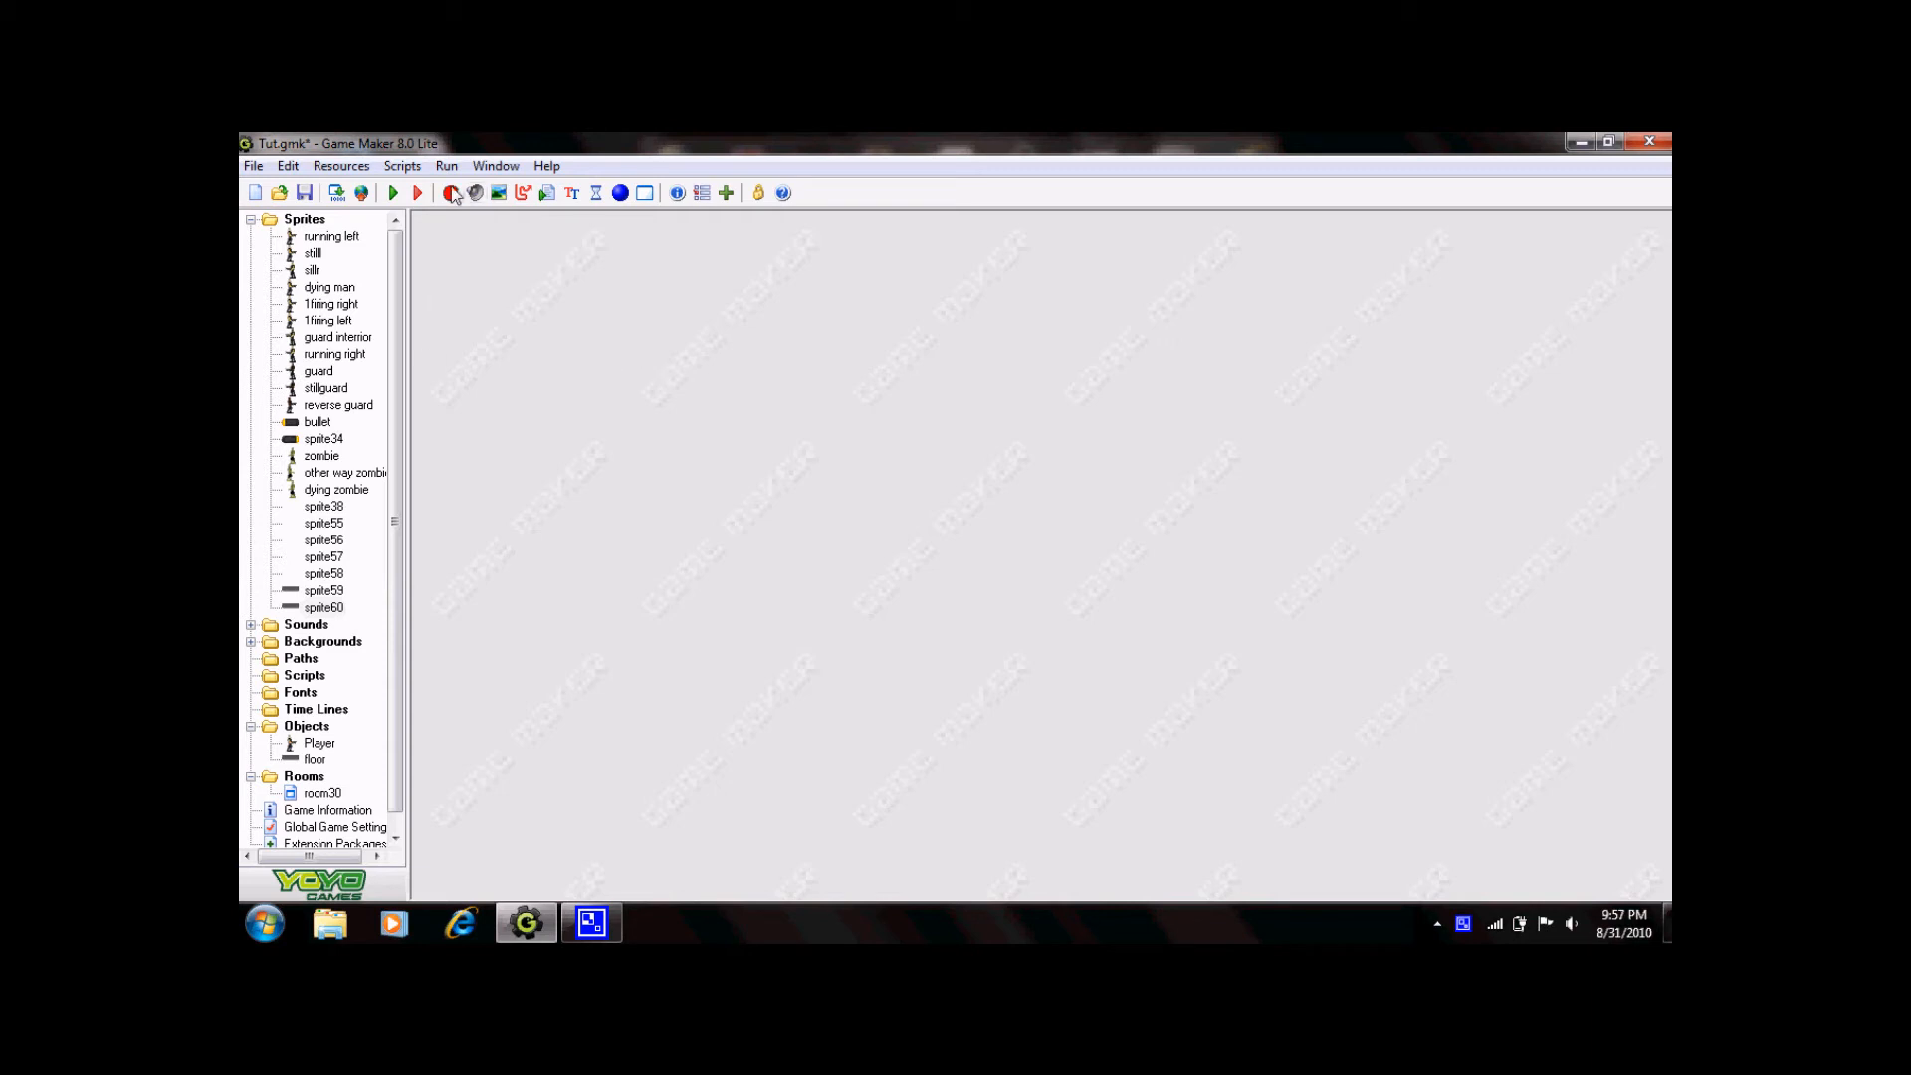
Create sprite61 and load the platform image into it.
click(451, 192)
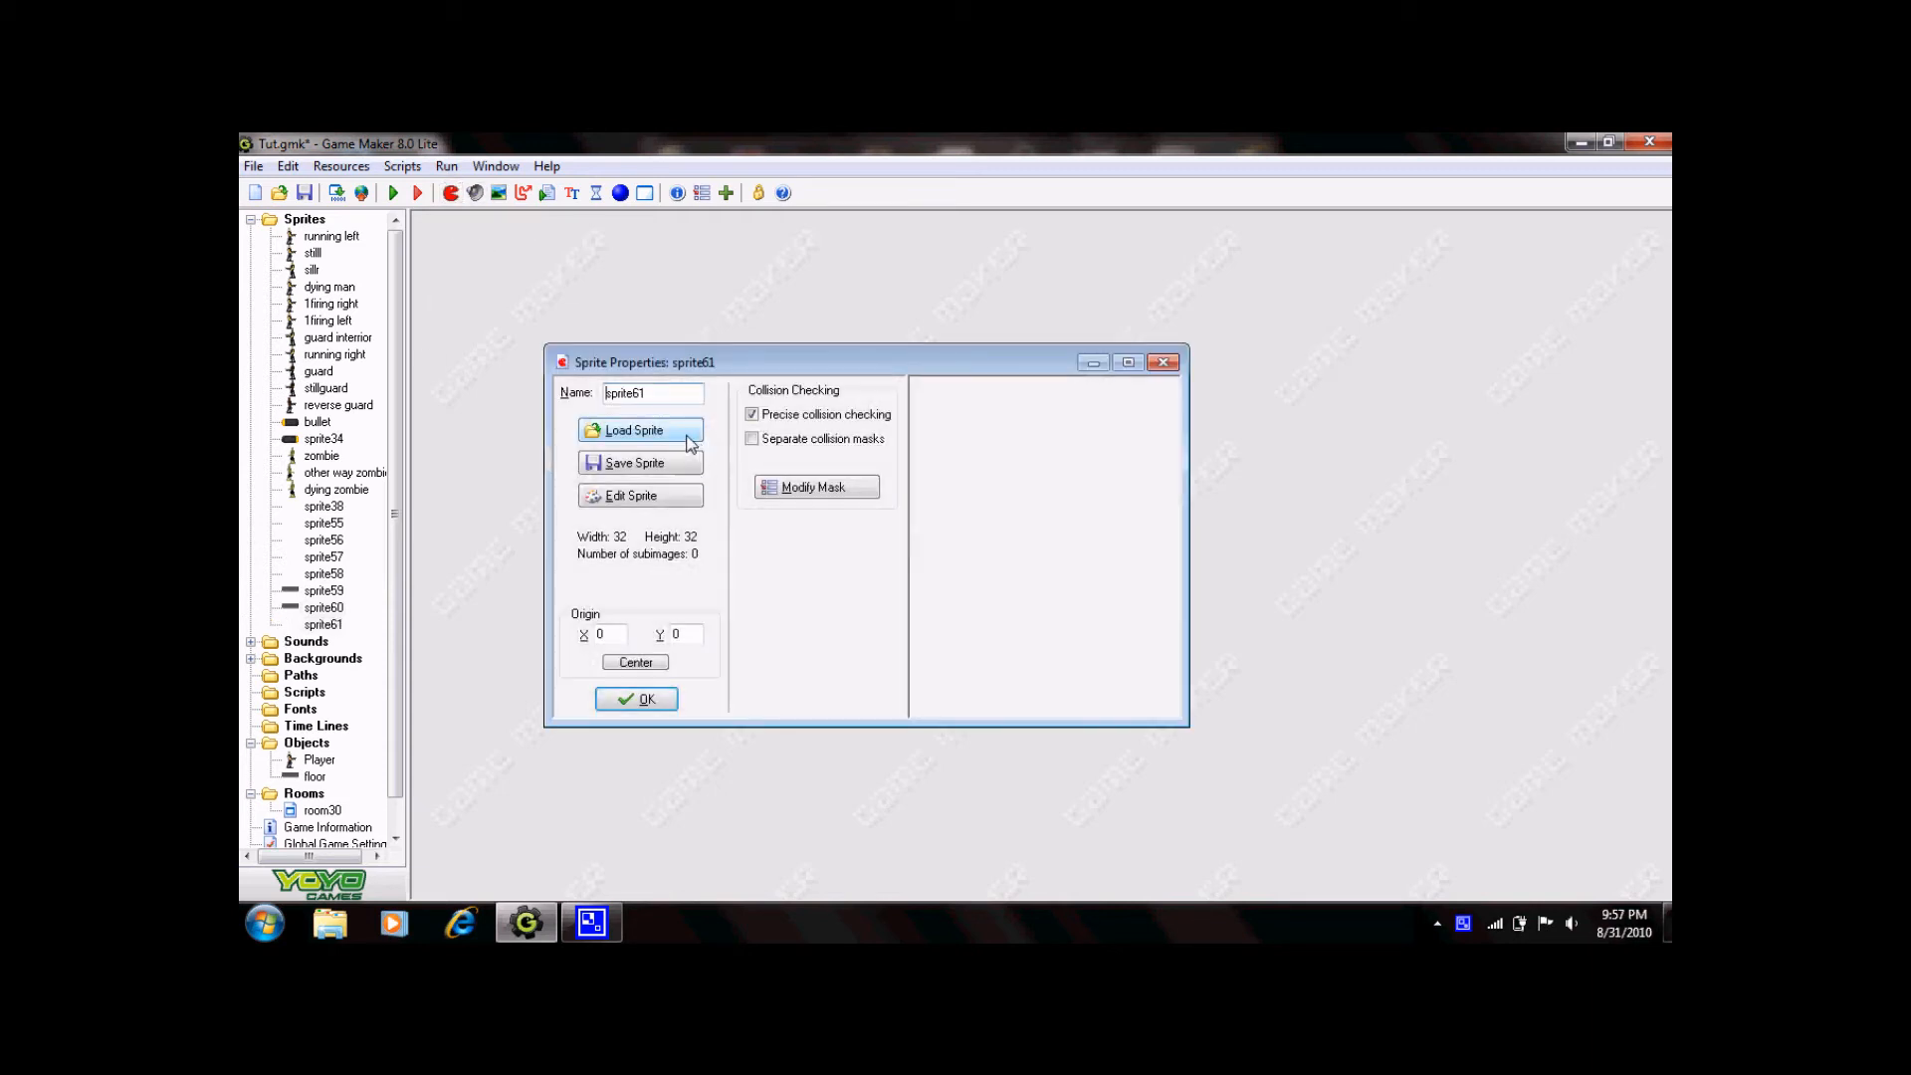
click(633, 429)
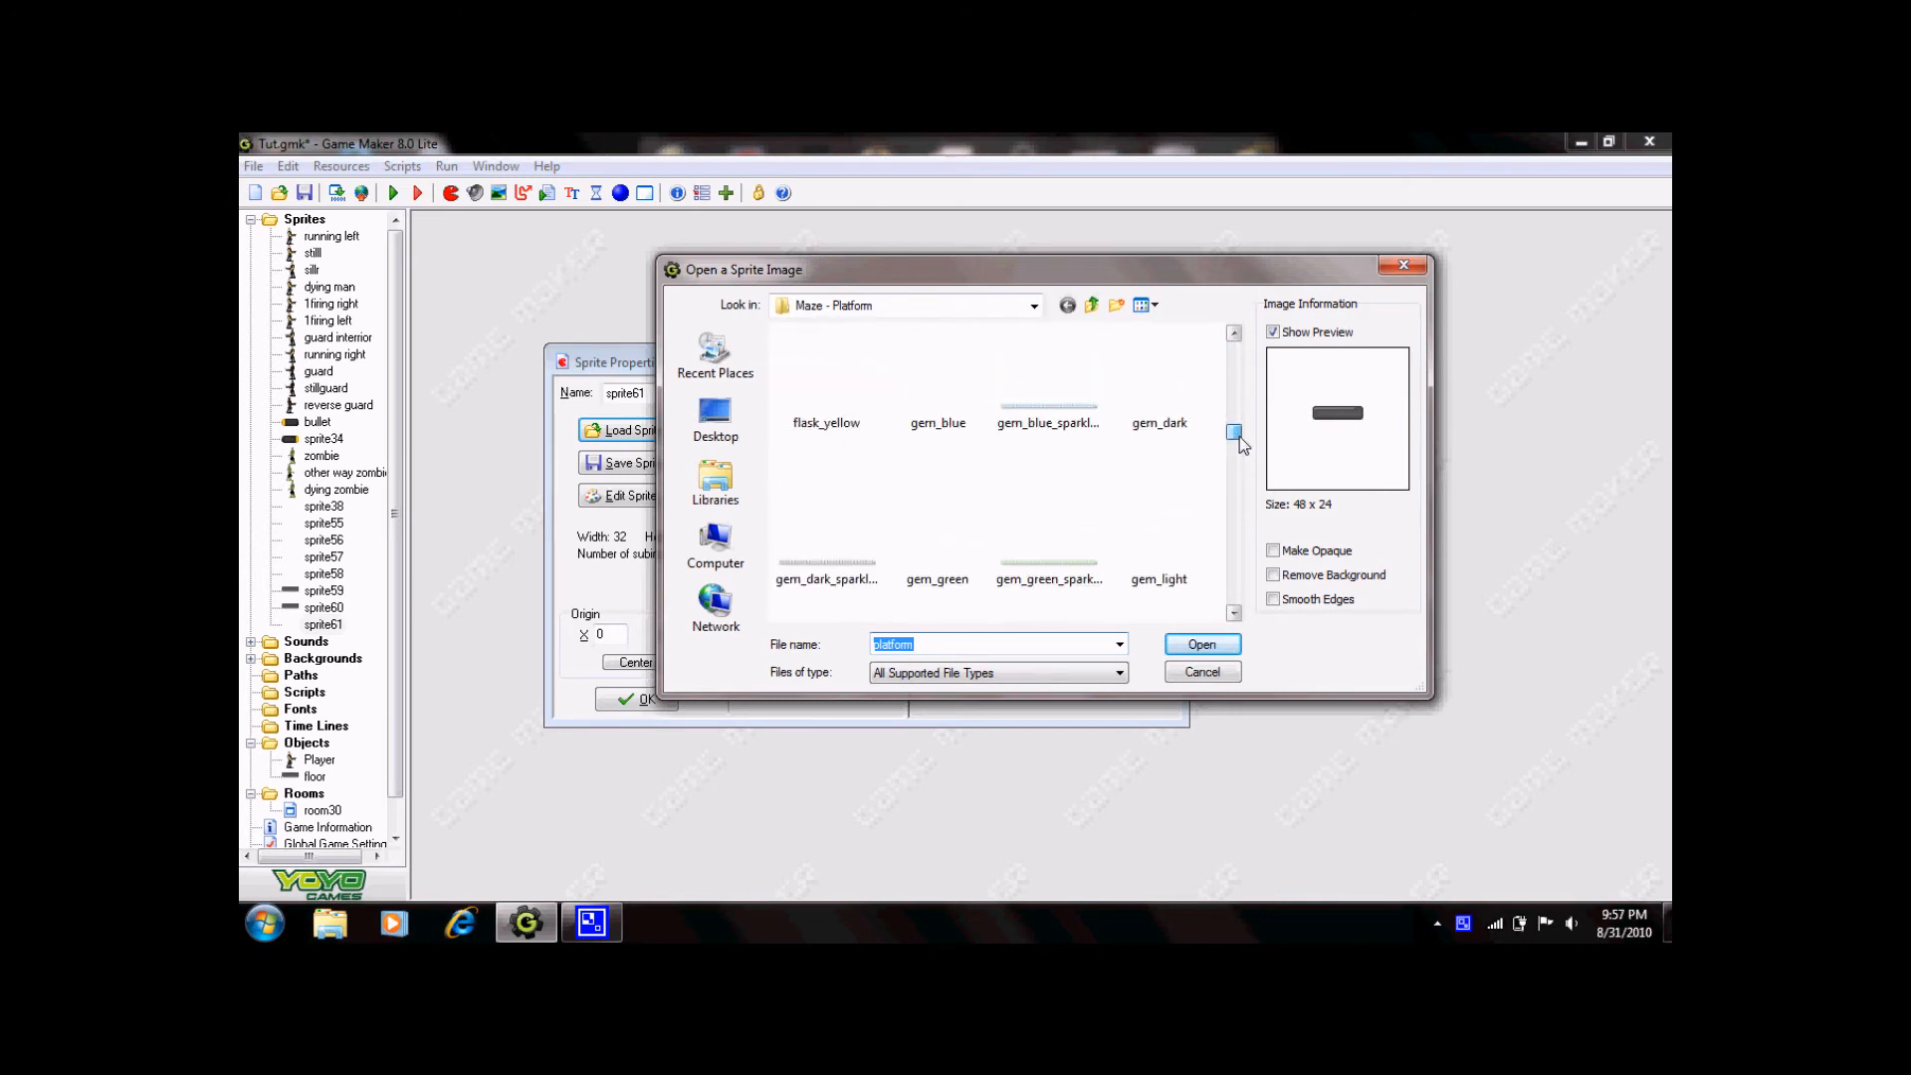
scroll(down, 3)
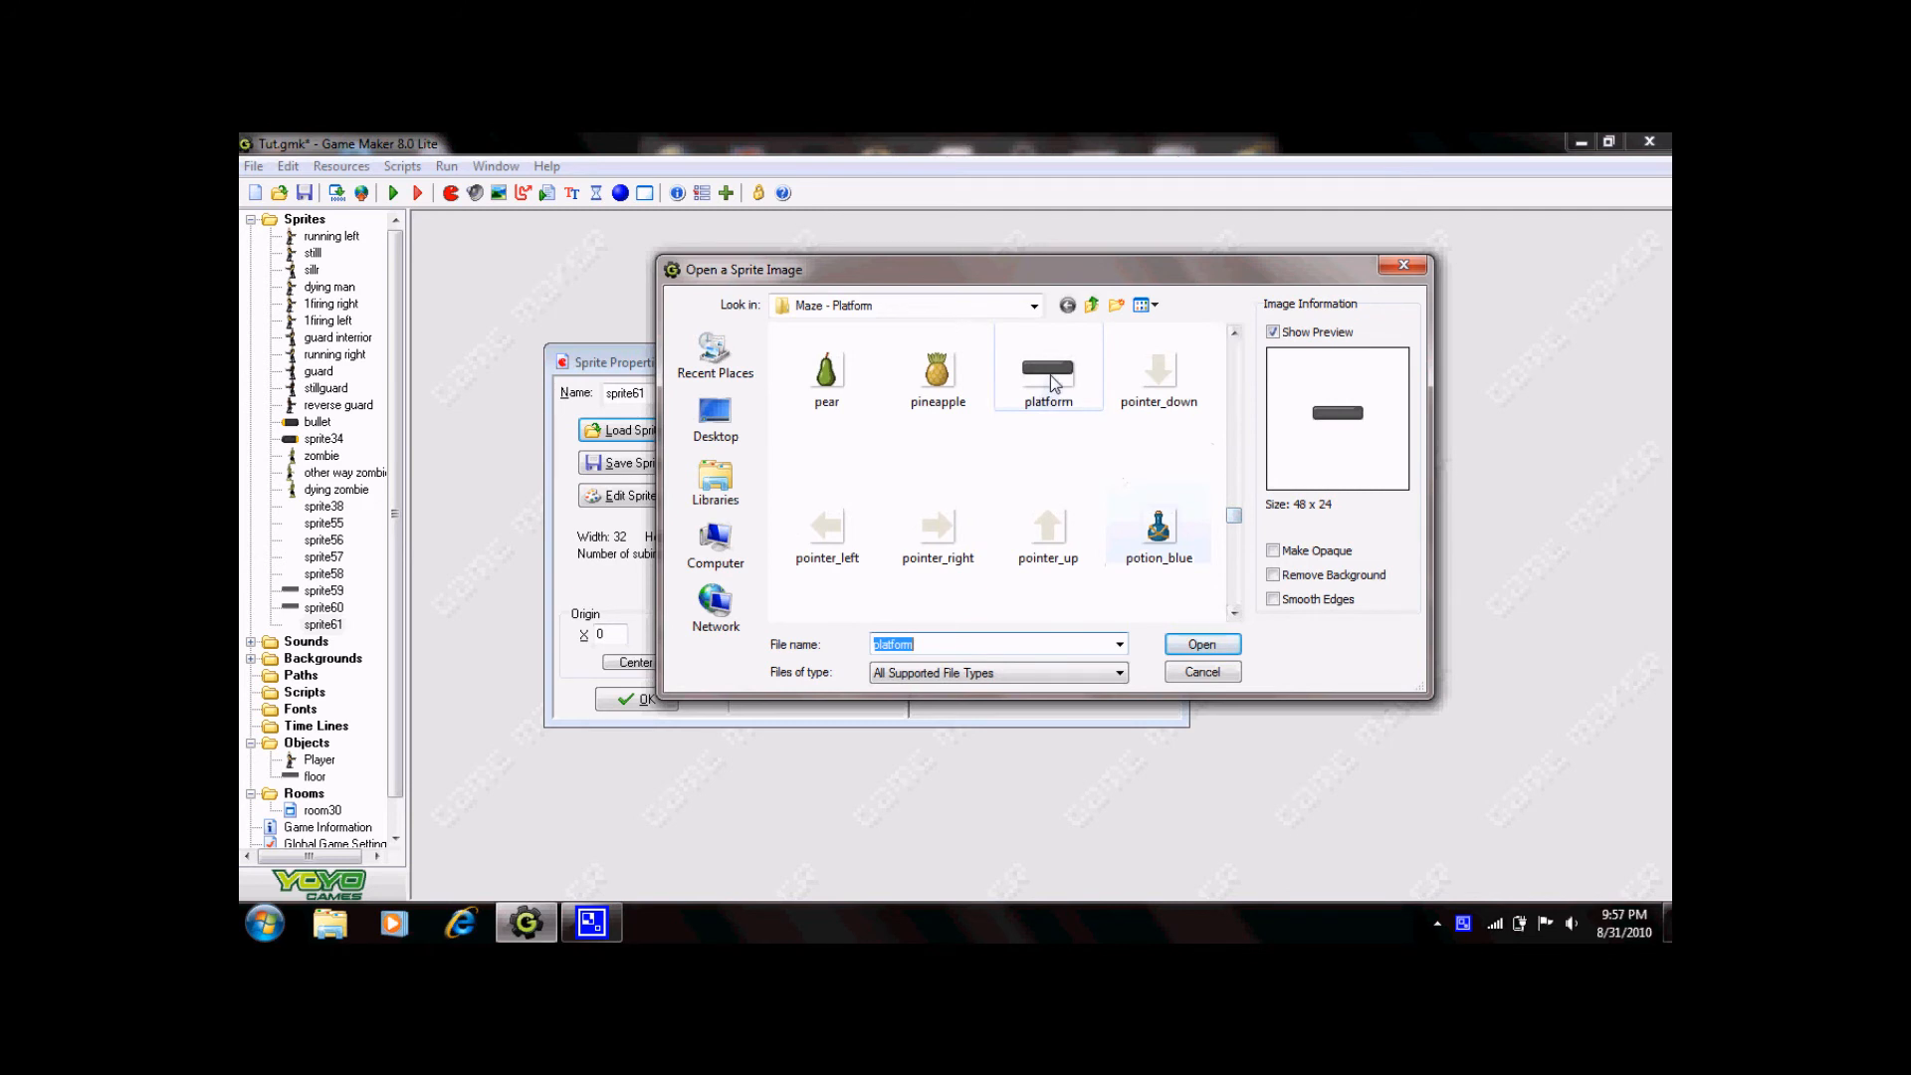
click(1200, 644)
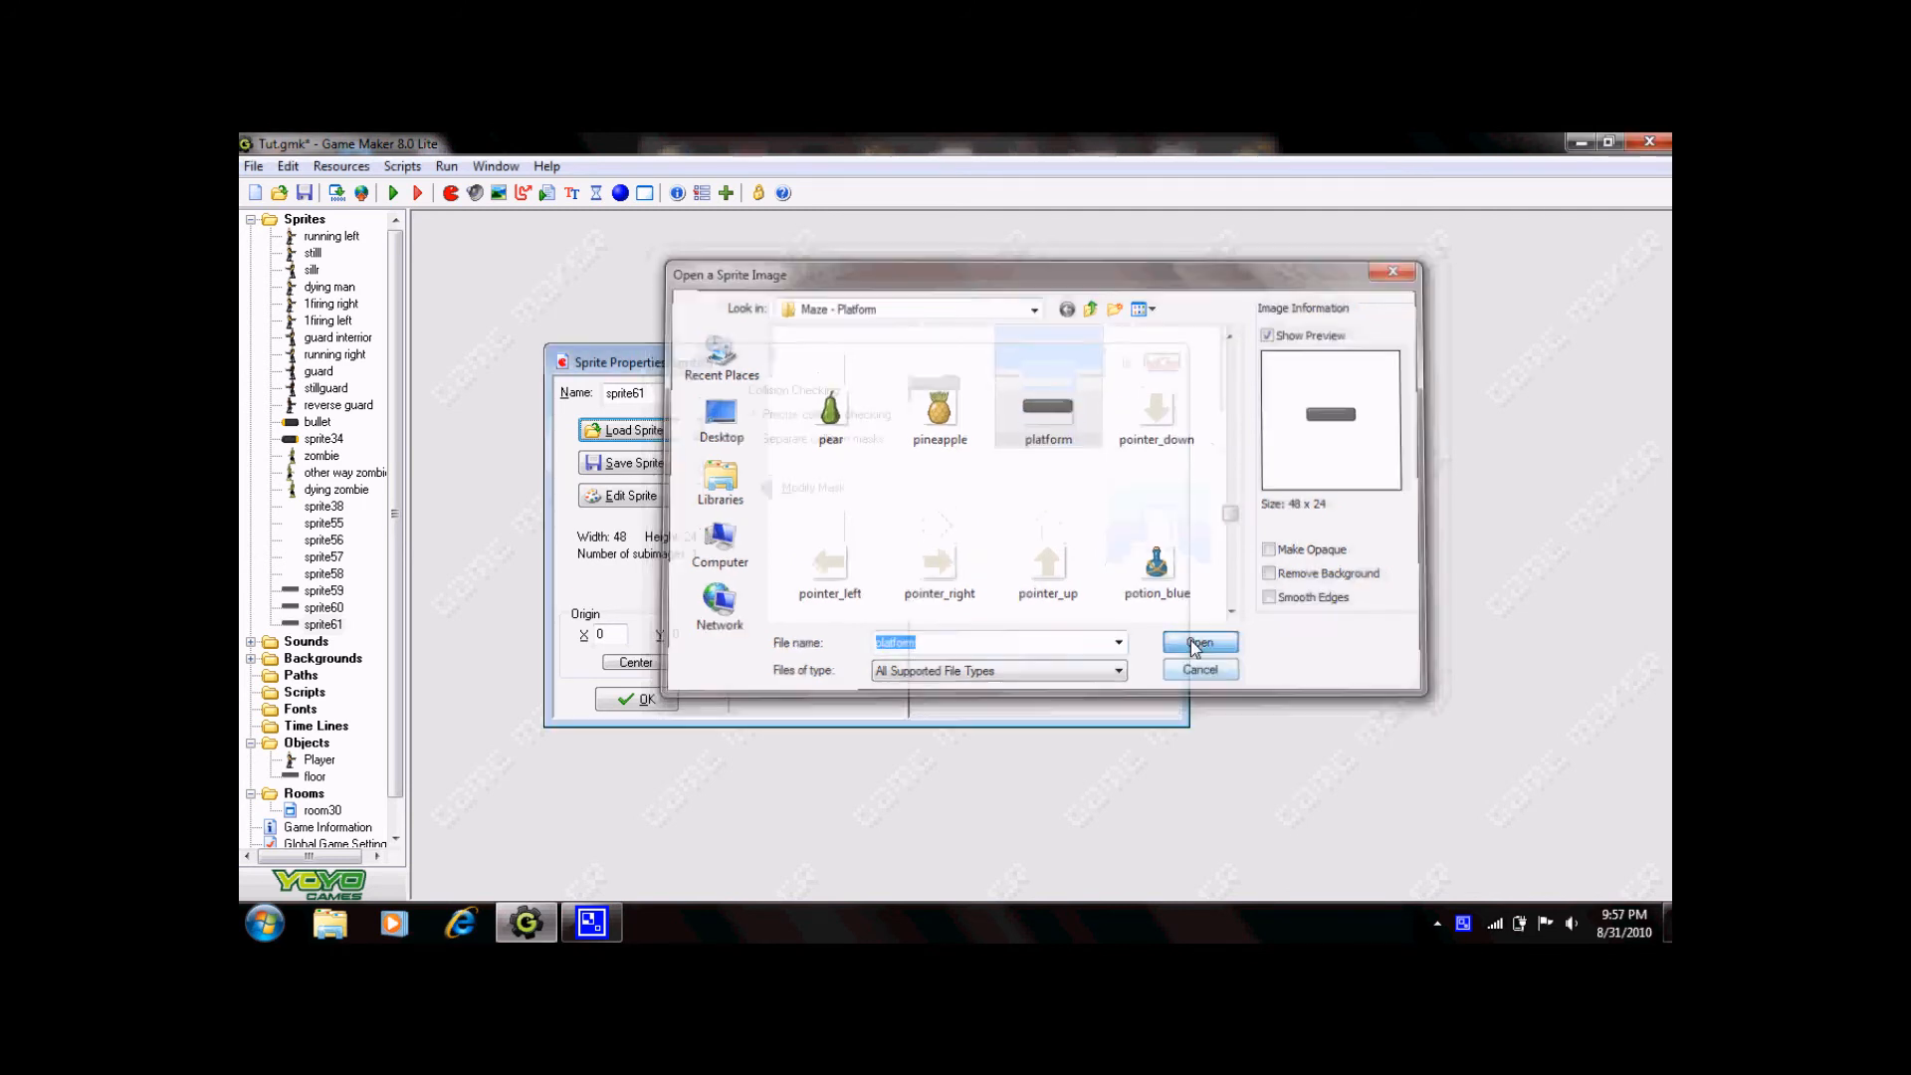
click(1196, 641)
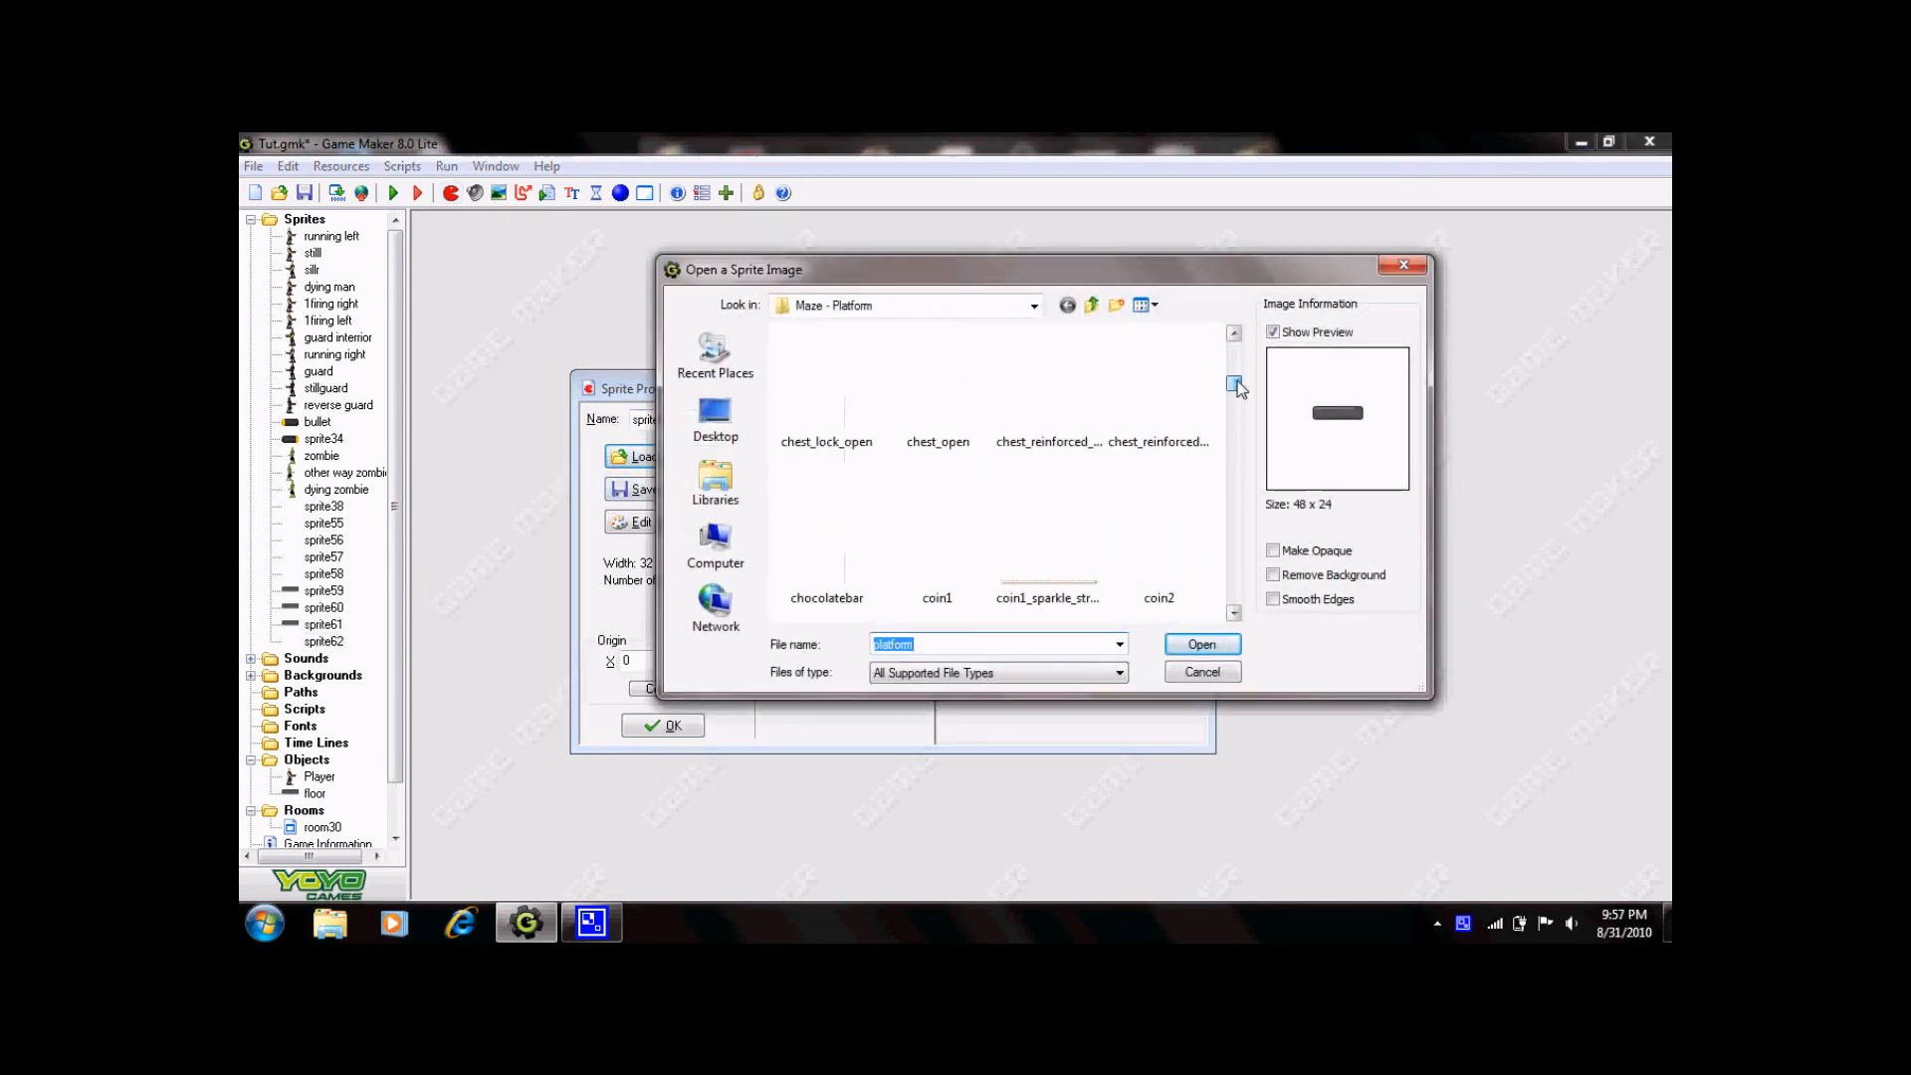
Load the 32×32 wall_block image into sprite62.
scroll(down, 3)
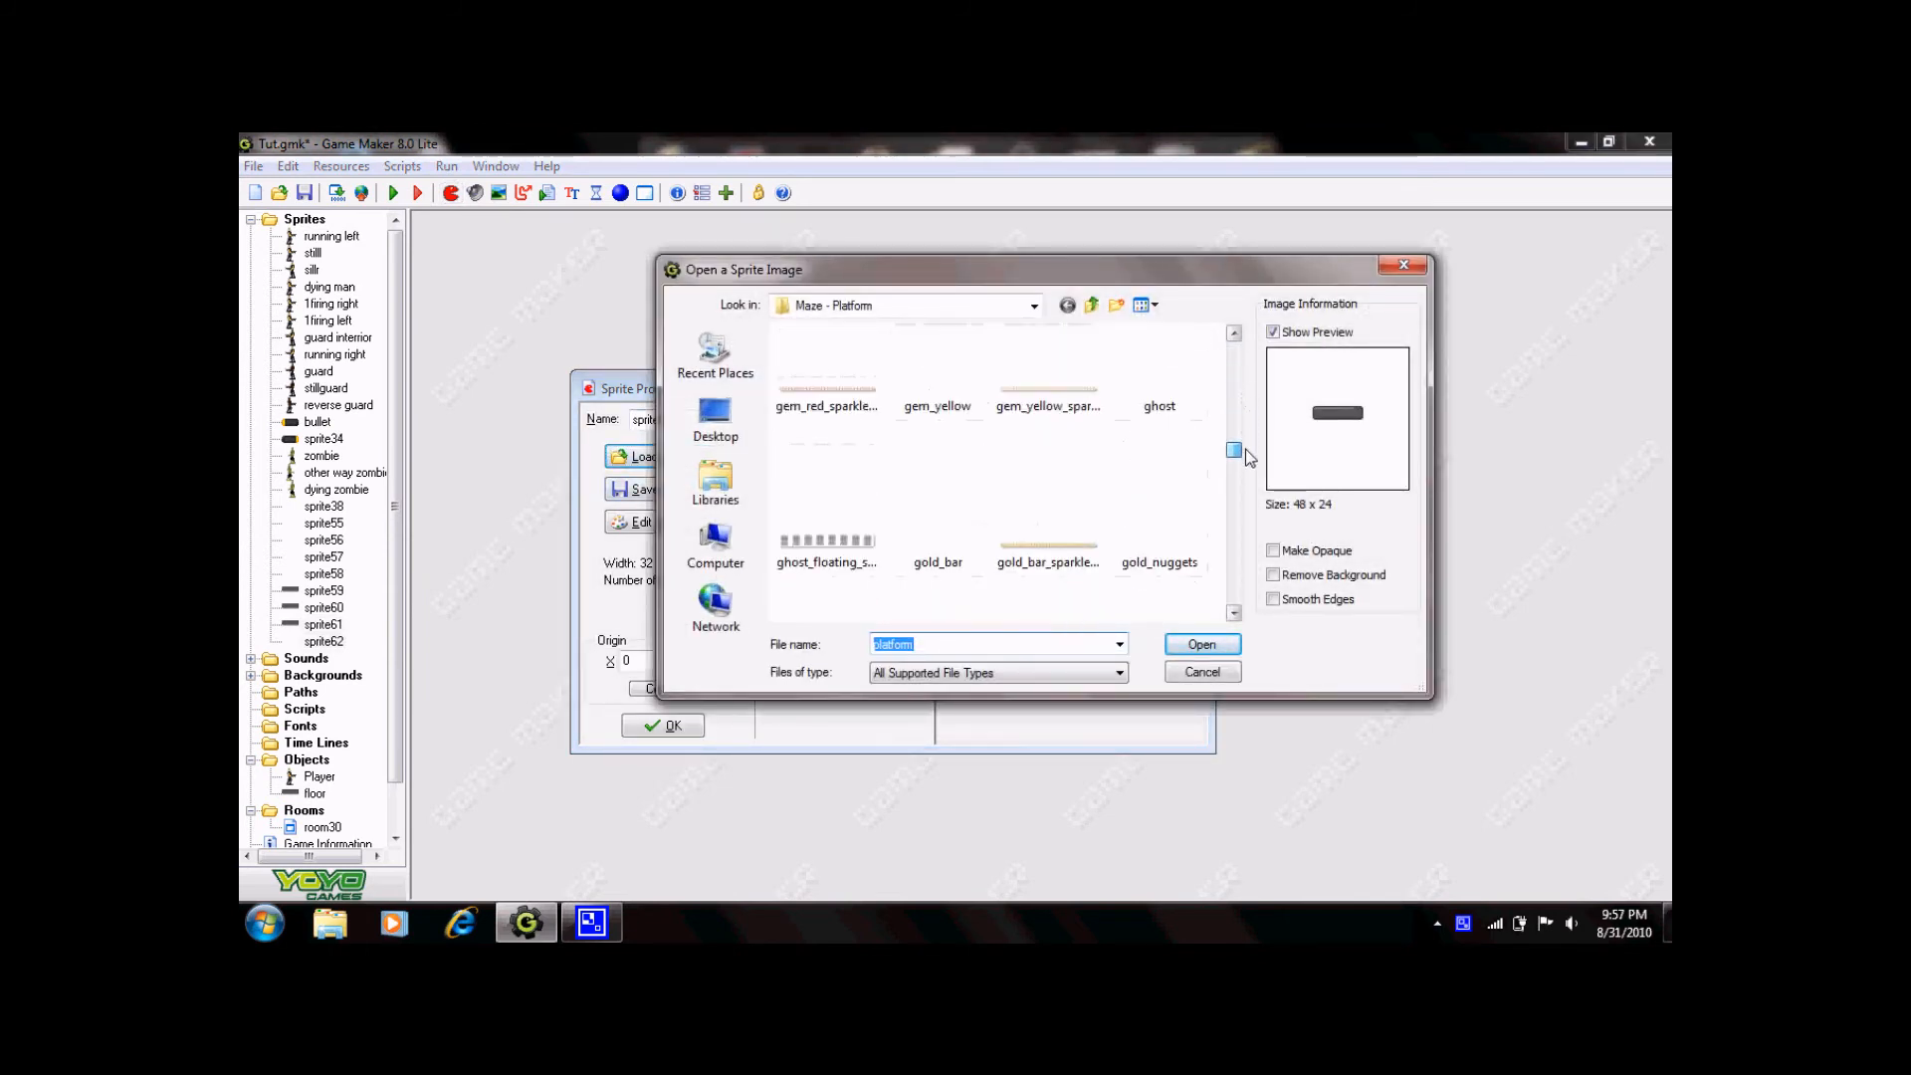
scroll(down, 3)
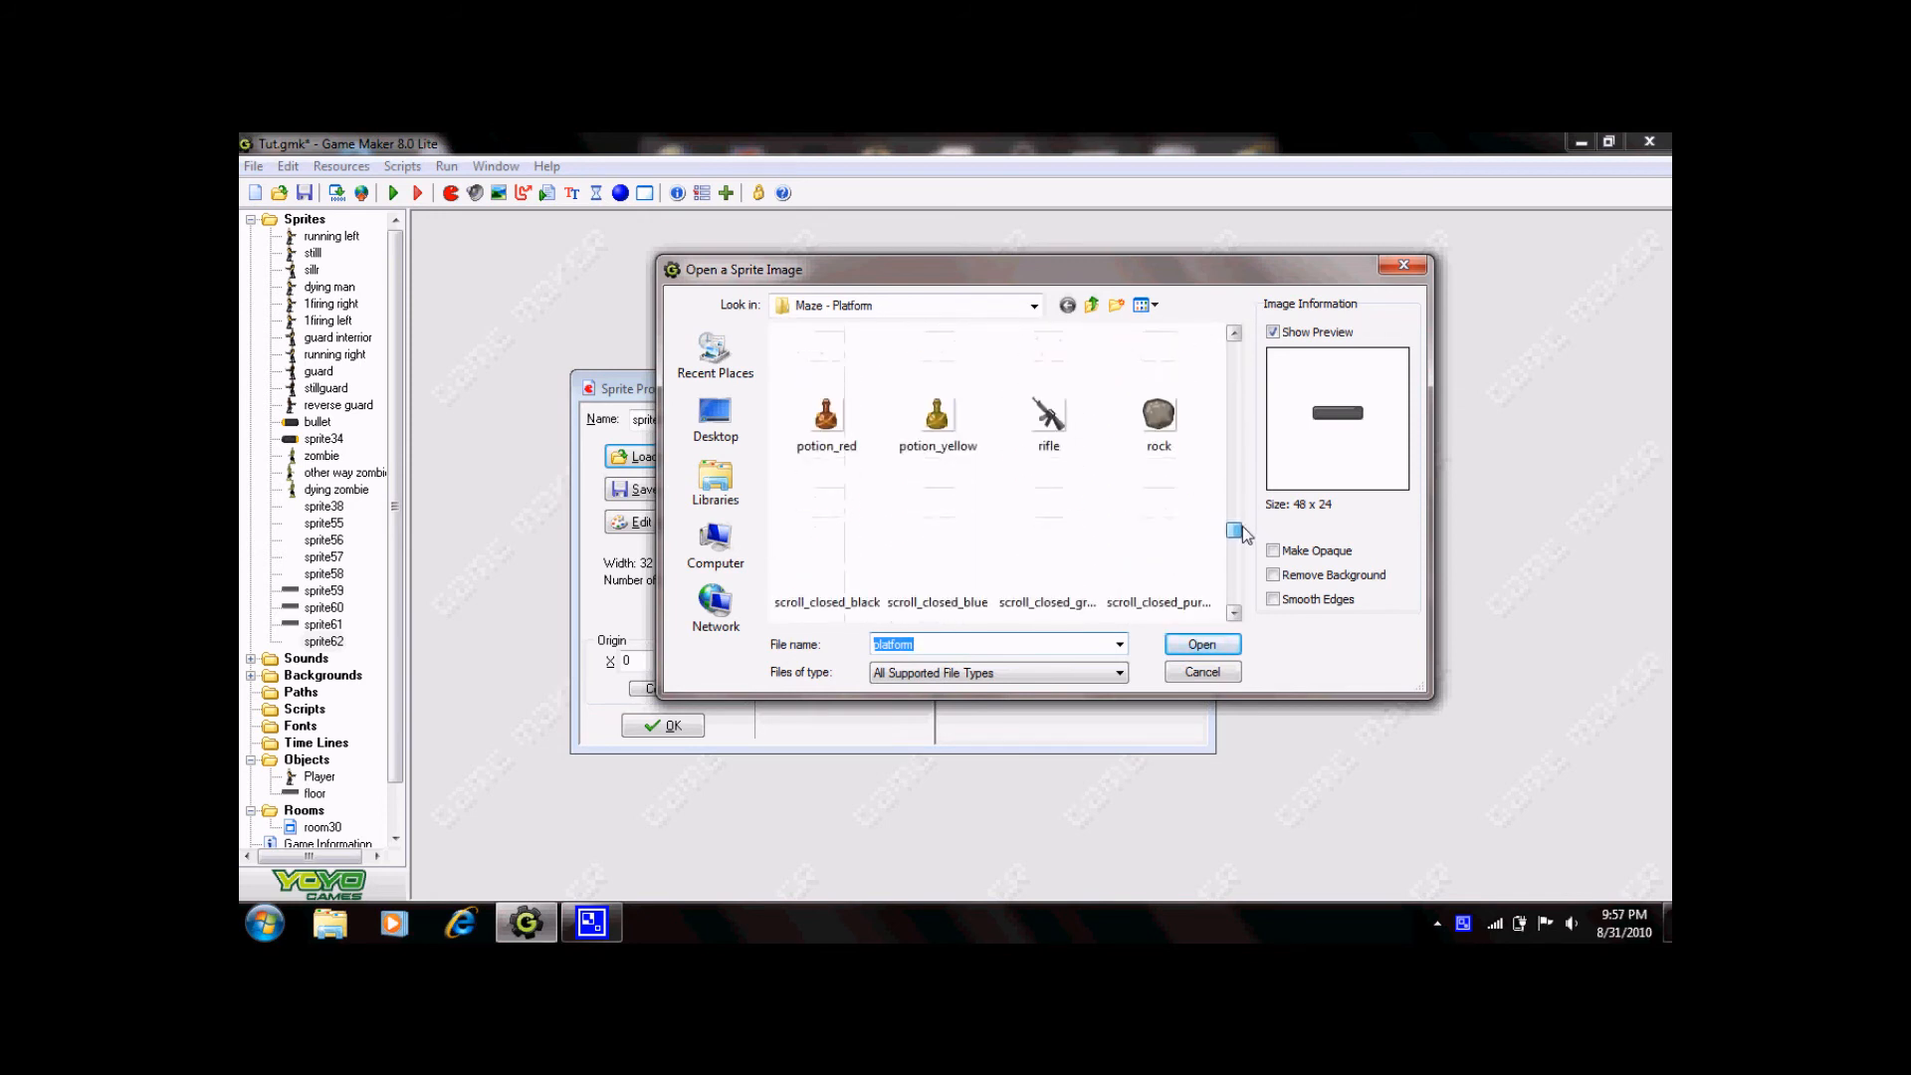
scroll(down, 3)
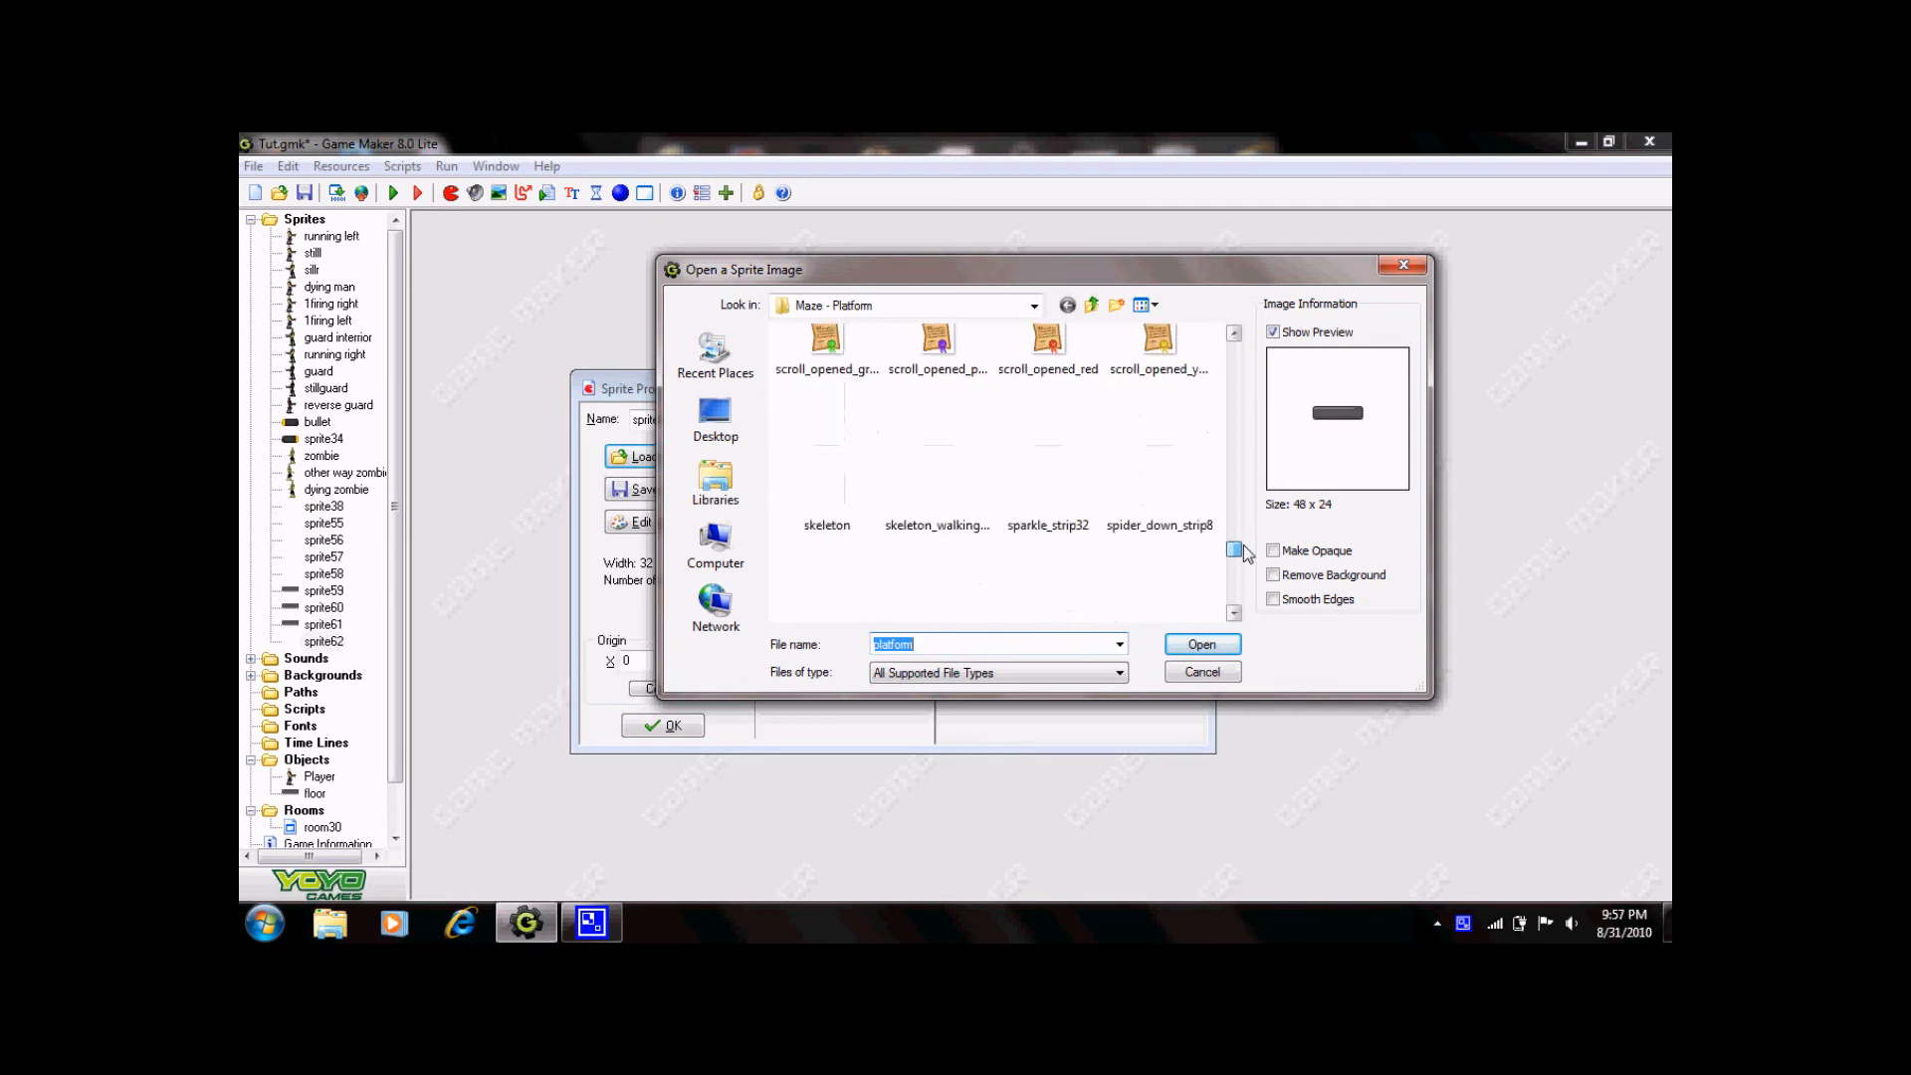
scroll(down, 3)
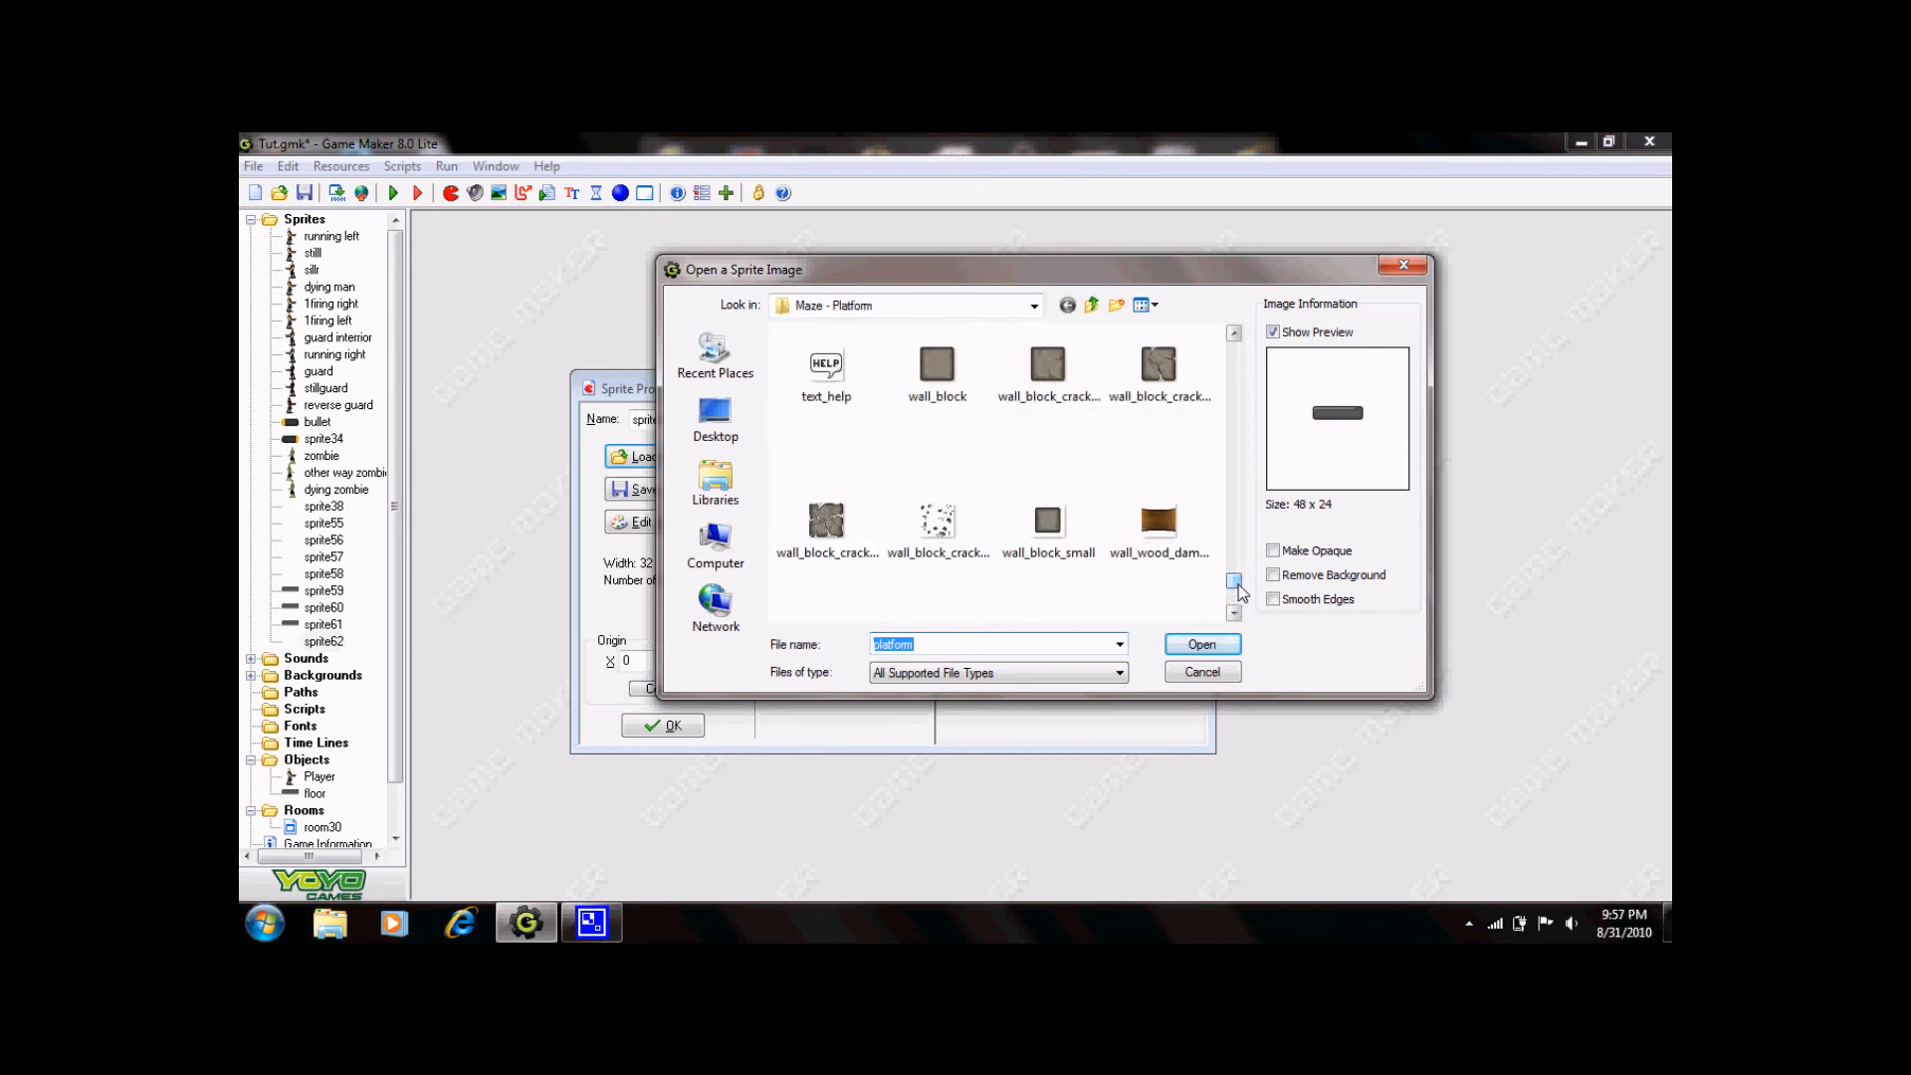
click(937, 366)
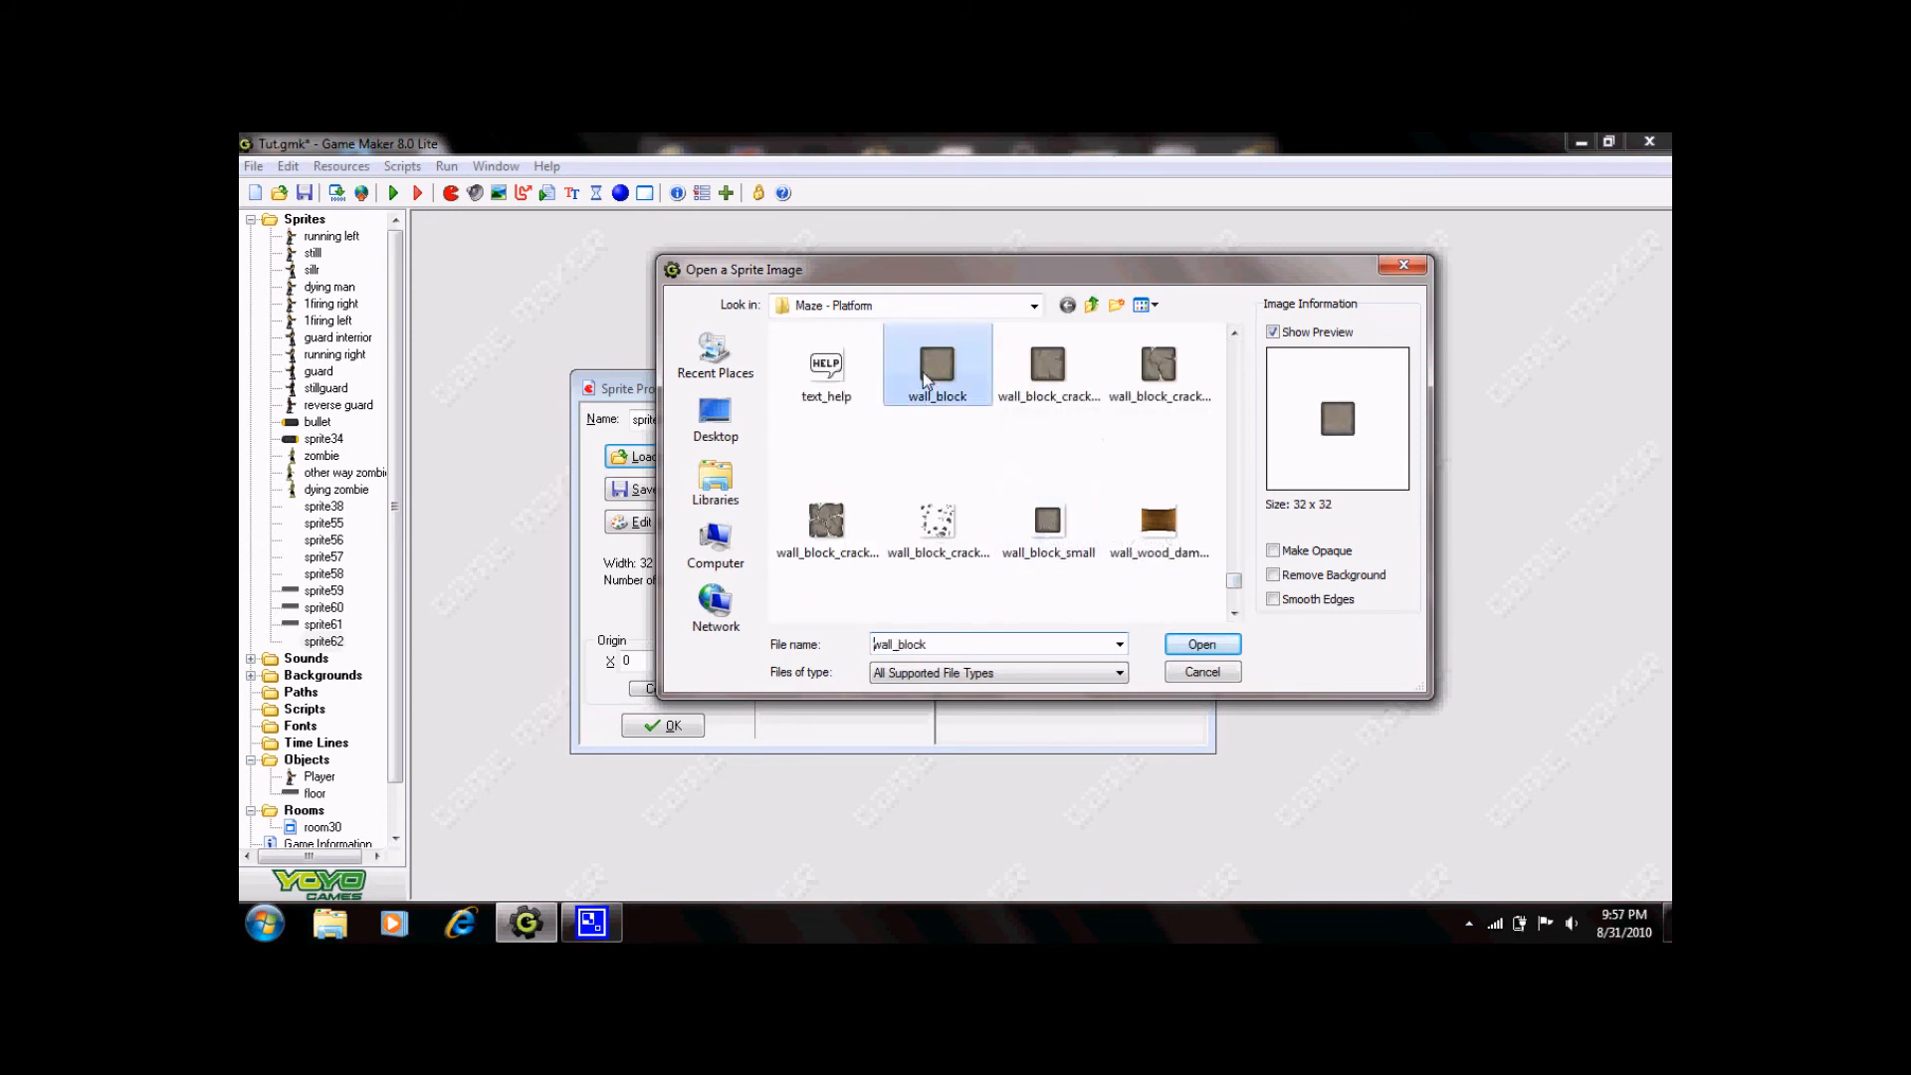
click(1199, 644)
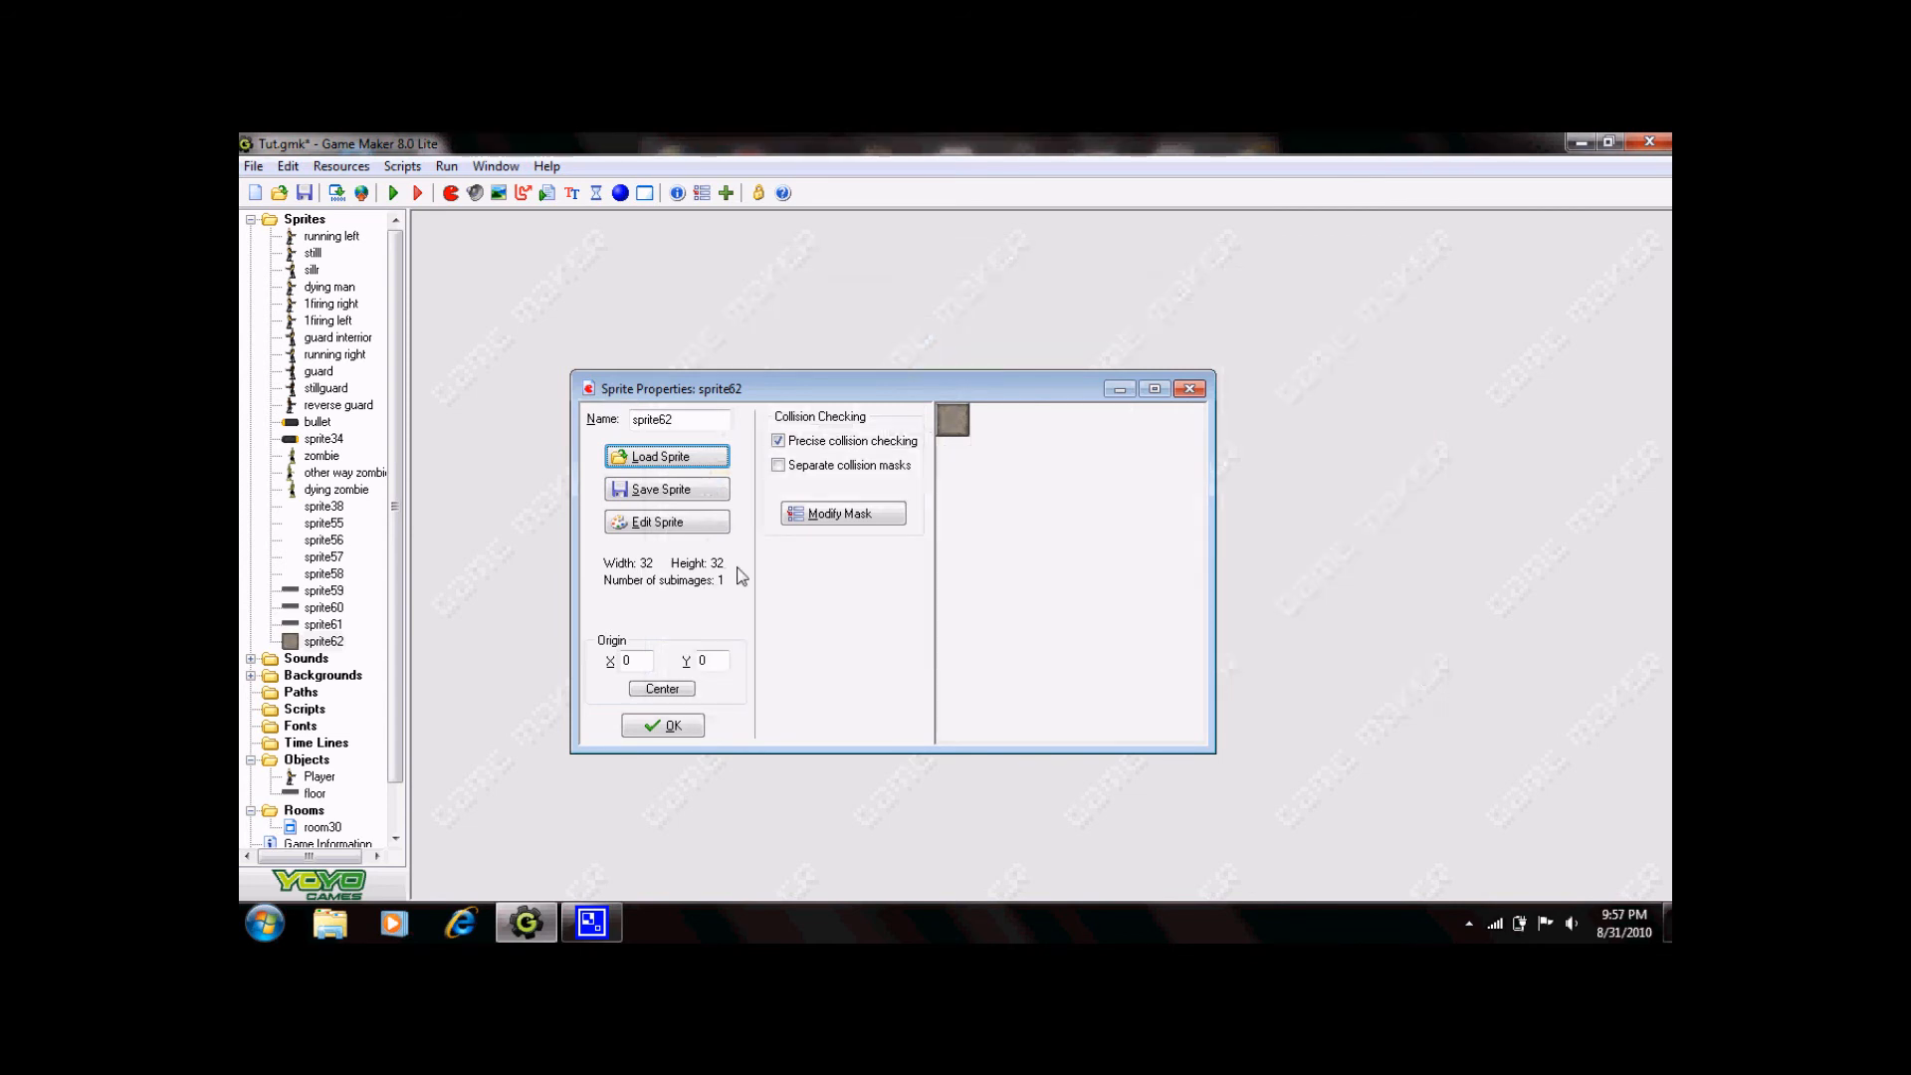
Give the wall object sprite62 and start adding an event to it.
click(661, 725)
text(wall)
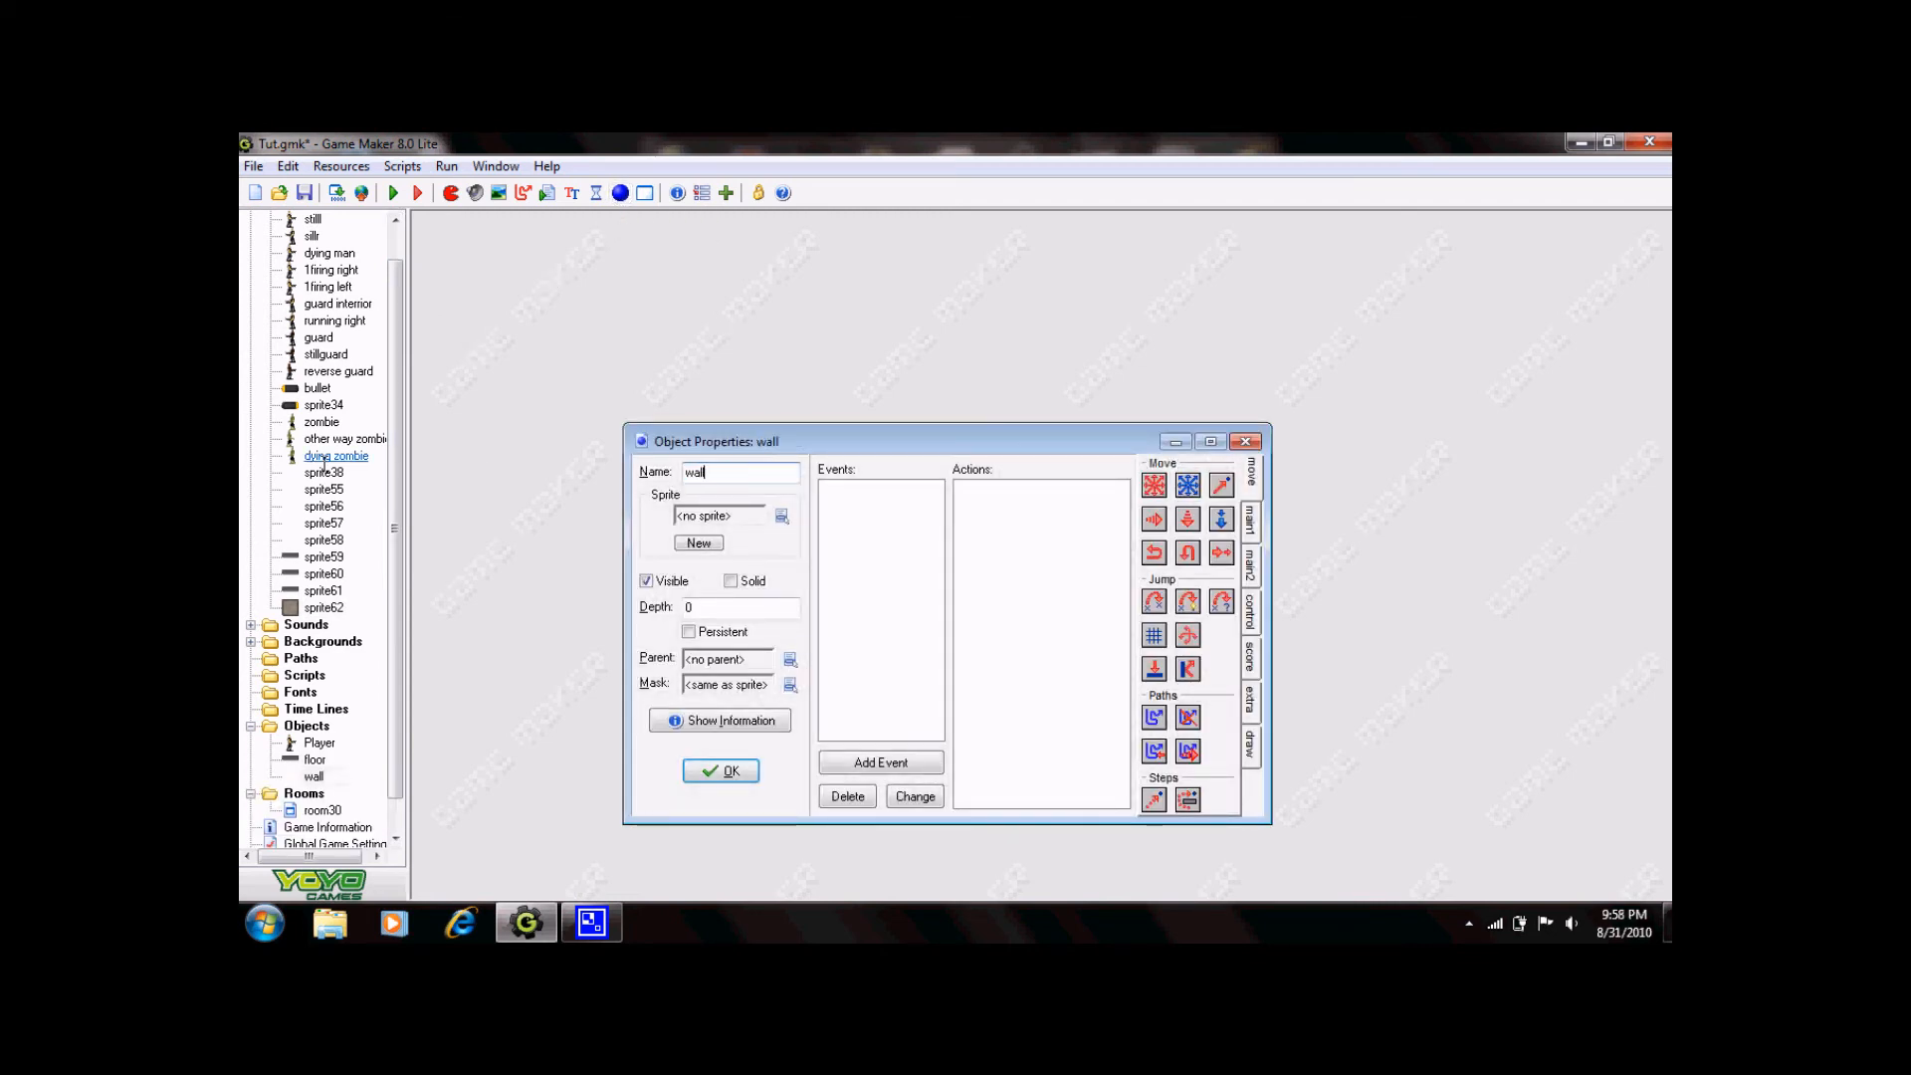
click(781, 516)
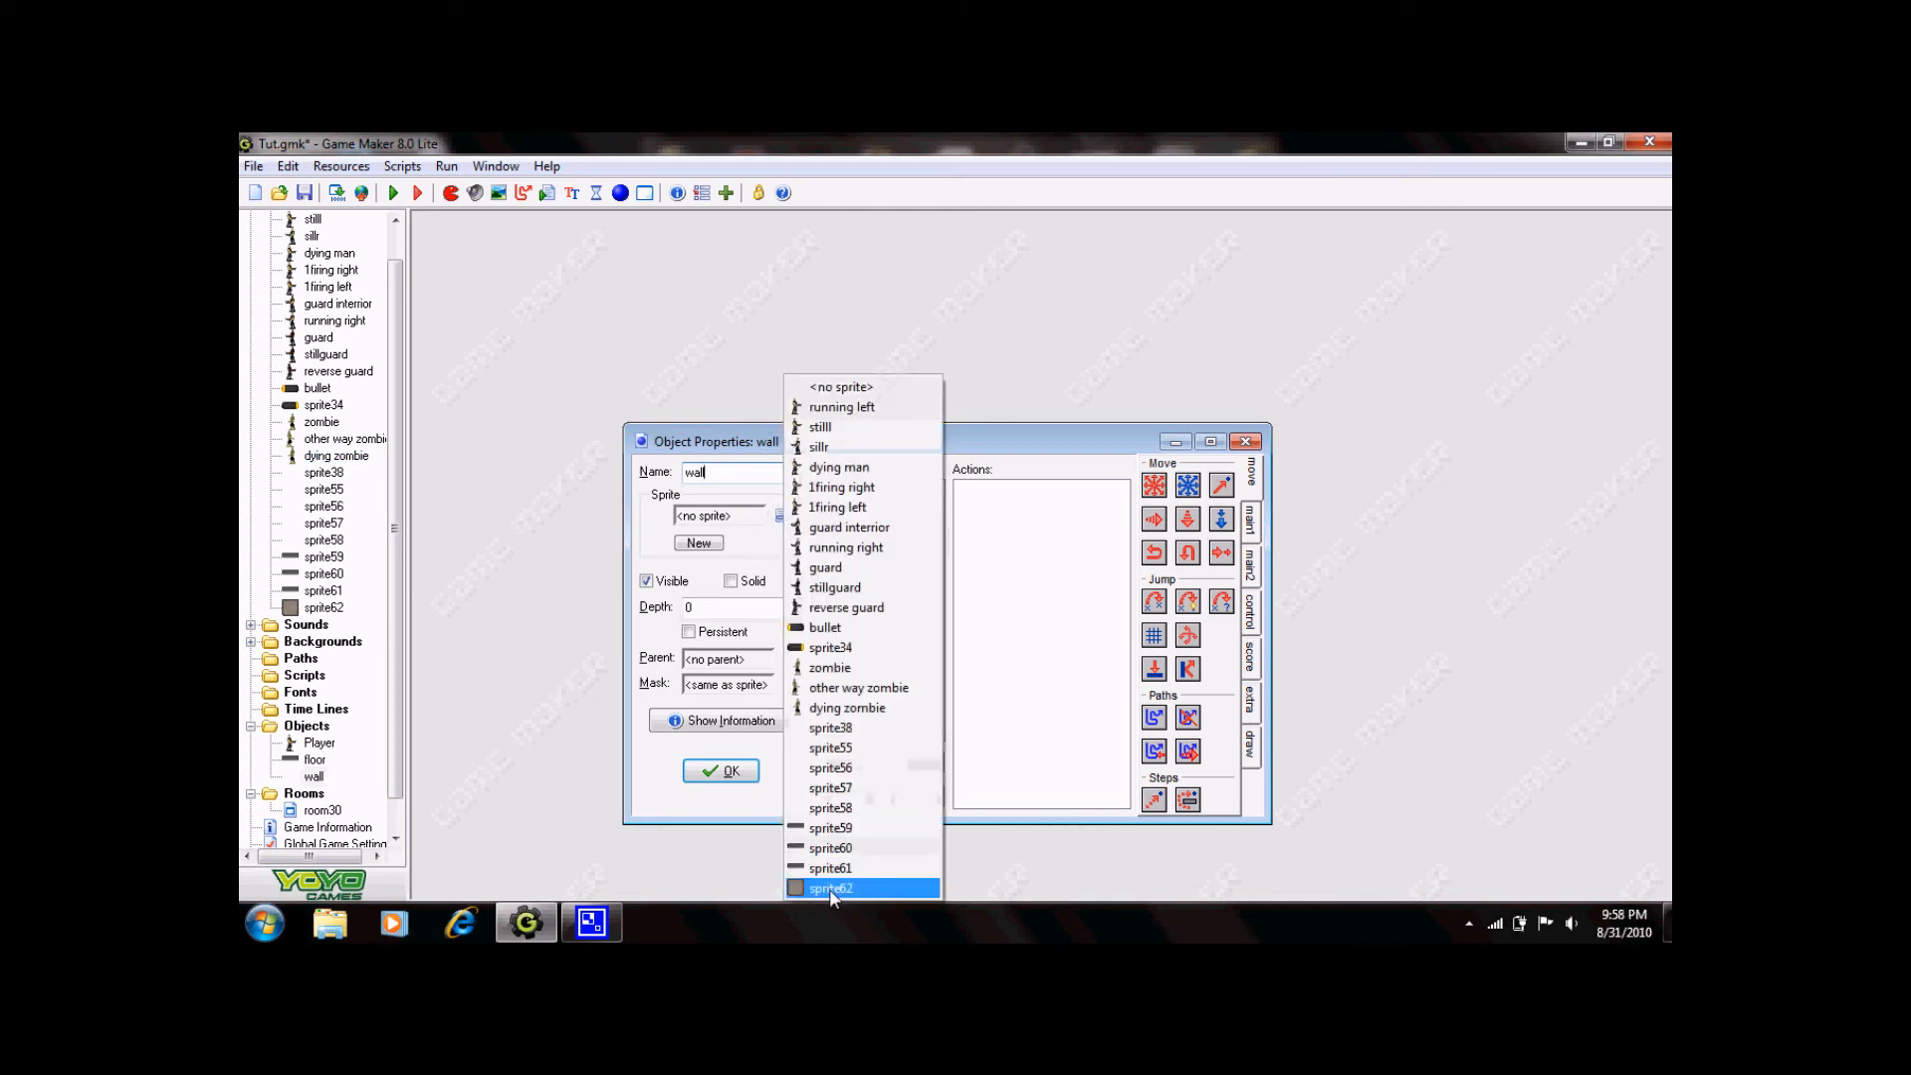
click(830, 887)
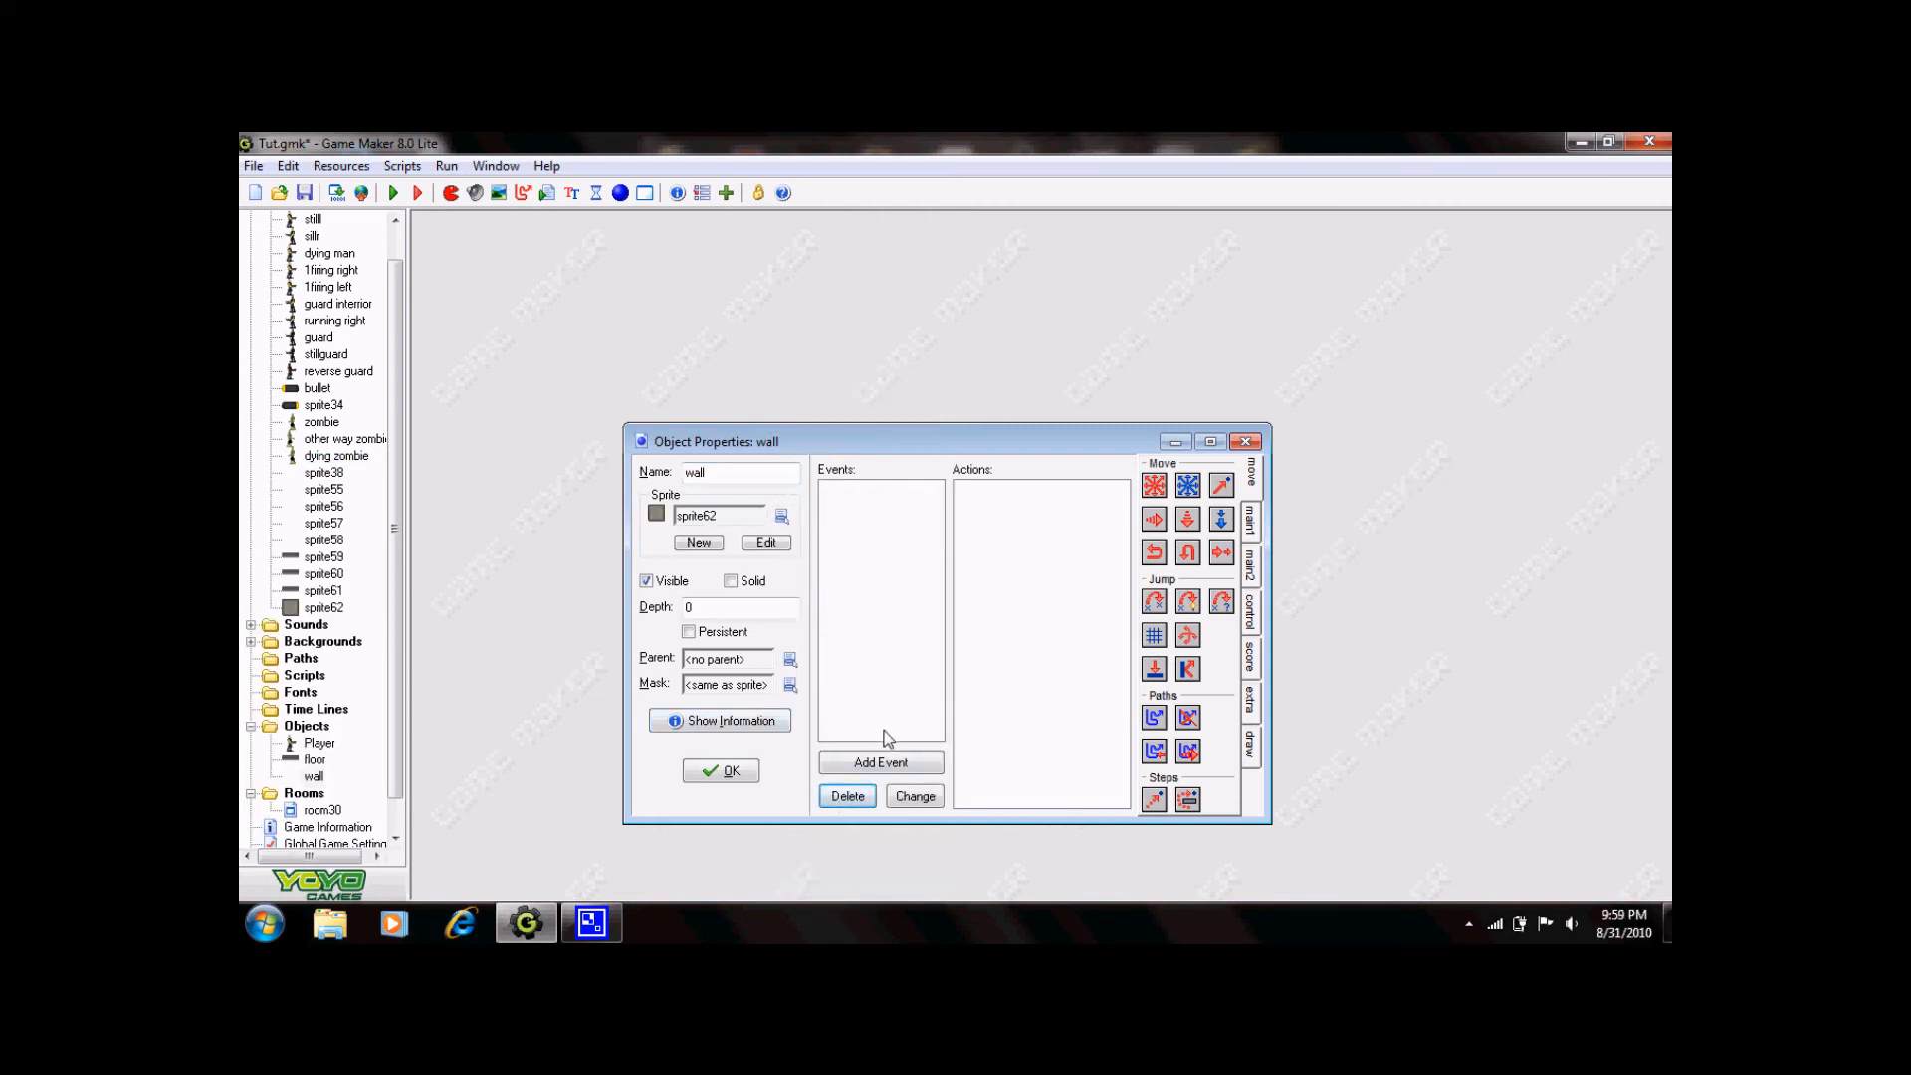
click(879, 762)
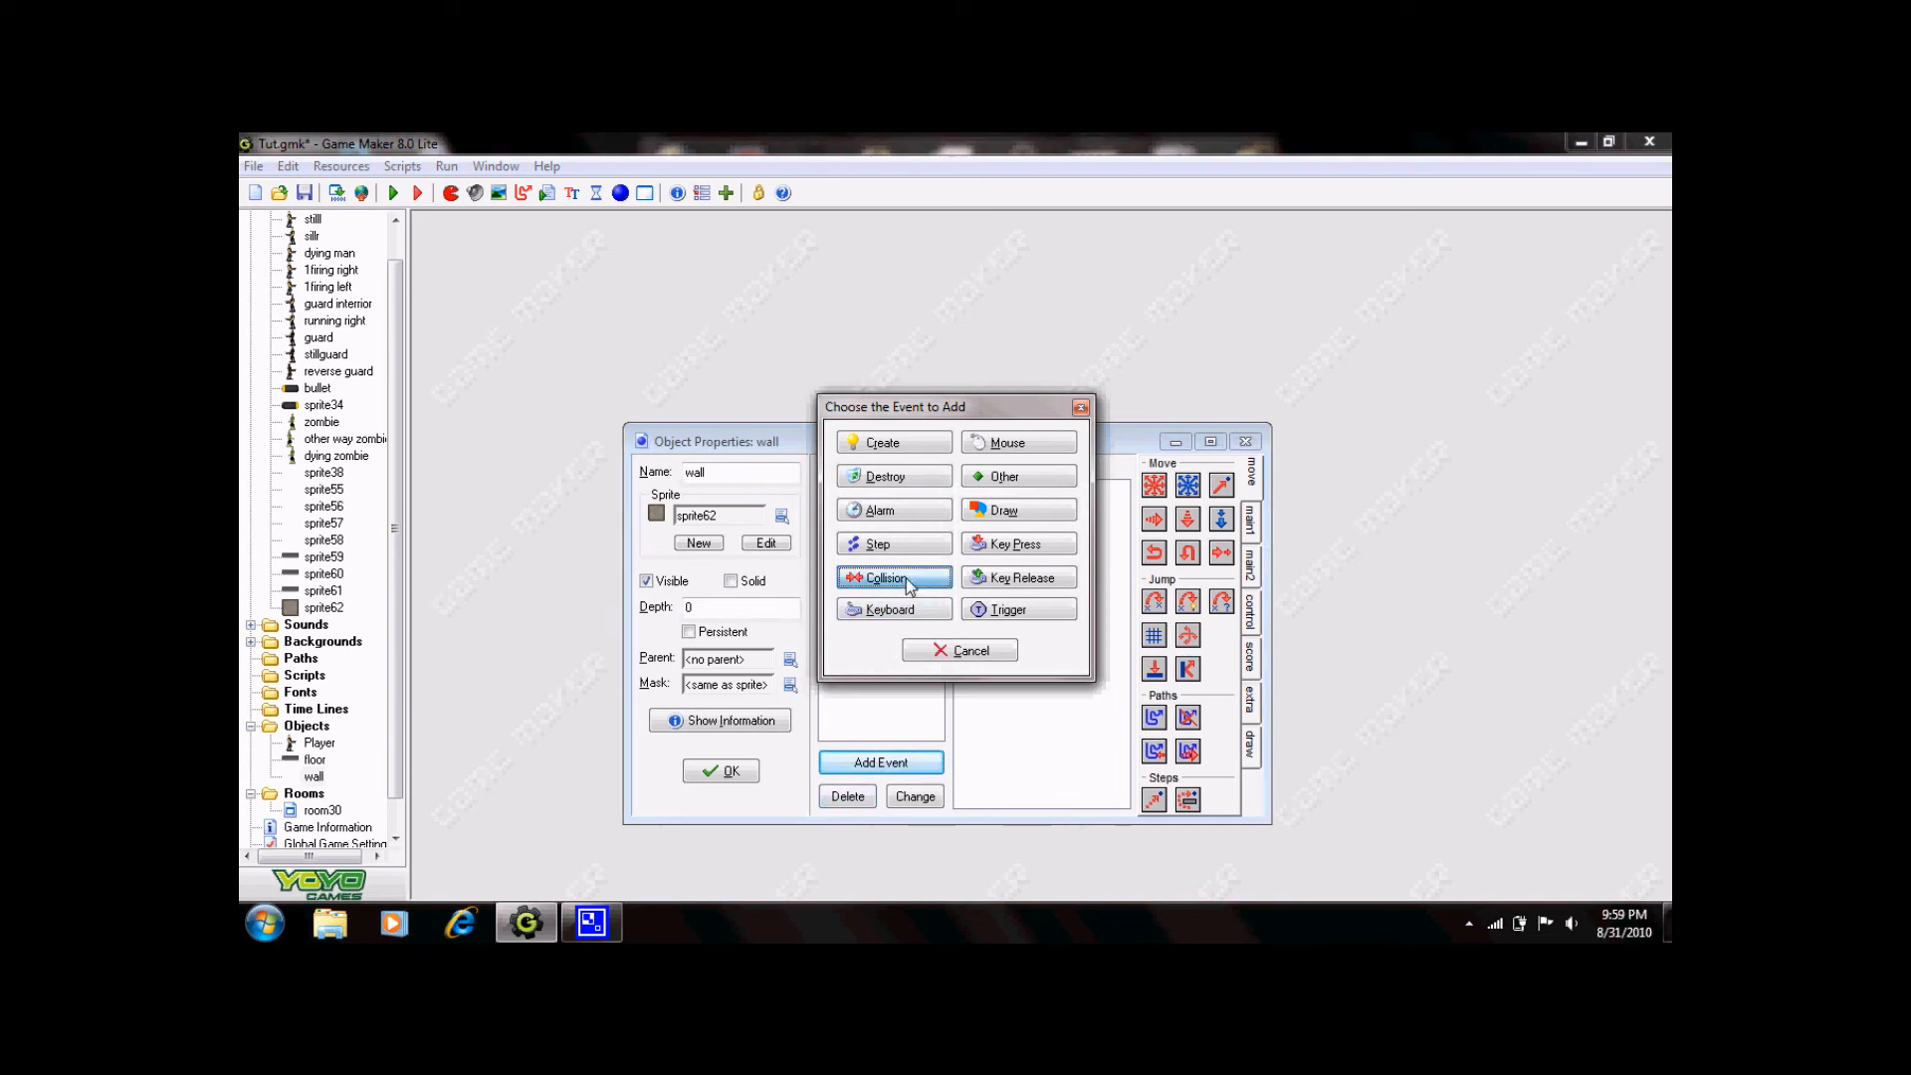
Add a Player collision event whose Move Fixed action stops Player, then close wall properties.
click(880, 576)
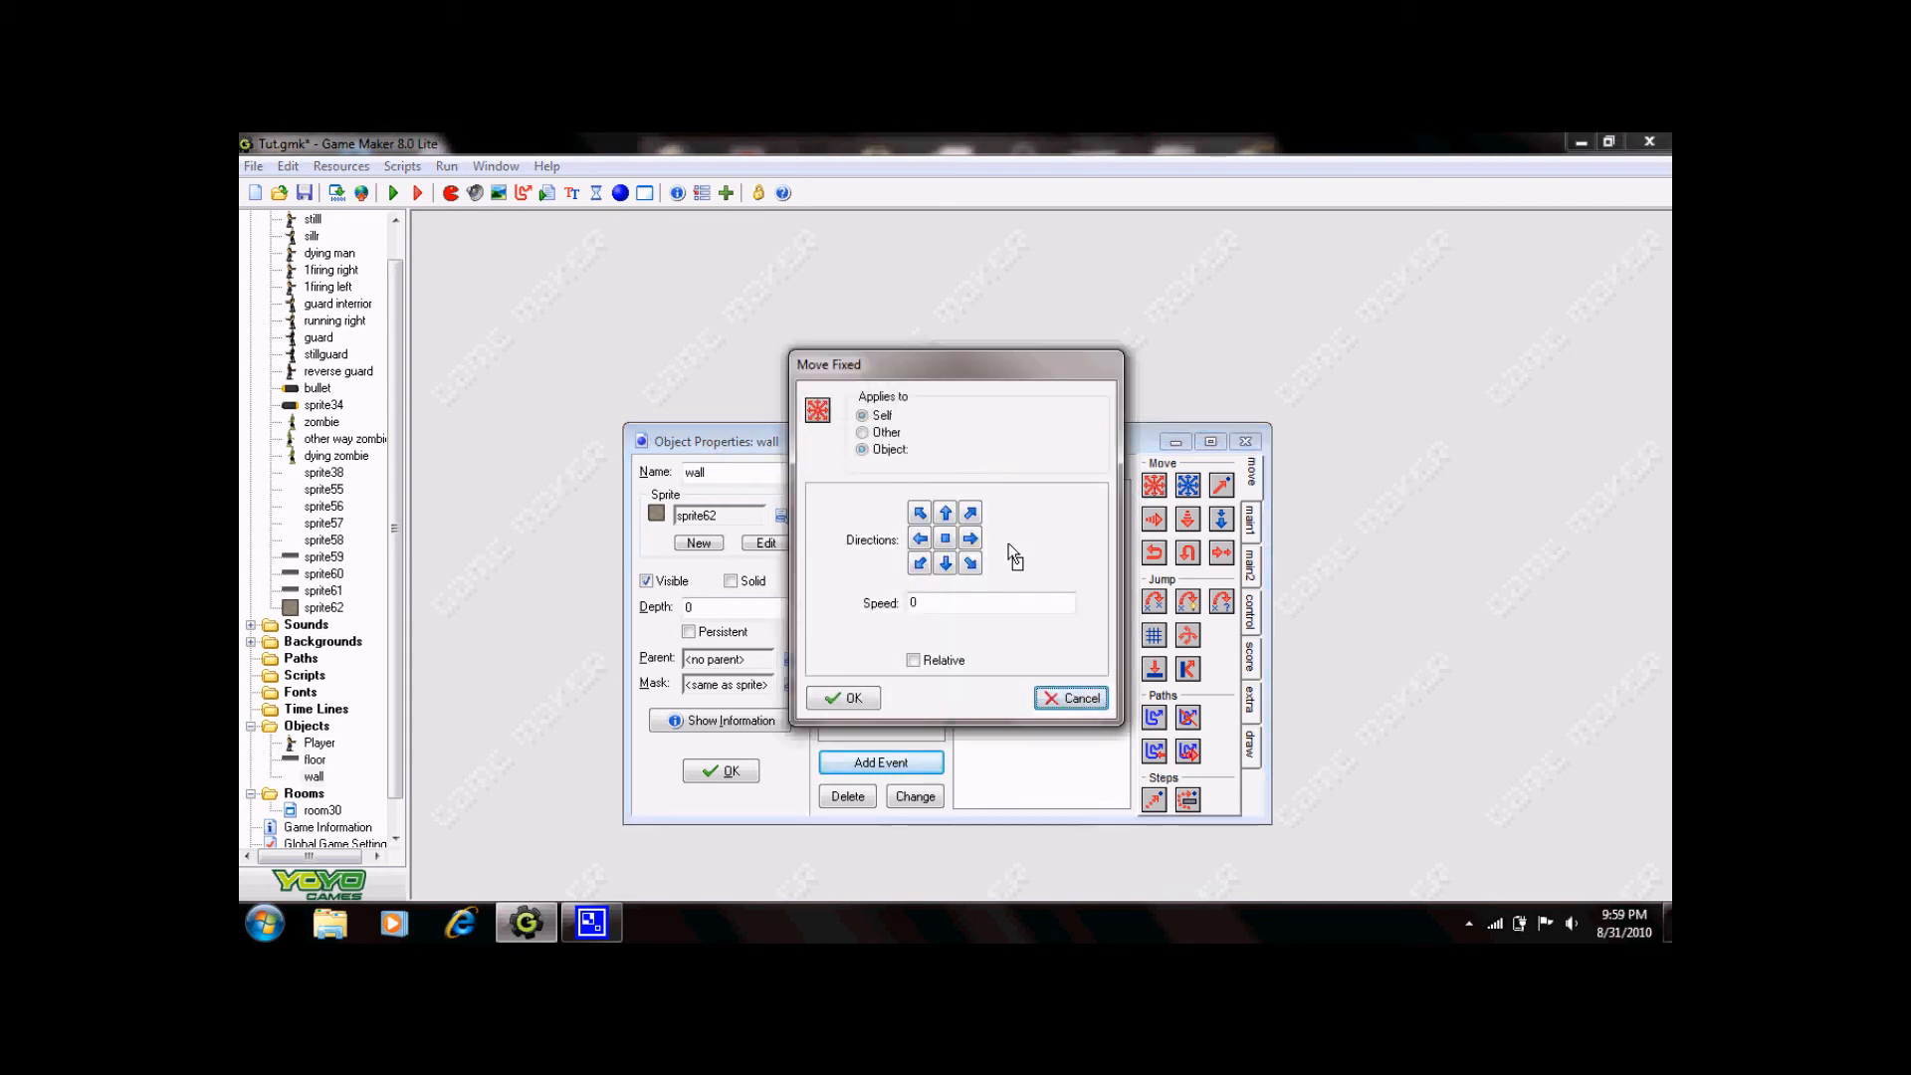
click(863, 448)
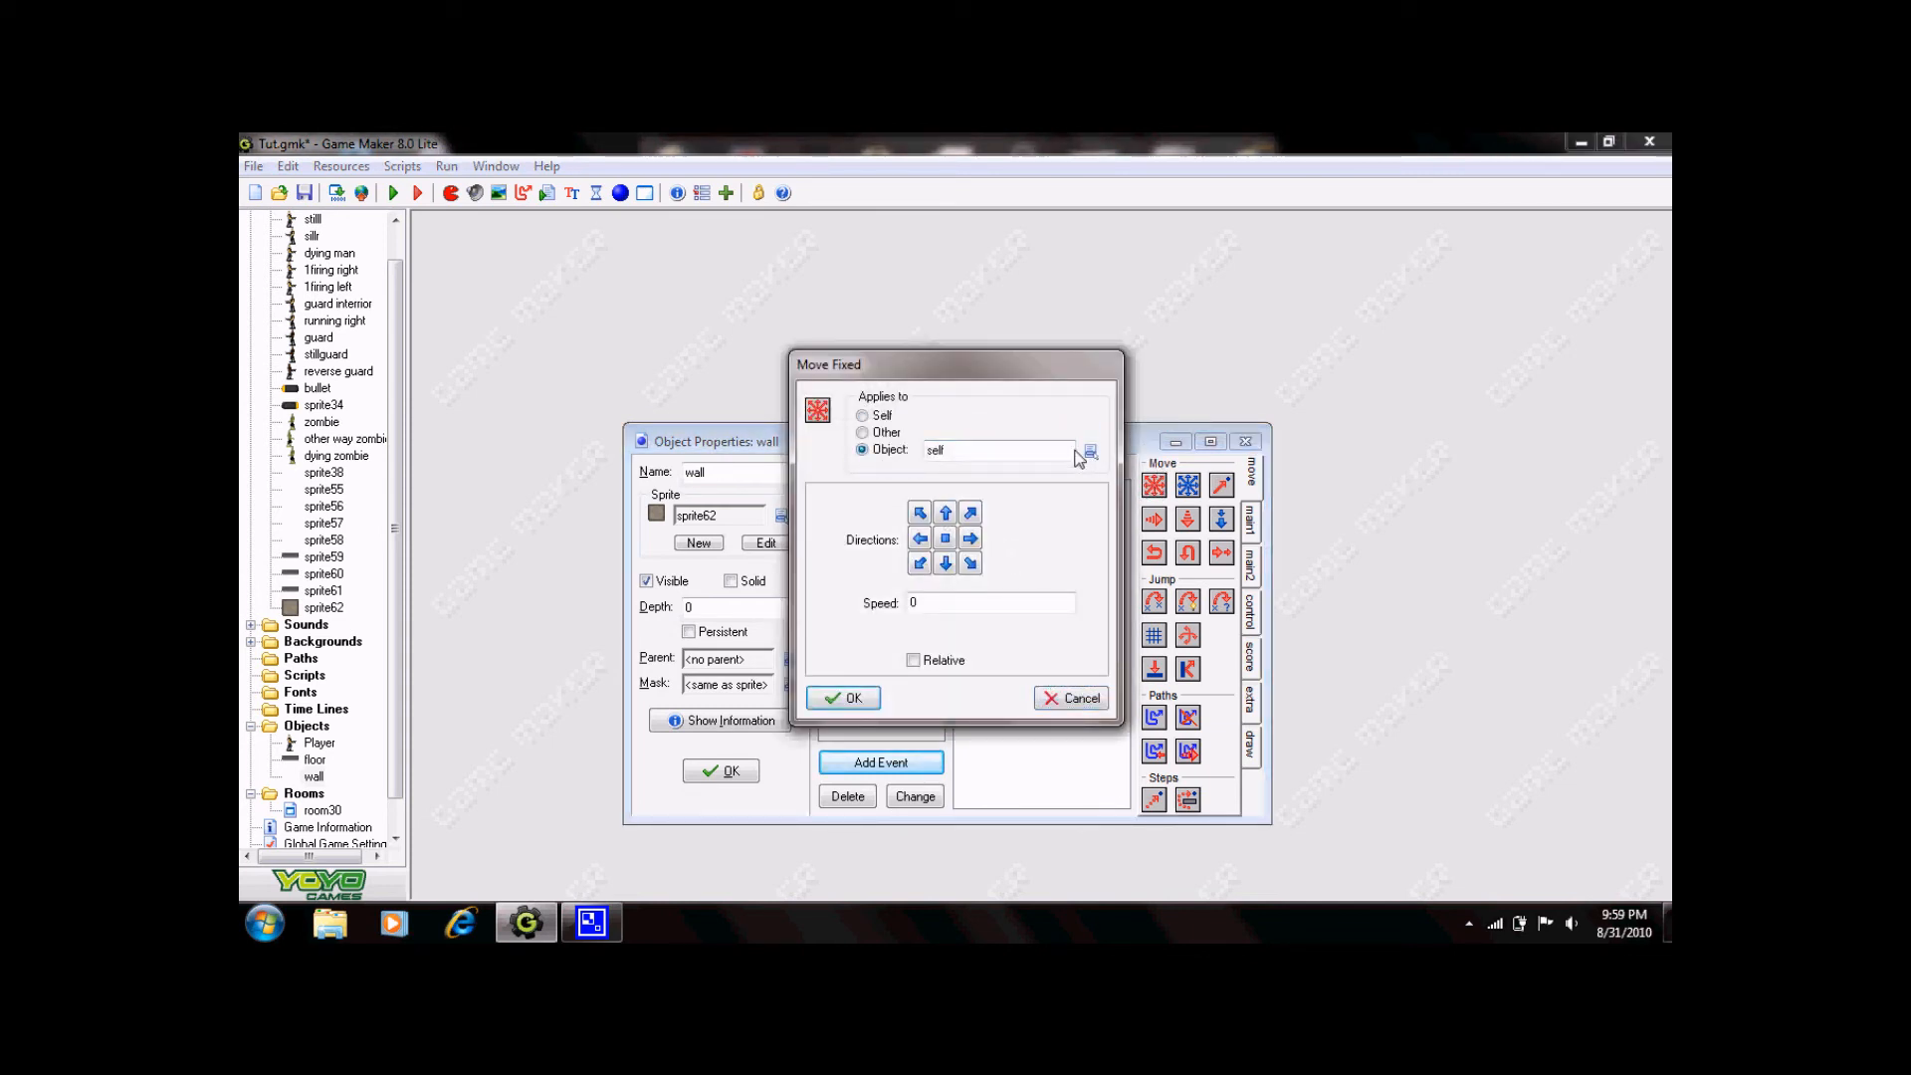
click(1088, 450)
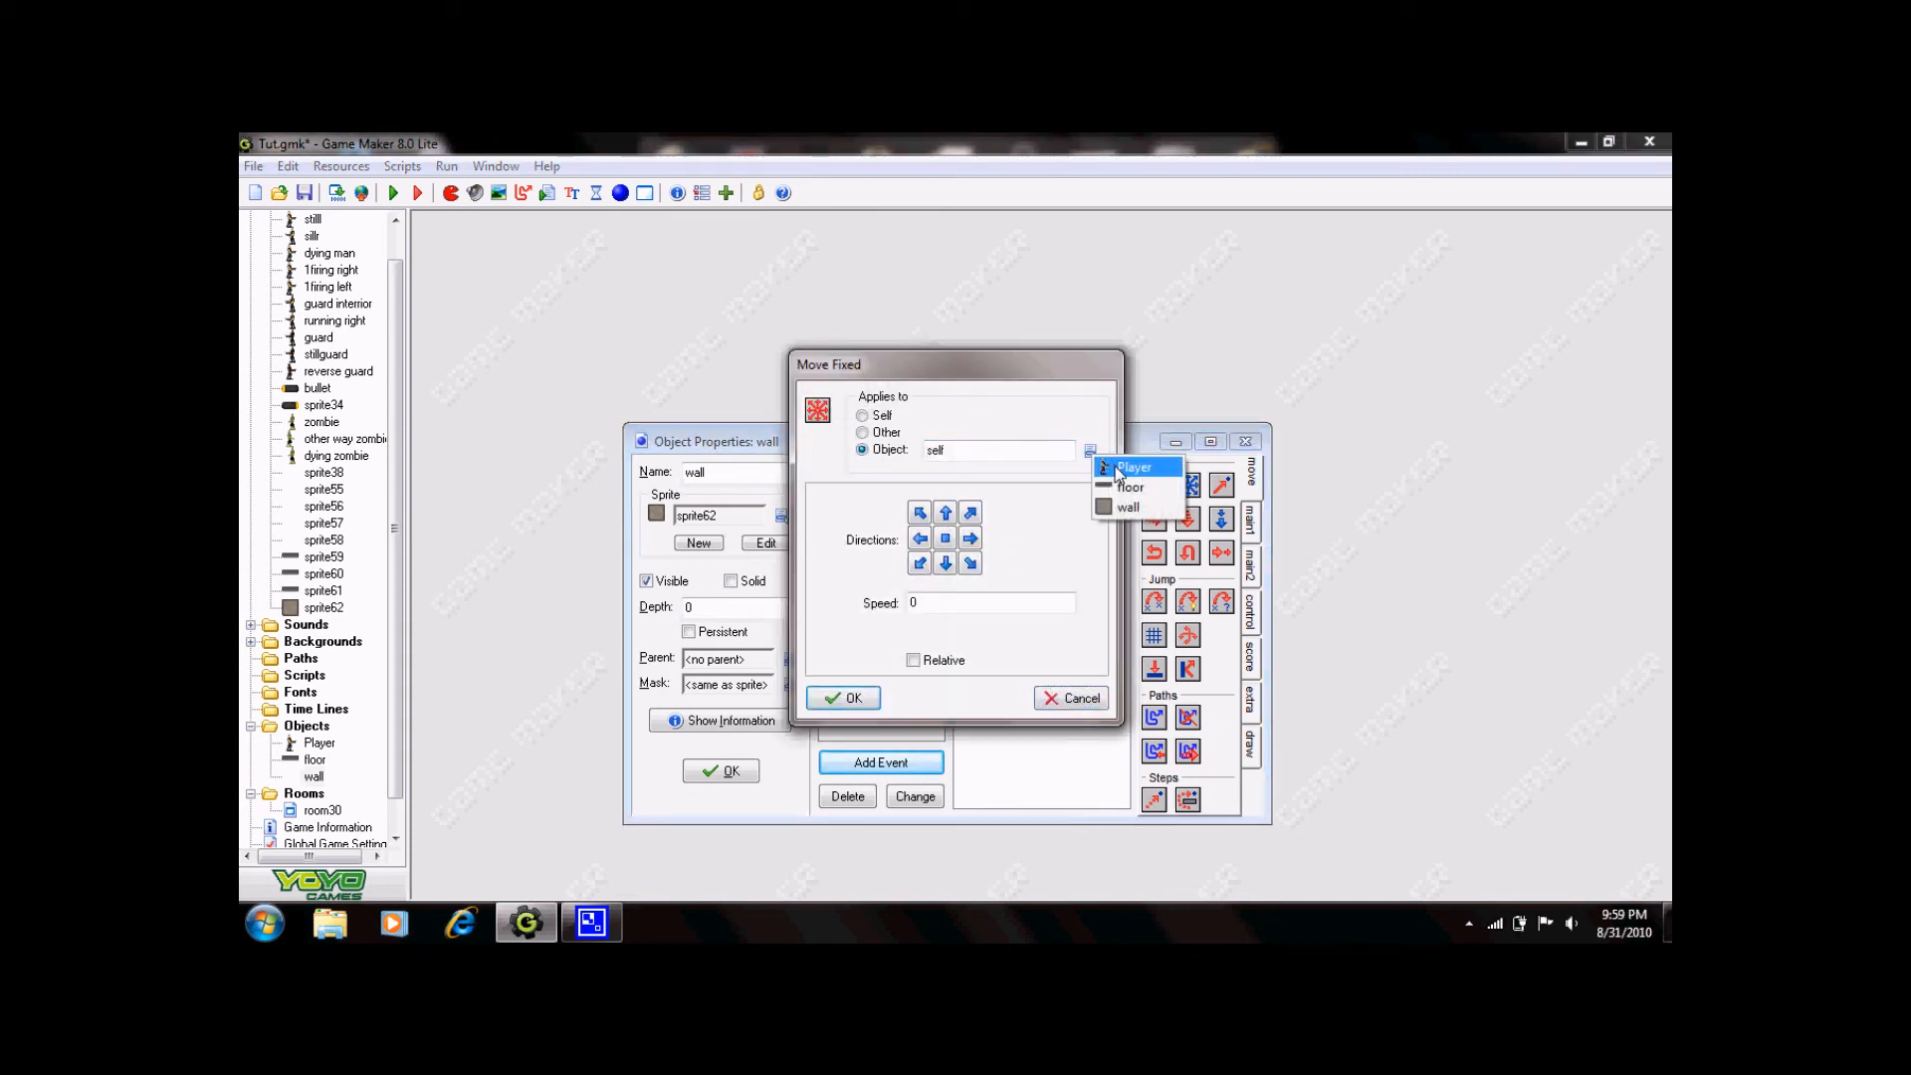
click(1131, 467)
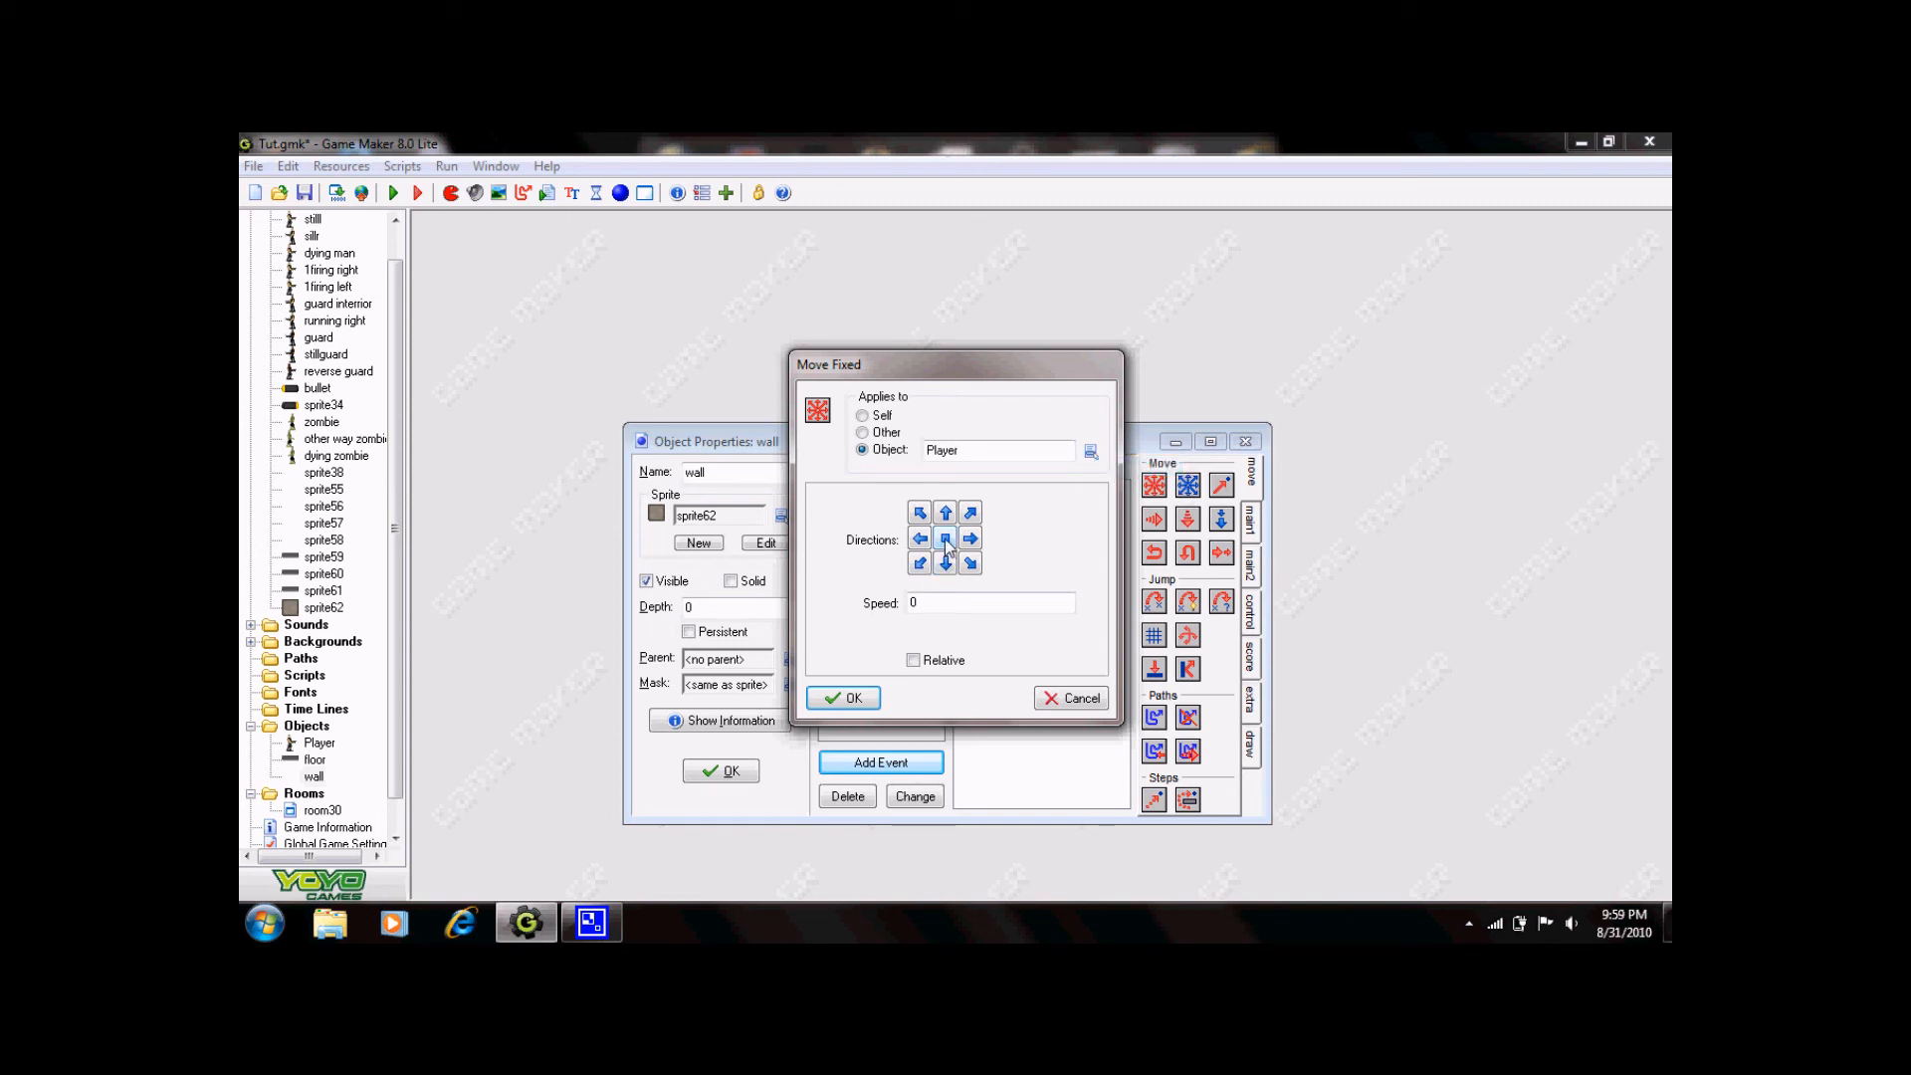
click(945, 537)
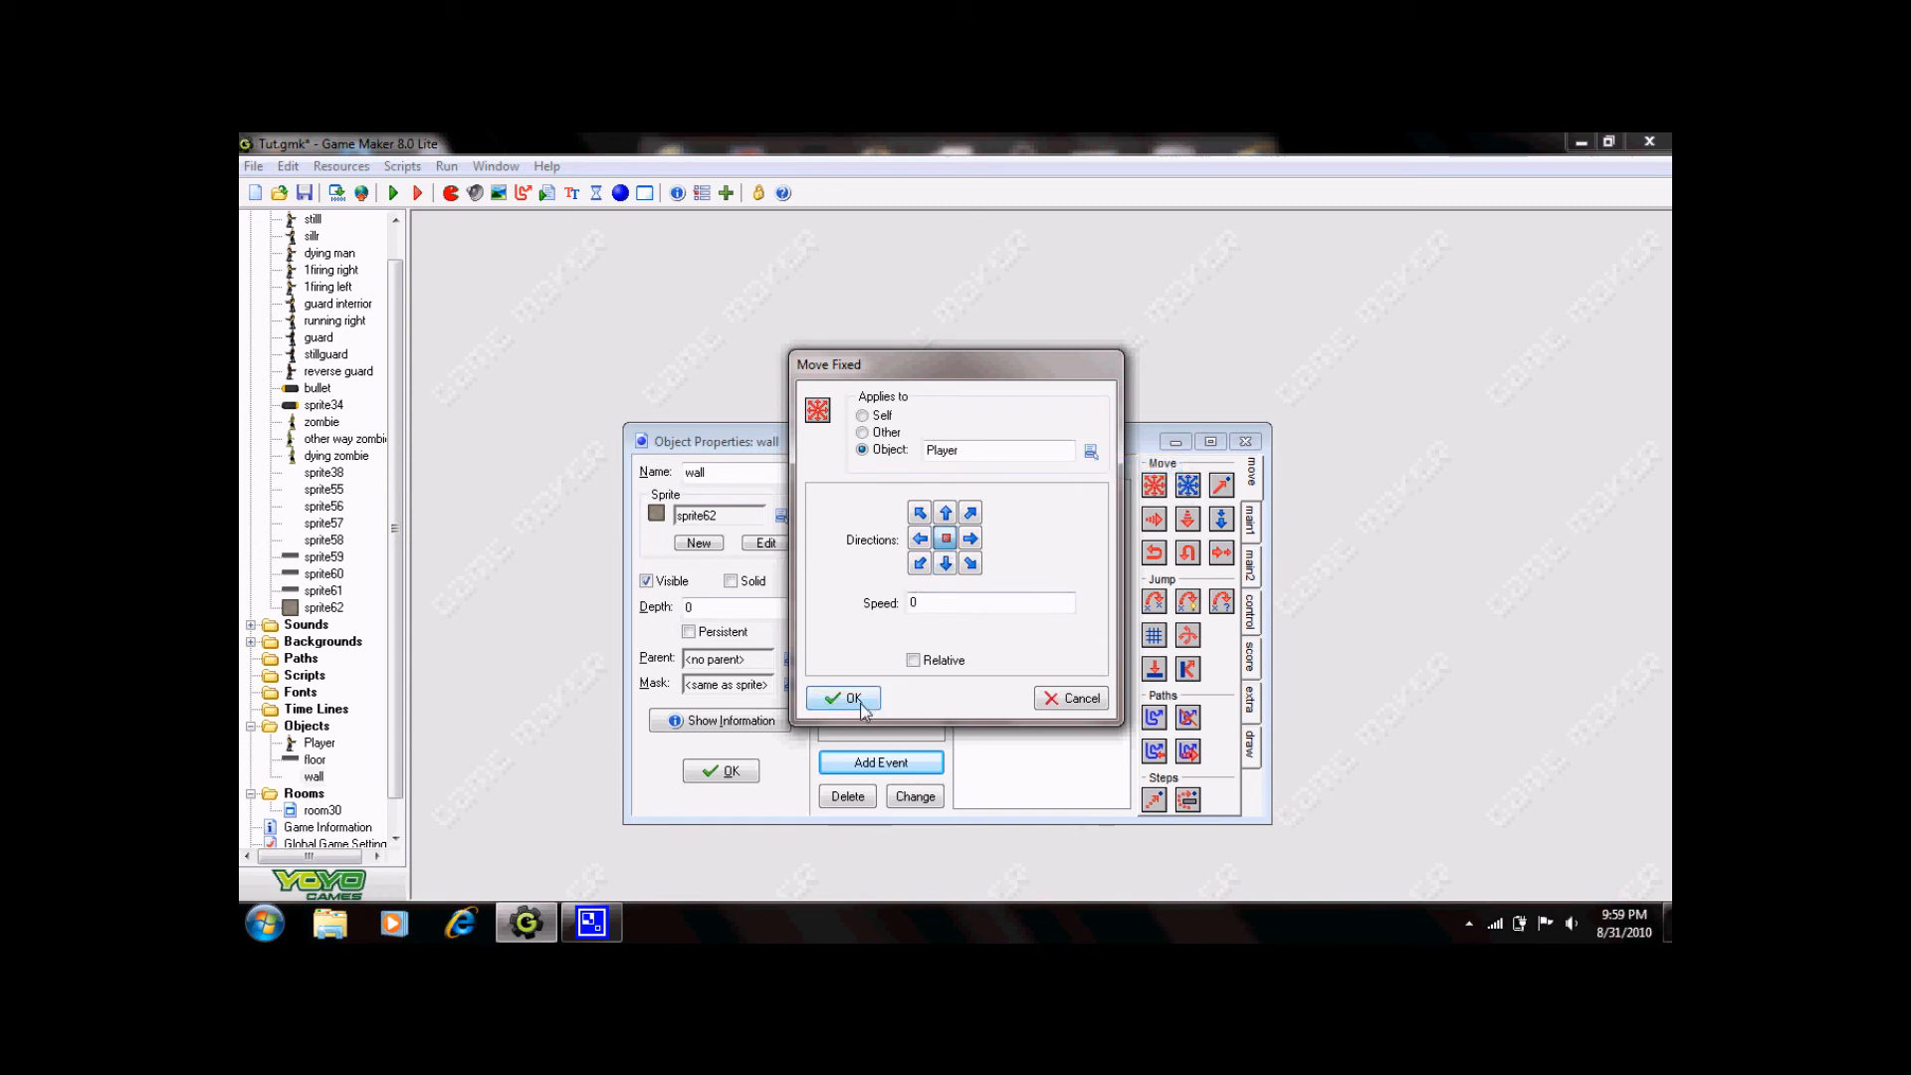
click(842, 699)
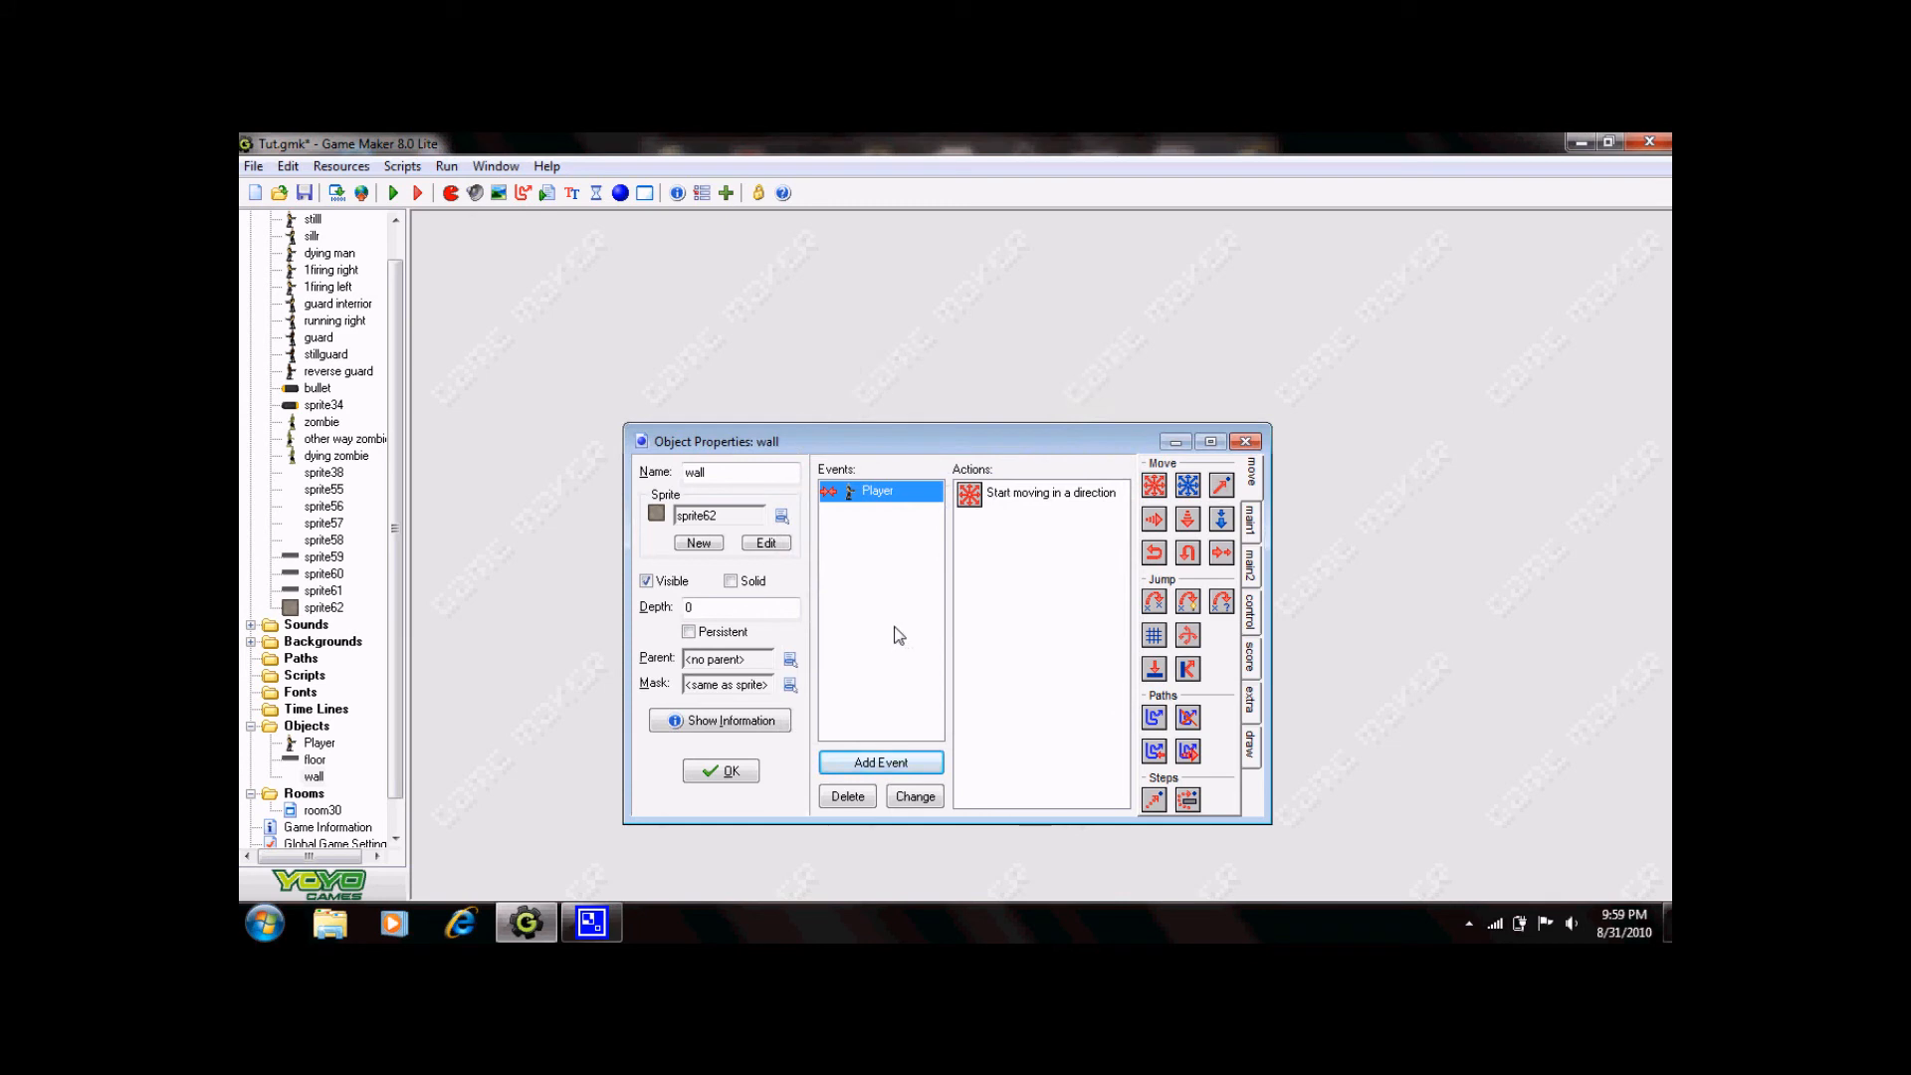
mouse_move(976, 560)
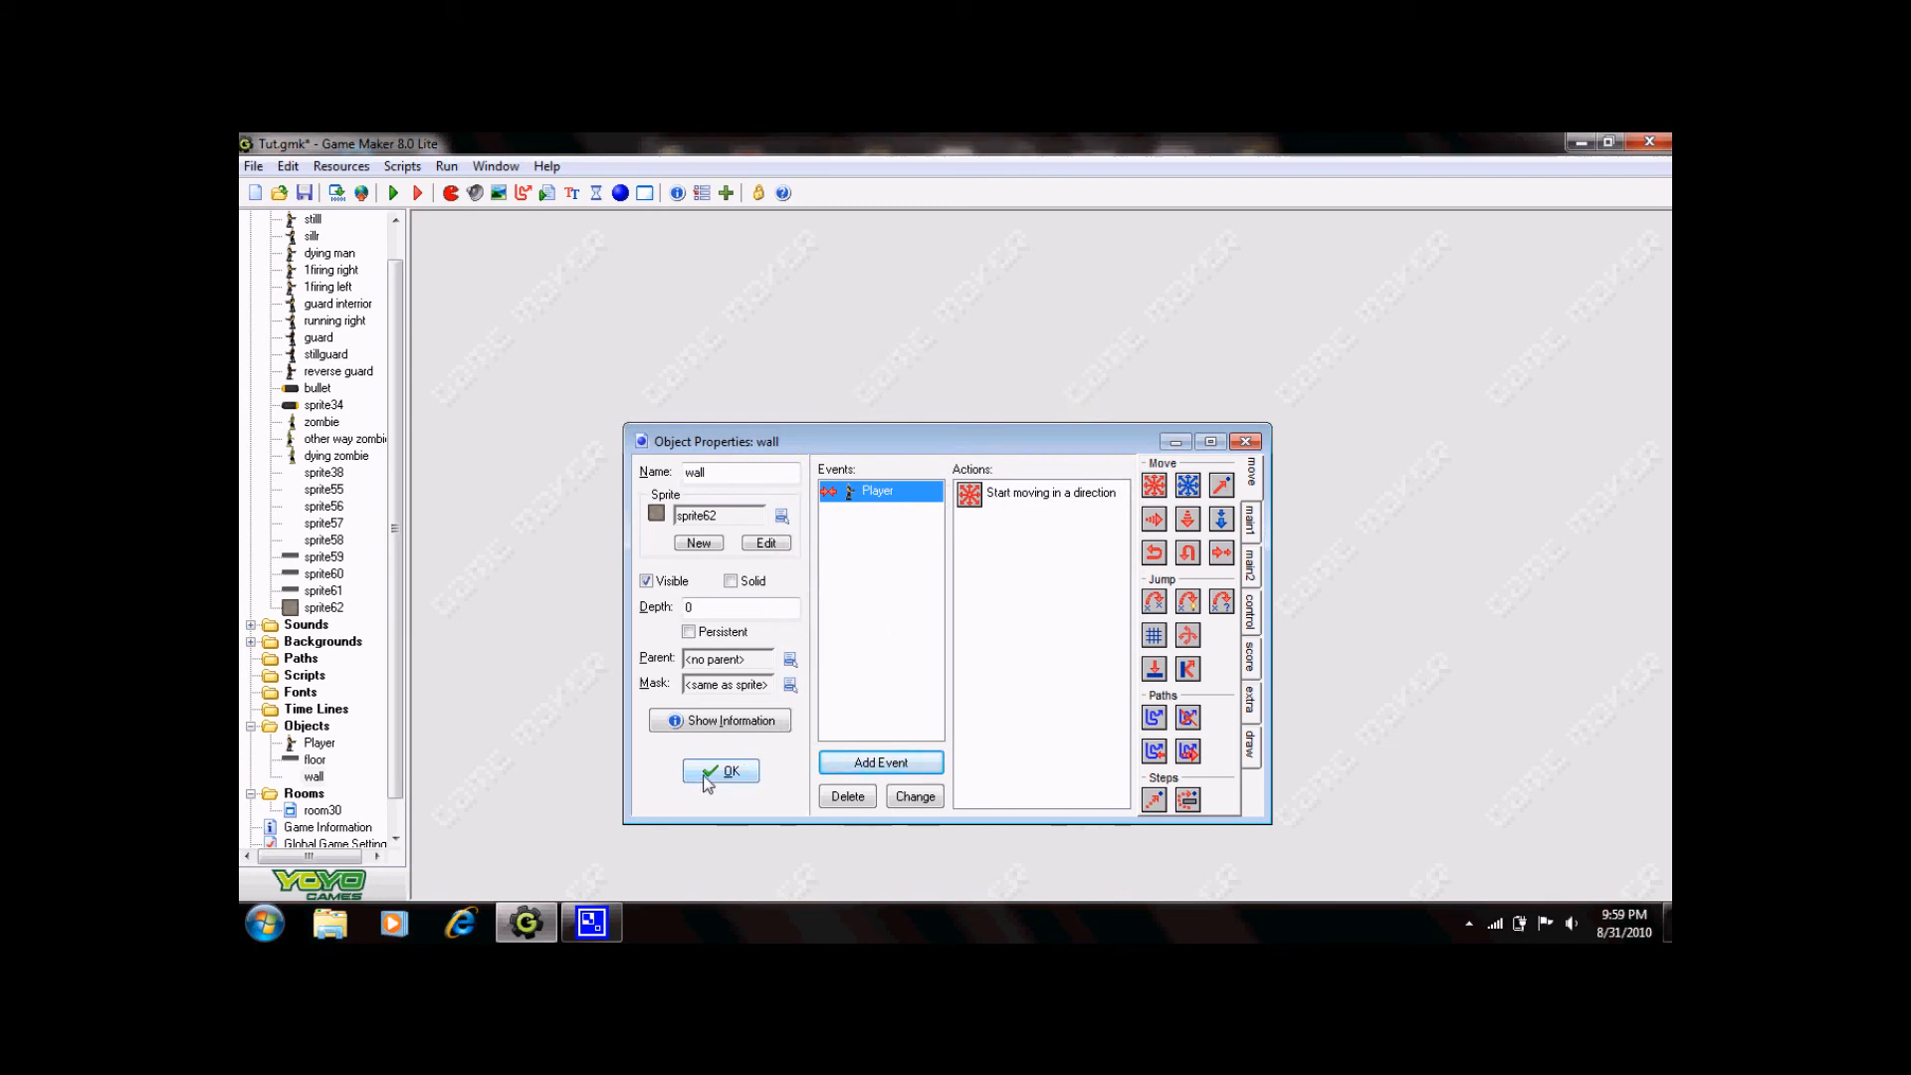
click(719, 772)
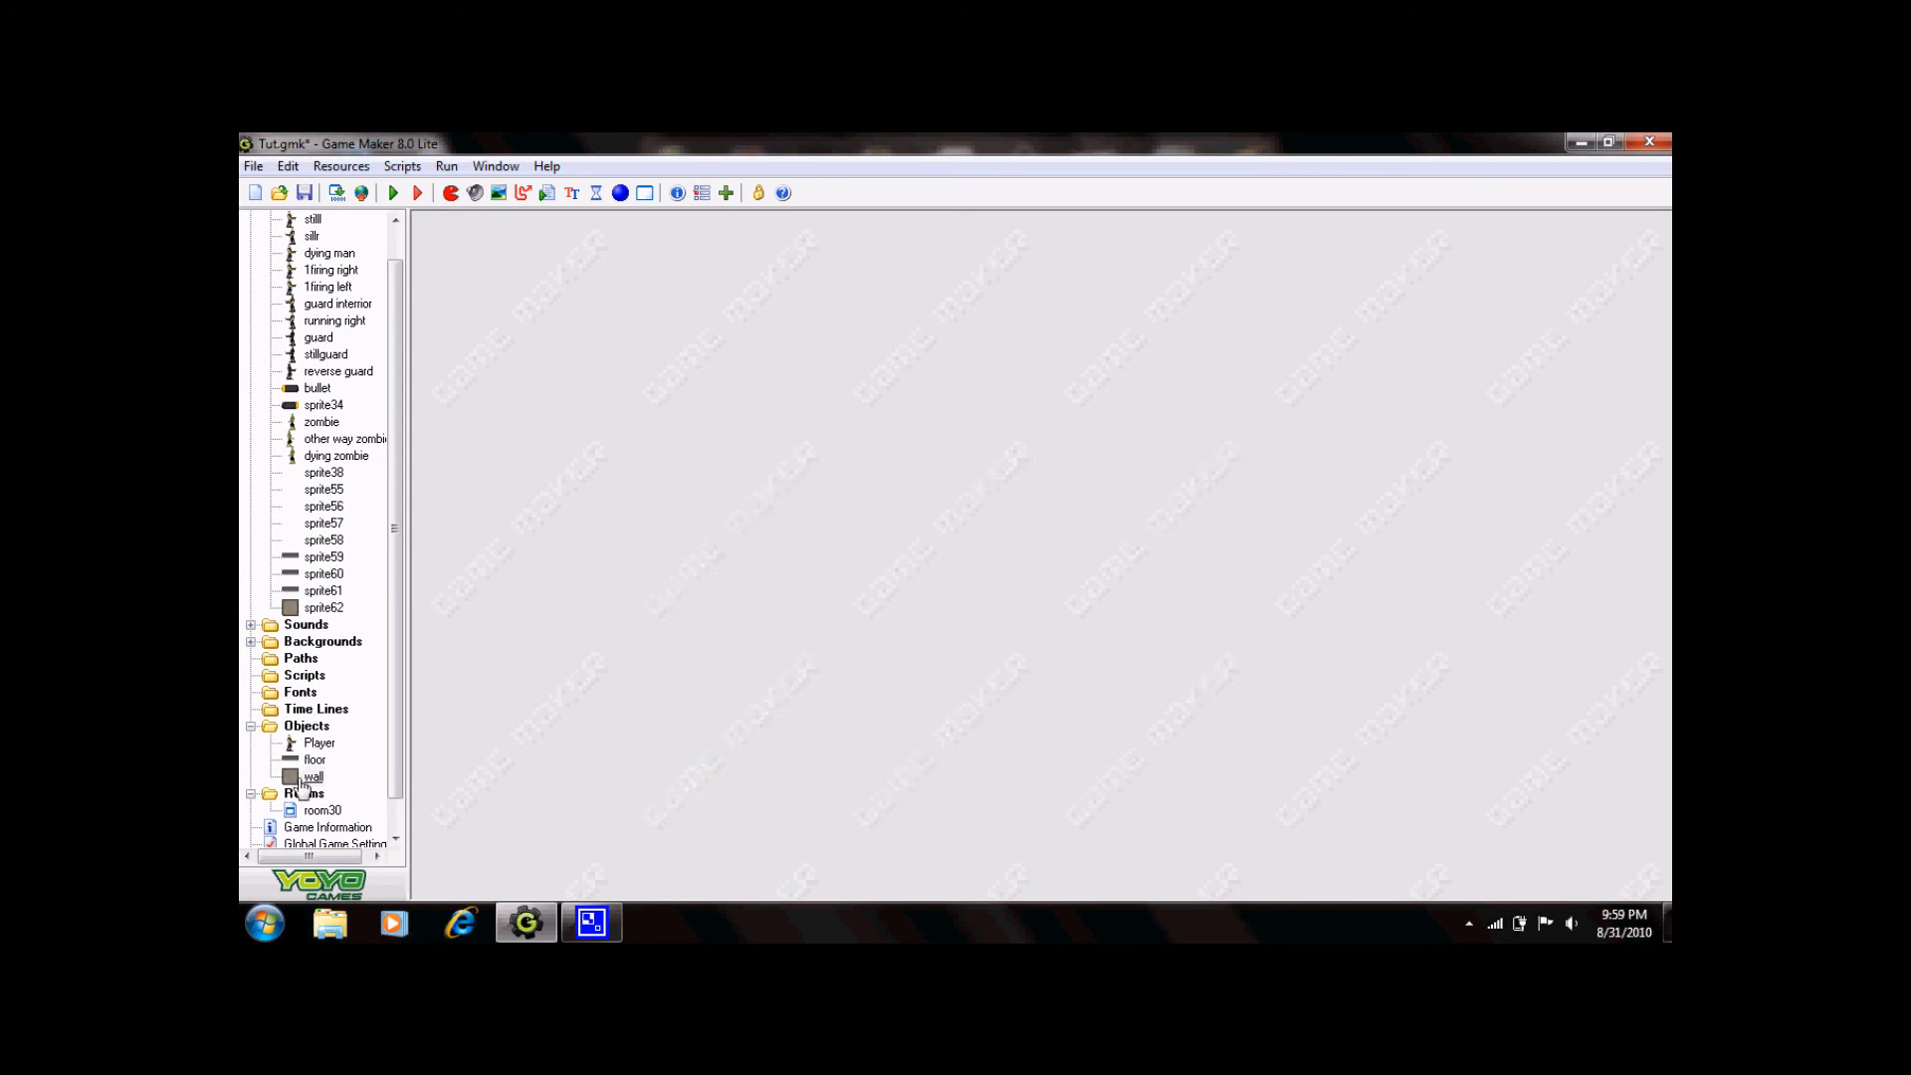
Open room30 maximized, place wall blocks in columns beside the Player, and close it.
double_click(323, 810)
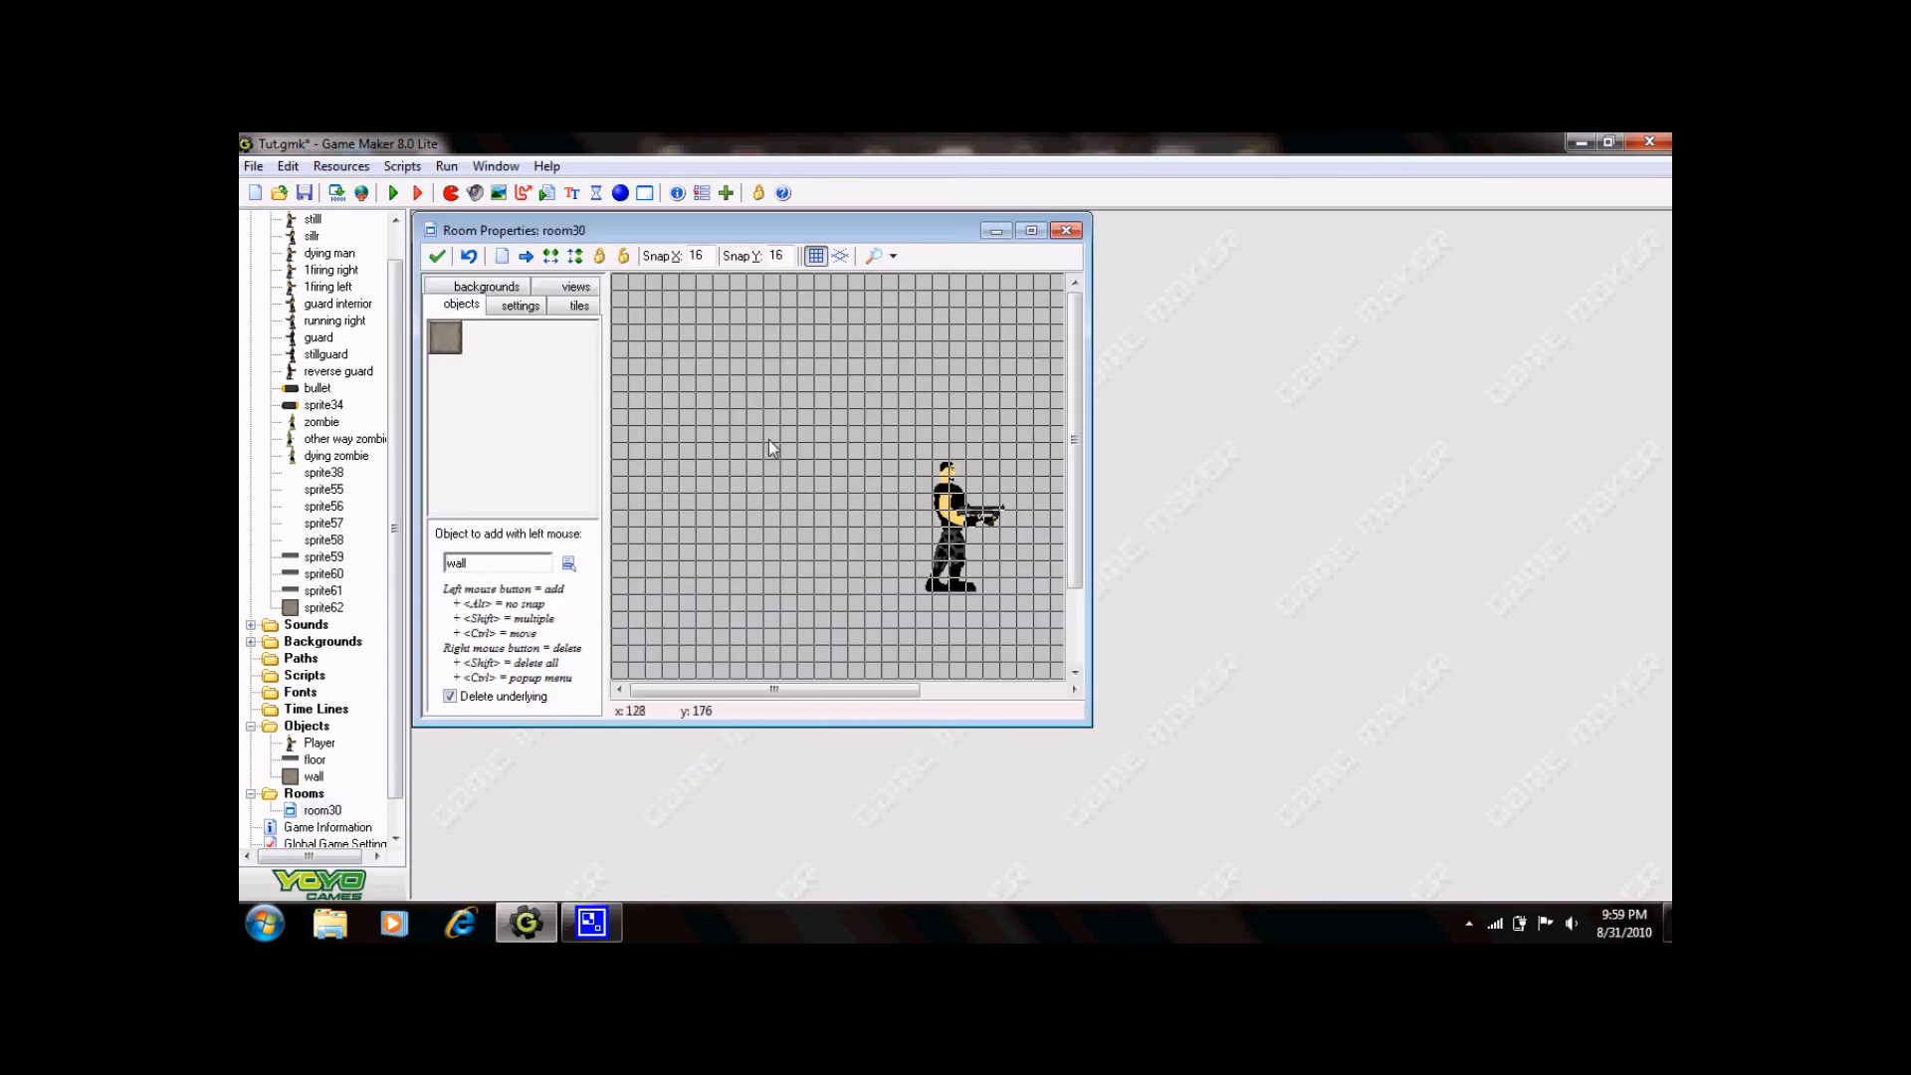
click(1030, 230)
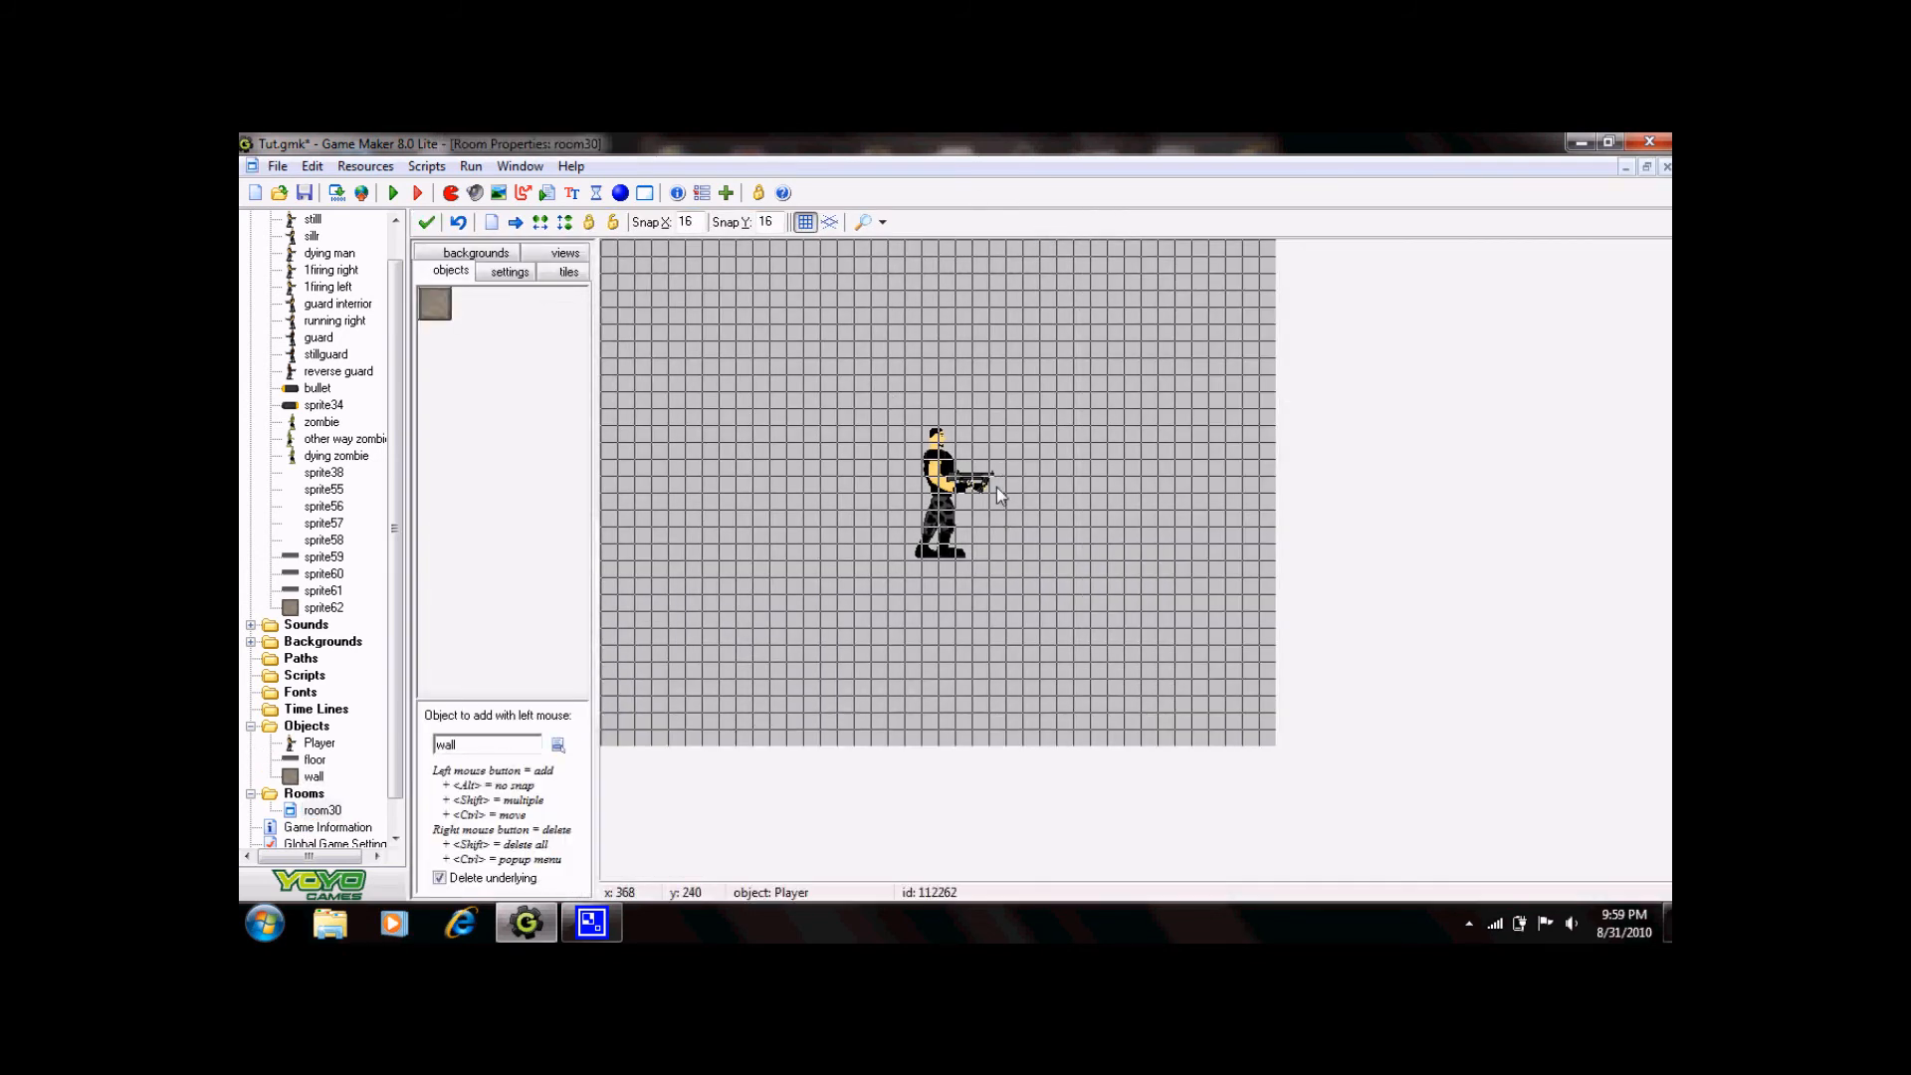
mouse_move(1122, 402)
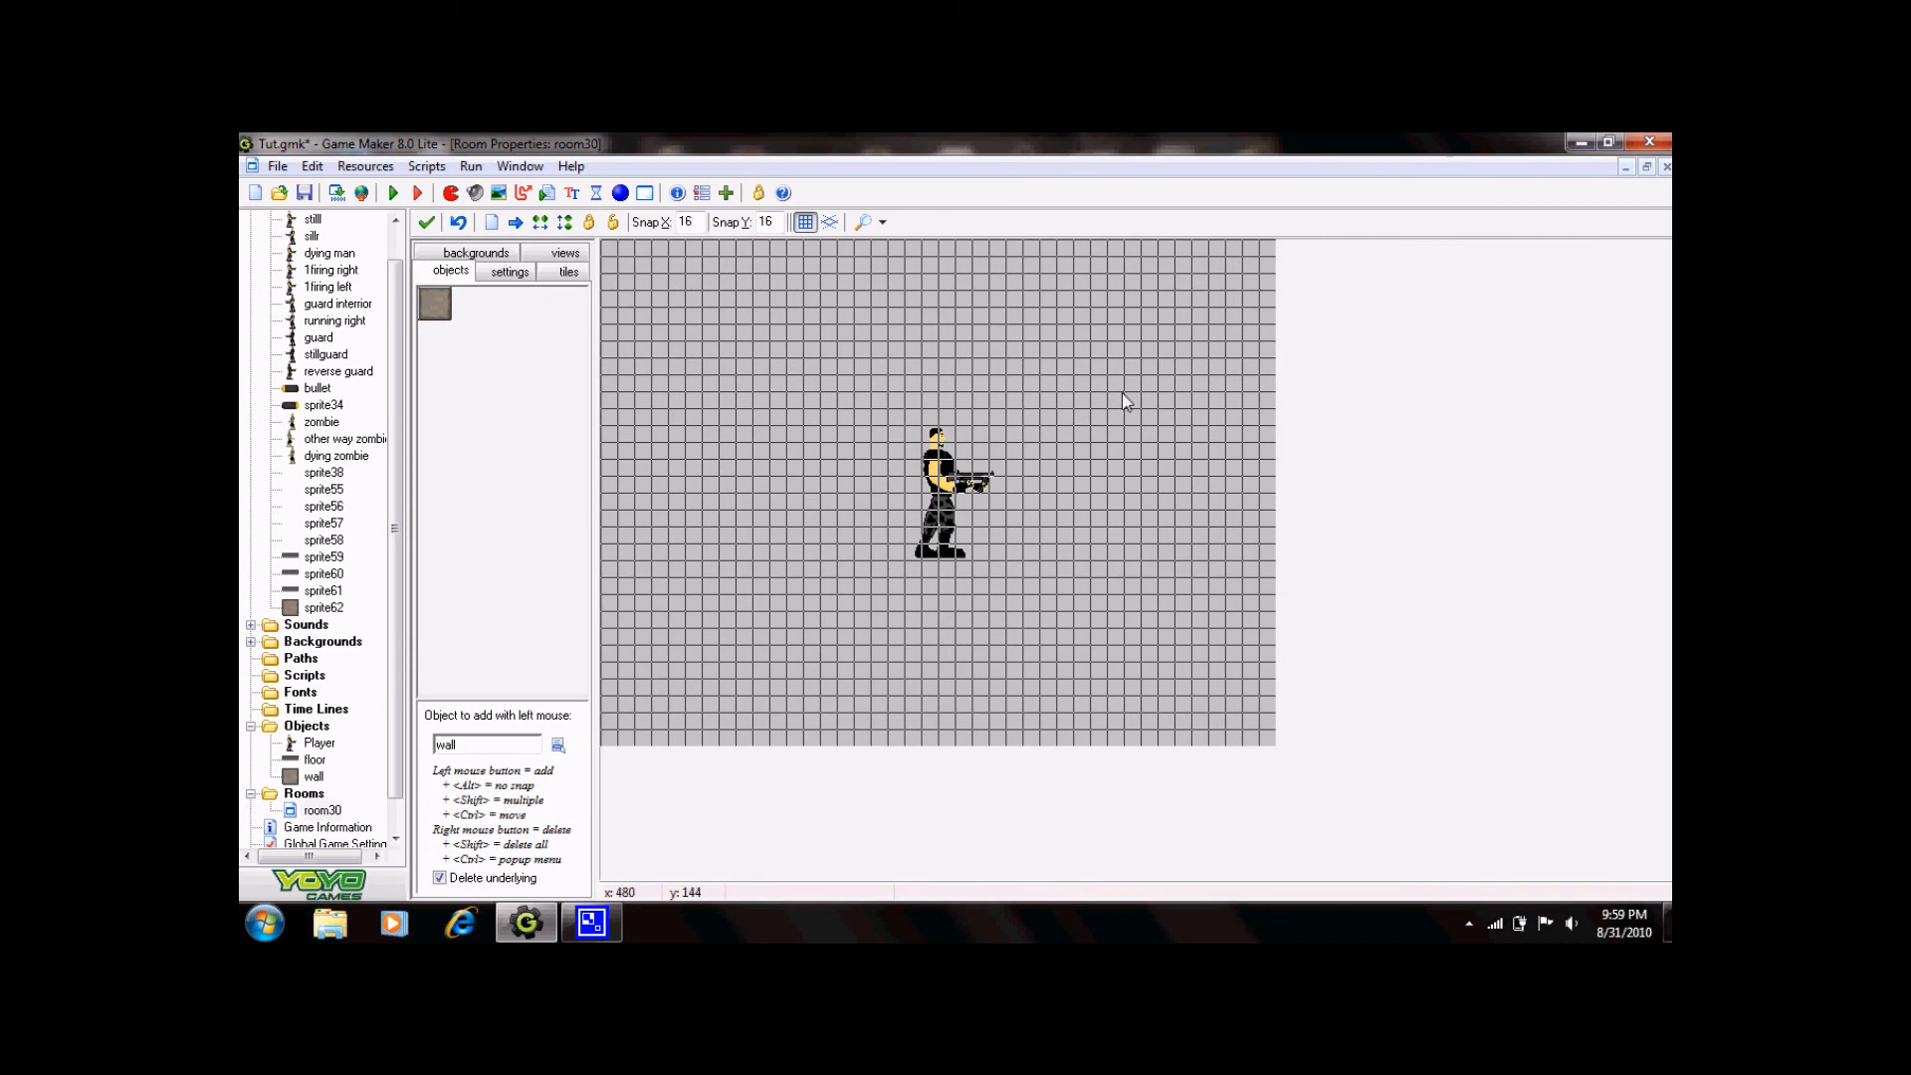
mouse_move(1117, 405)
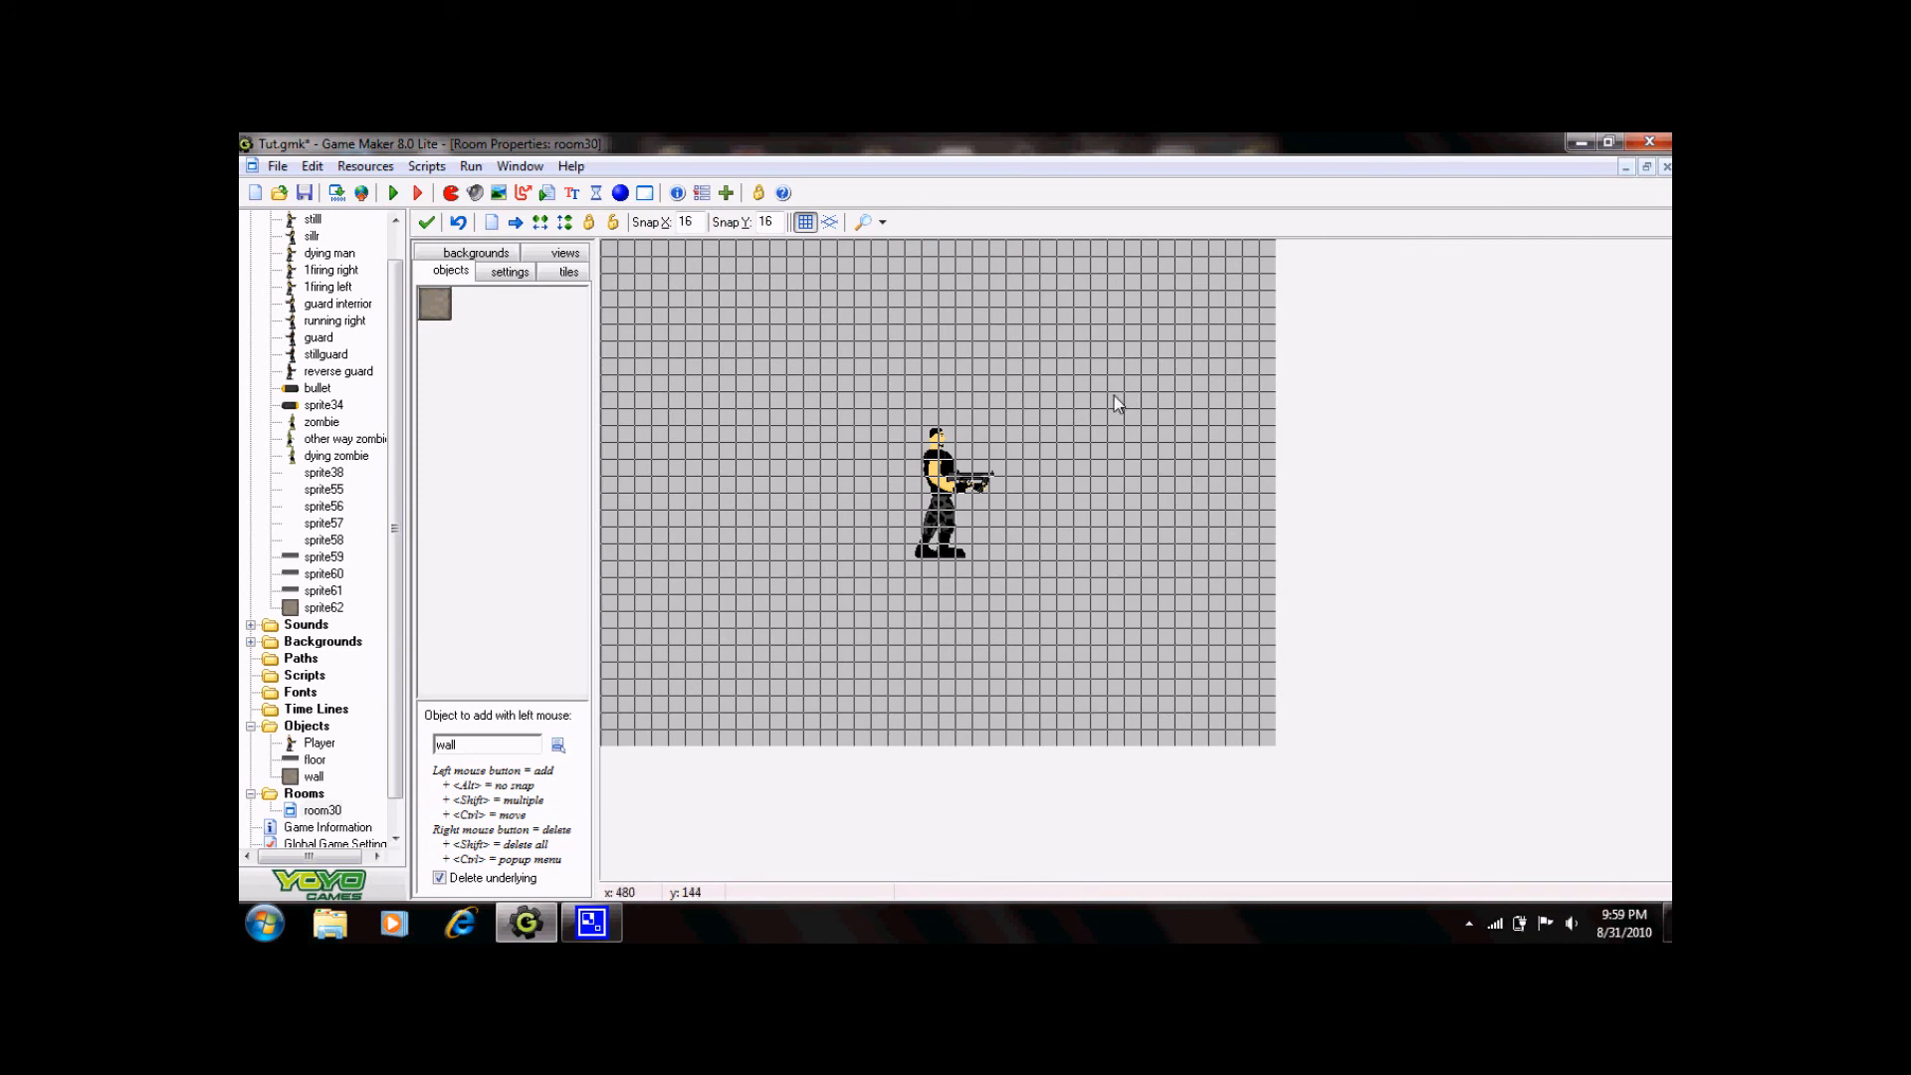
mouse_move(1127, 355)
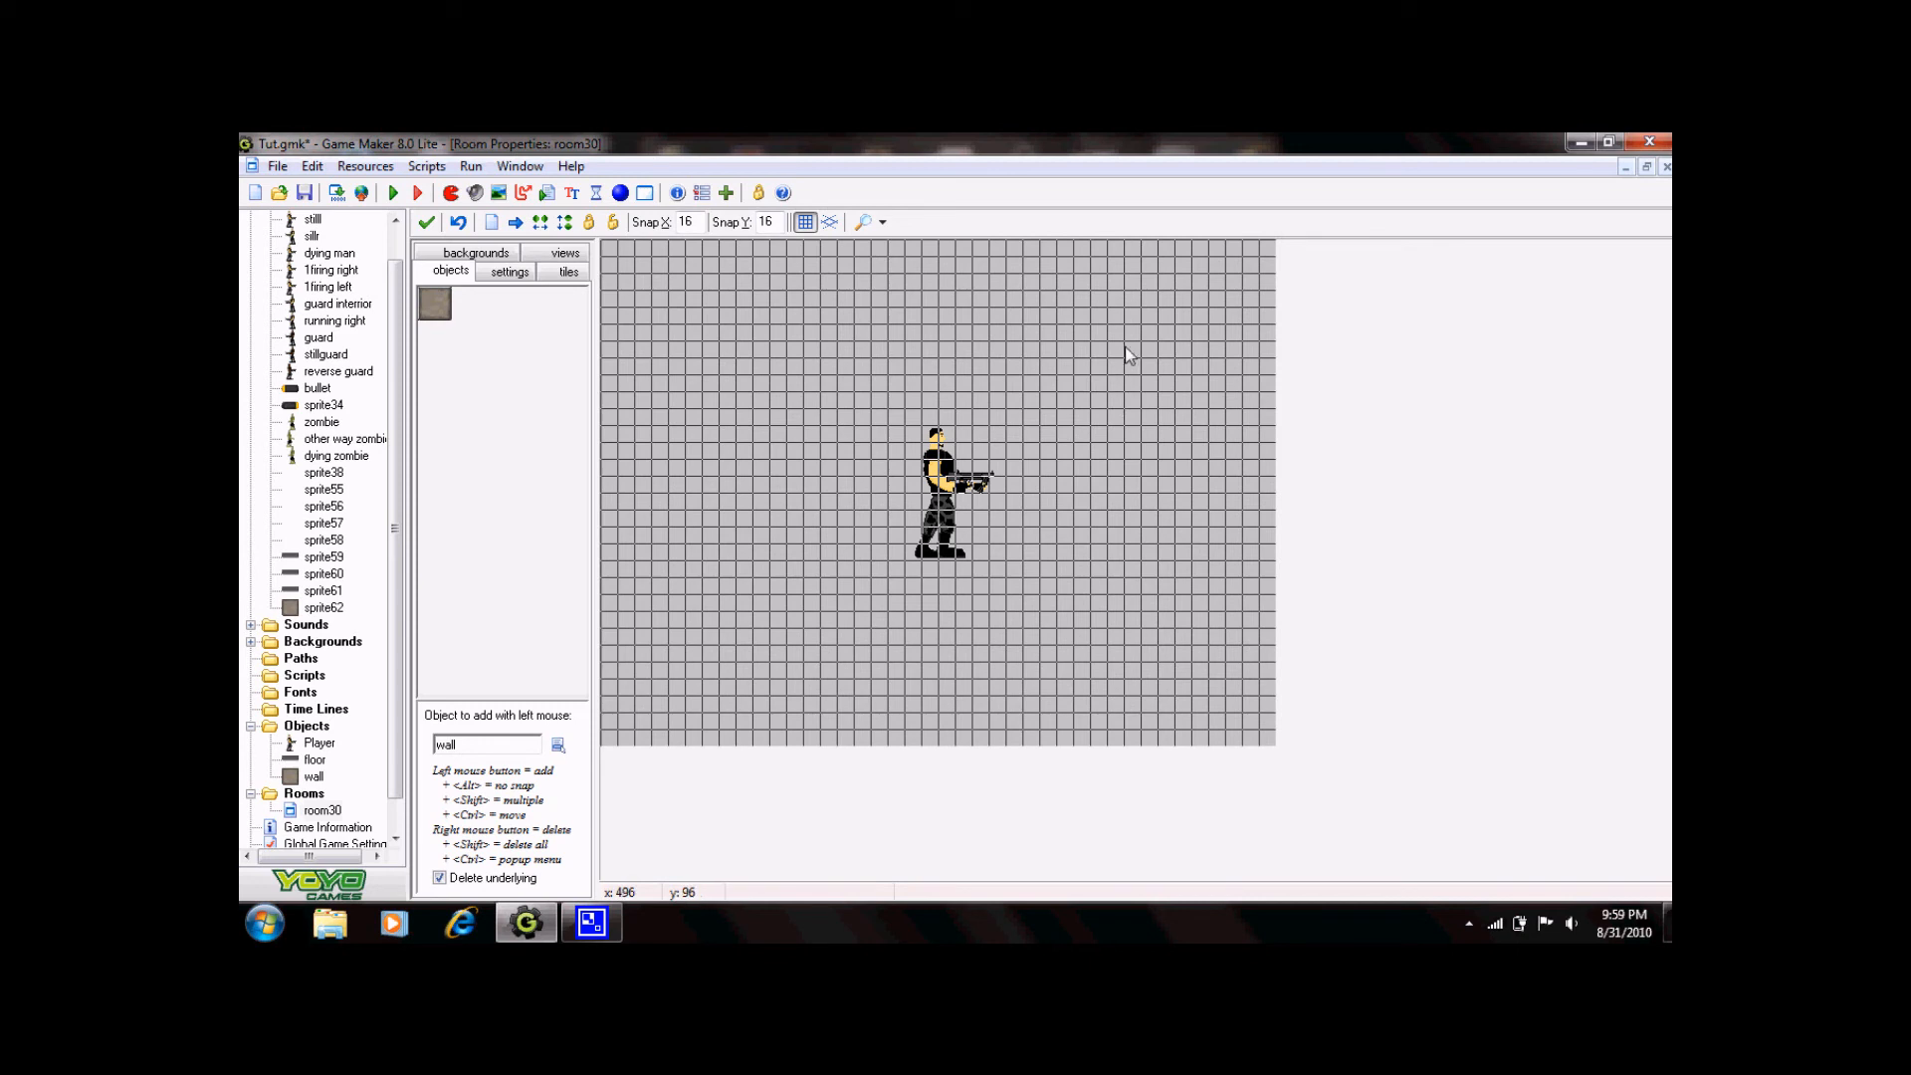
mouse_move(1096, 521)
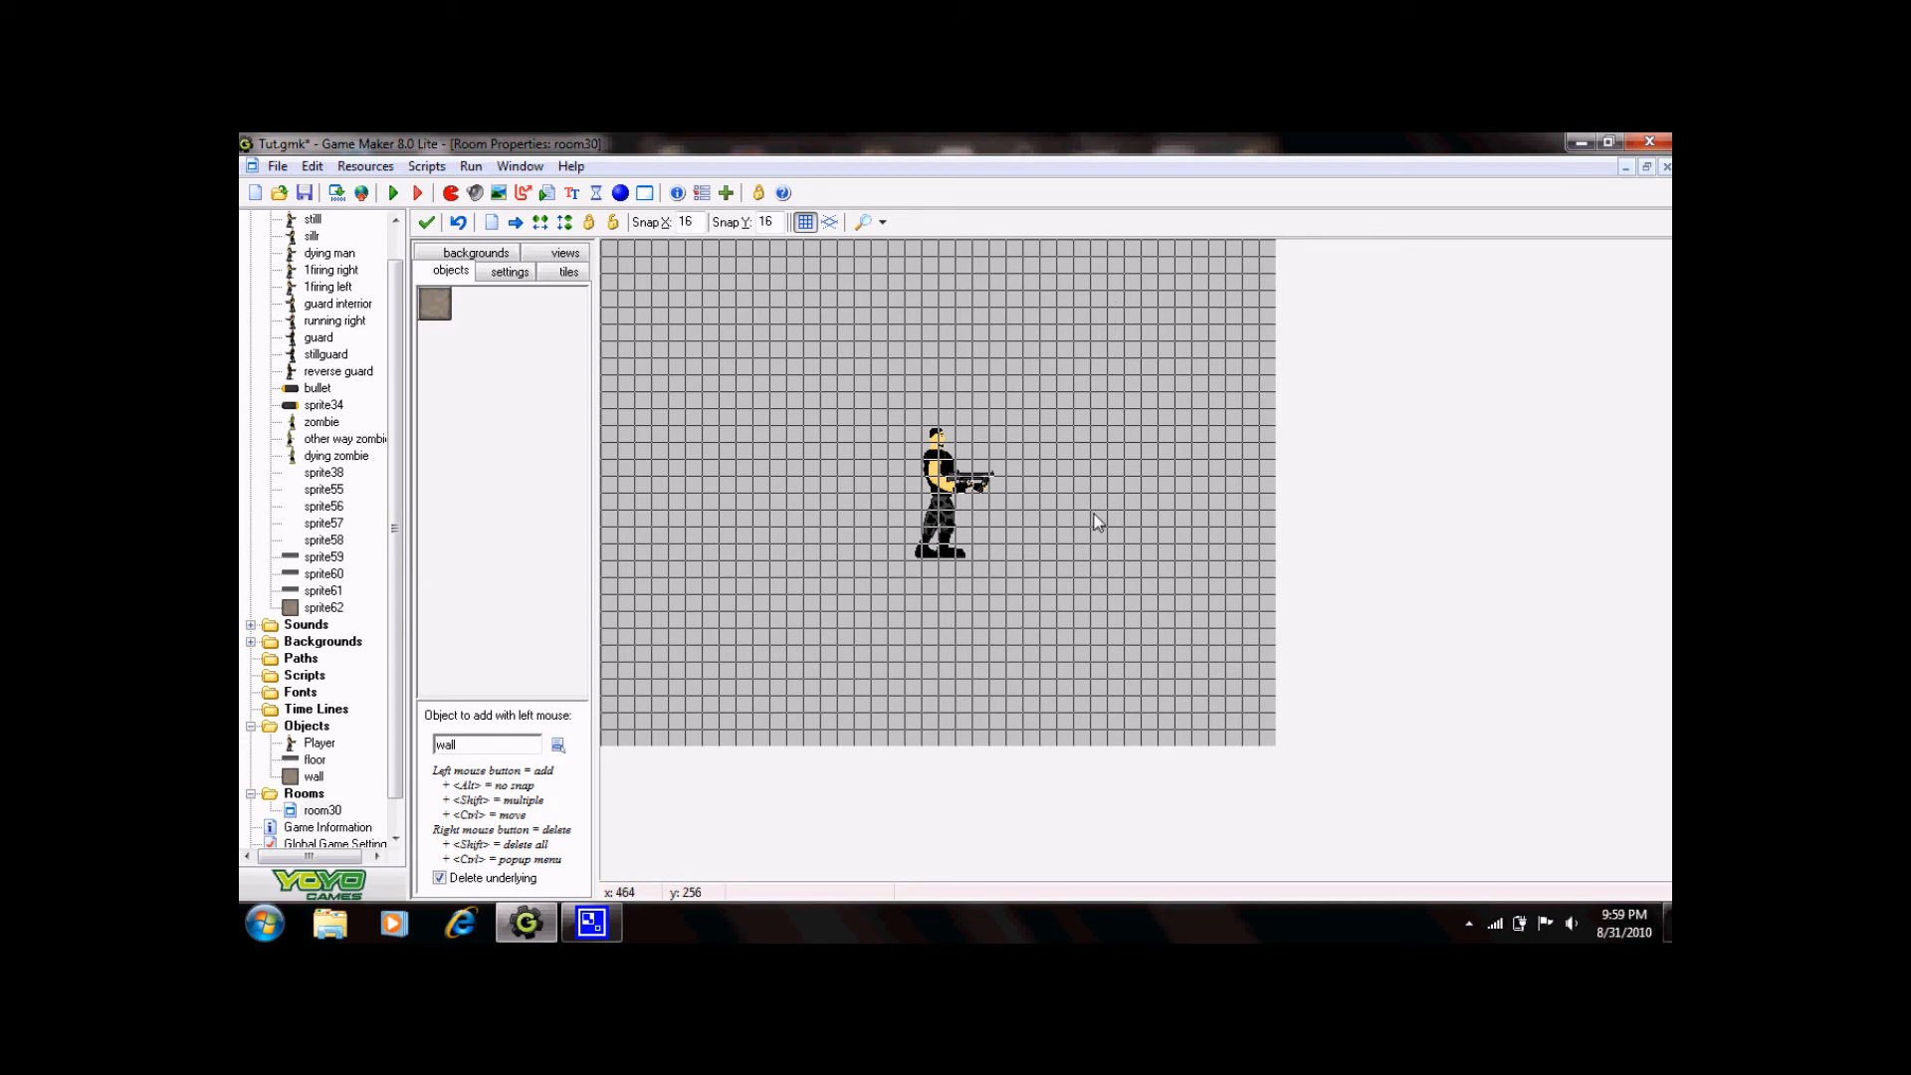
mouse_move(1114, 327)
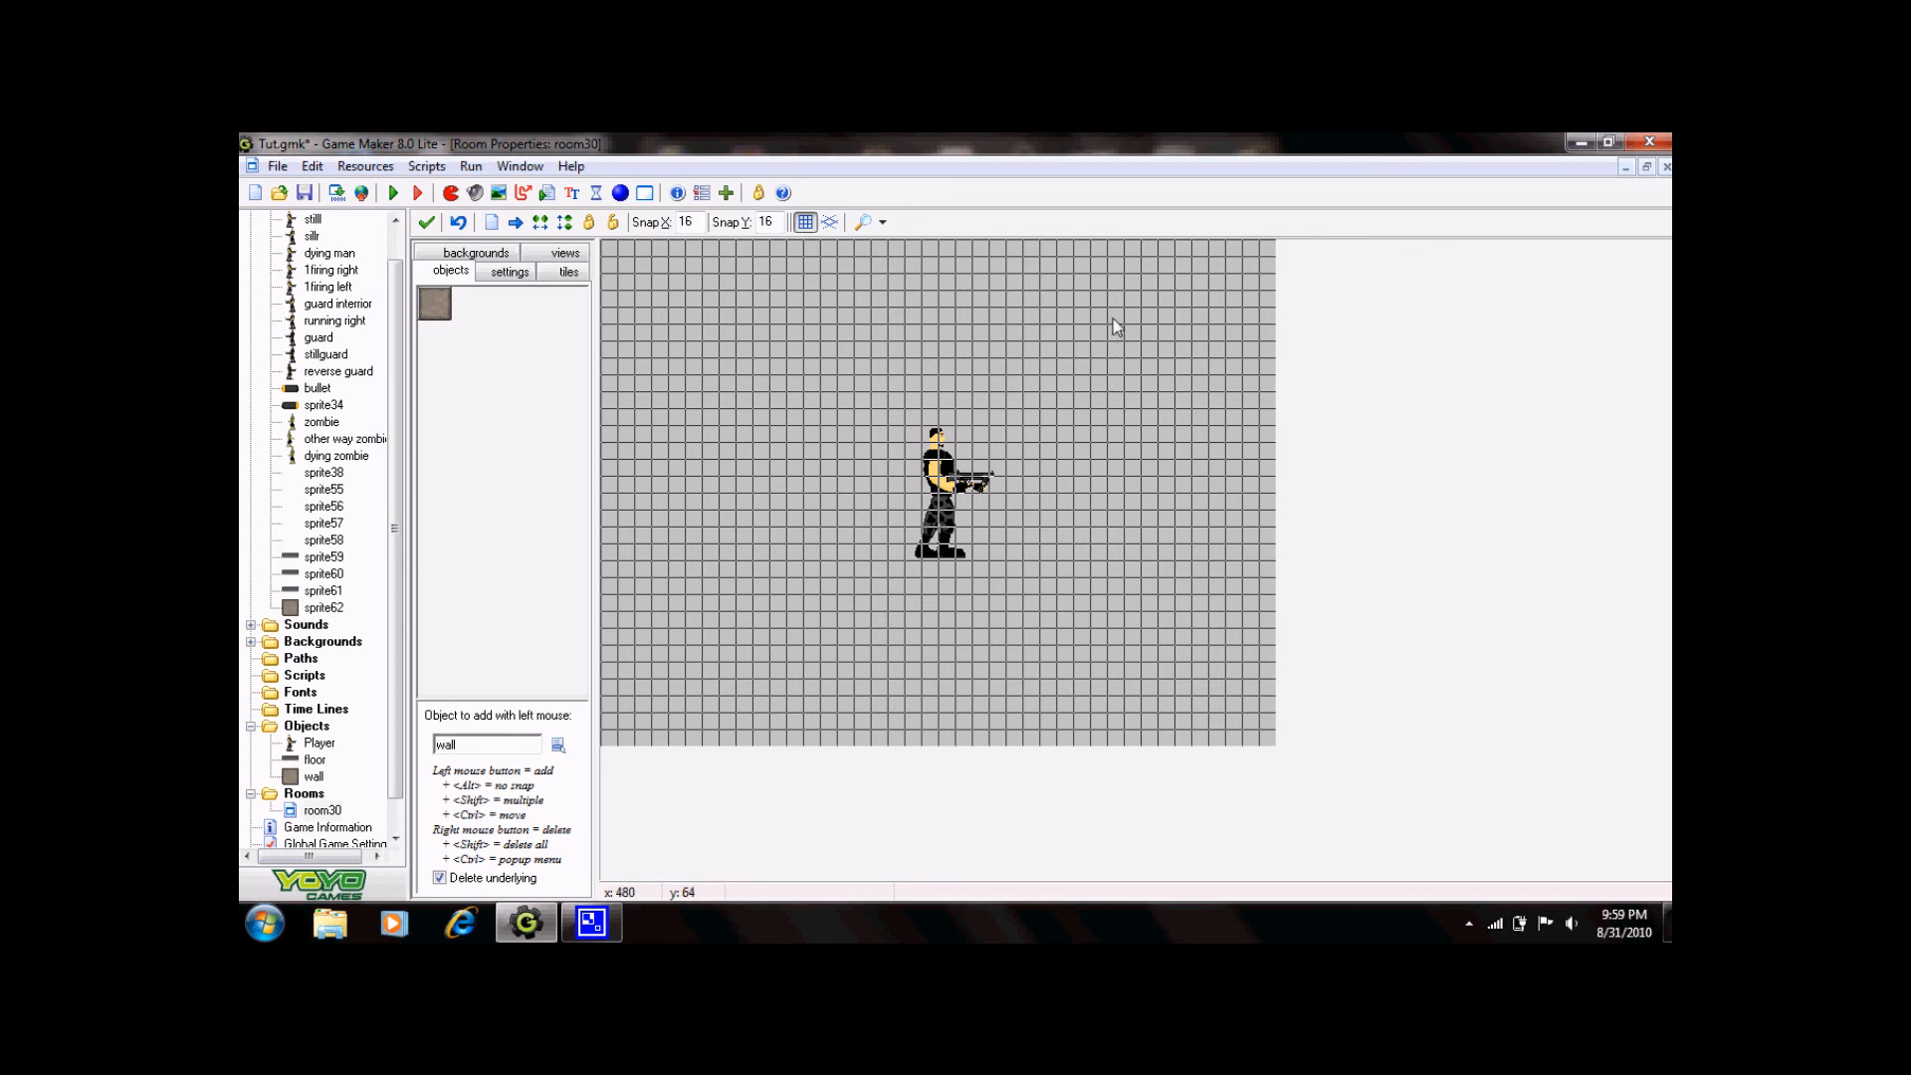
mouse_move(1122, 375)
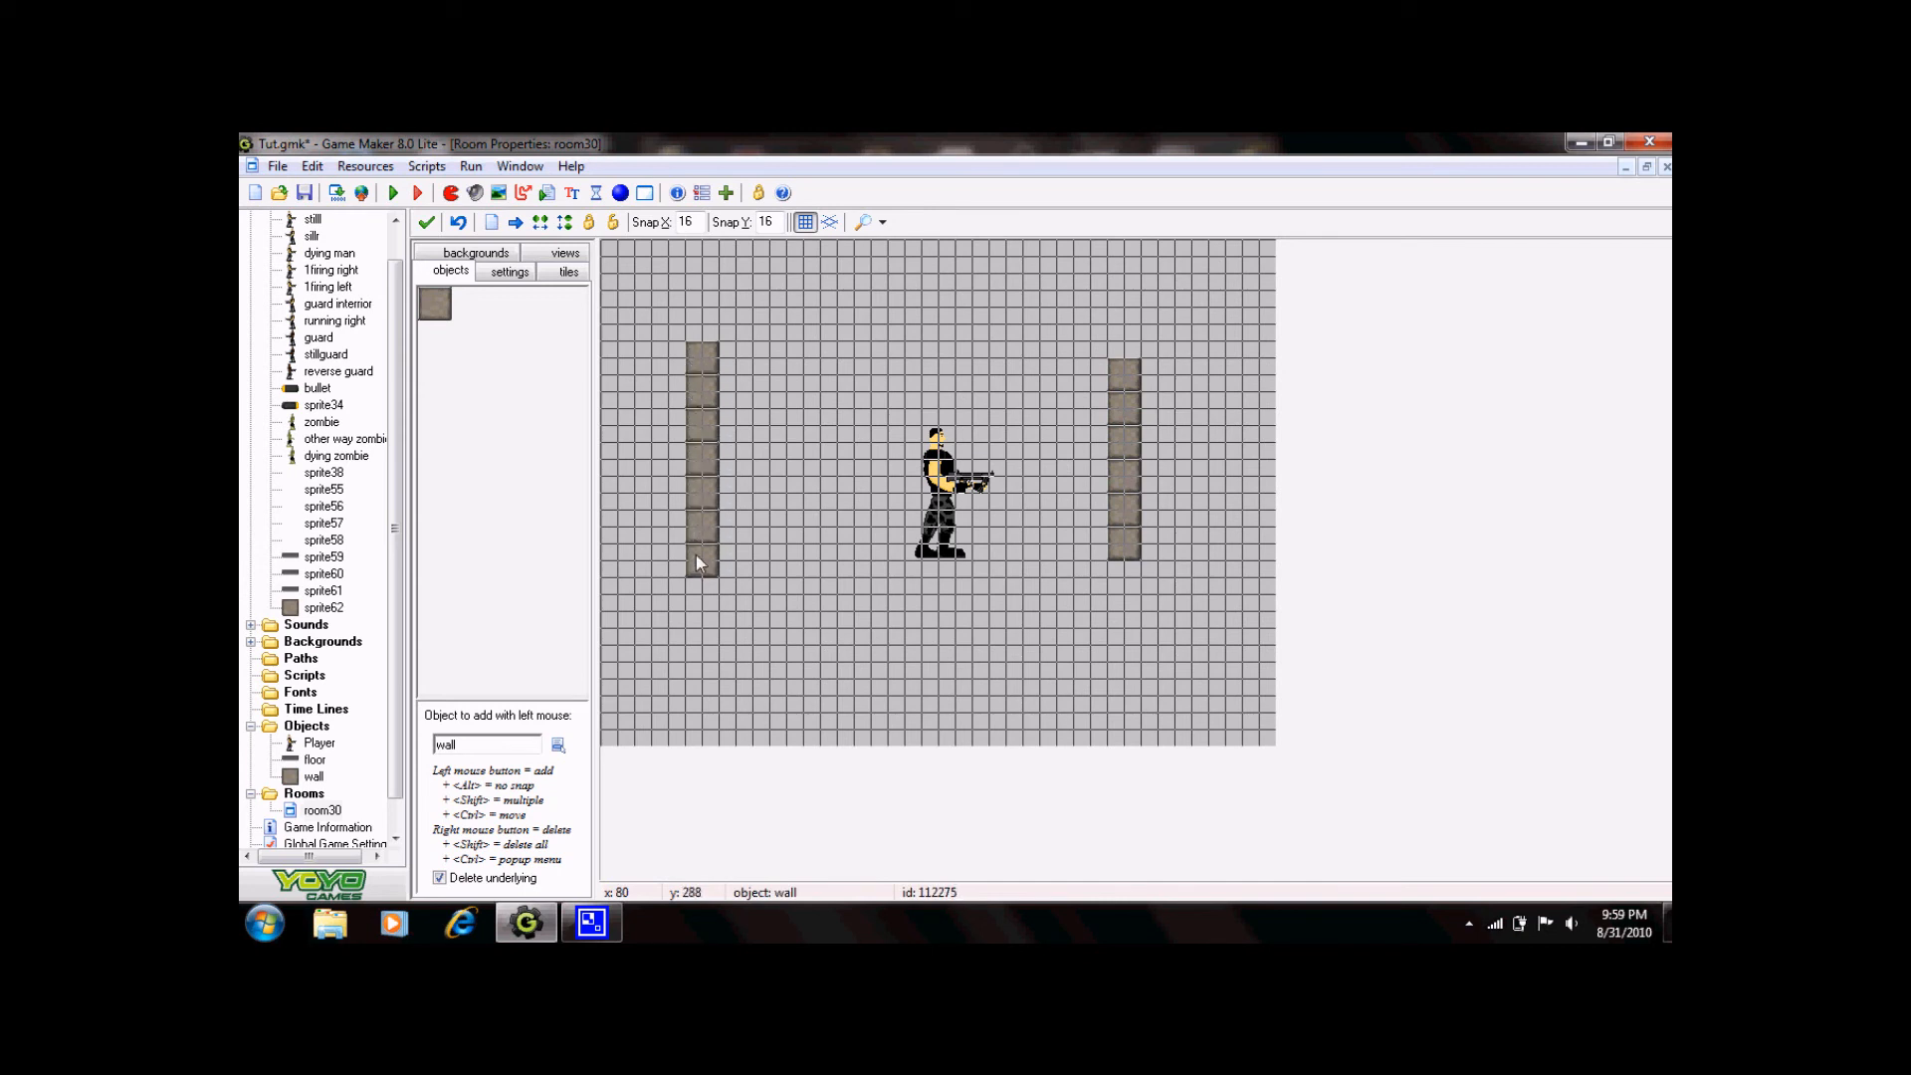
click(427, 222)
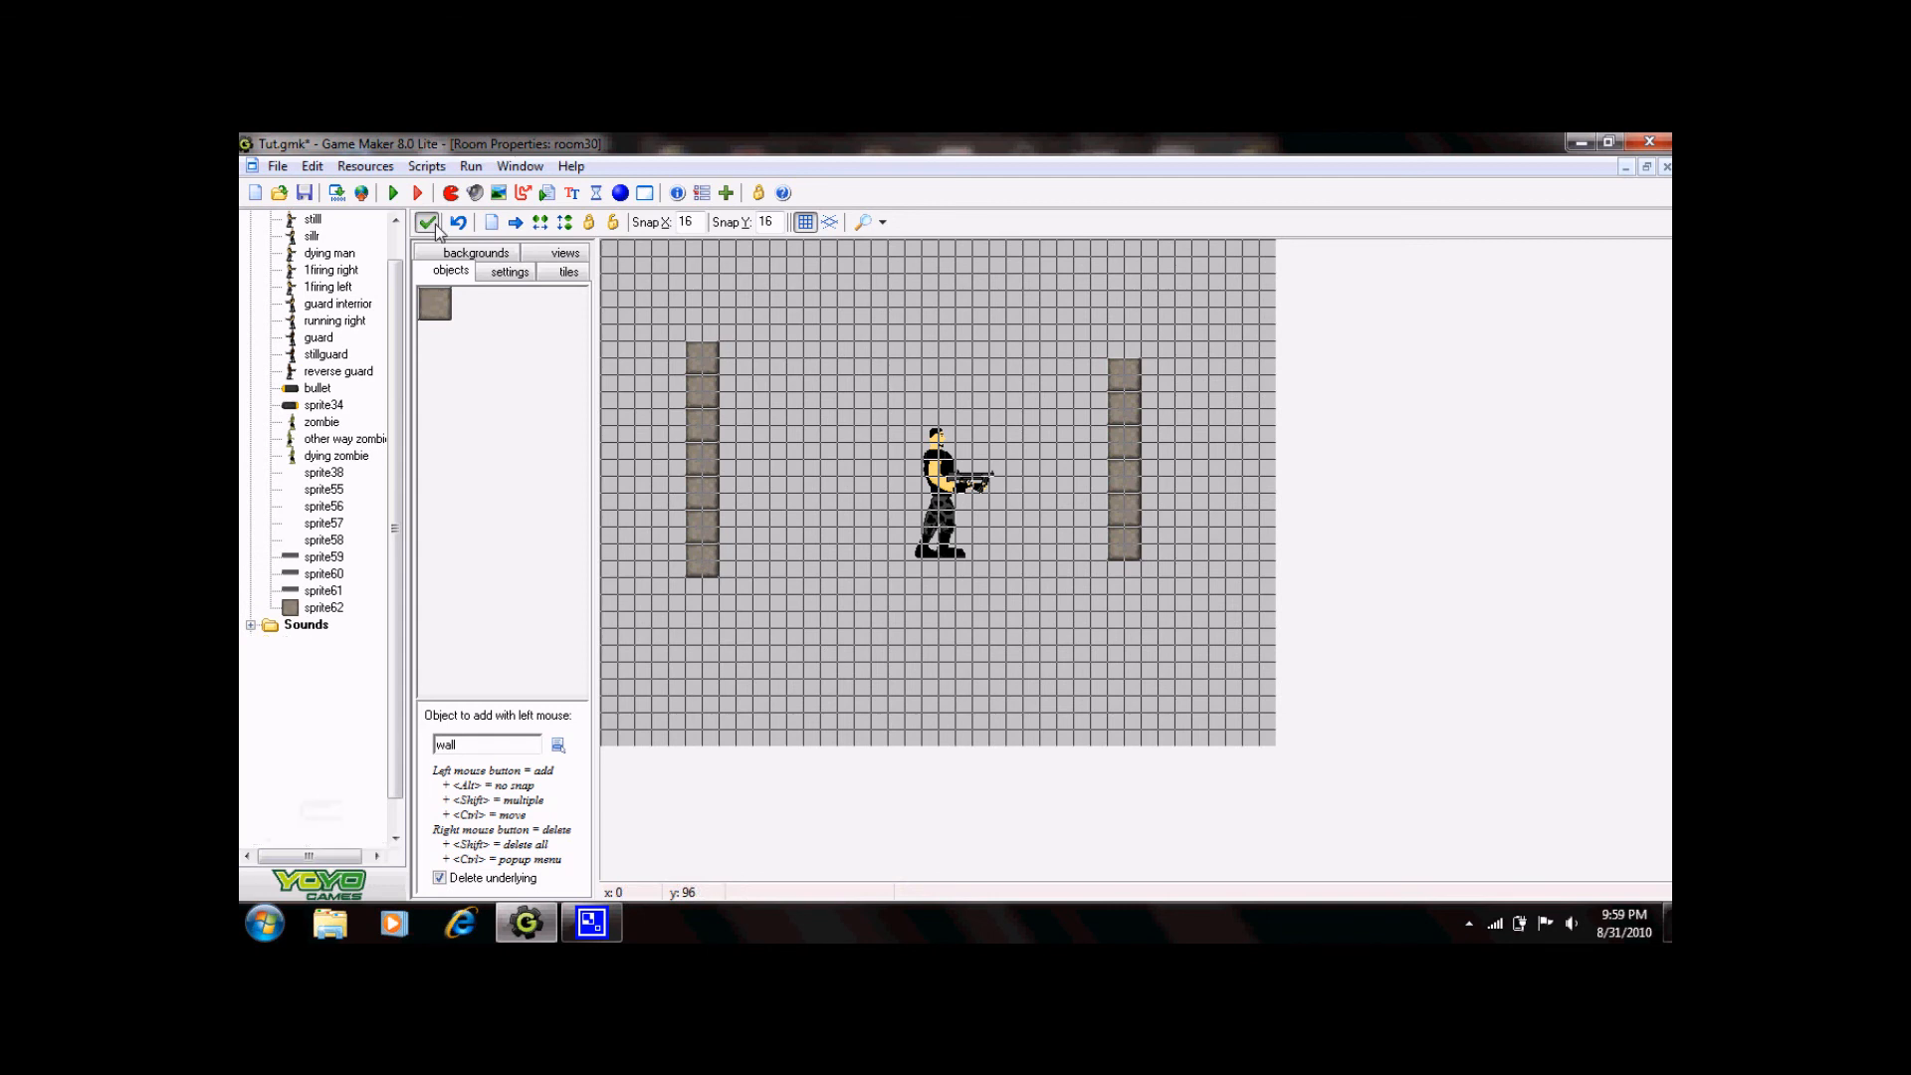
click(394, 192)
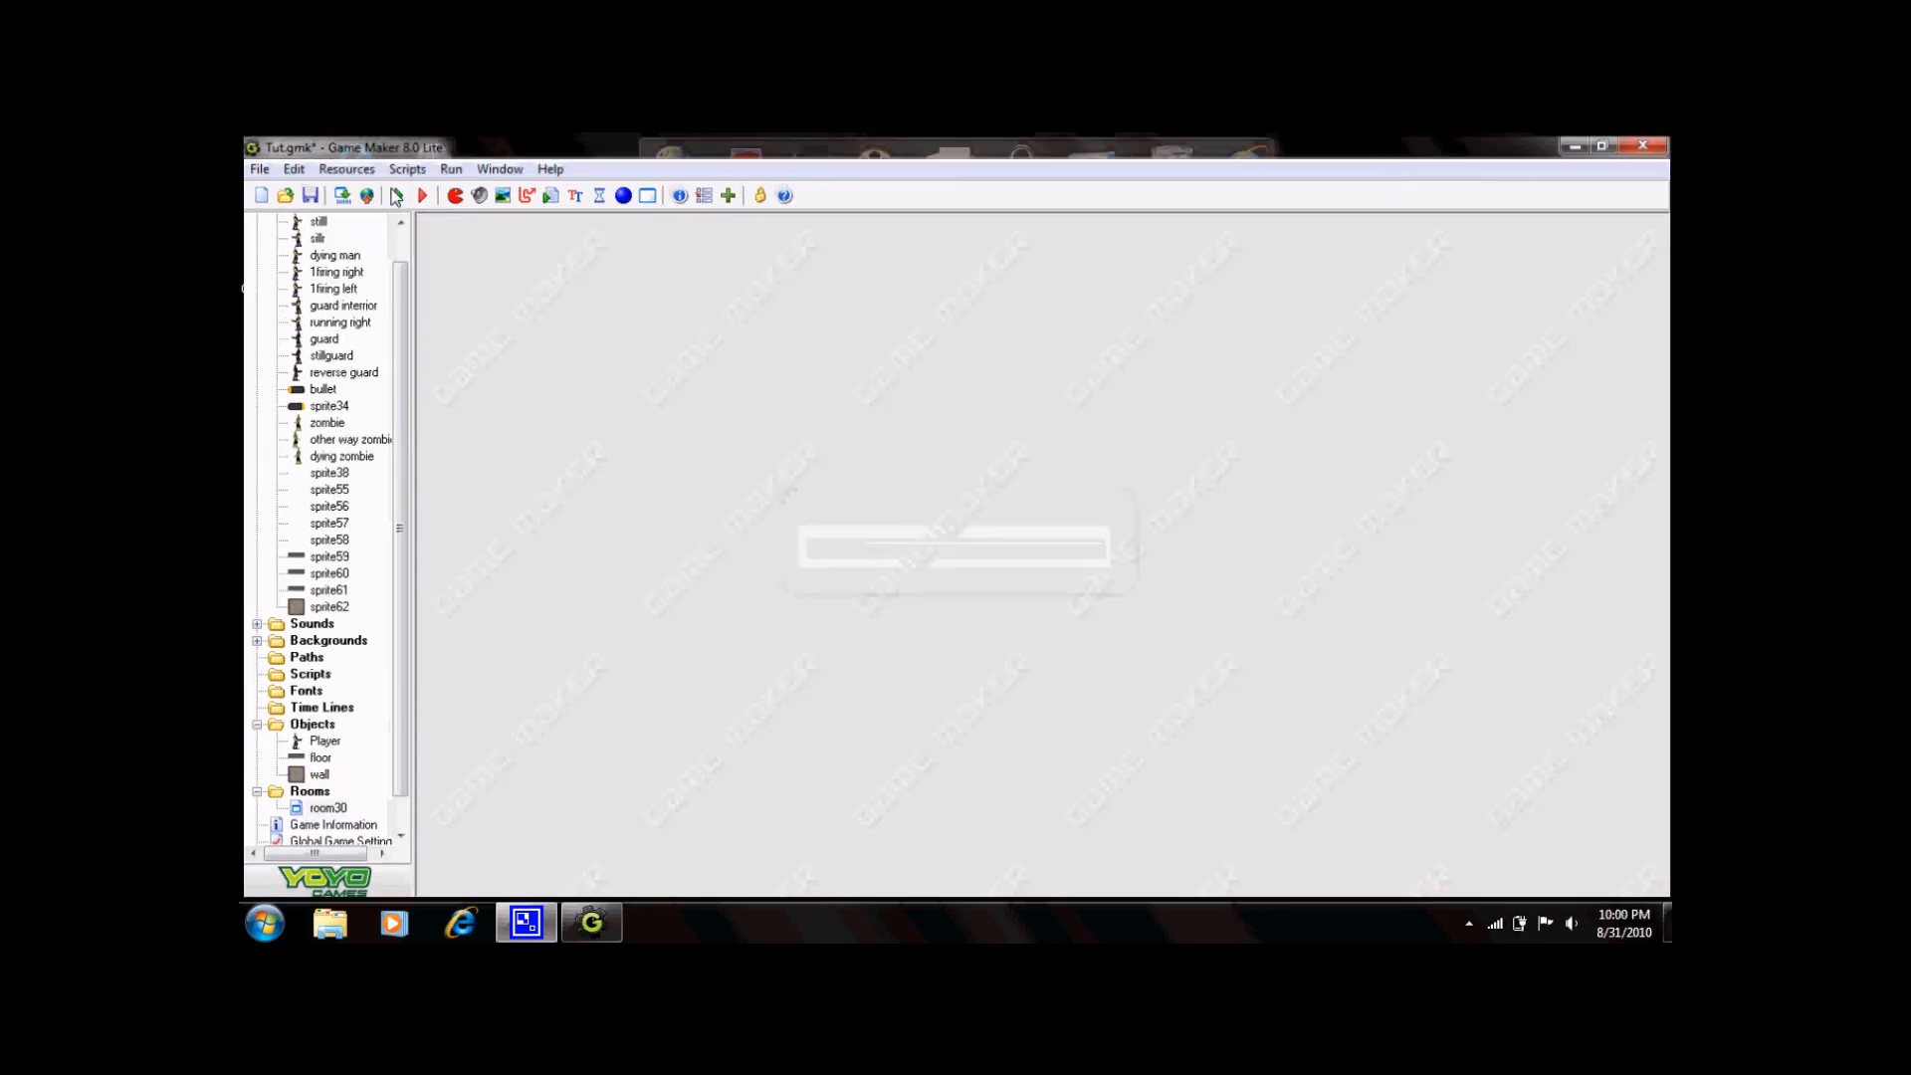
click(423, 195)
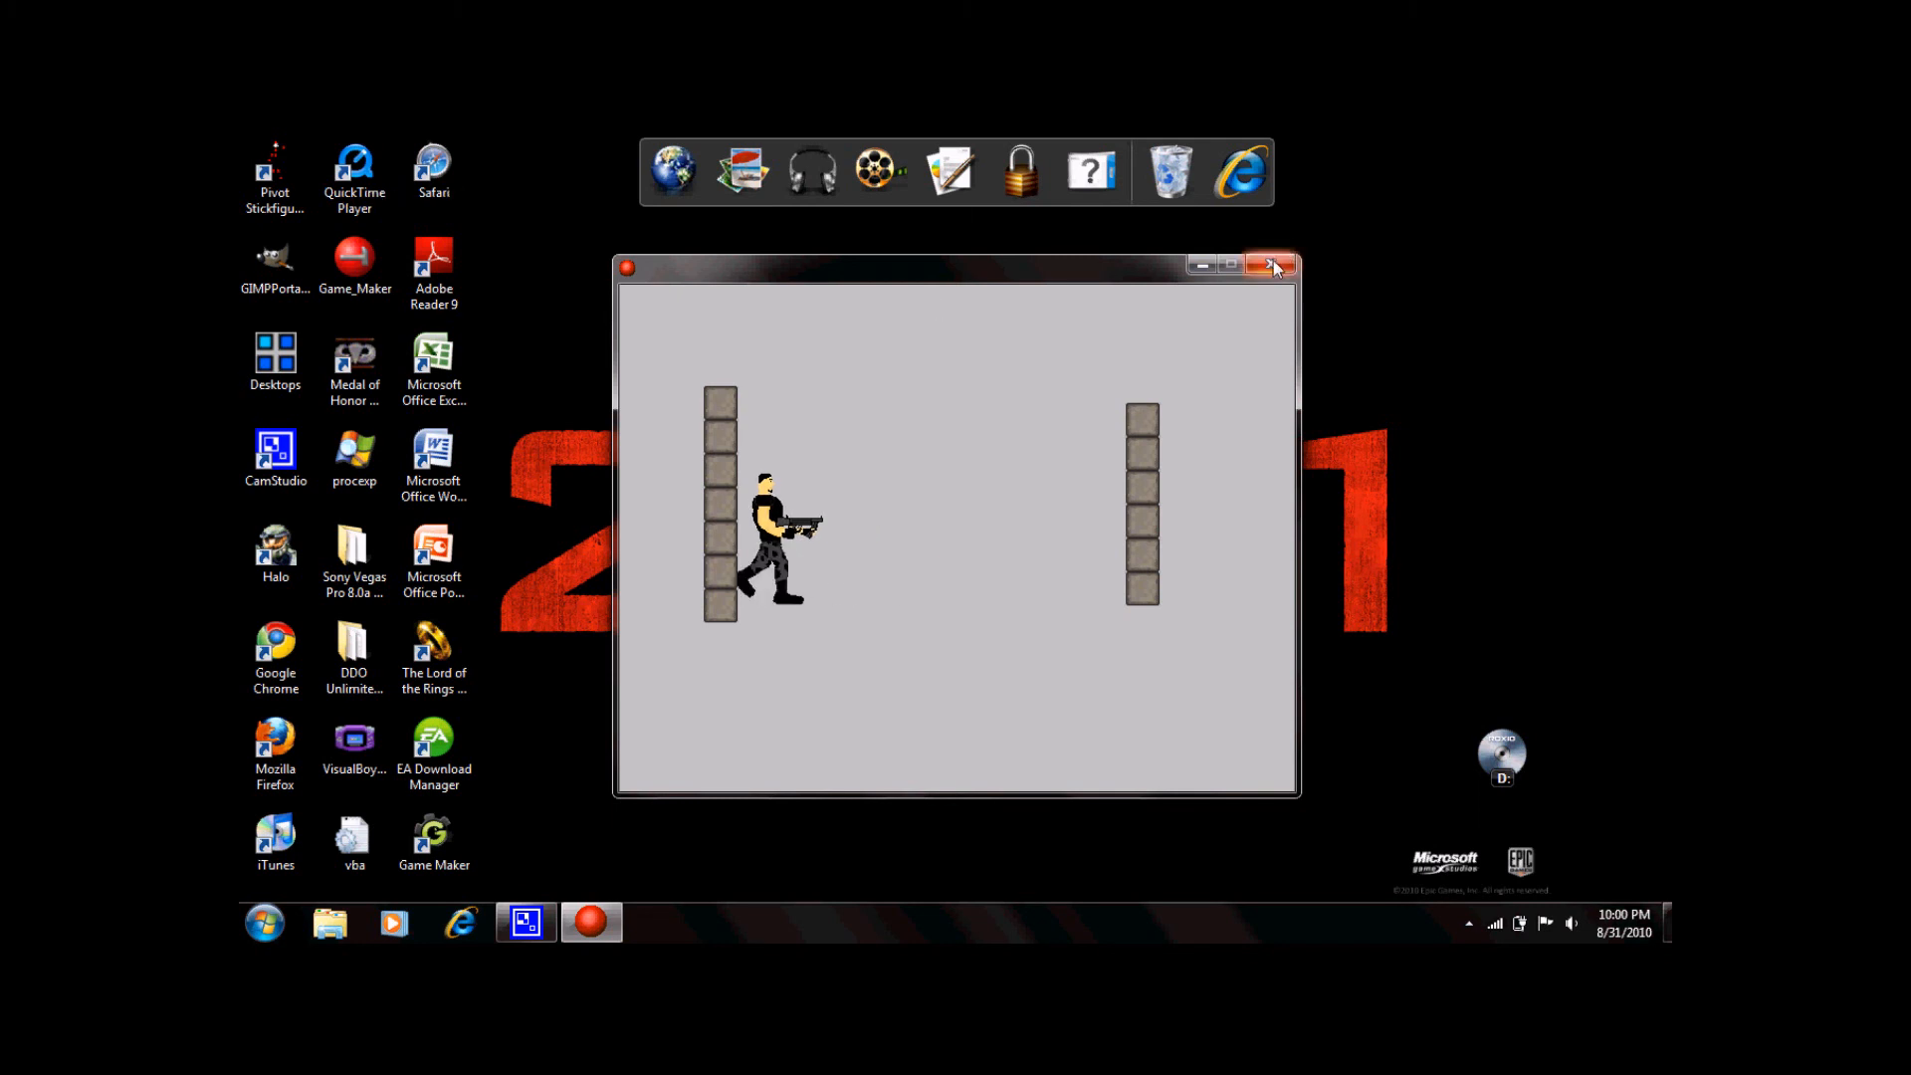
click(1276, 265)
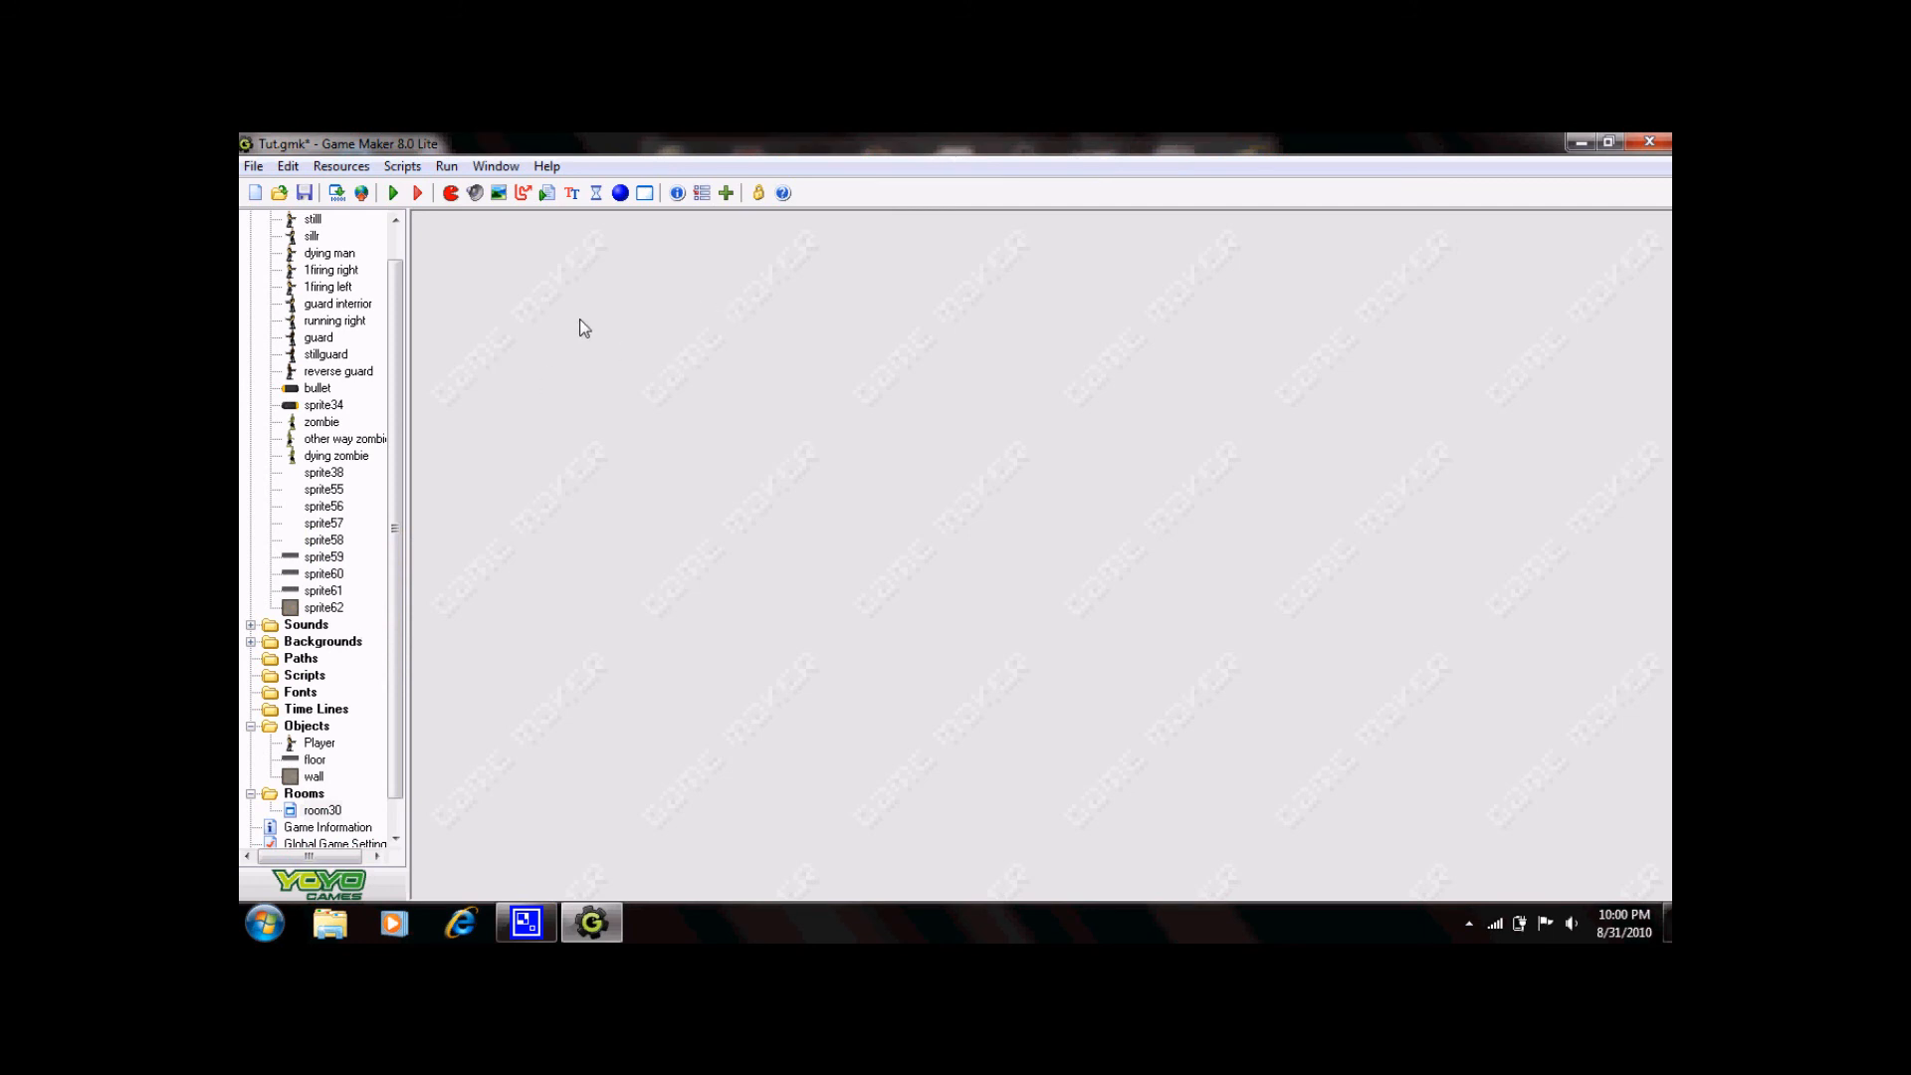
mouse_move(251, 167)
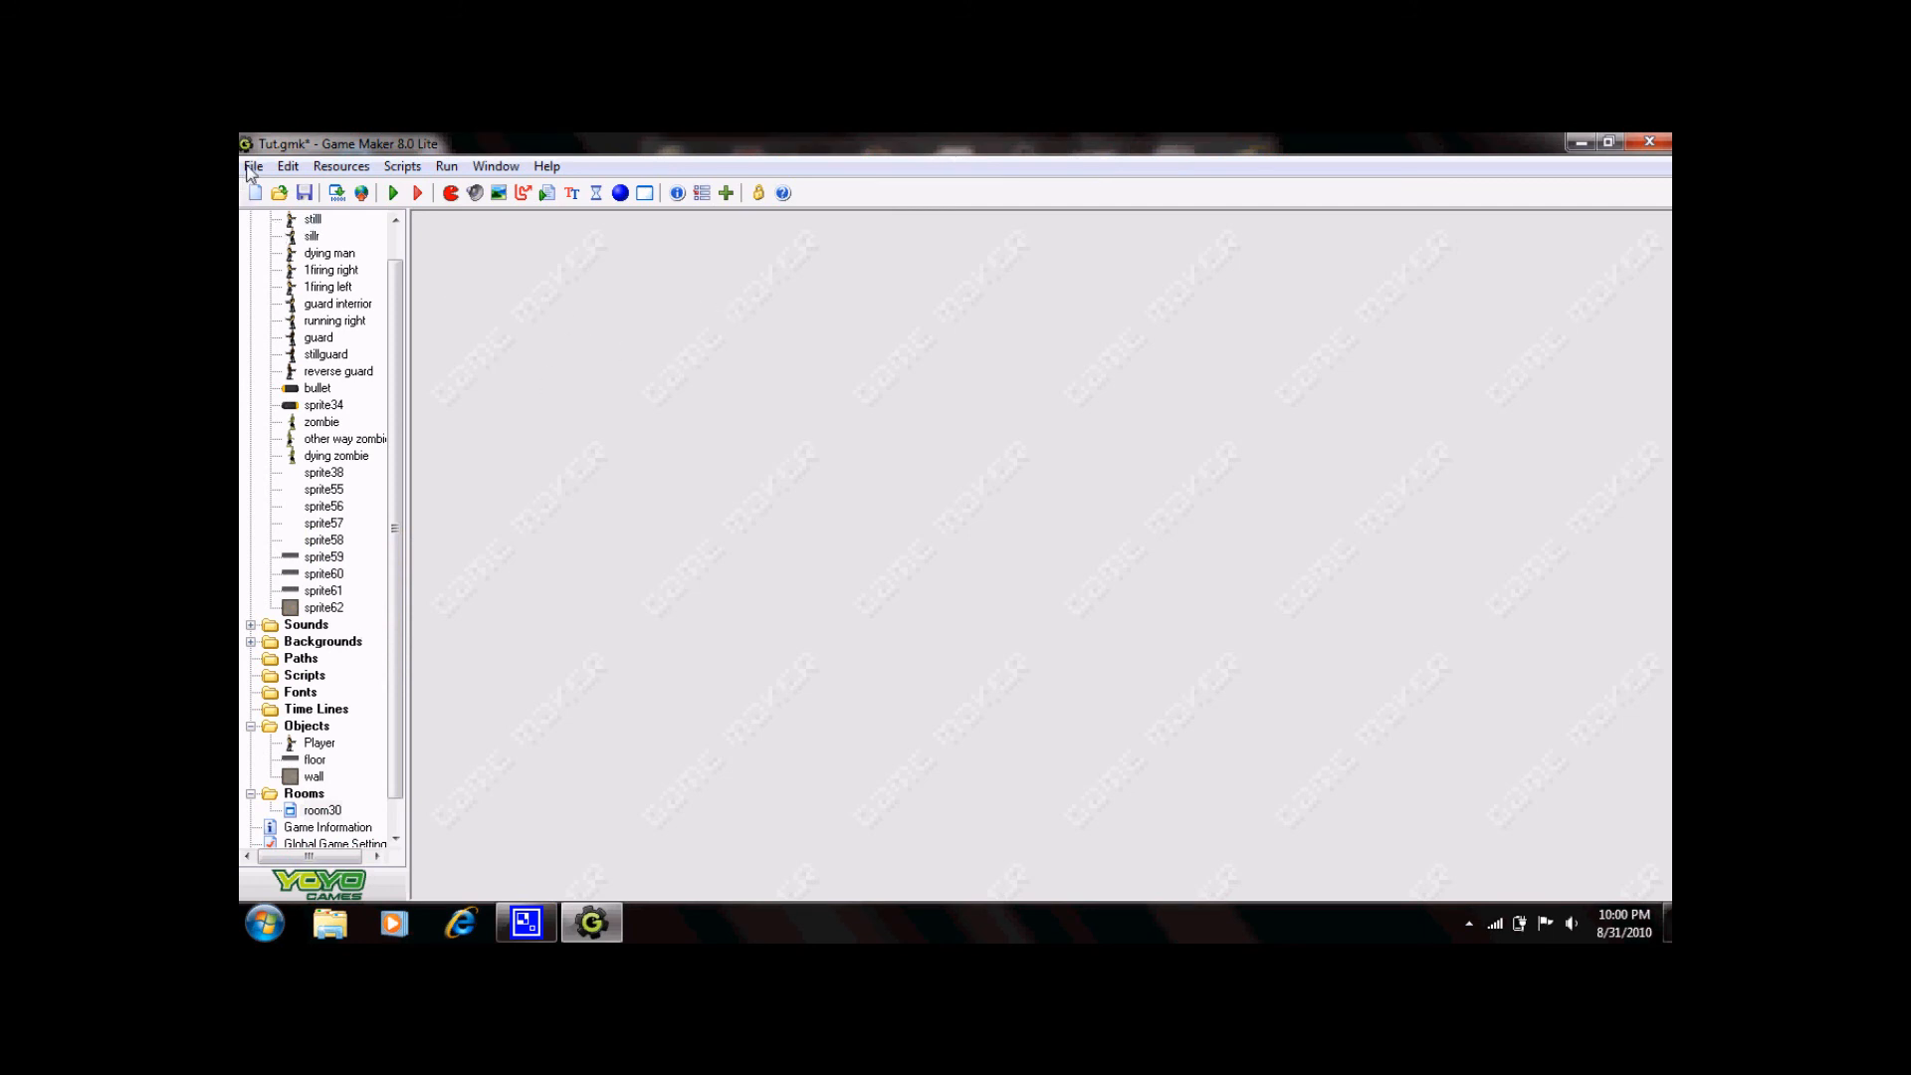
Save the Tut.gmk project with File > Save.
click(303, 192)
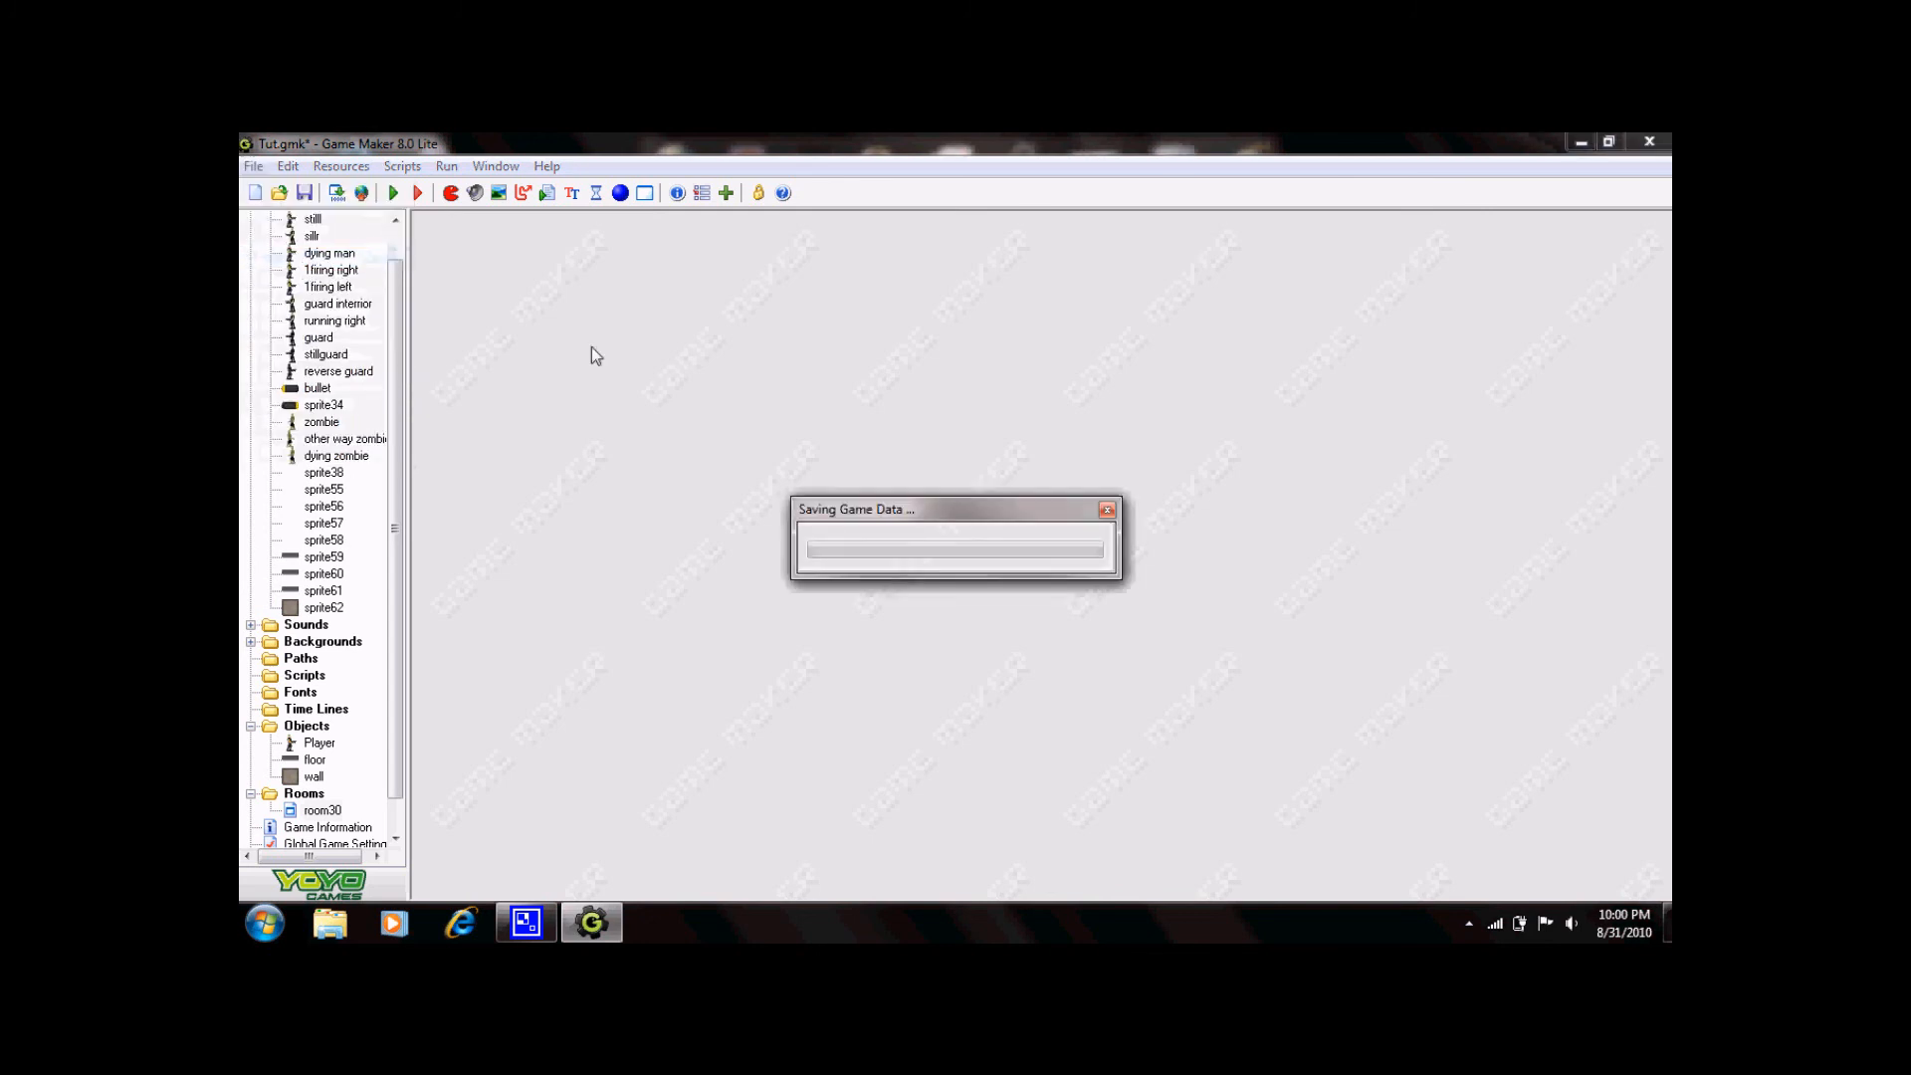